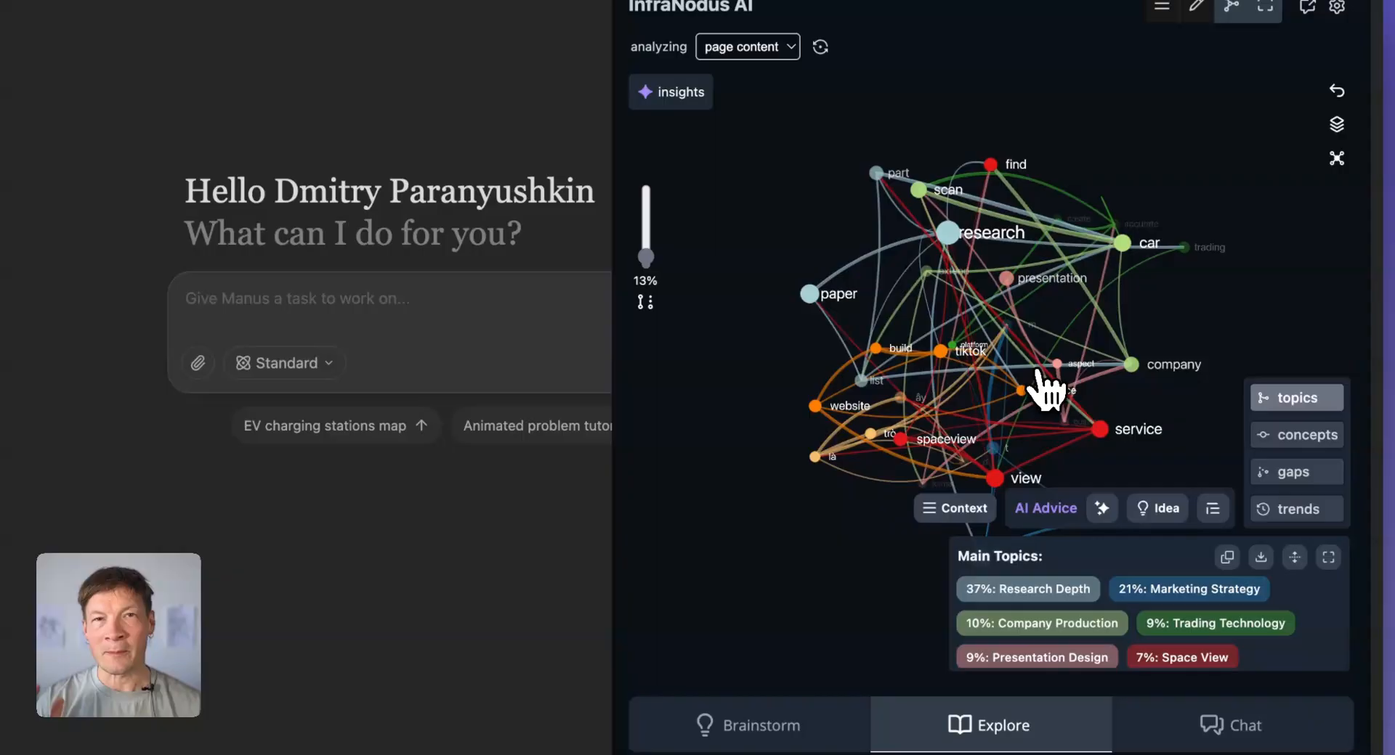
mouse_move(1049, 390)
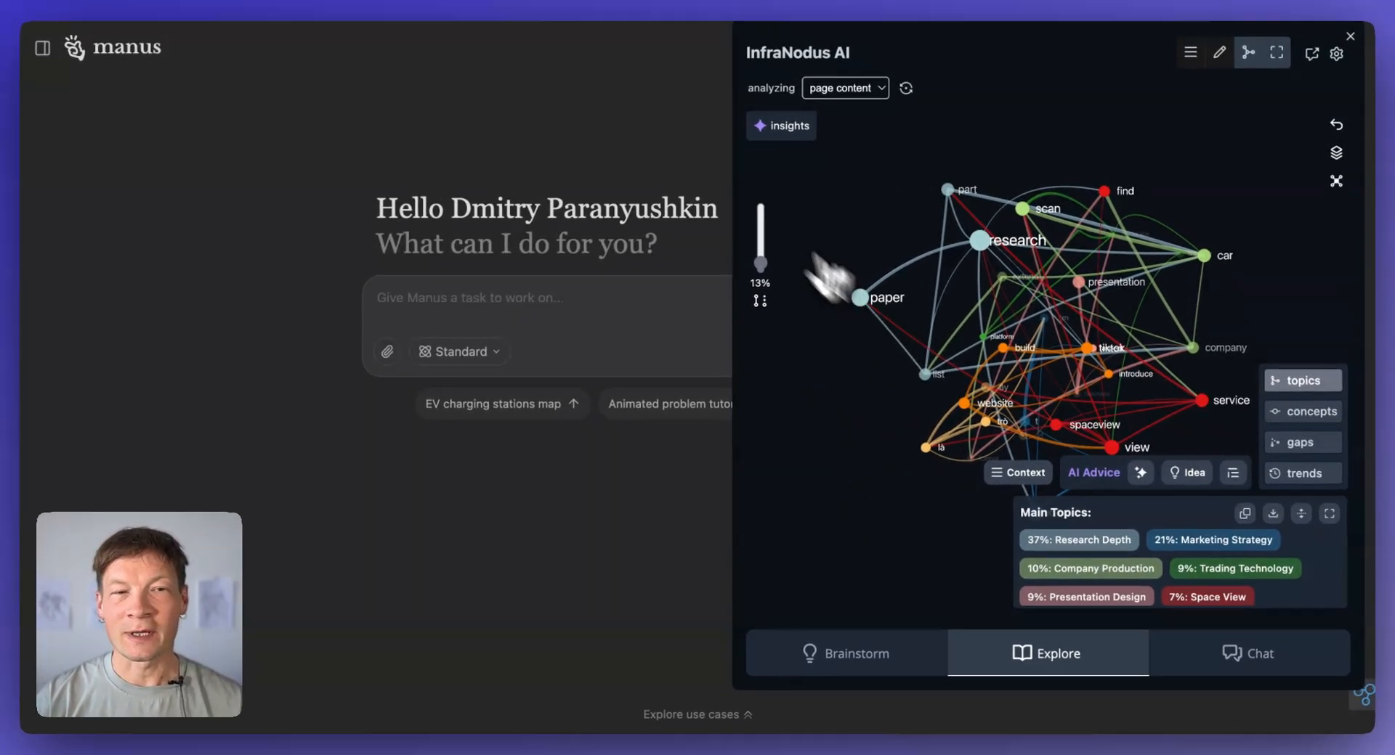
mouse_move(452, 167)
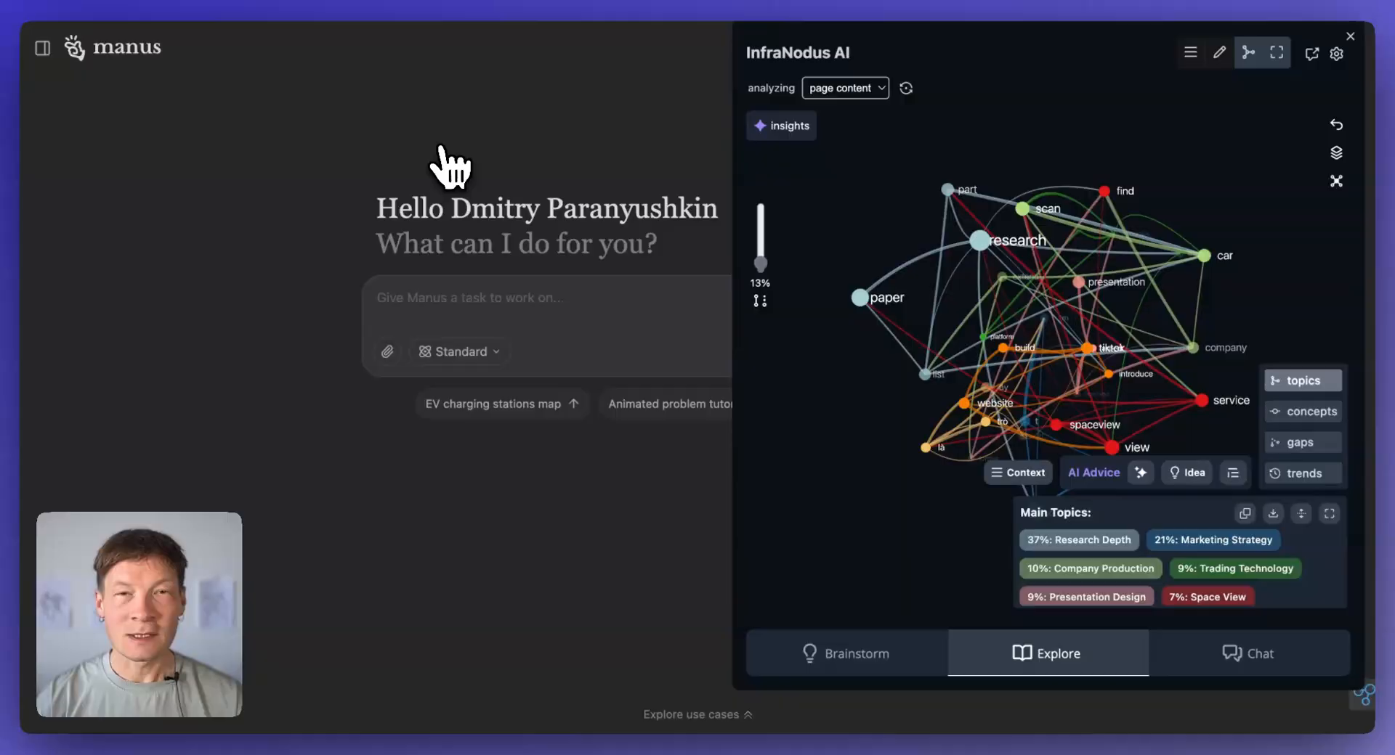
mouse_move(450, 167)
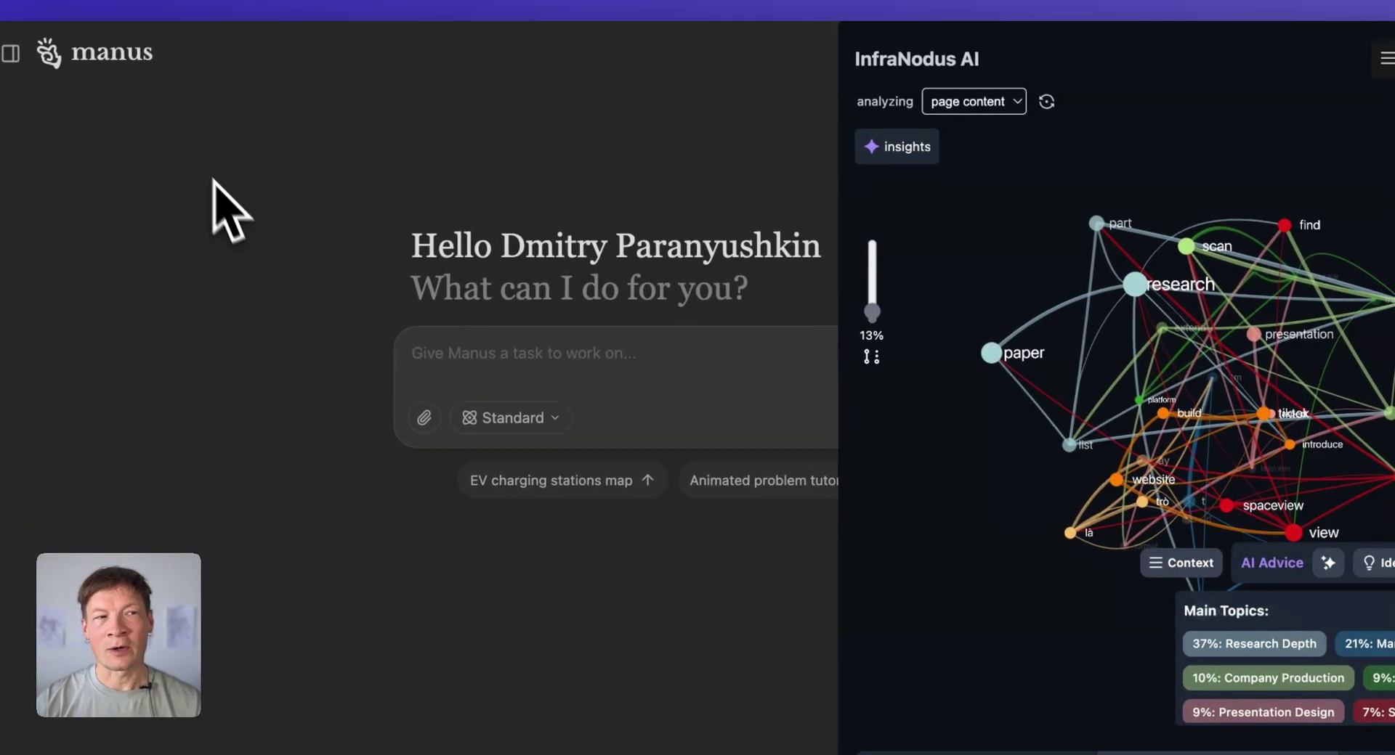
mouse_move(511, 405)
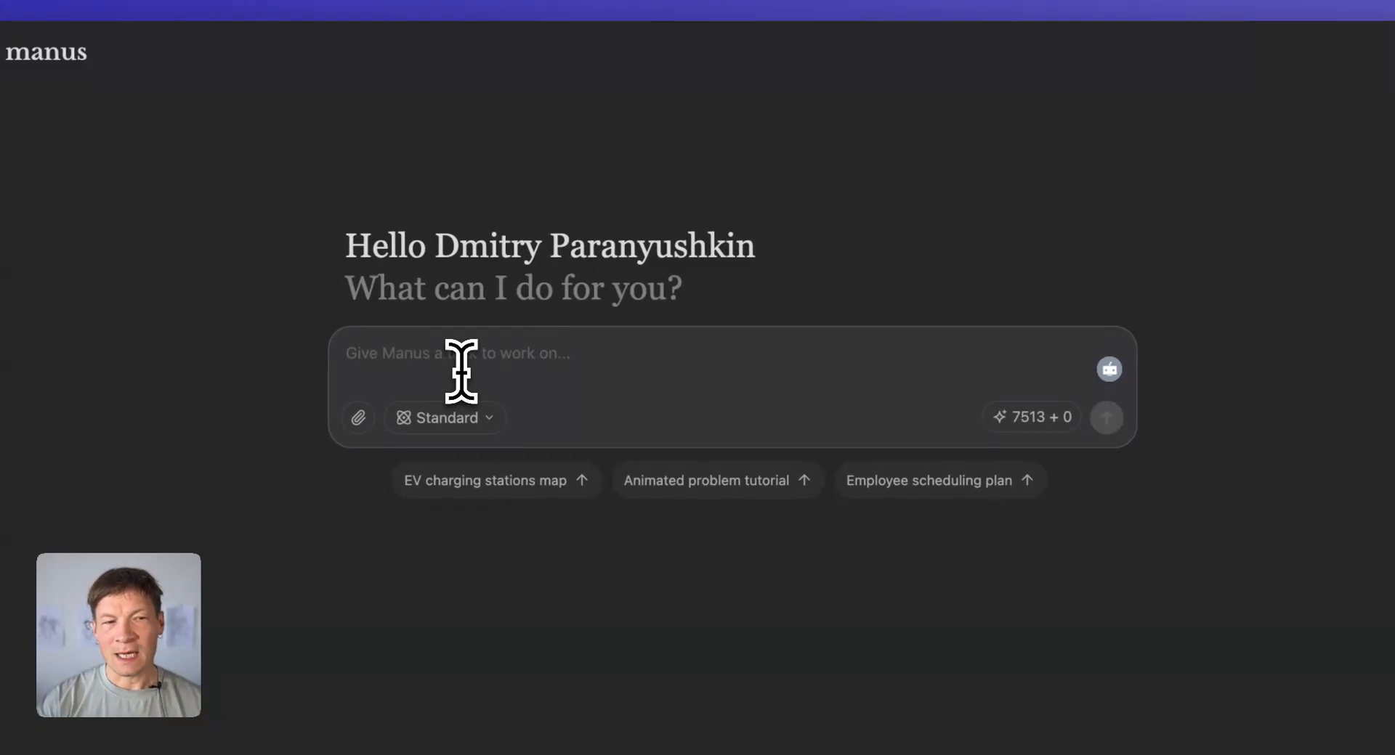
mouse_move(542, 10)
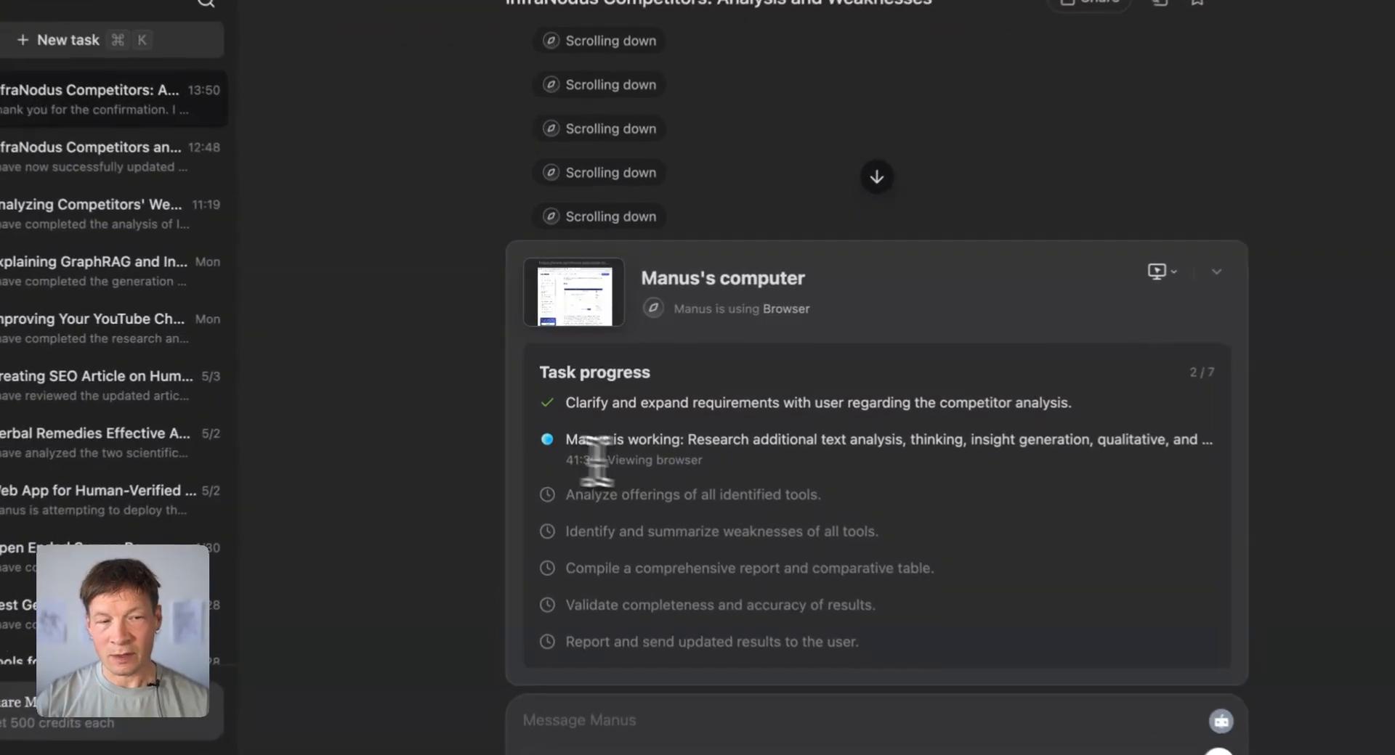
Step: Scroll down the Manus competitors analysis task to view its summary report
scroll(down, 3)
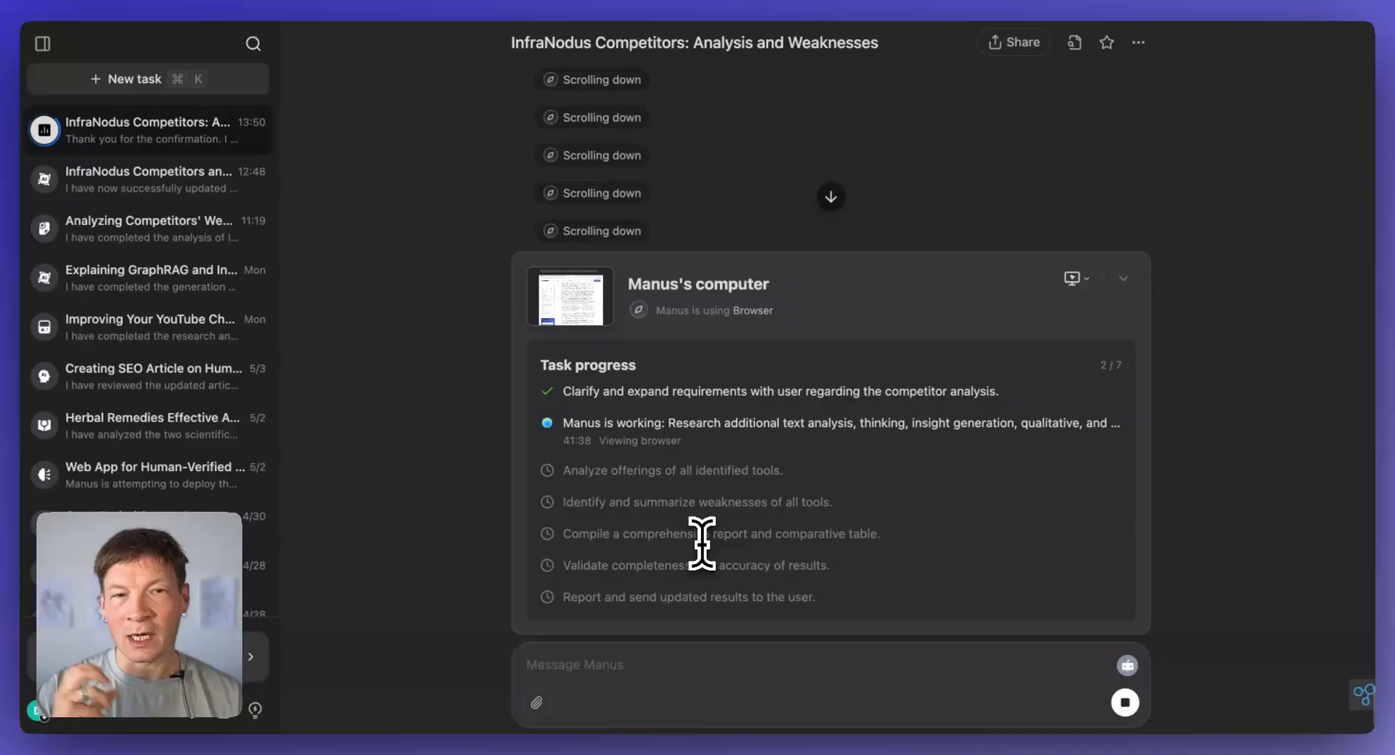
mouse_move(650, 222)
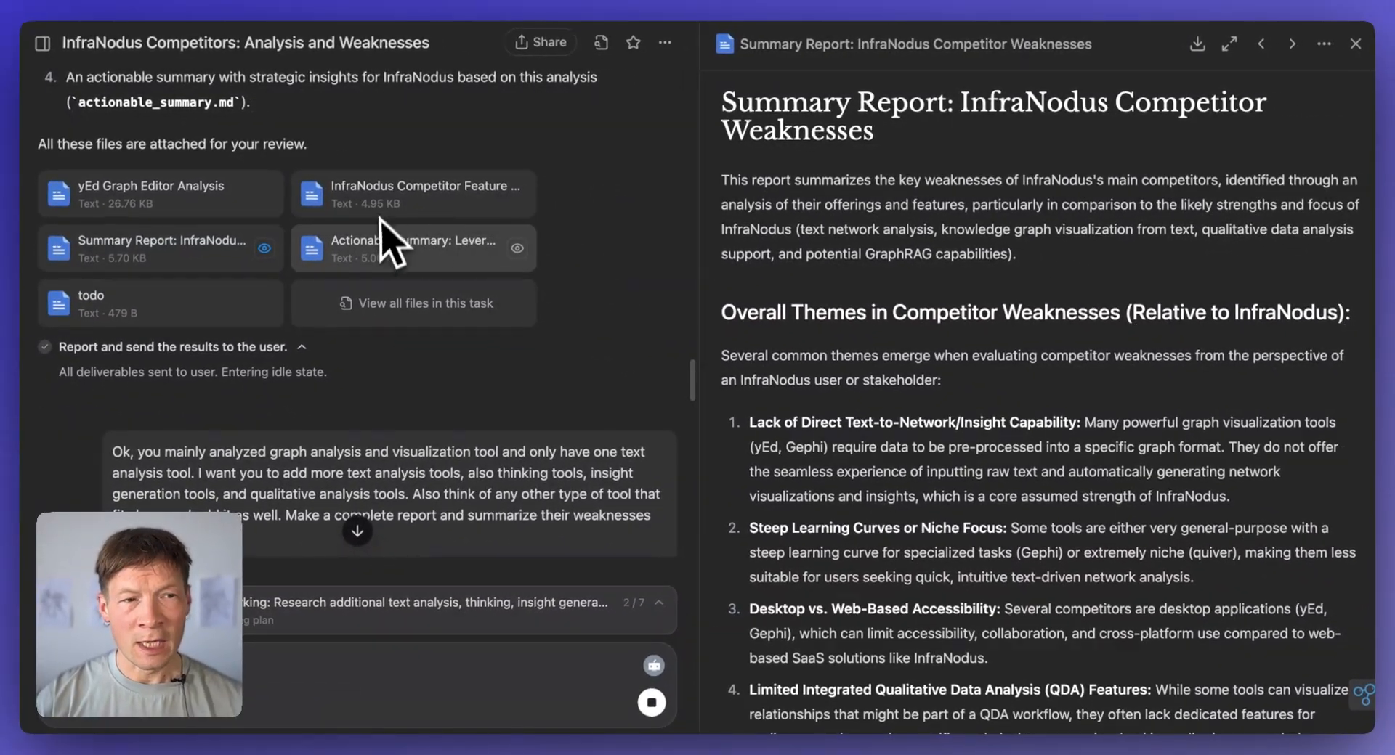
Step: Scroll up through the task's step log of searches and file edits
scroll(up, 3)
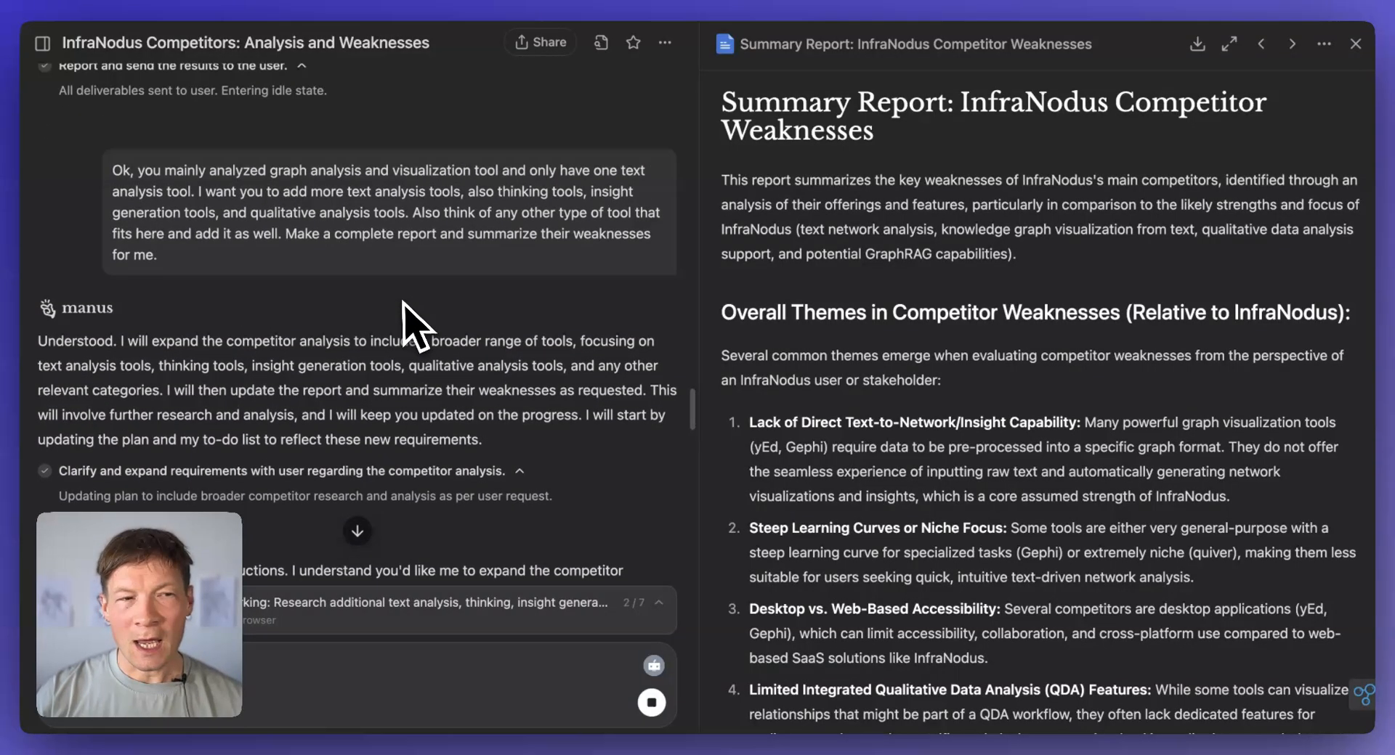
scroll(up, 3)
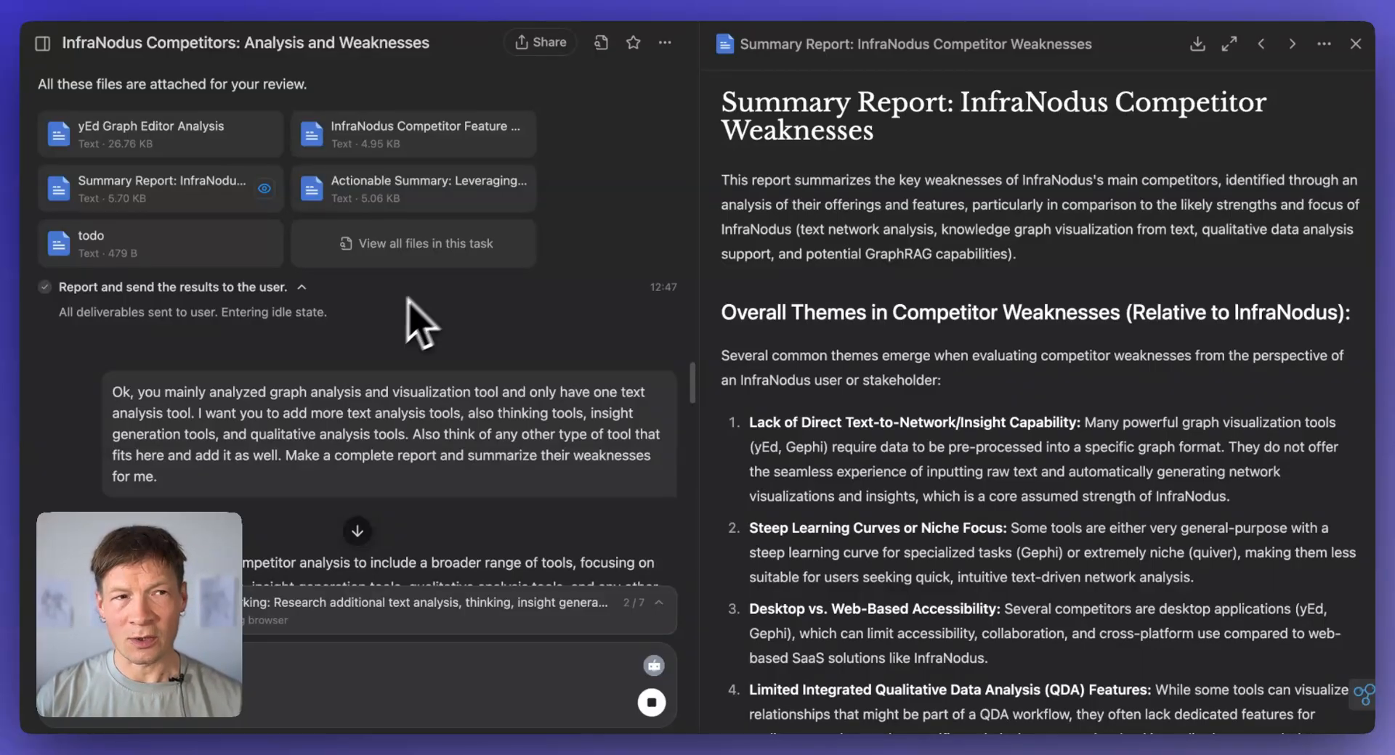
scroll(up, 3)
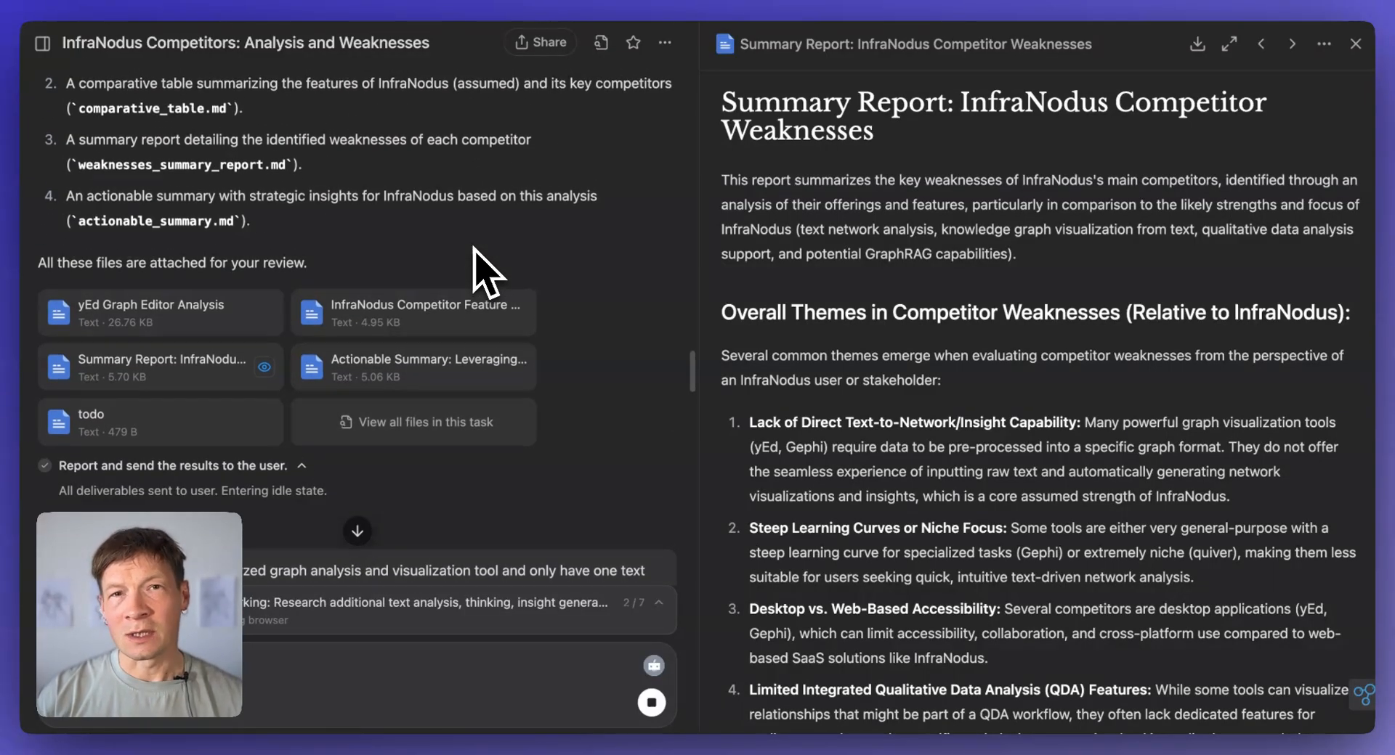
mouse_move(529, 218)
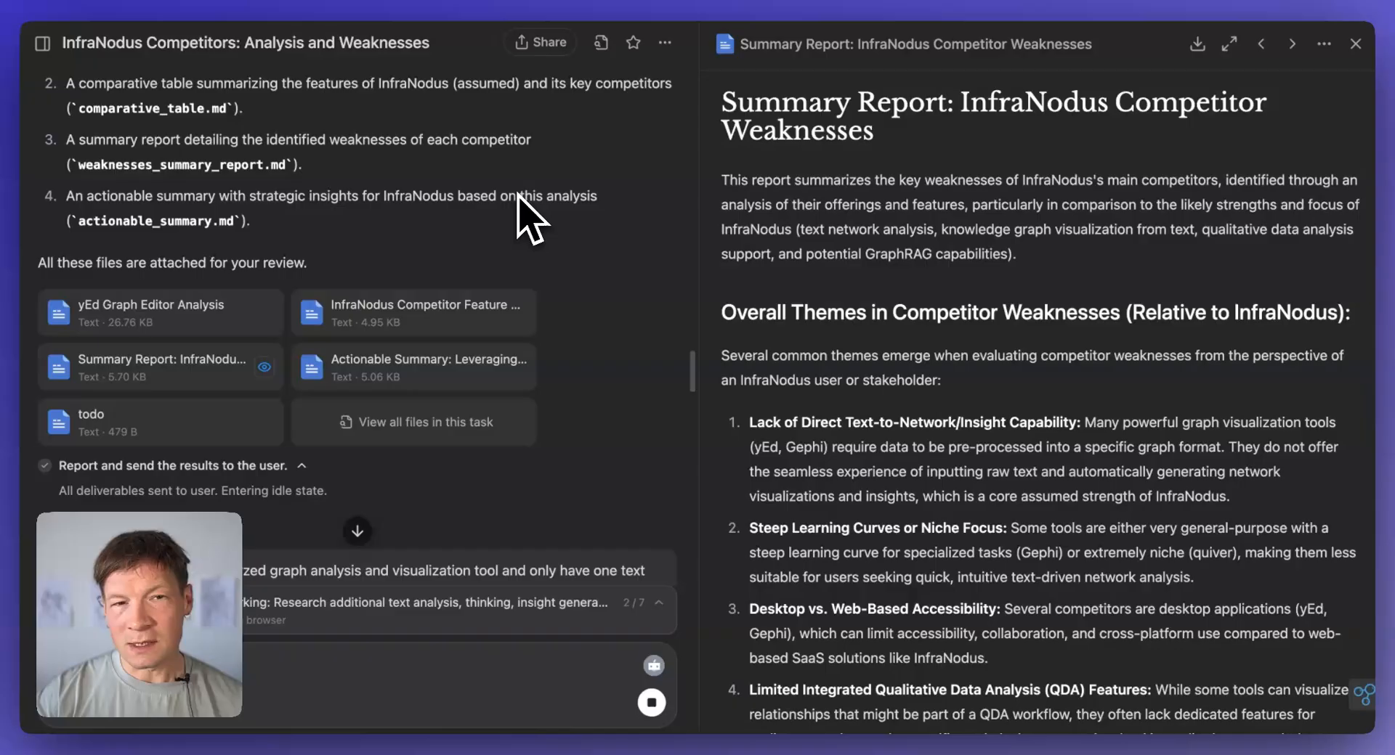
mouse_move(395, 218)
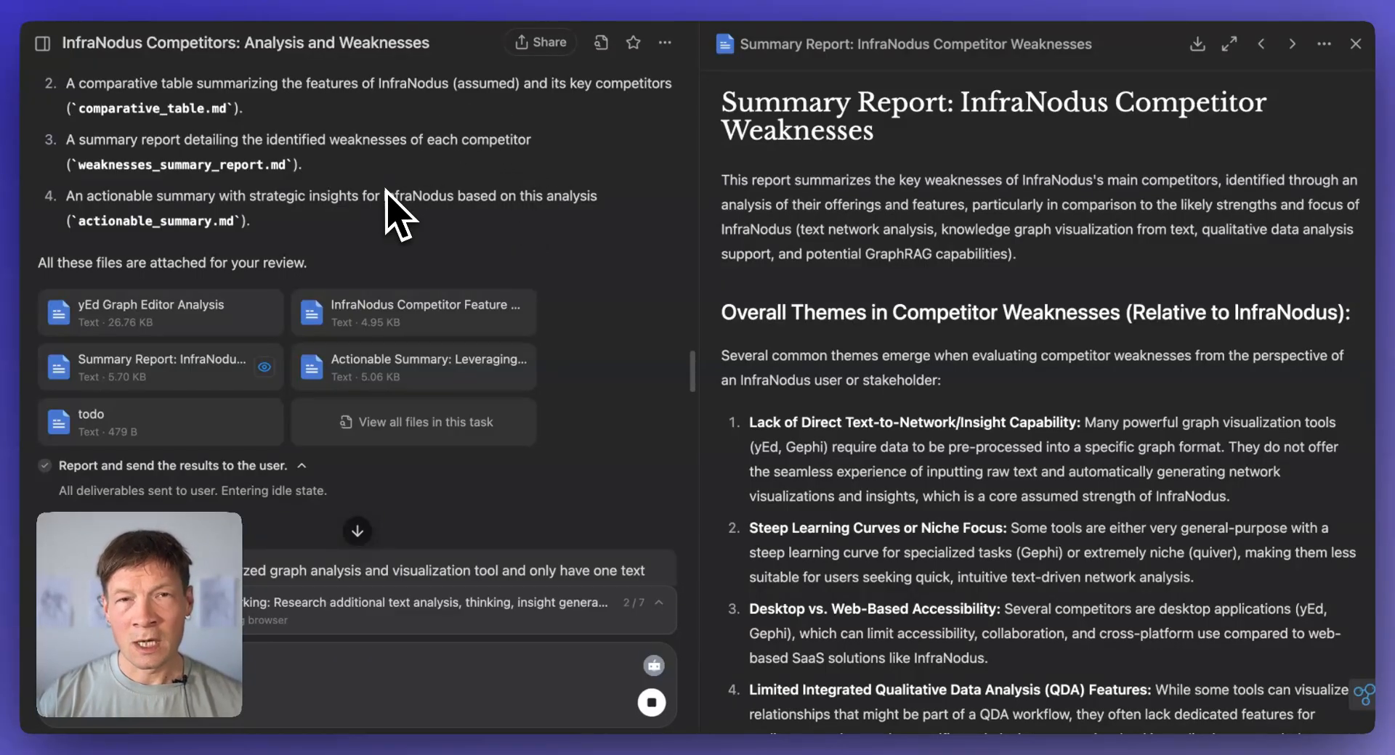
mouse_move(407, 218)
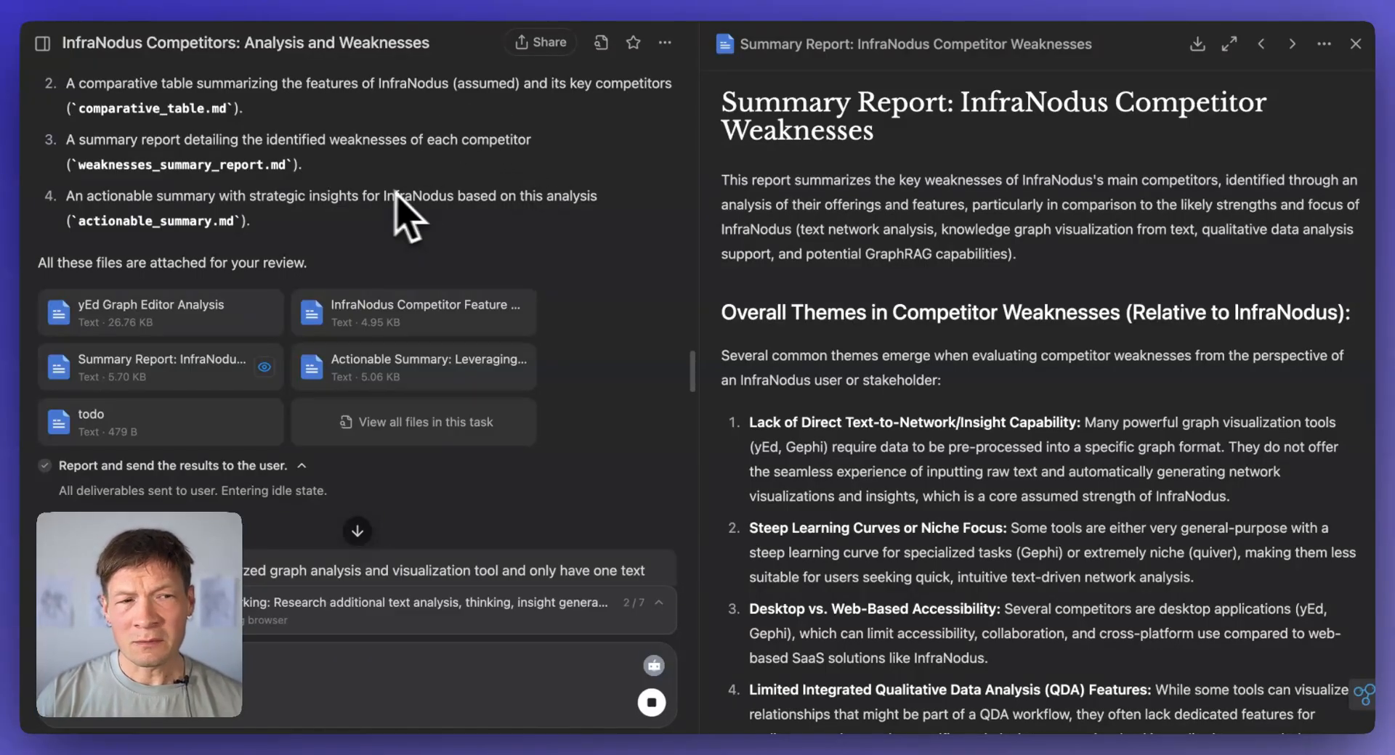
mouse_move(436, 248)
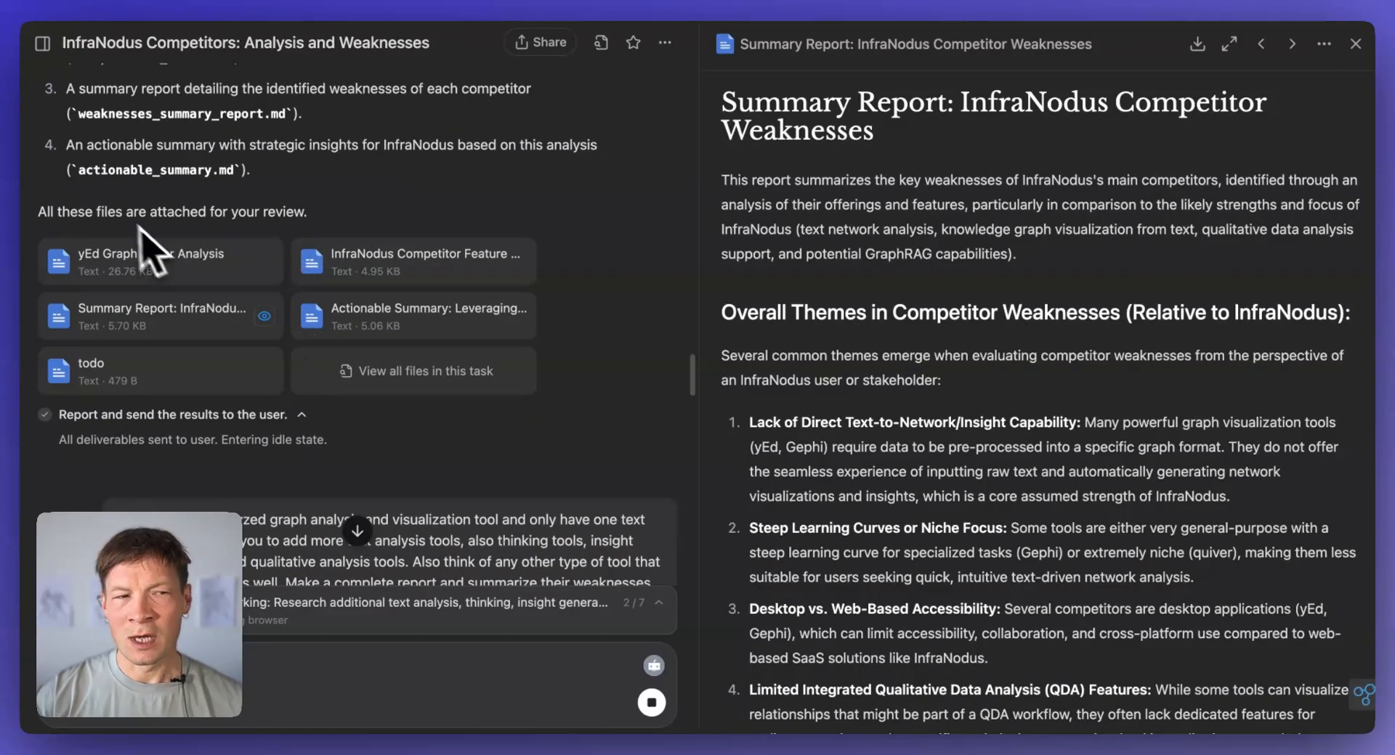
mouse_move(436, 369)
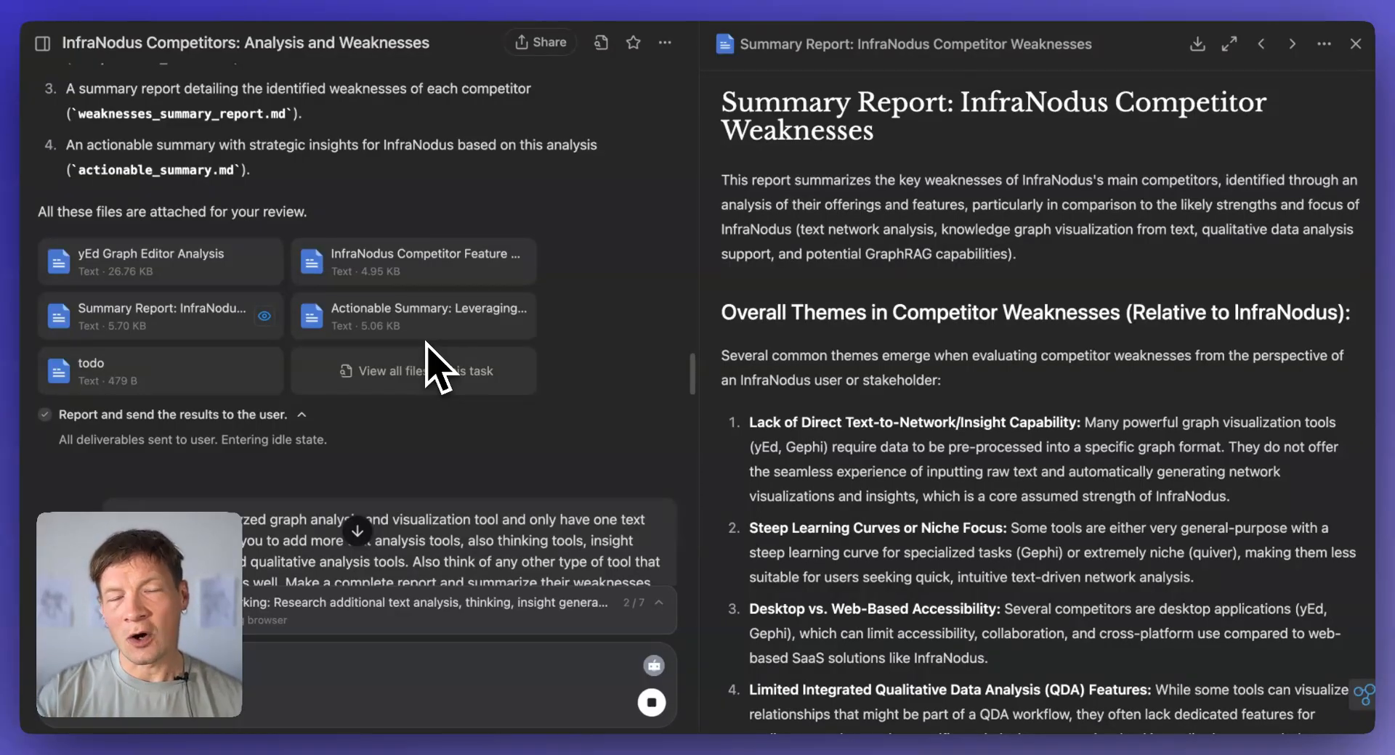
mouse_move(343, 261)
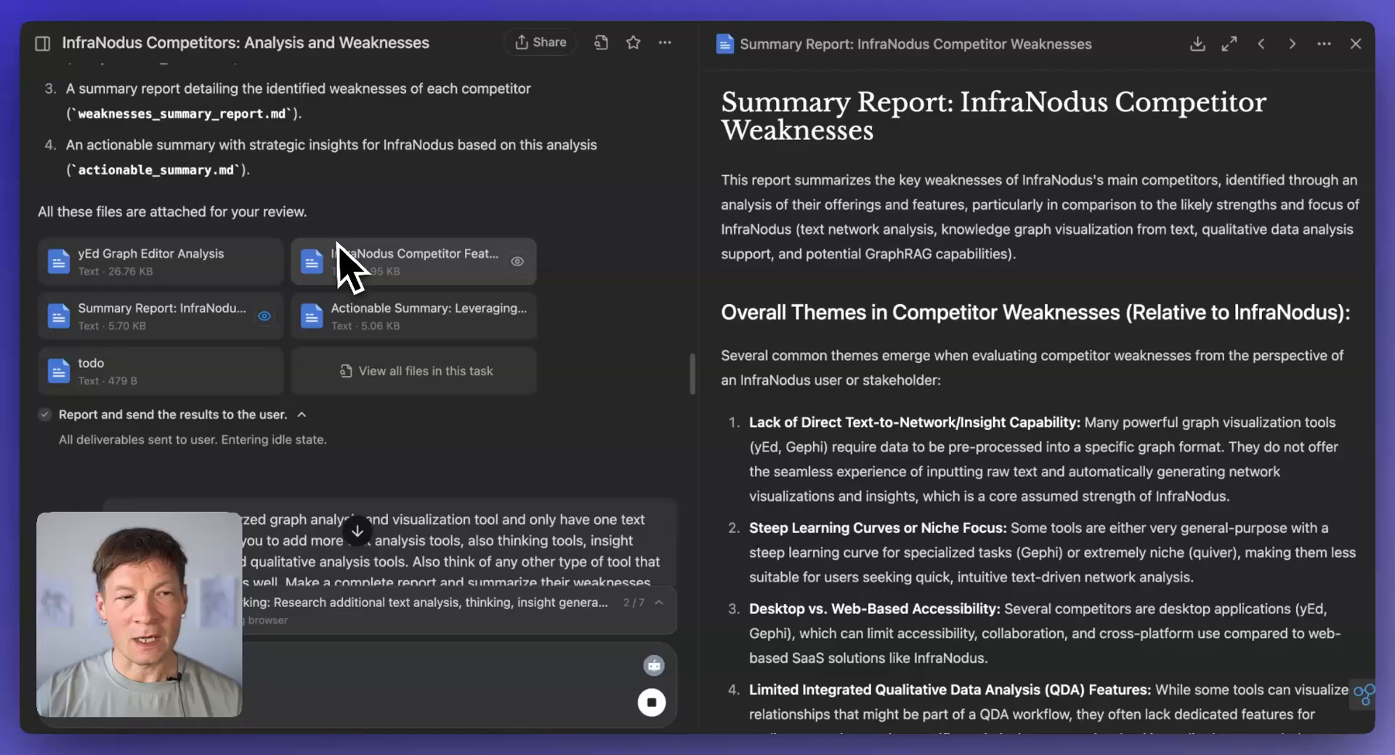
scroll(up, 3)
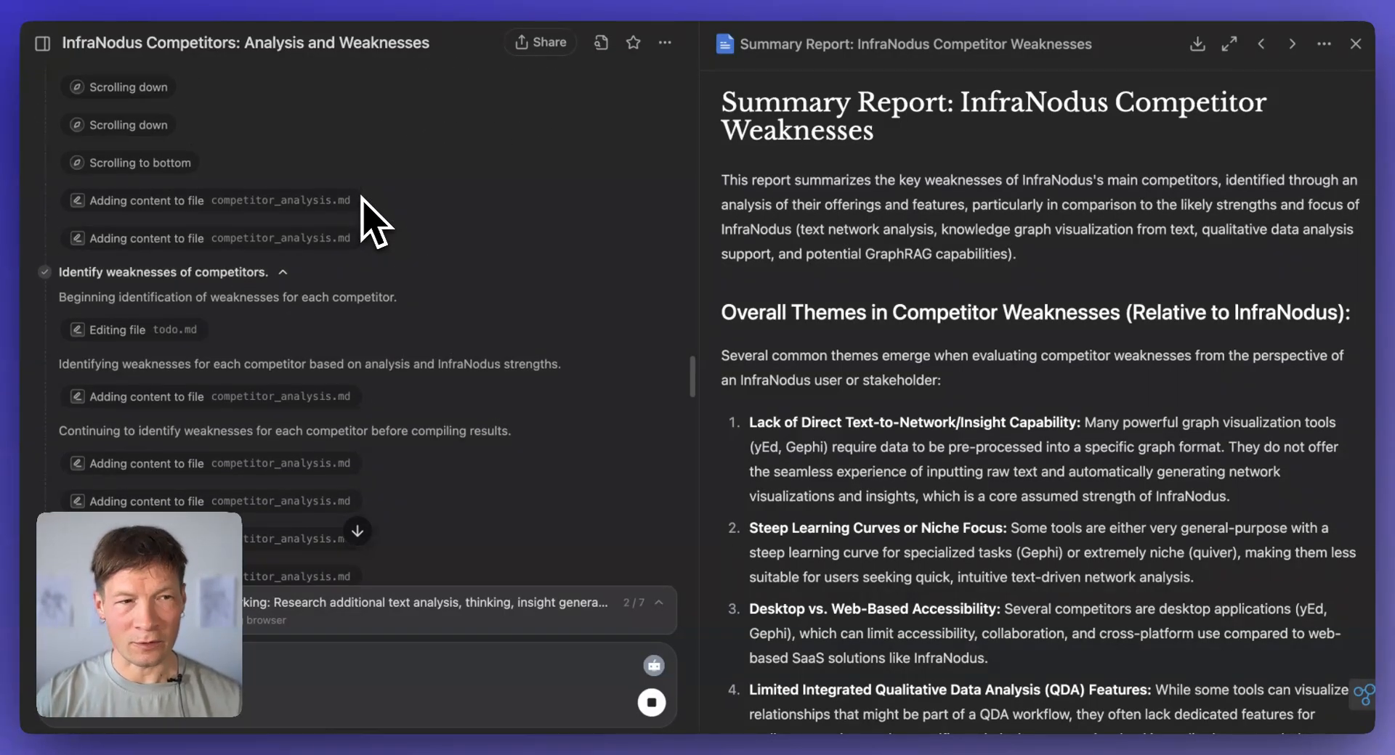
scroll(up, 3)
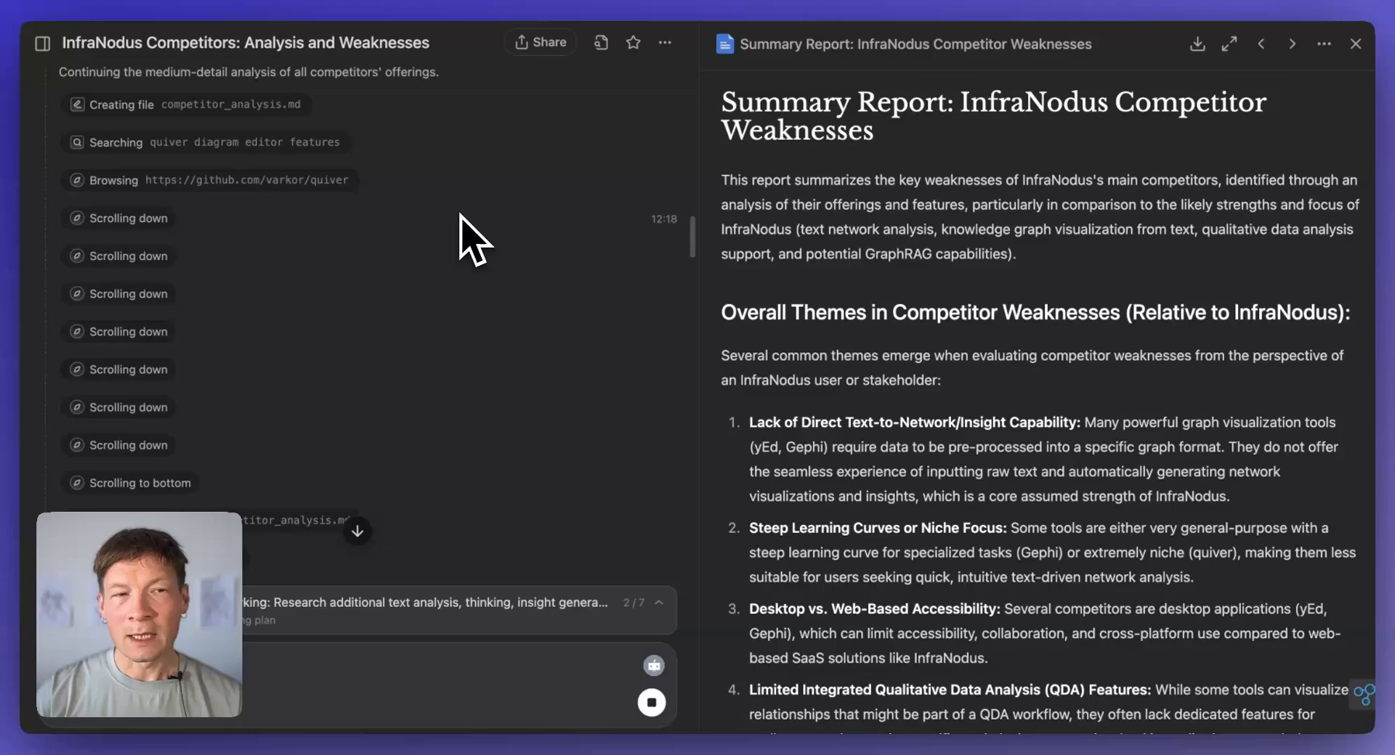
mouse_move(529, 142)
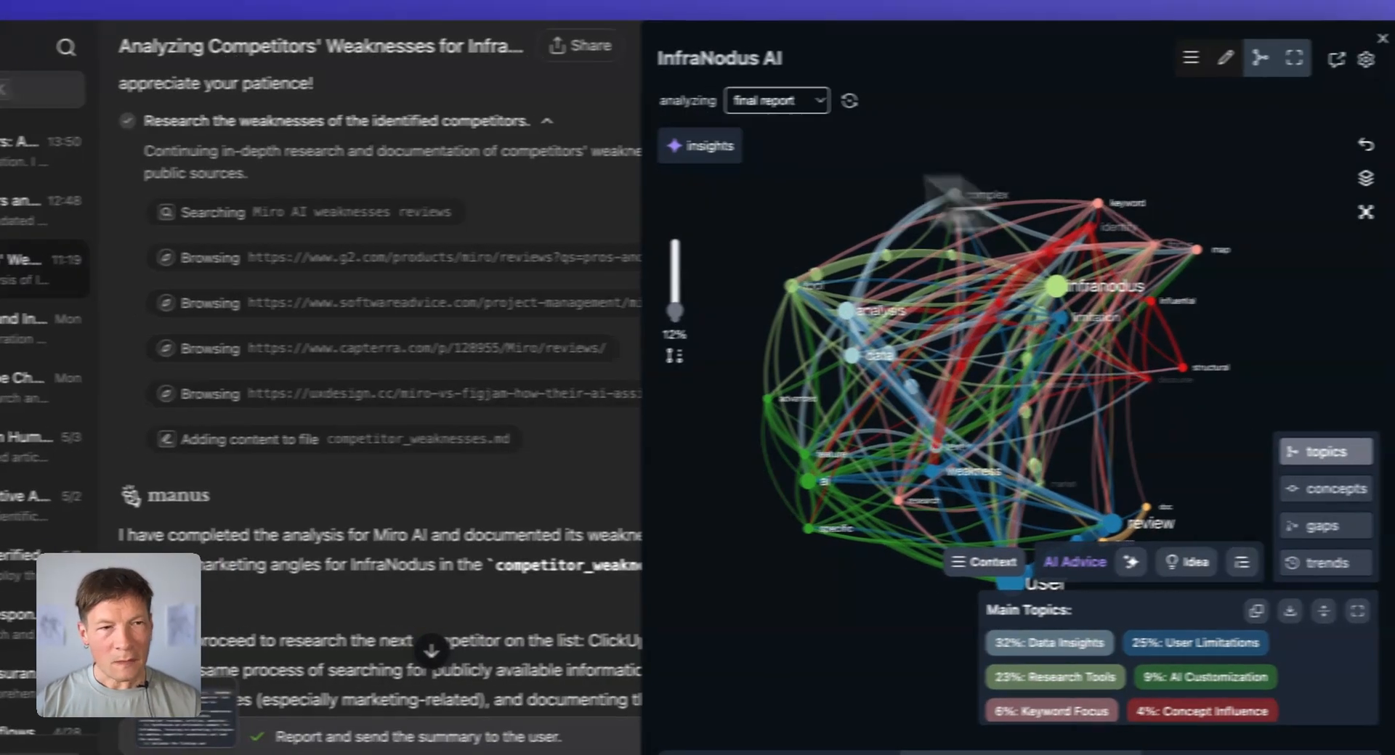
click(1381, 38)
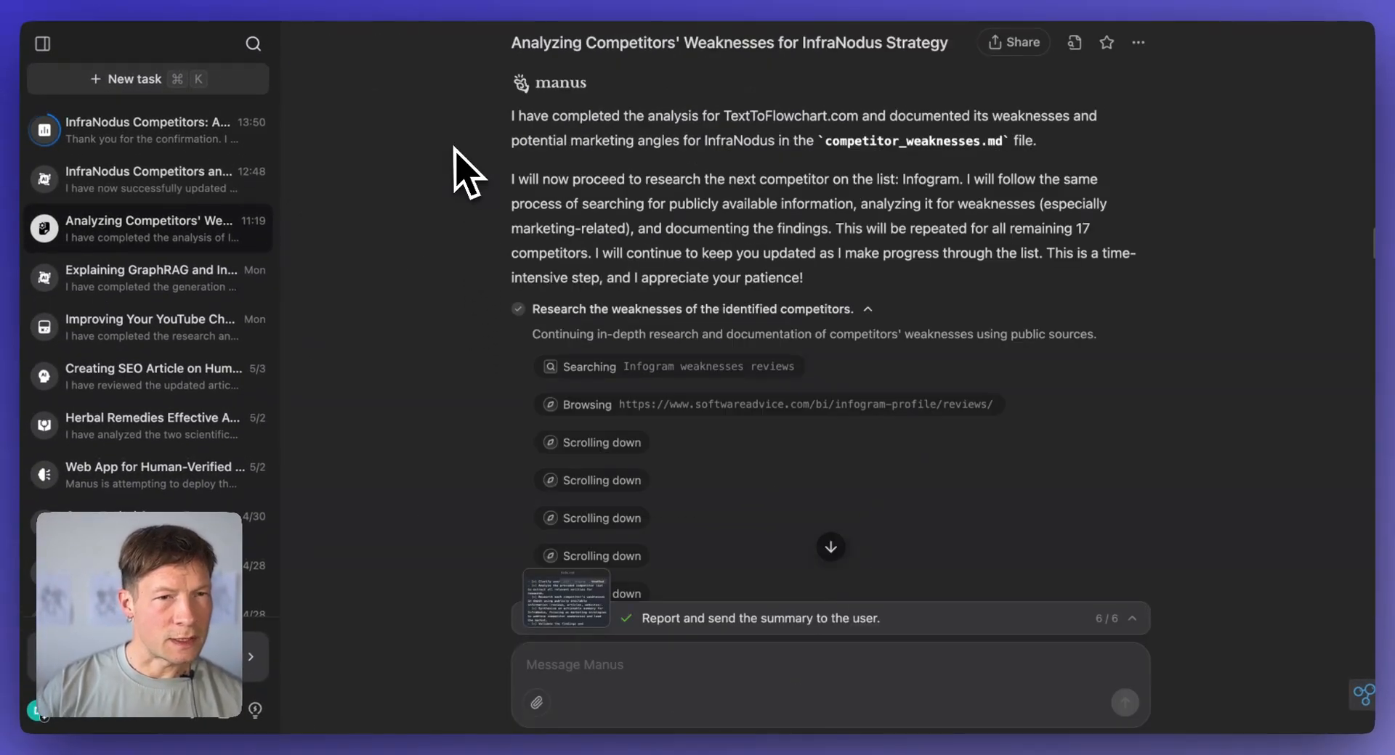
scroll(up, 3)
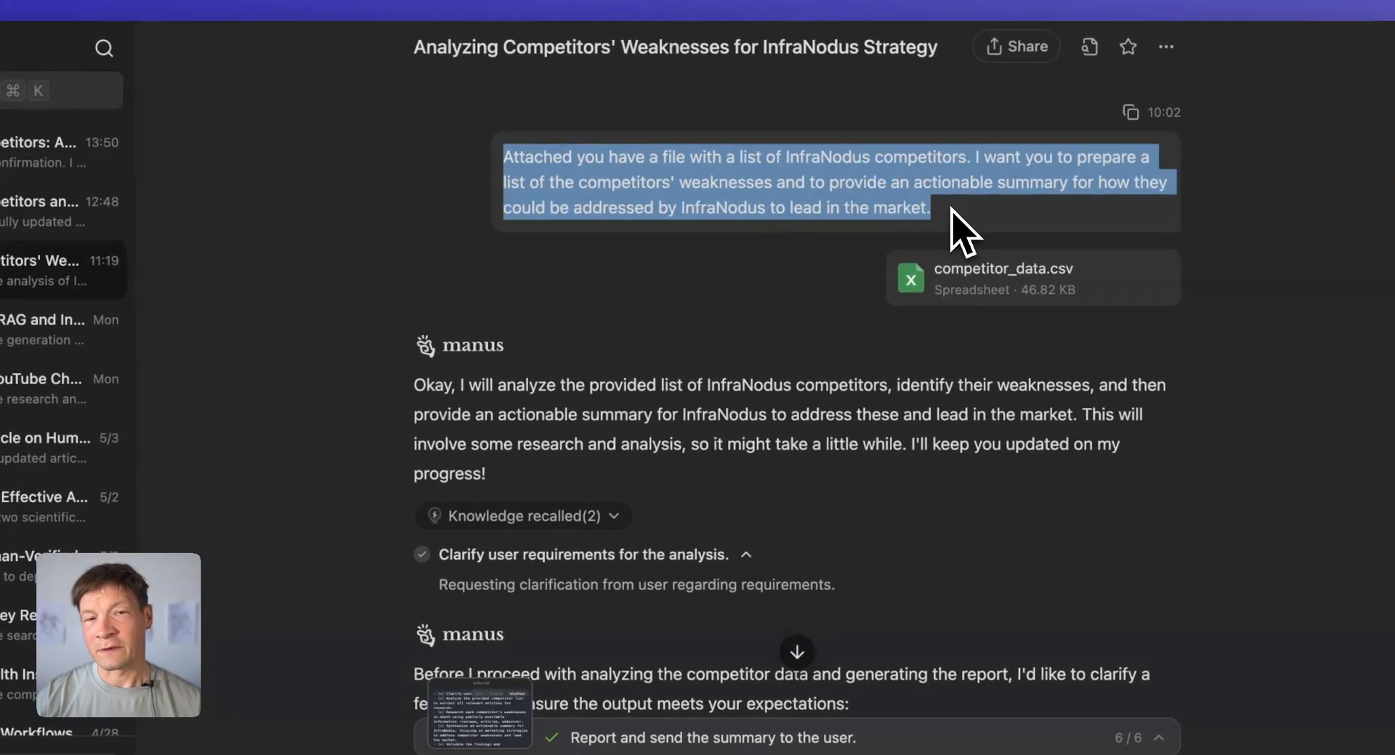
mouse_move(826, 196)
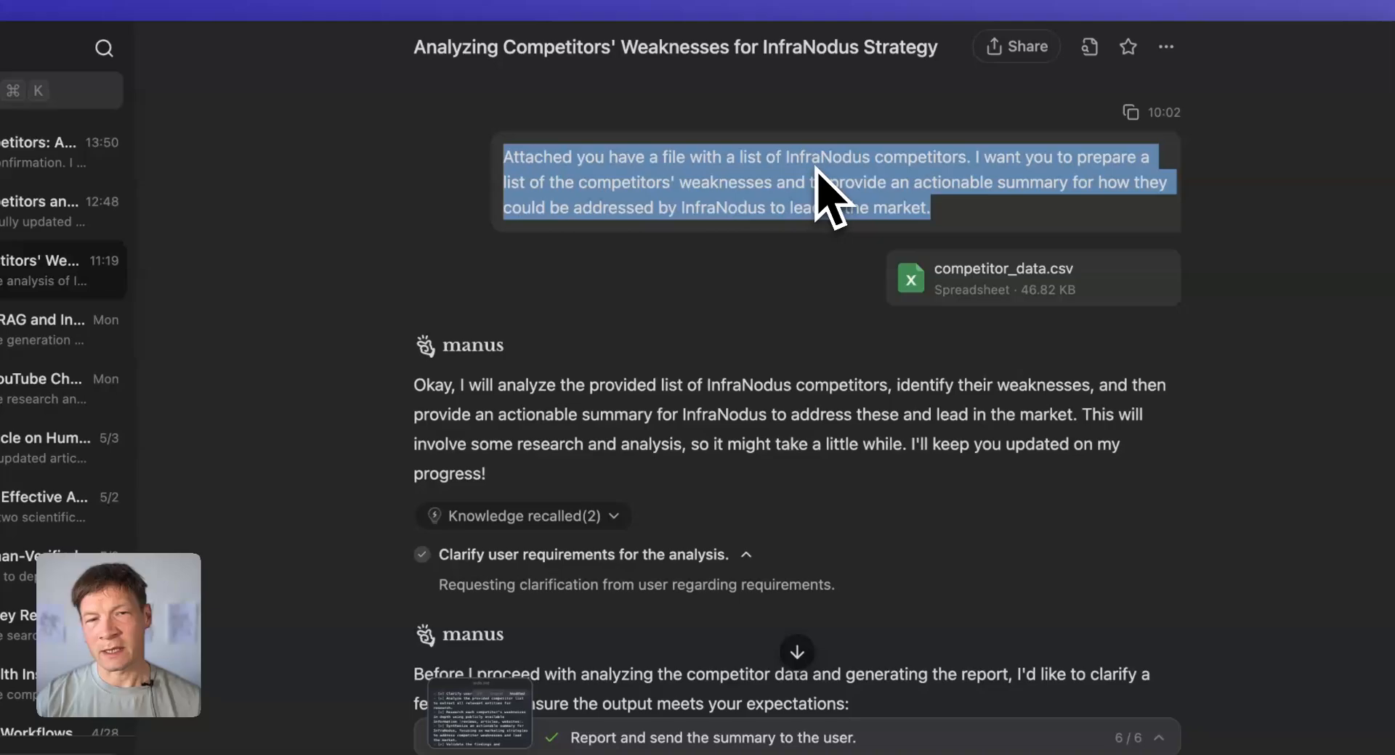
mouse_move(978, 173)
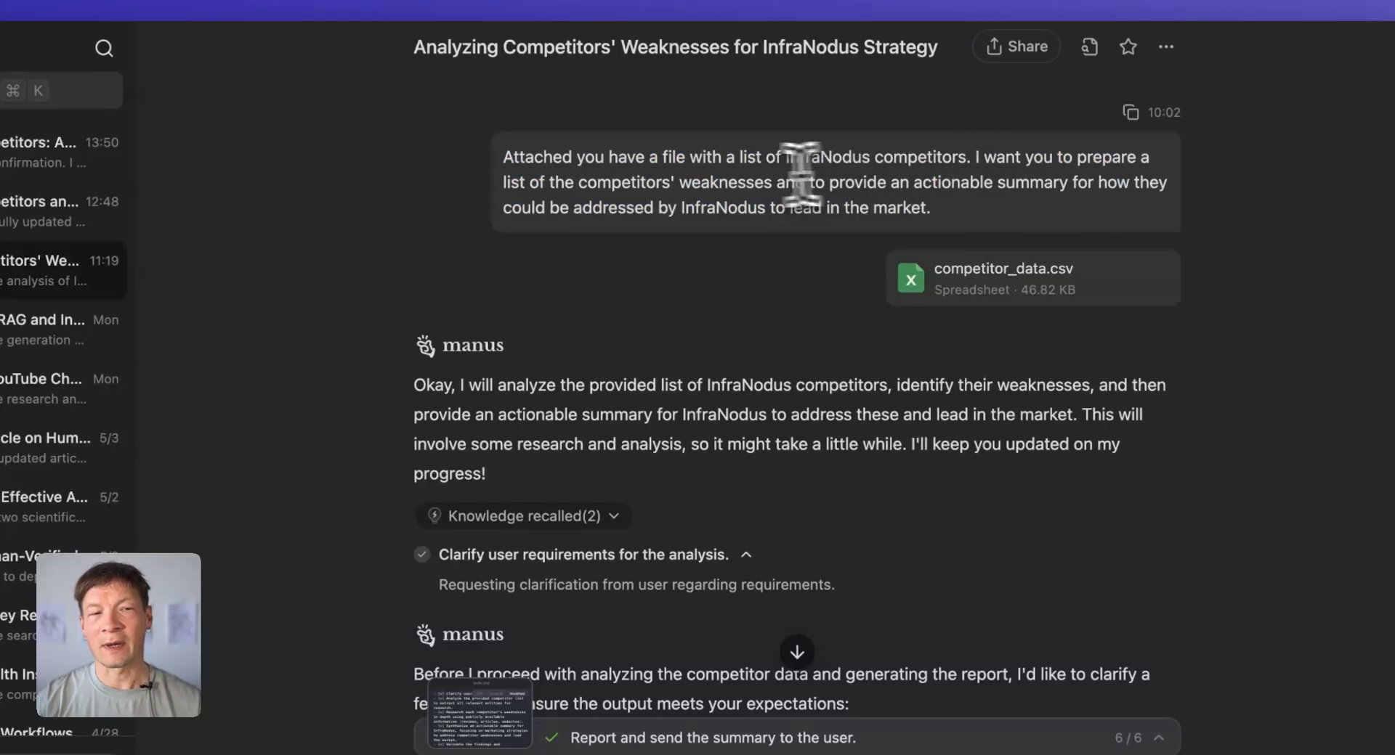
click(39, 44)
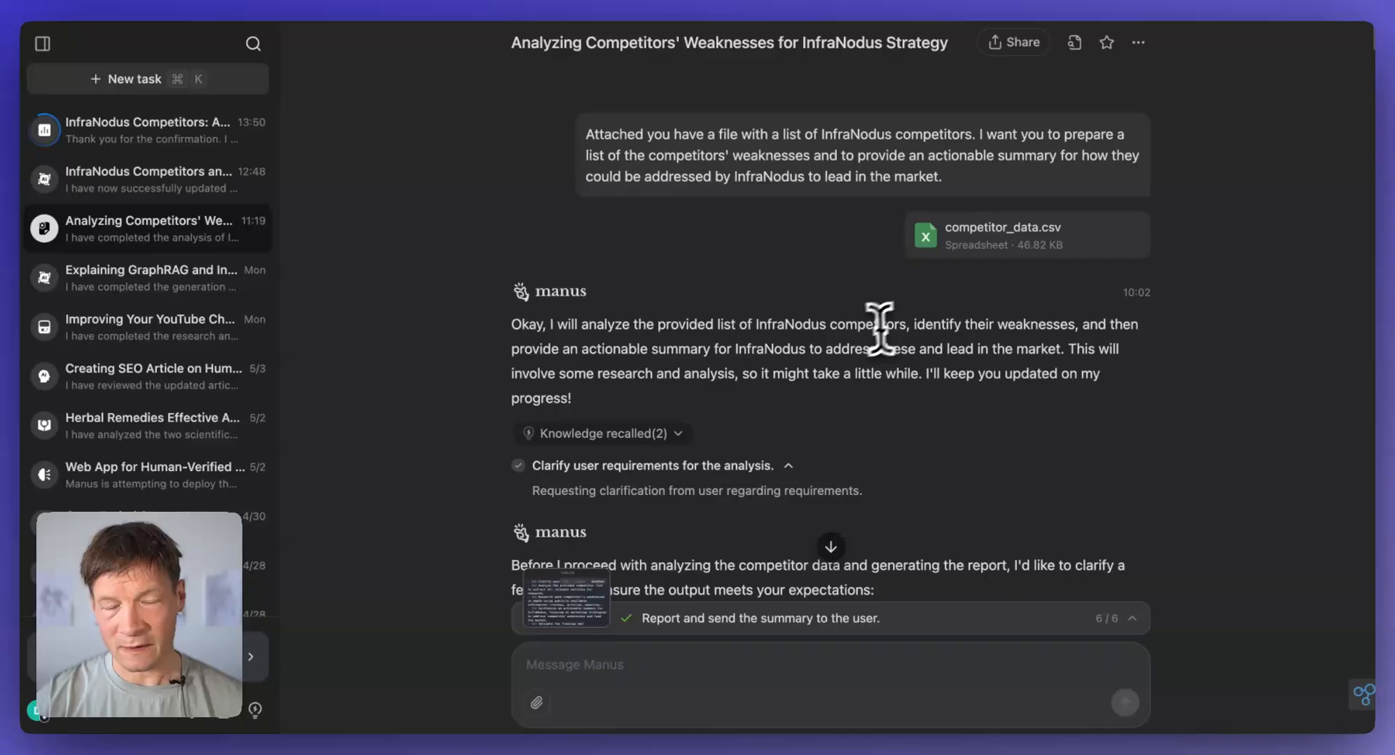
mouse_move(861, 343)
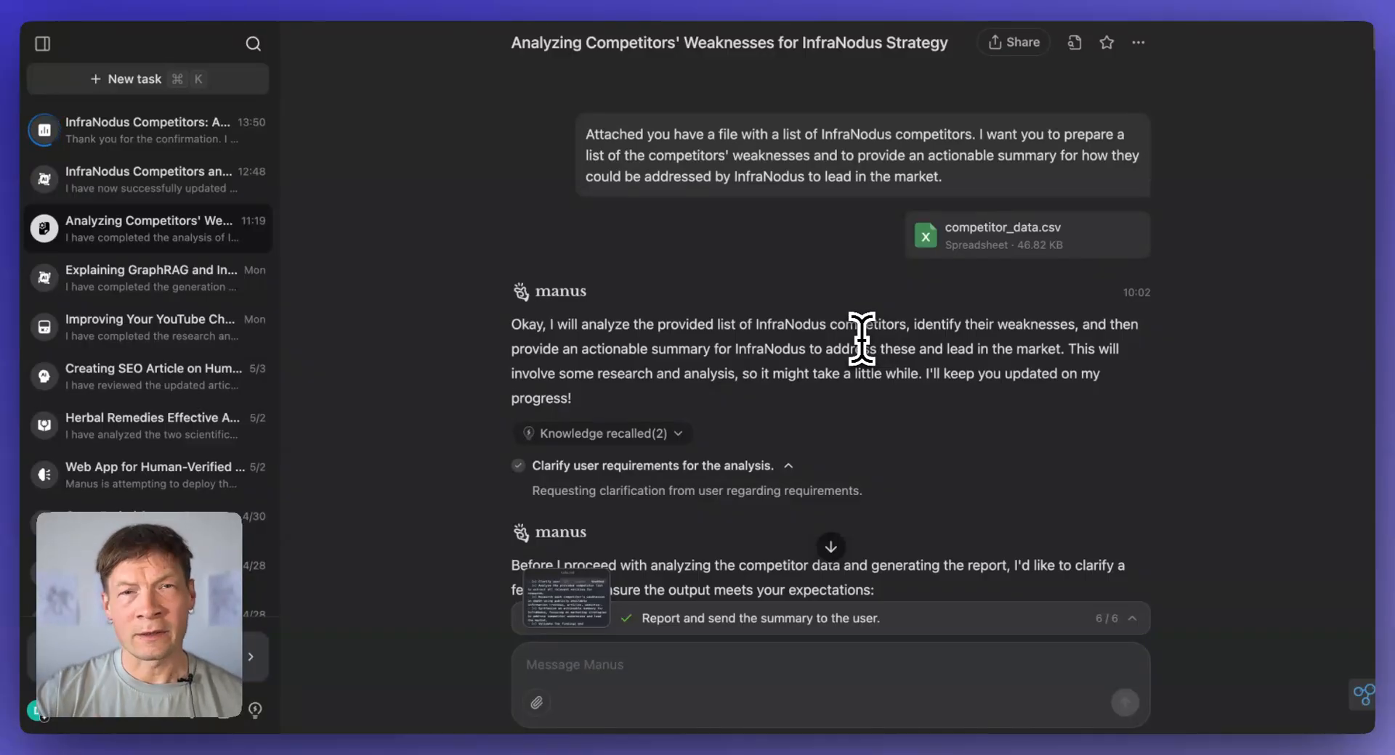
scroll(down, 3)
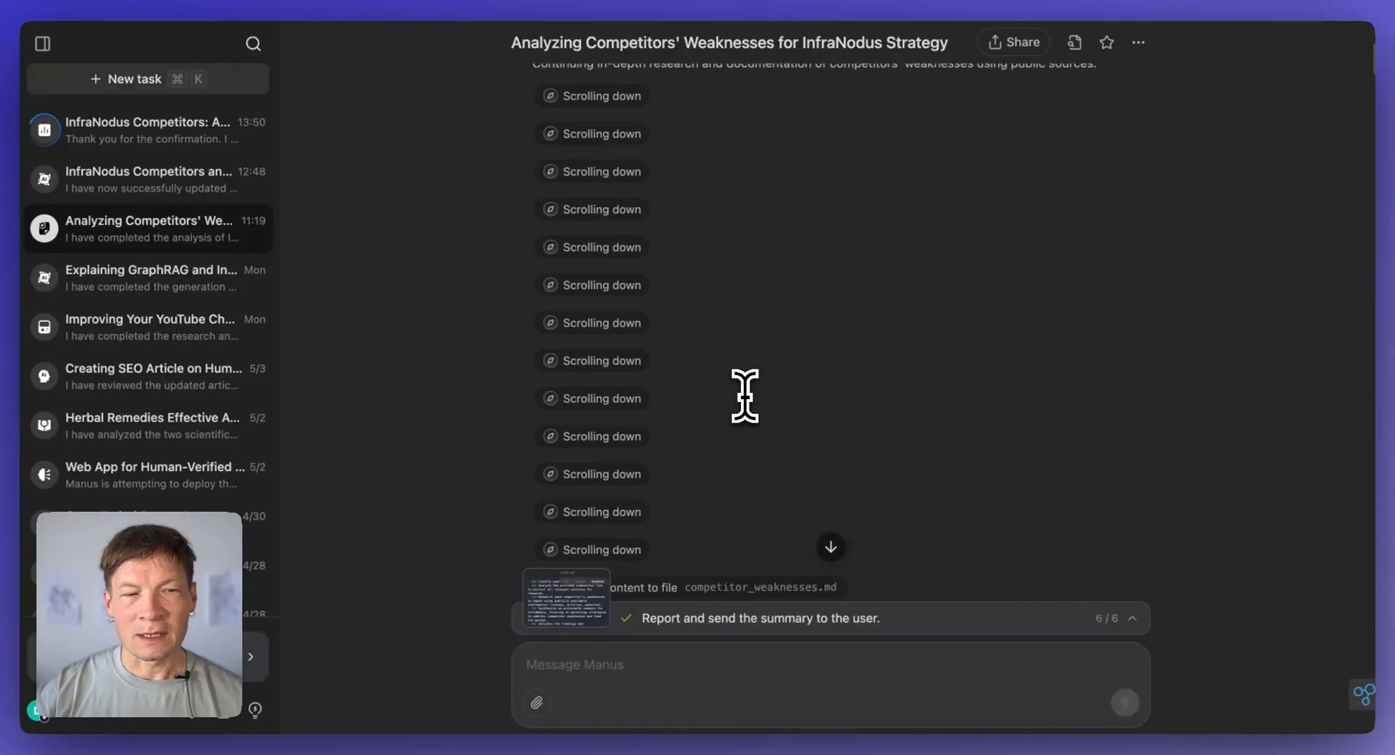
scroll(up, 3)
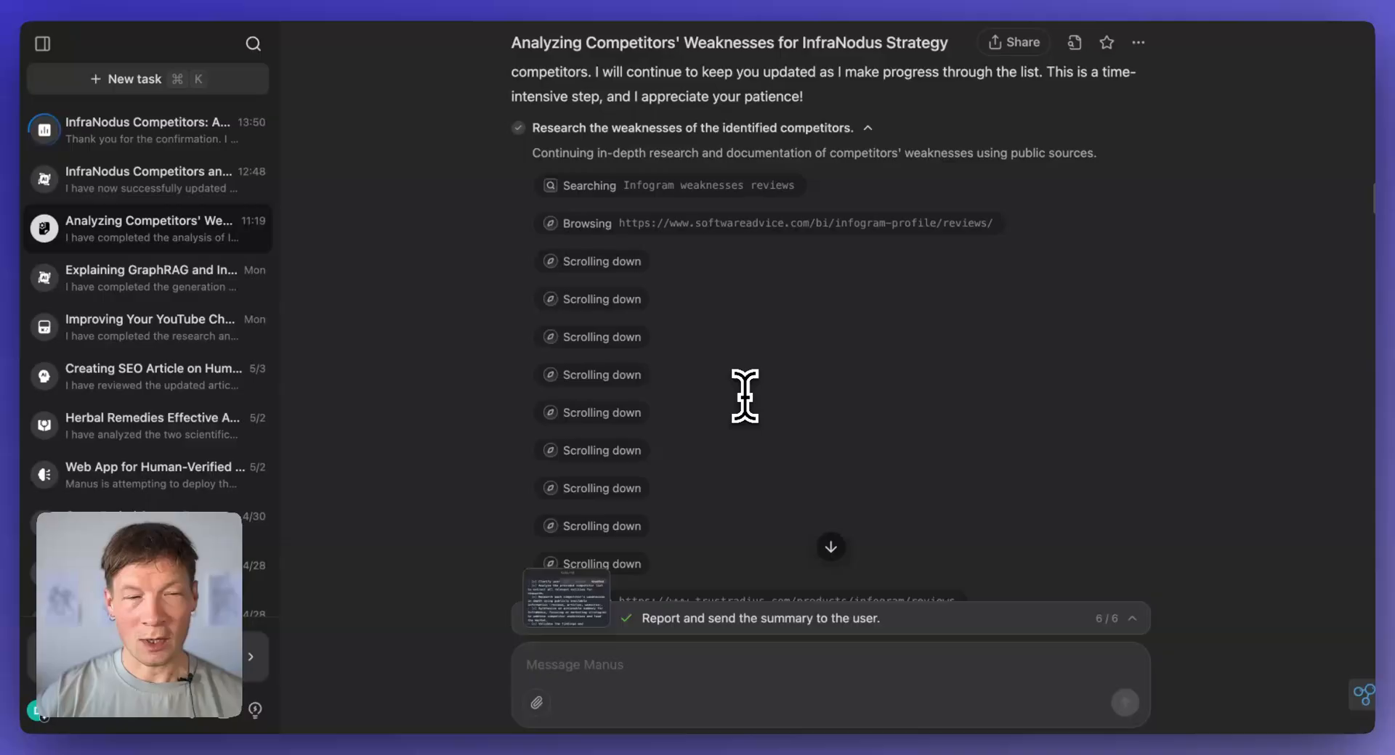
scroll(down, 3)
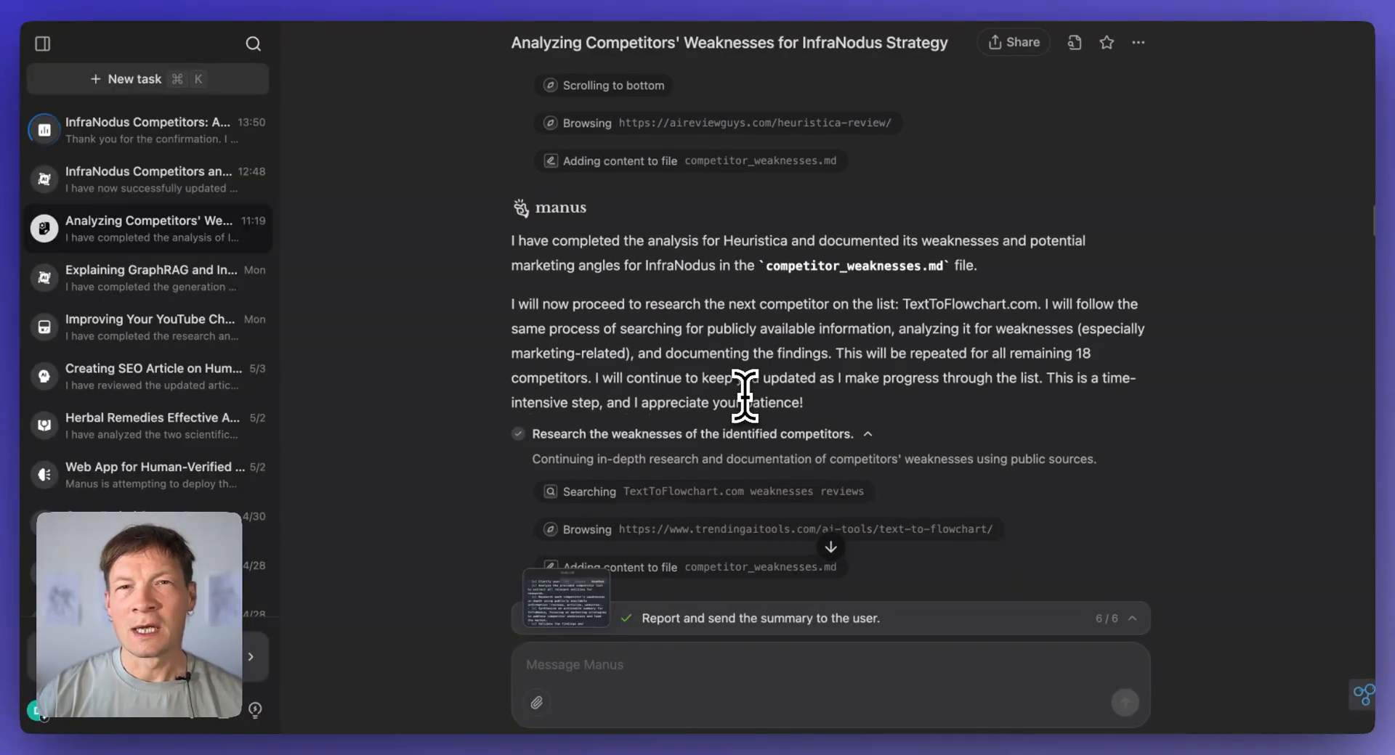
scroll(down, 3)
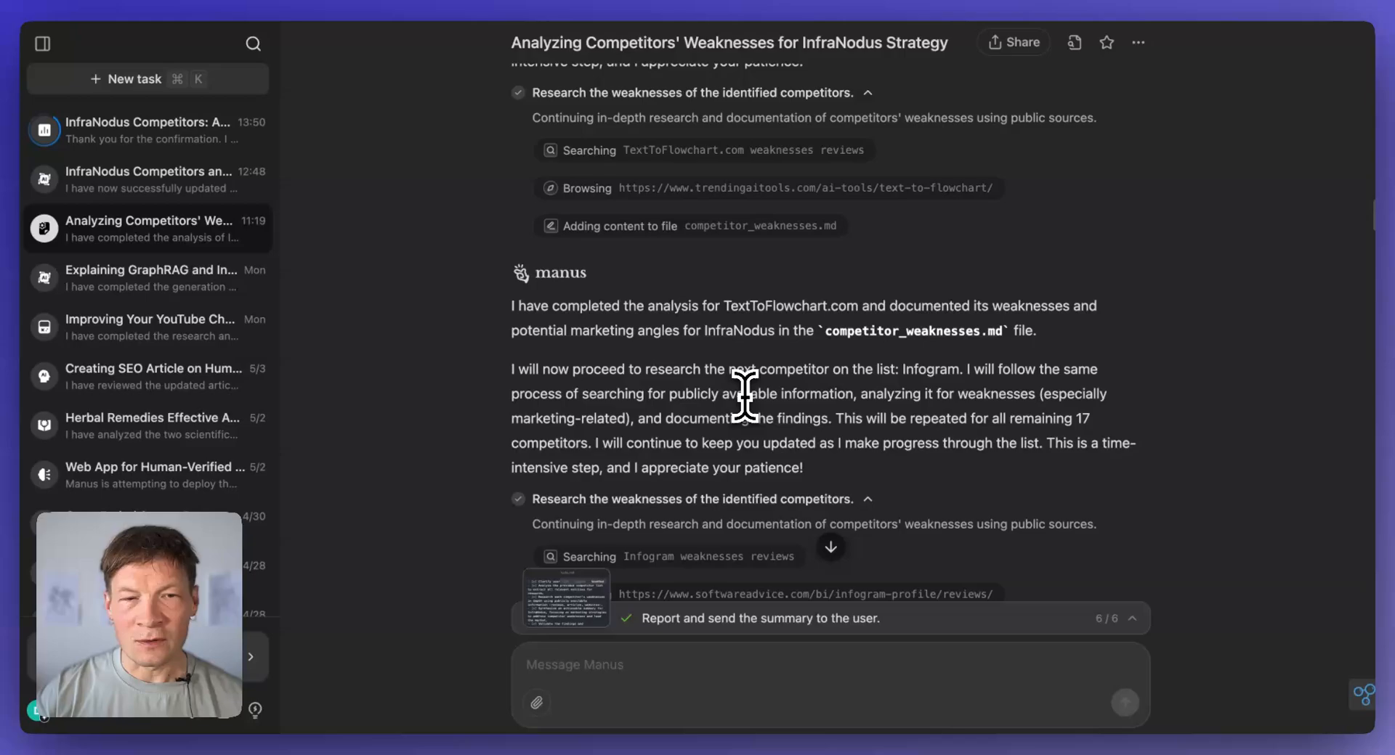
scroll(down, 3)
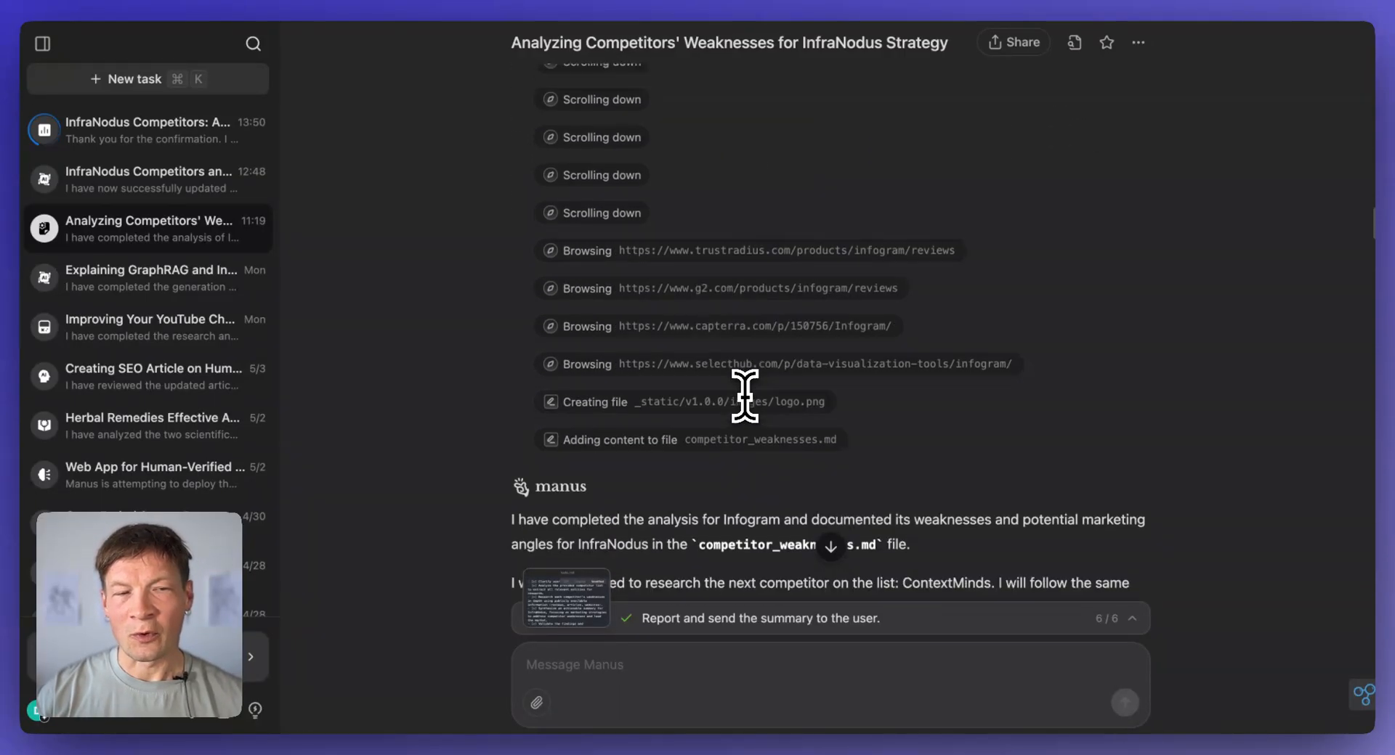
scroll(down, 3)
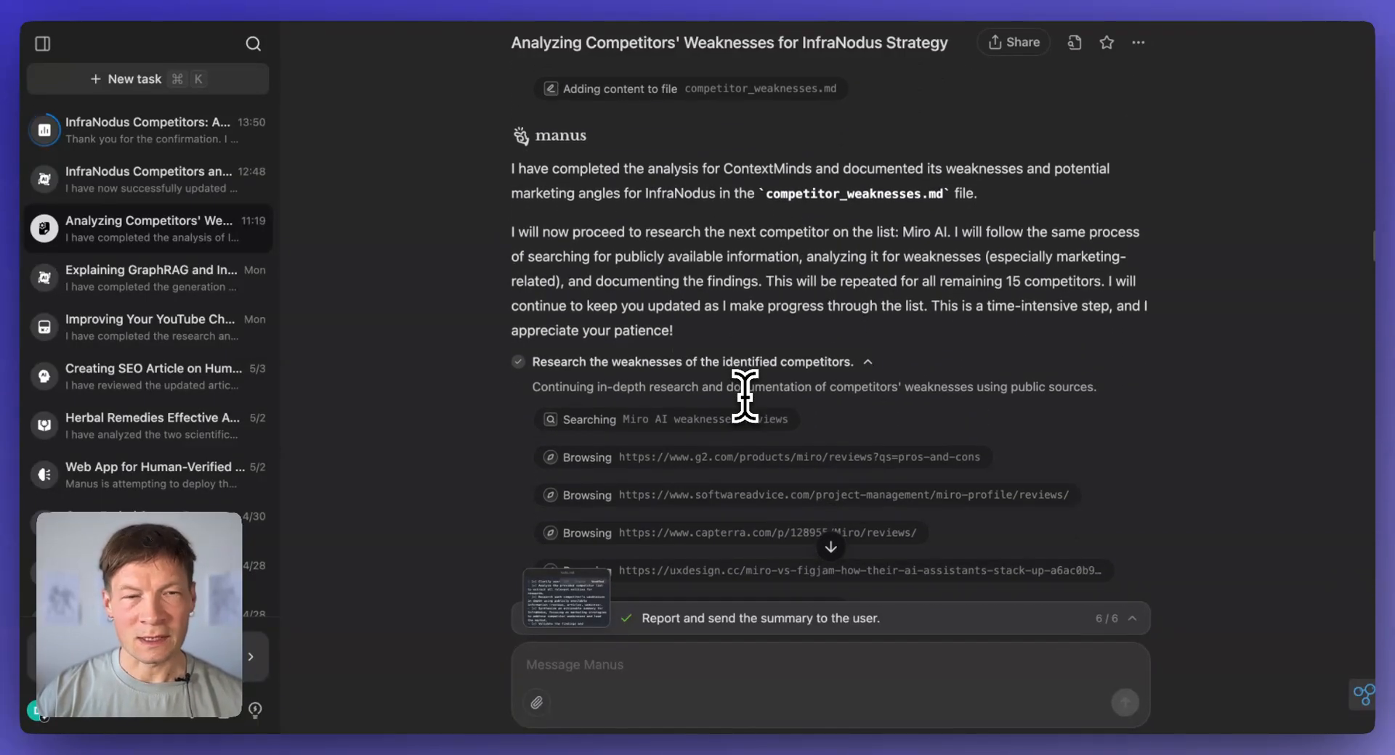
scroll(down, 3)
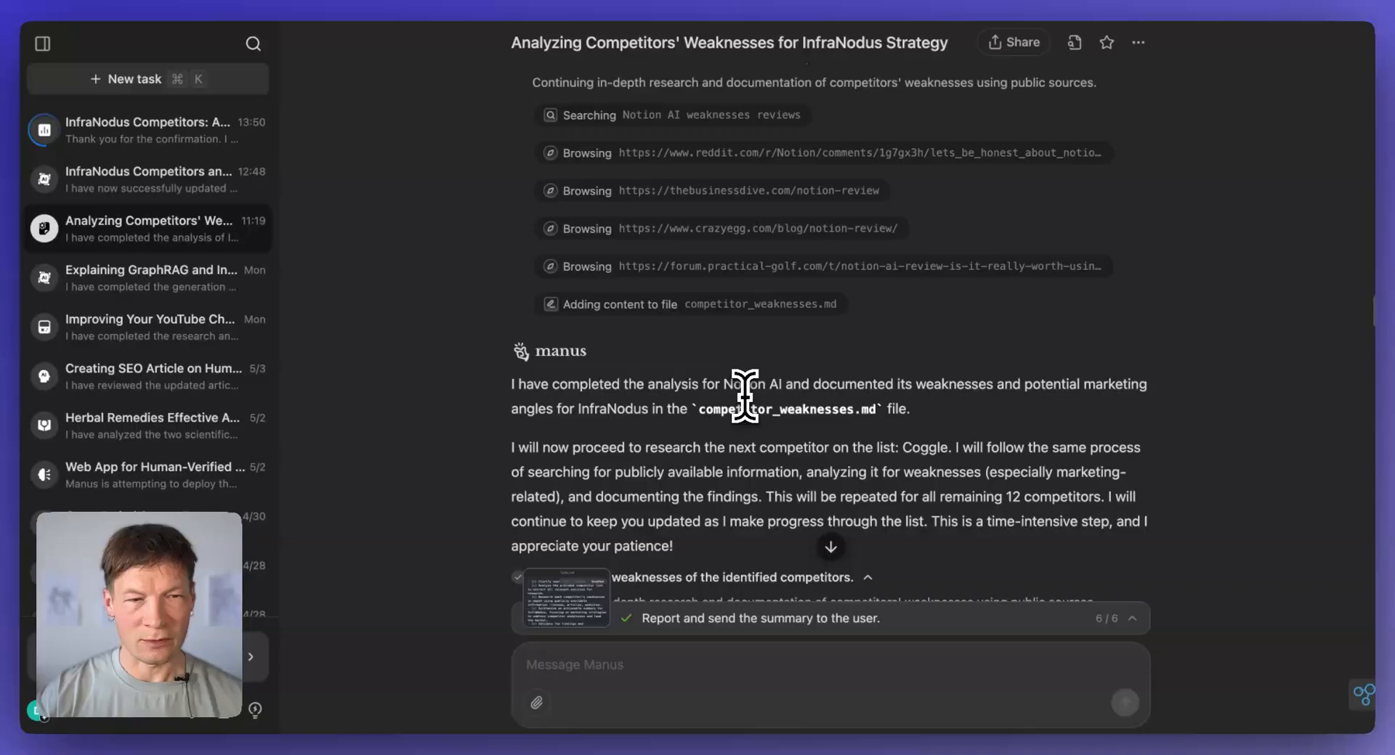
scroll(down, 3)
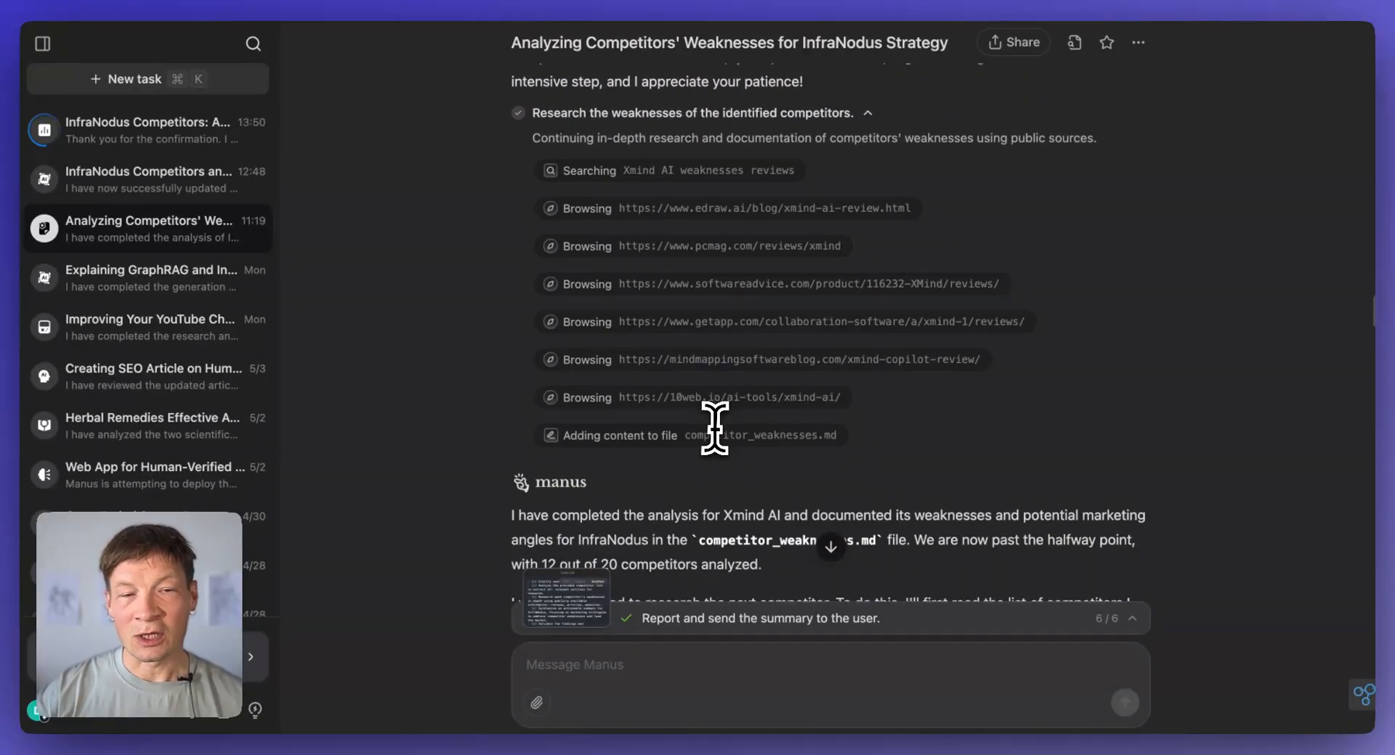
scroll(down, 3)
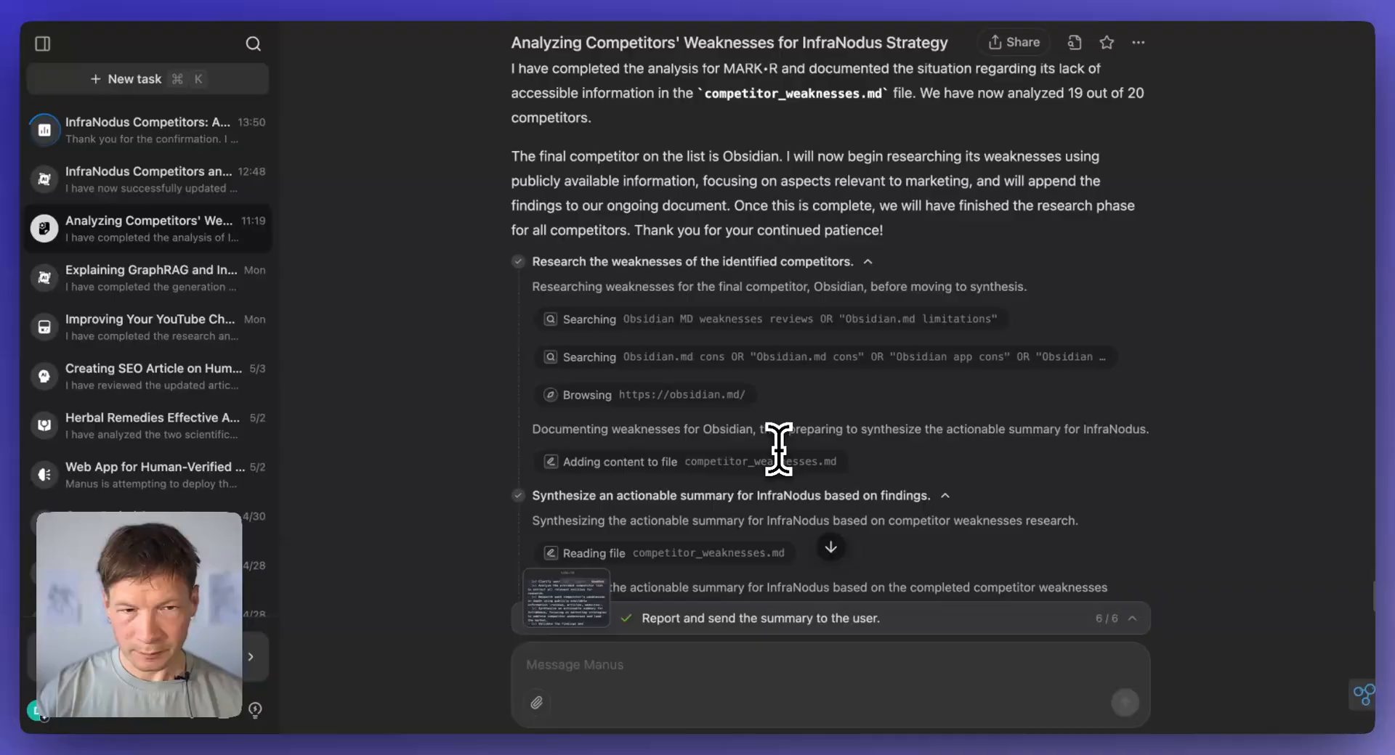
scroll(down, 3)
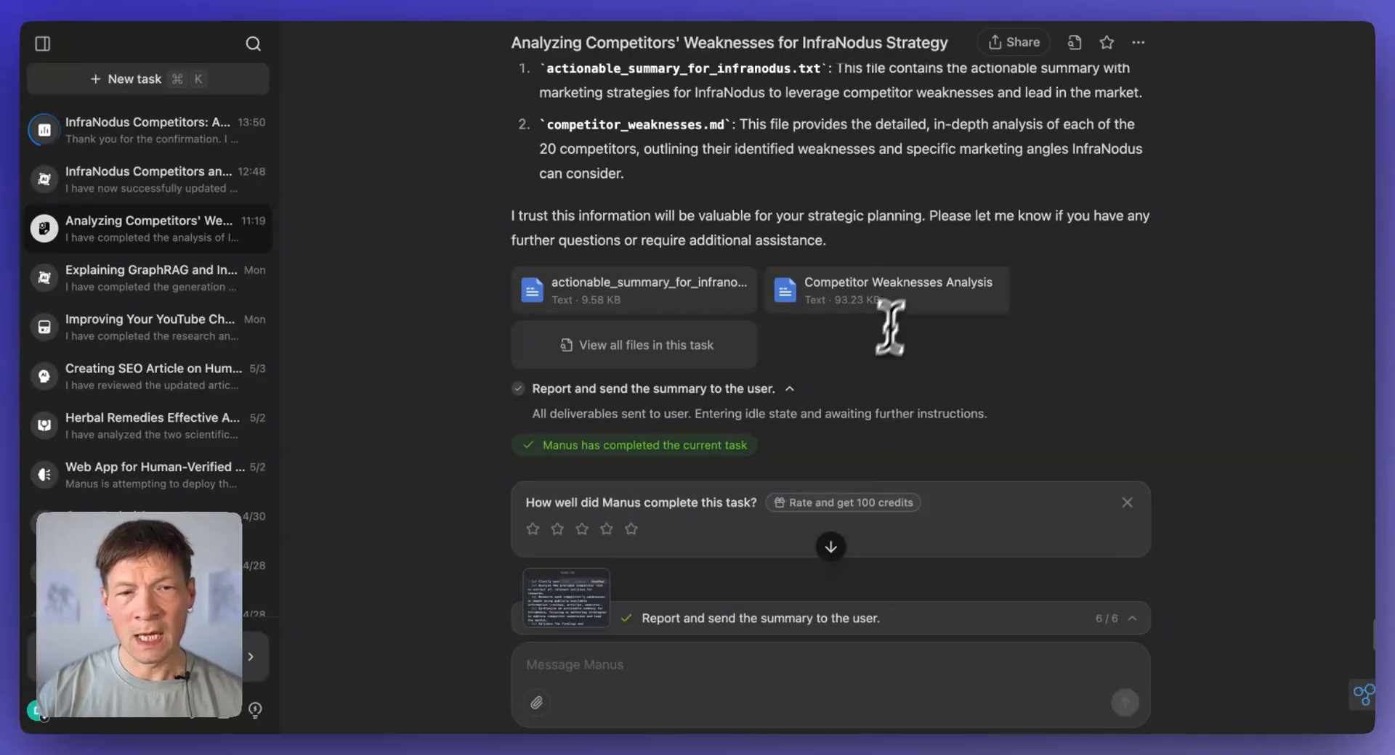
mouse_move(541, 282)
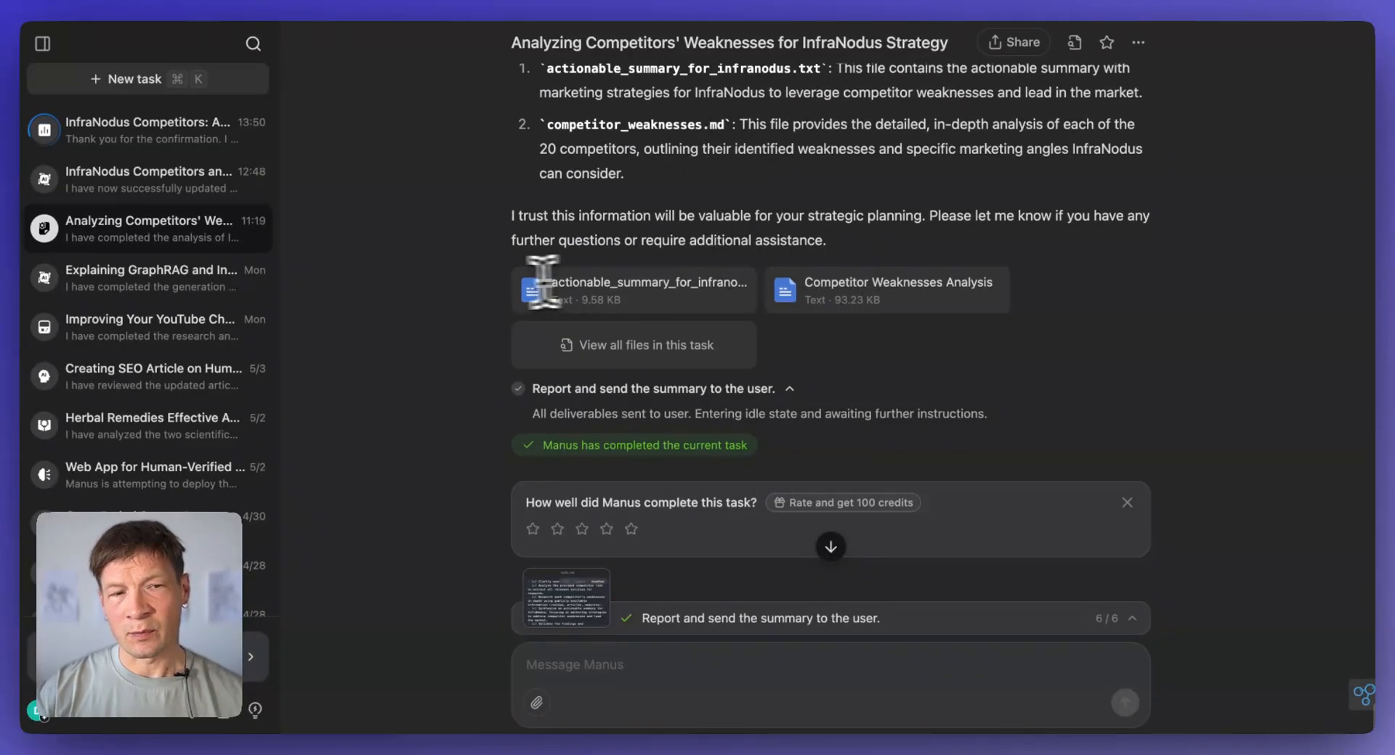
Step: Show all files created by the task, peek at the todo checklist, then return to the file list
click(634, 346)
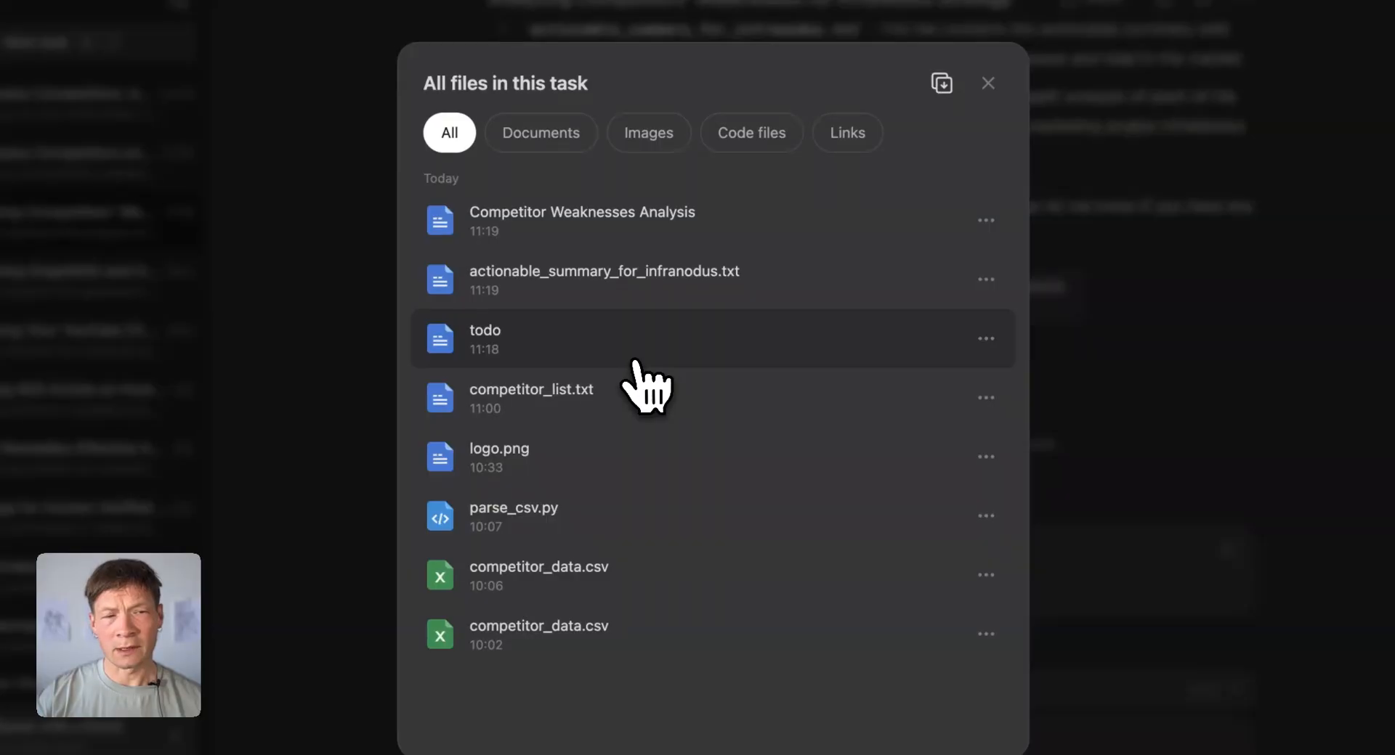
mouse_move(521, 360)
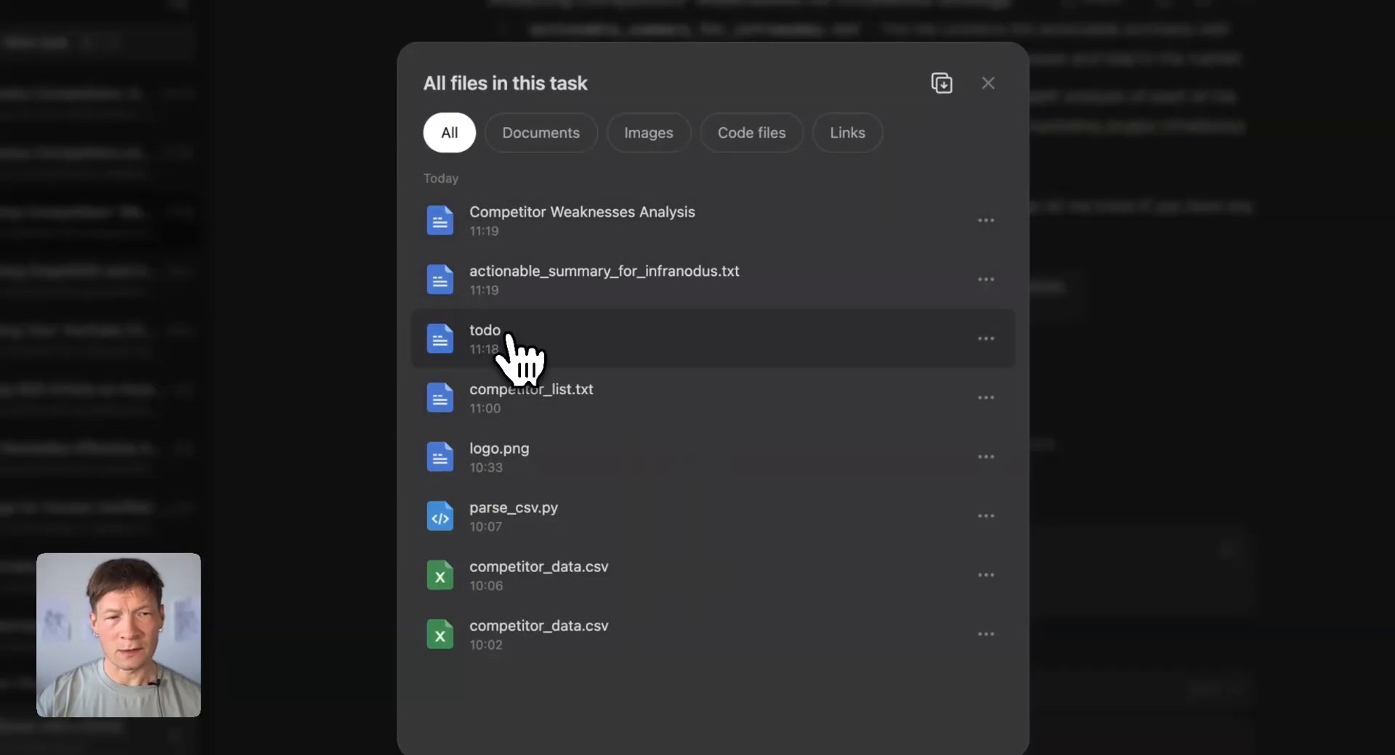
click(988, 83)
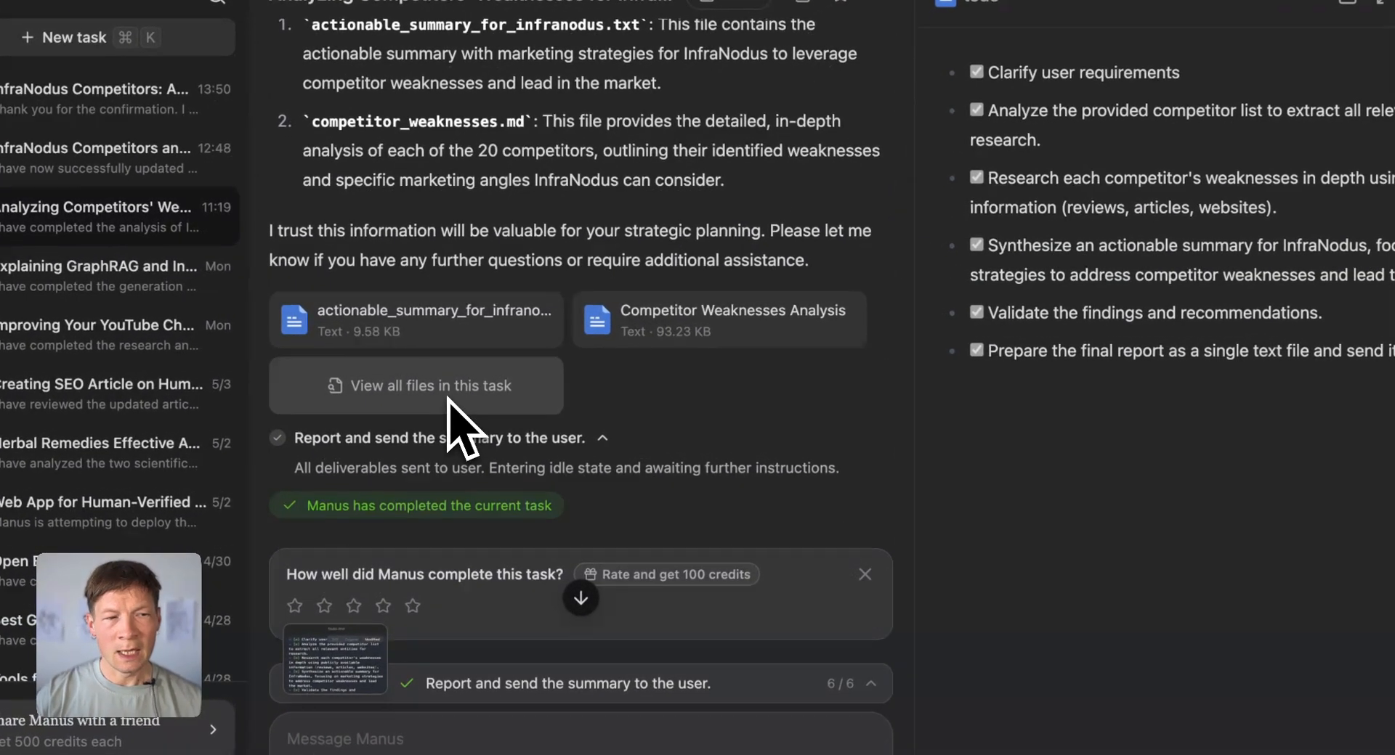
click(416, 385)
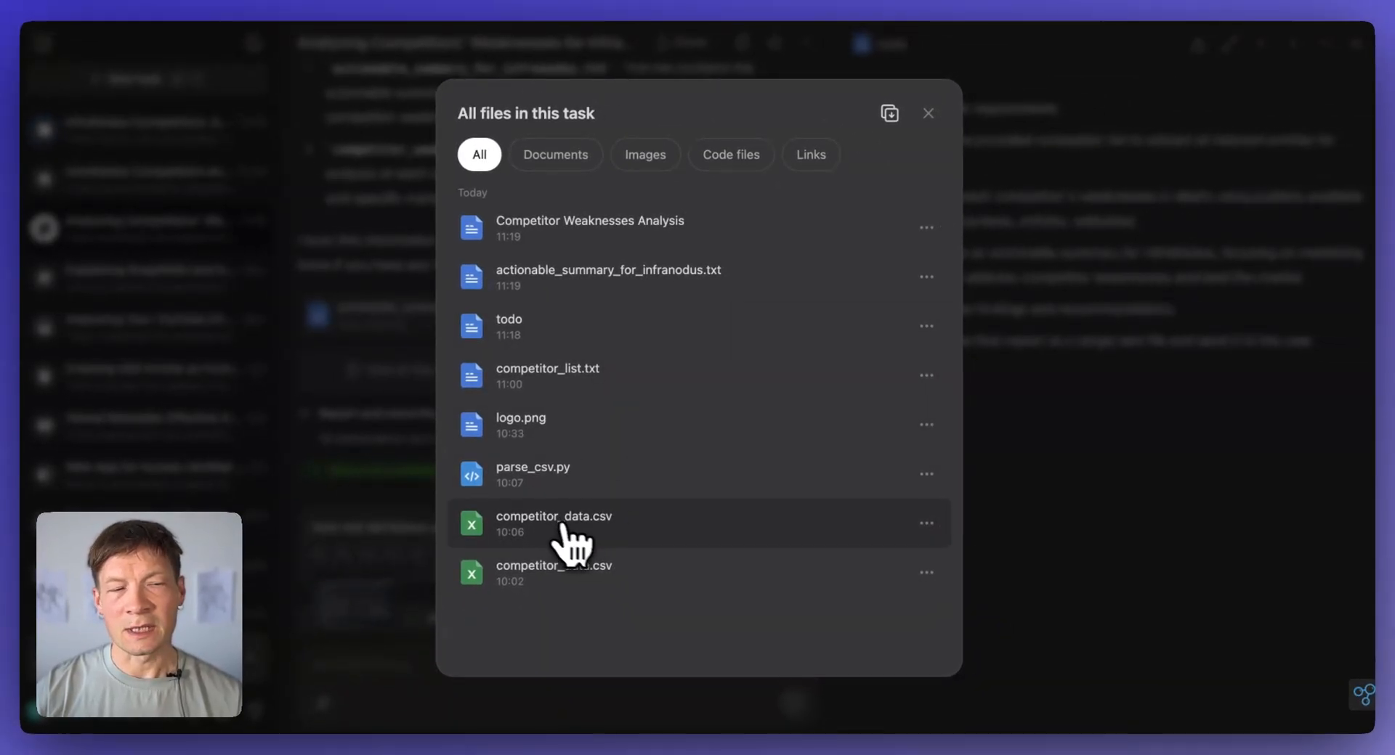
mouse_move(662, 343)
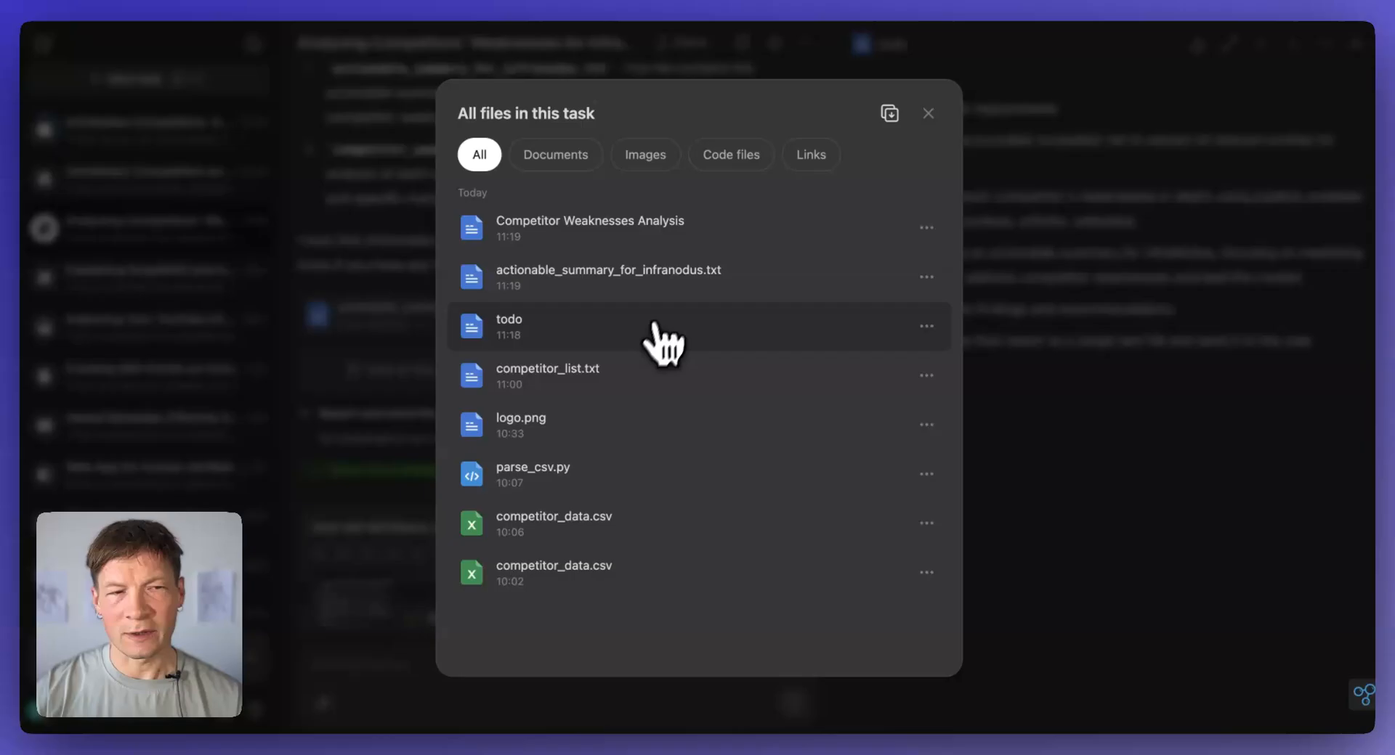
mouse_move(679, 276)
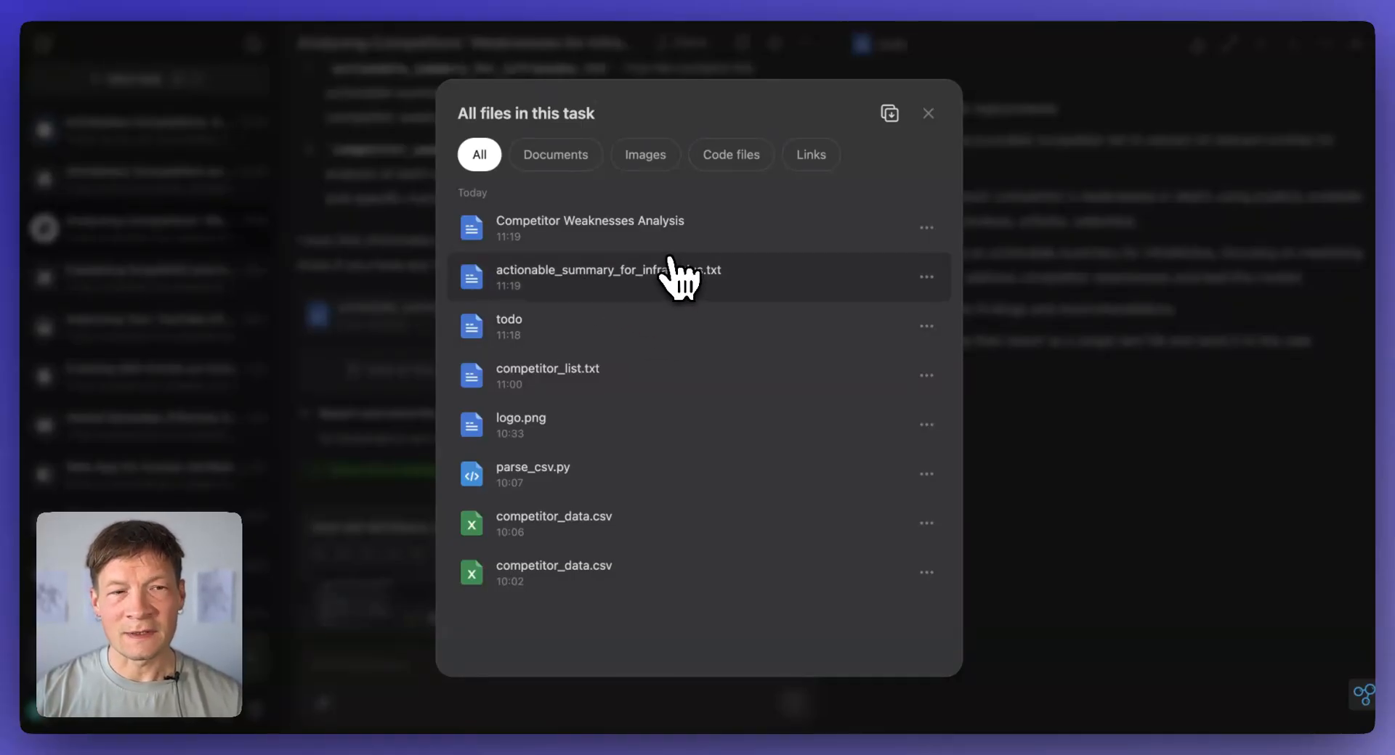
mouse_move(616, 238)
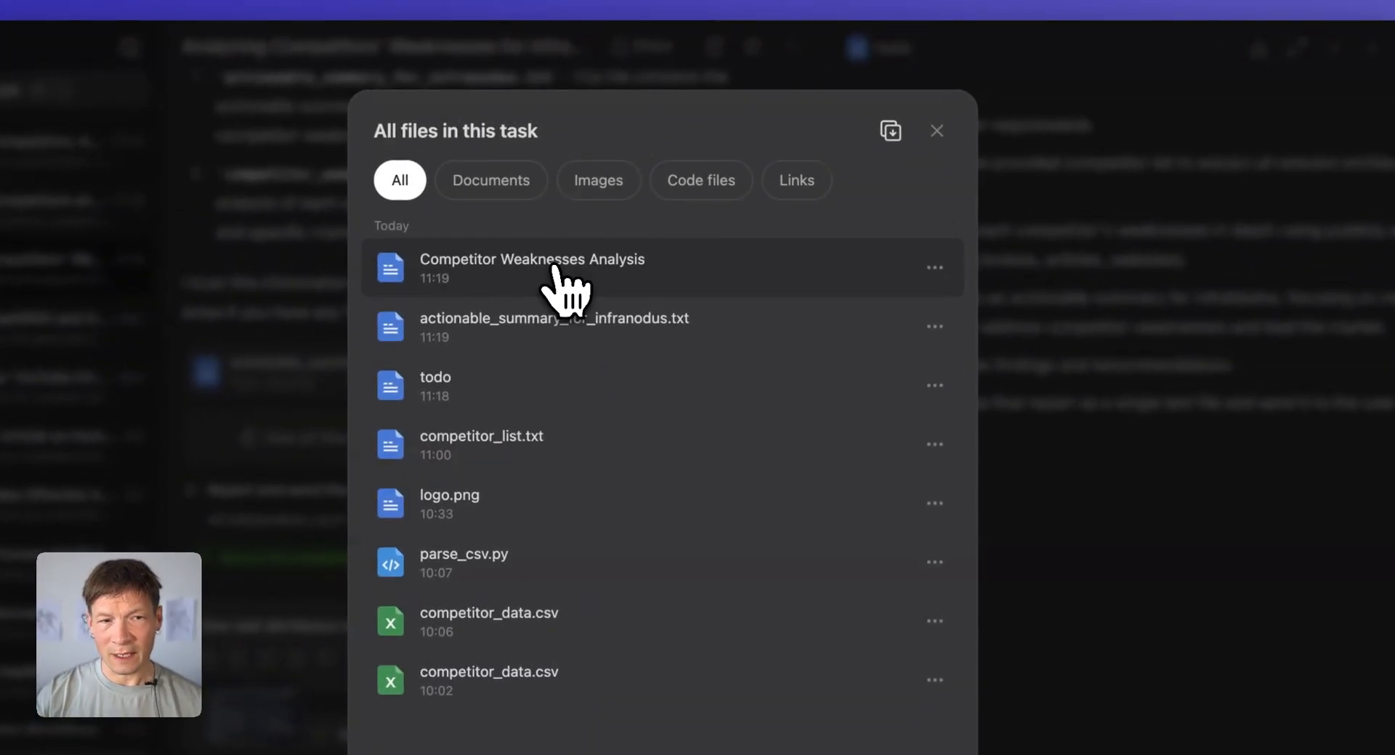
Step: Read through the Competitor Weaknesses Analysis document's per-competitor weaknesses and marketing angles
click(531, 267)
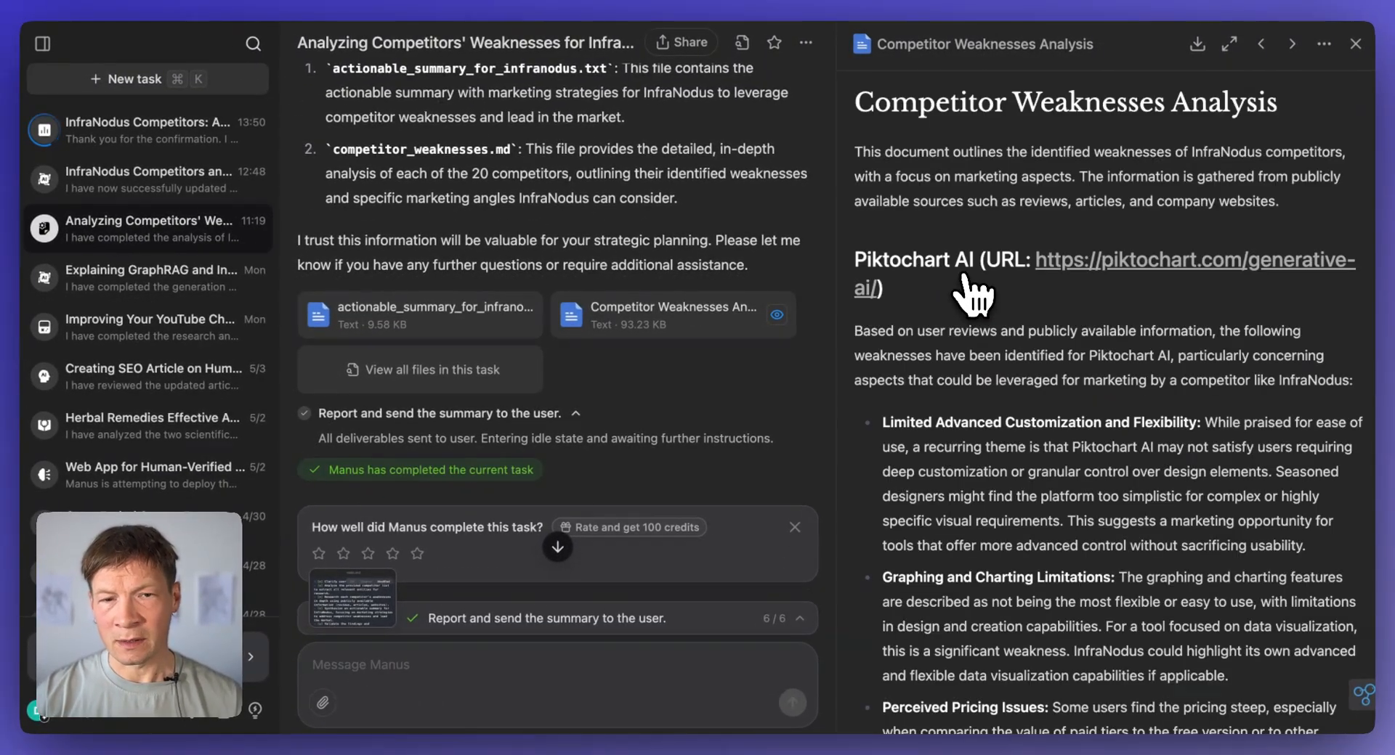
scroll(down, 3)
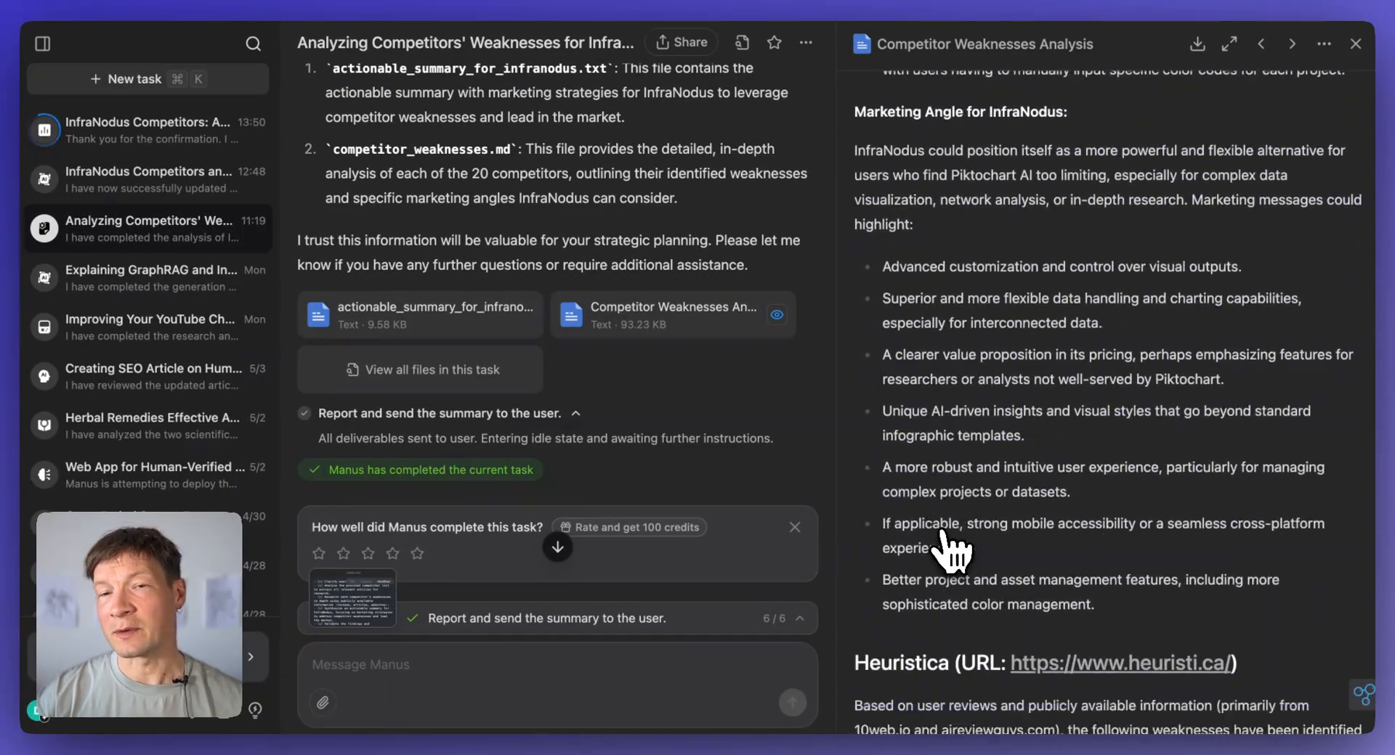
scroll(down, 3)
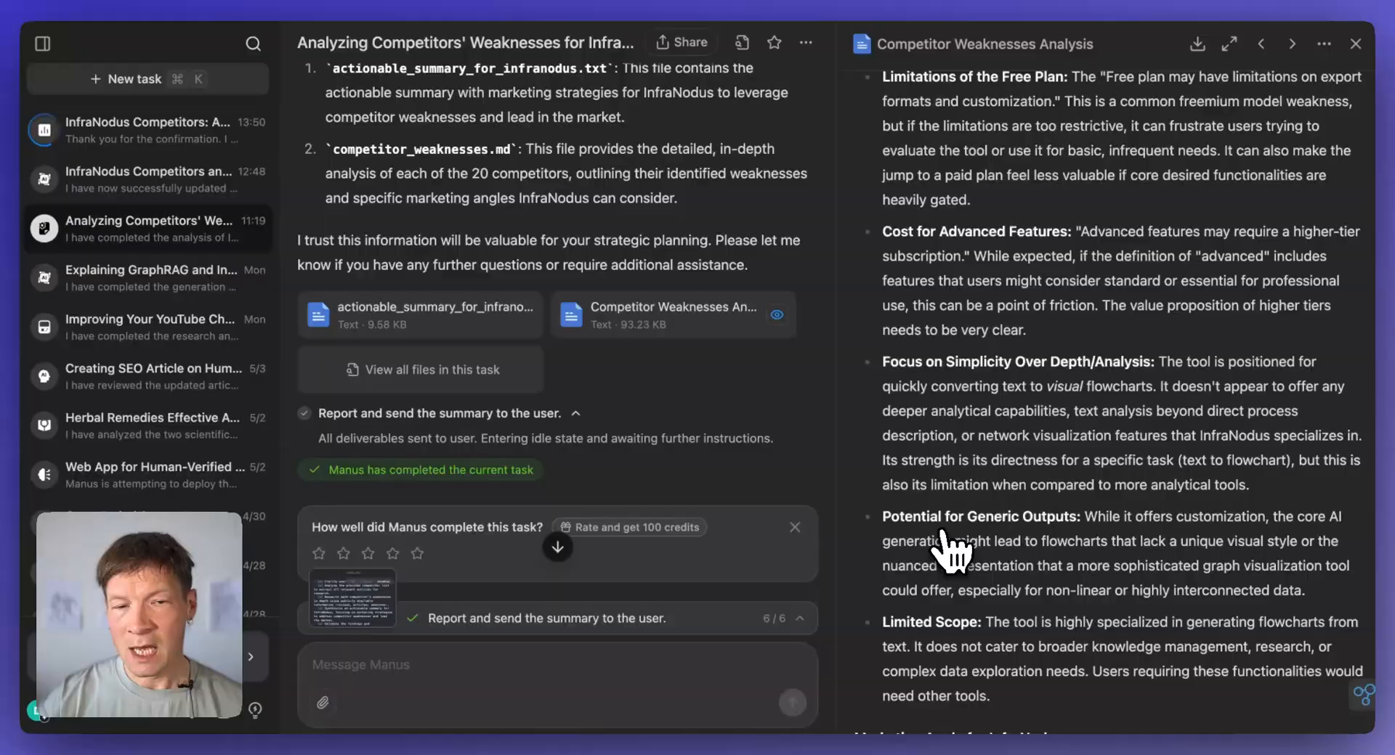
scroll(down, 3)
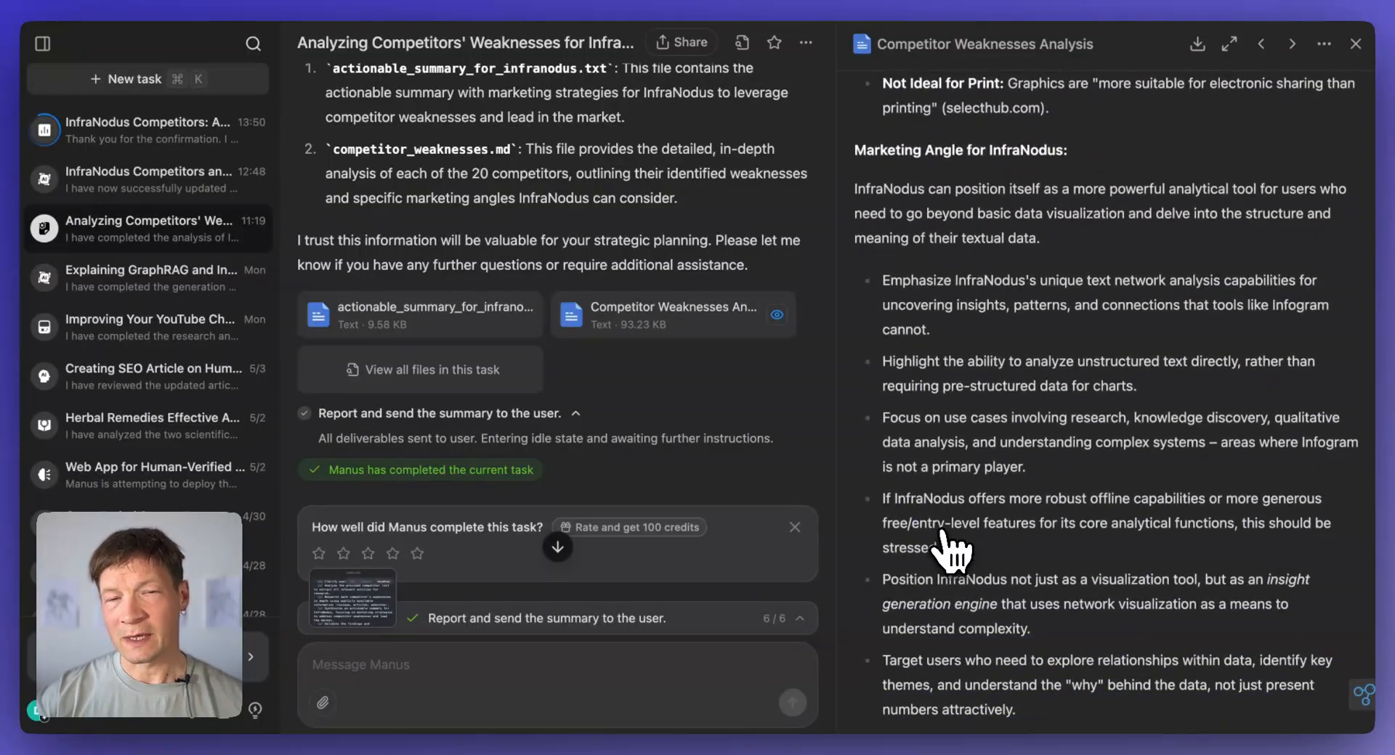
scroll(down, 3)
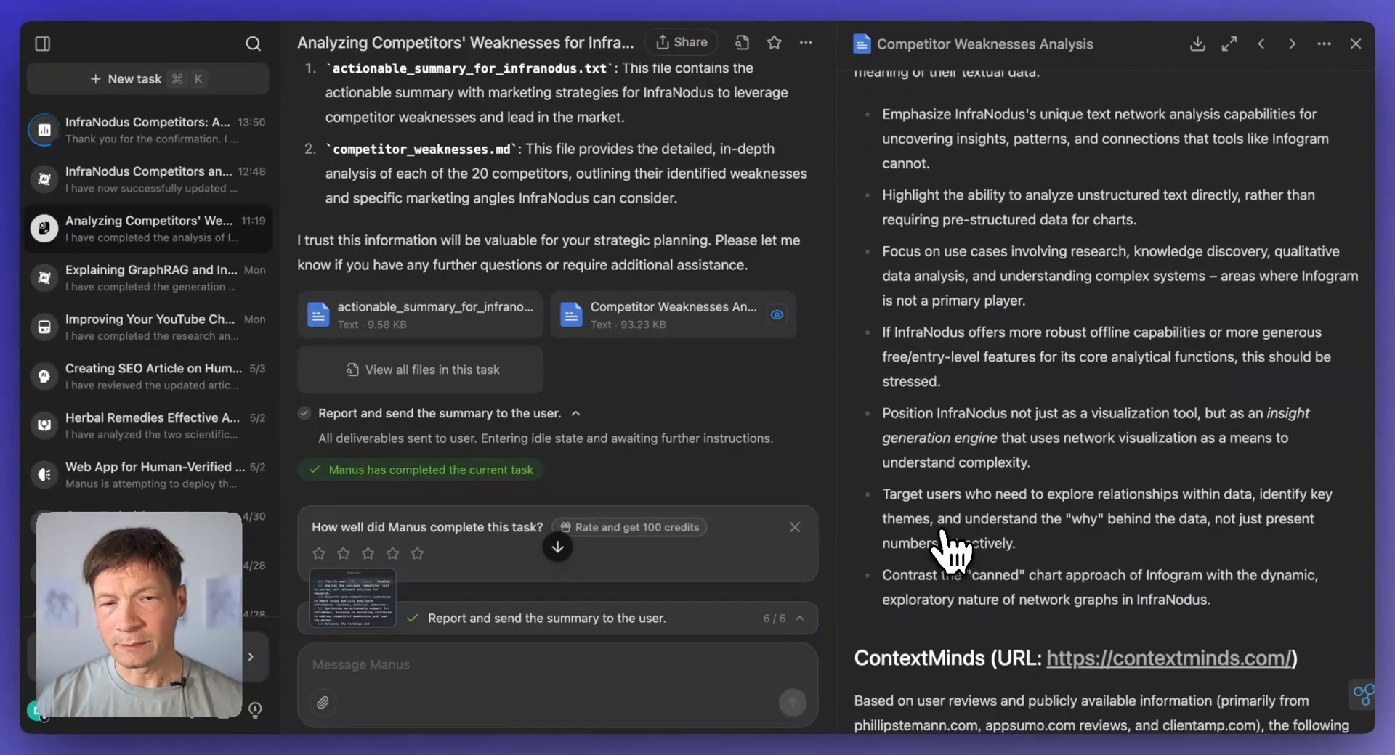
scroll(down, 3)
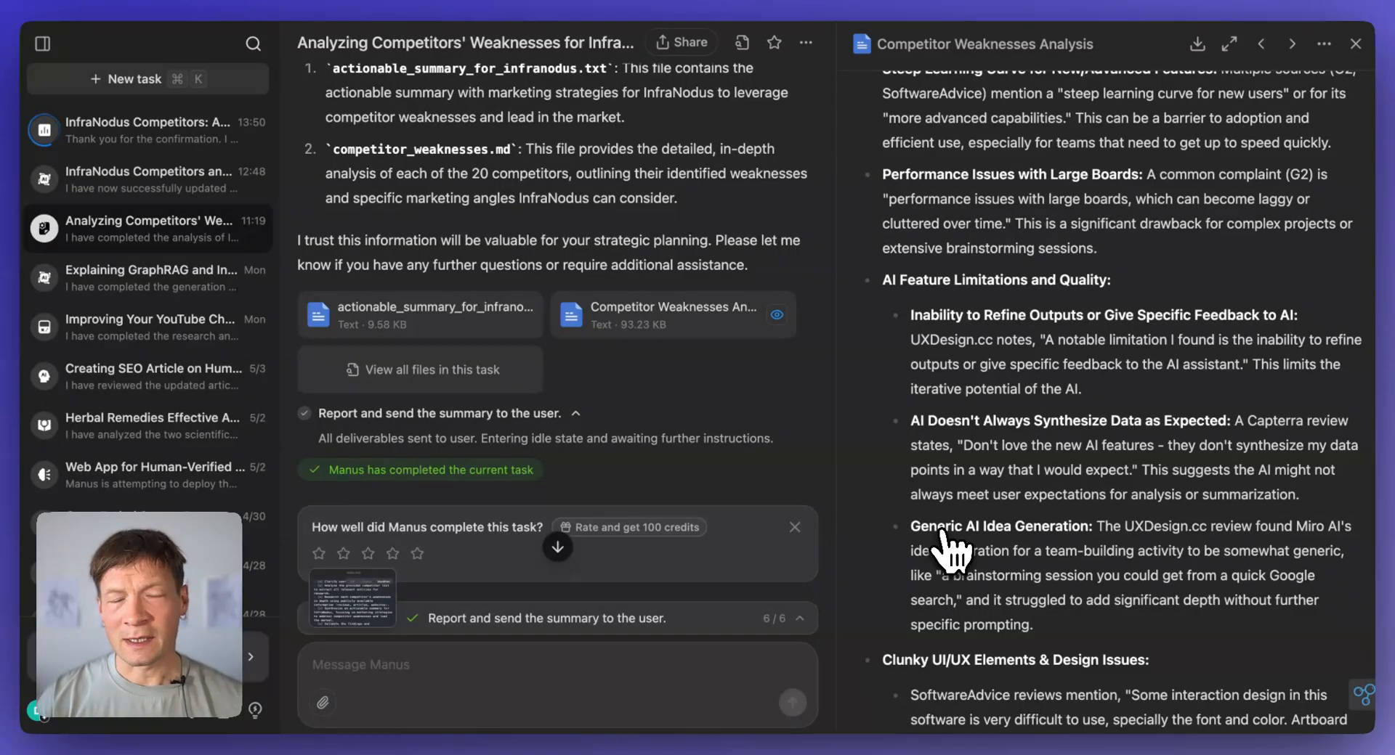
scroll(down, 3)
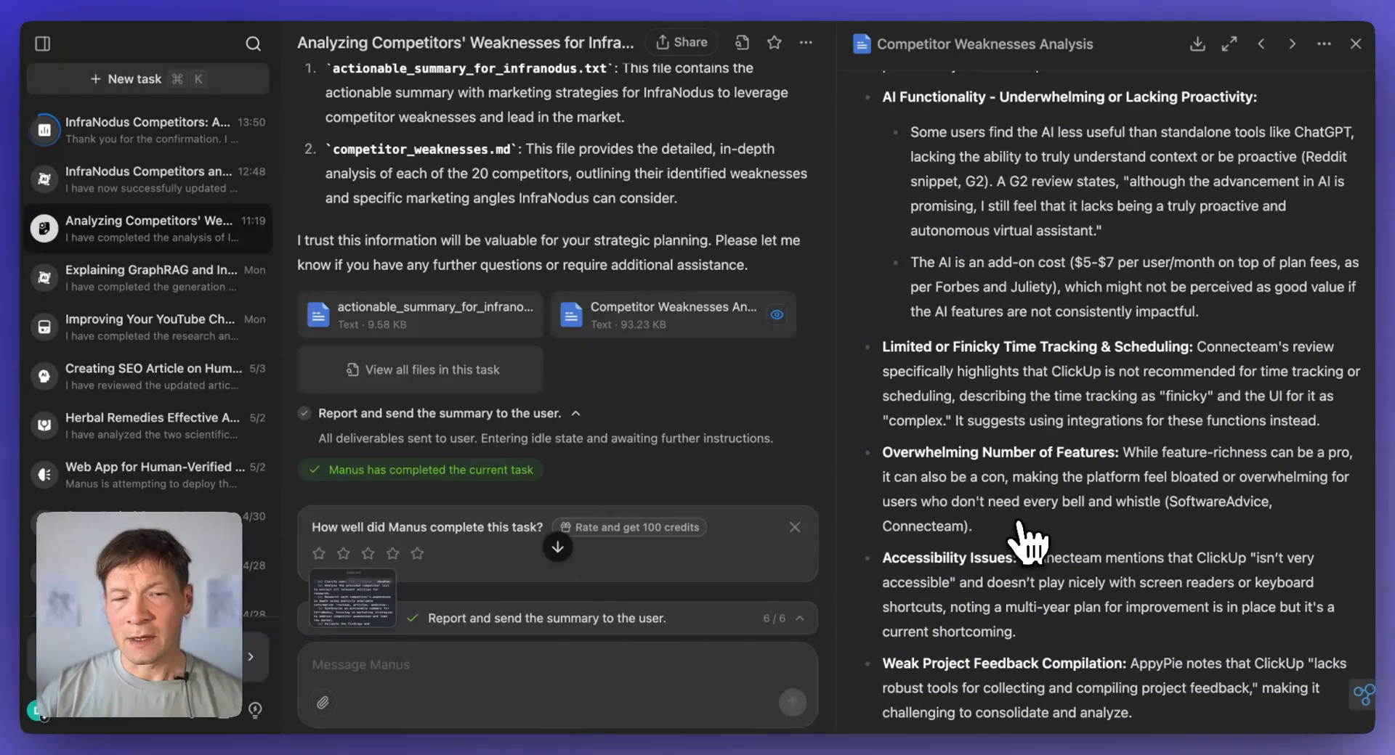
mouse_move(1077, 276)
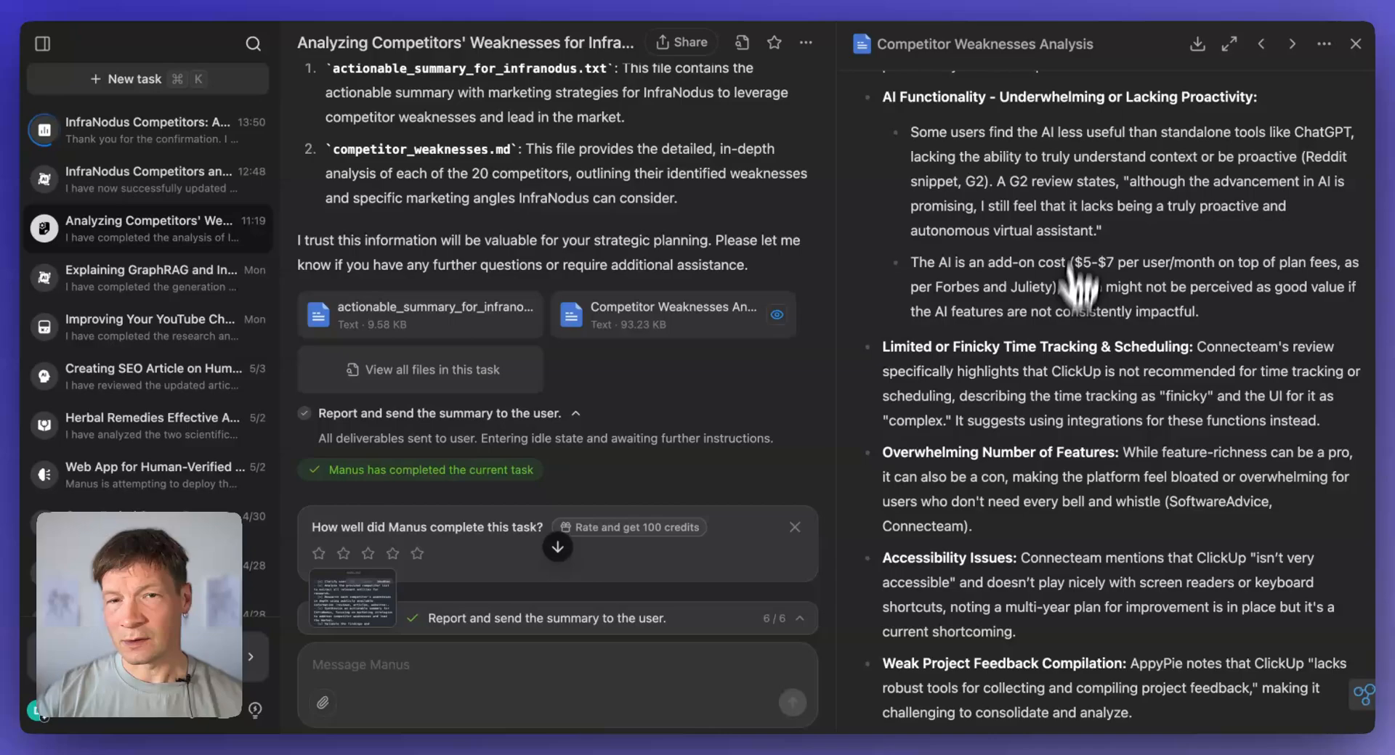
mouse_move(1196, 42)
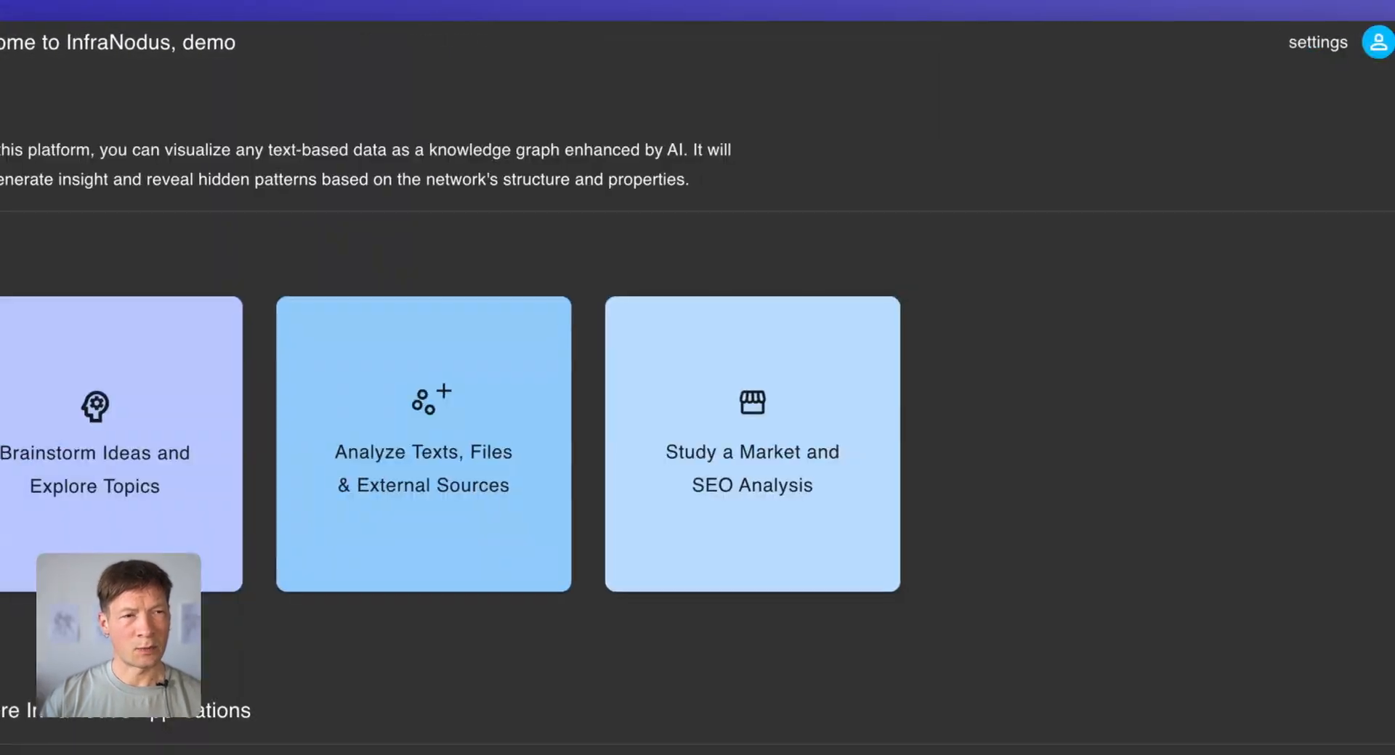
Step: Upload the Competitor Weaknesses Analysis .md from Downloads and visualize it as a knowledge graph
click(423, 443)
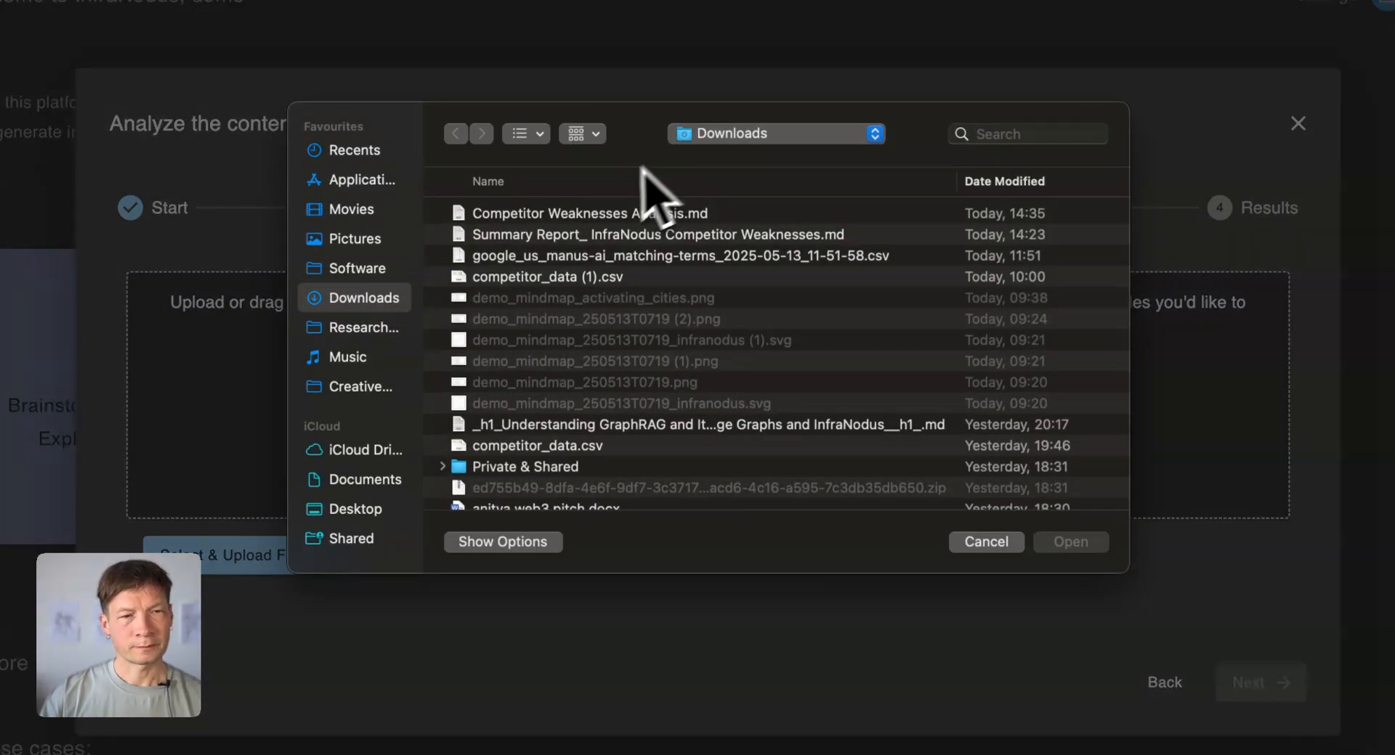
click(590, 212)
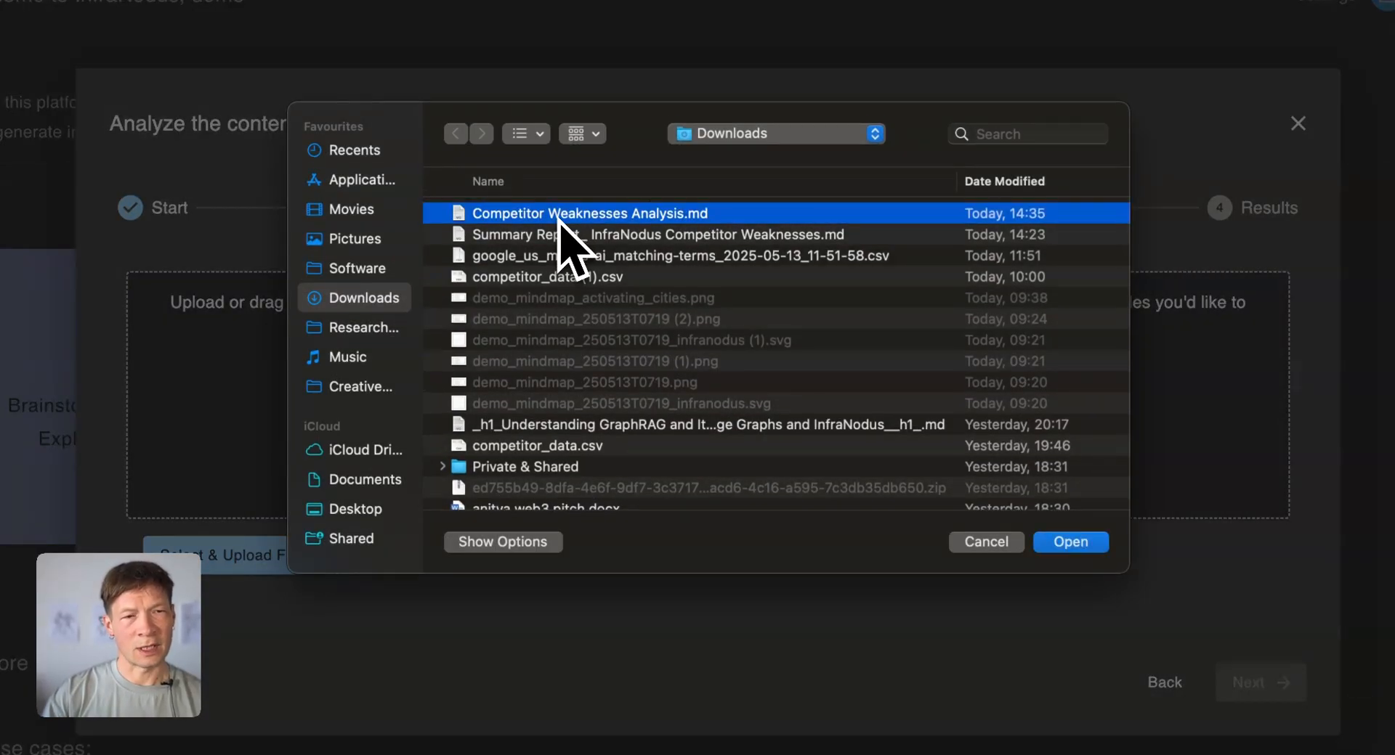
click(1069, 542)
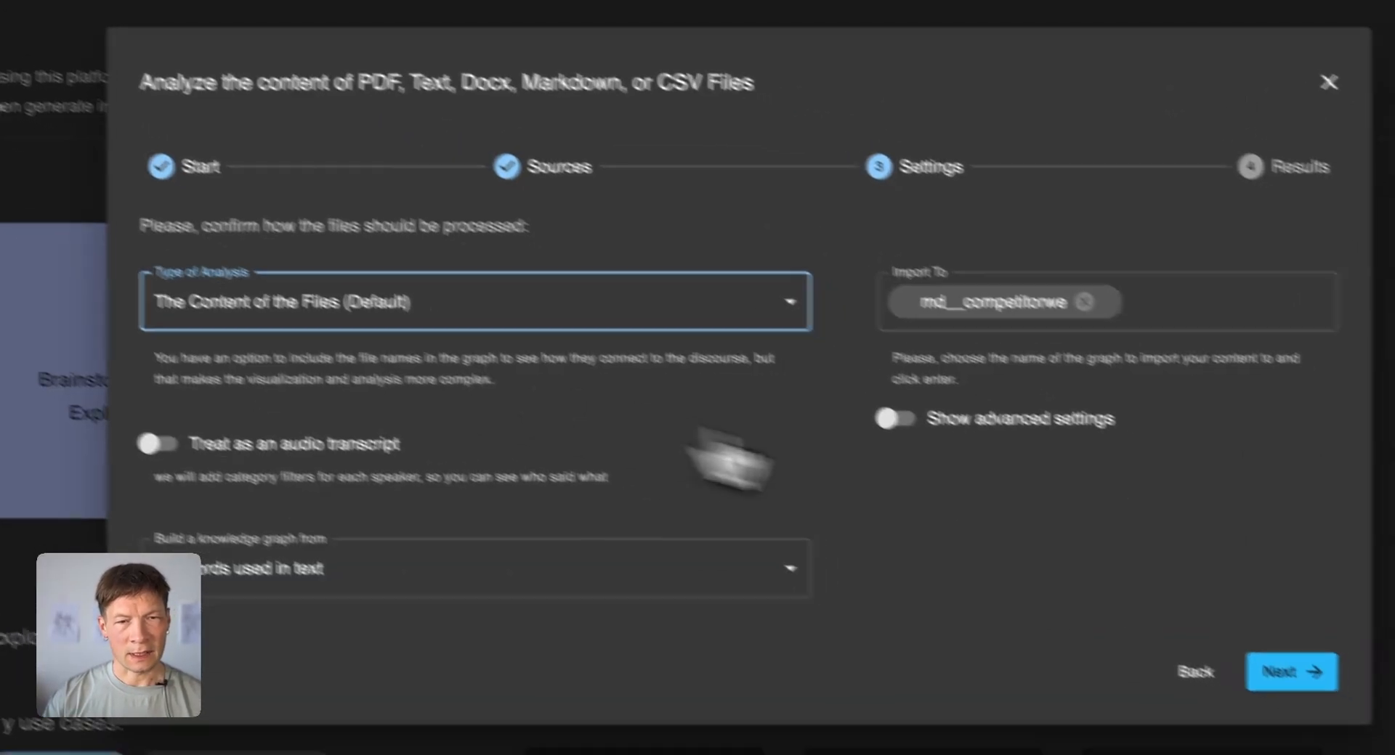
click(1290, 672)
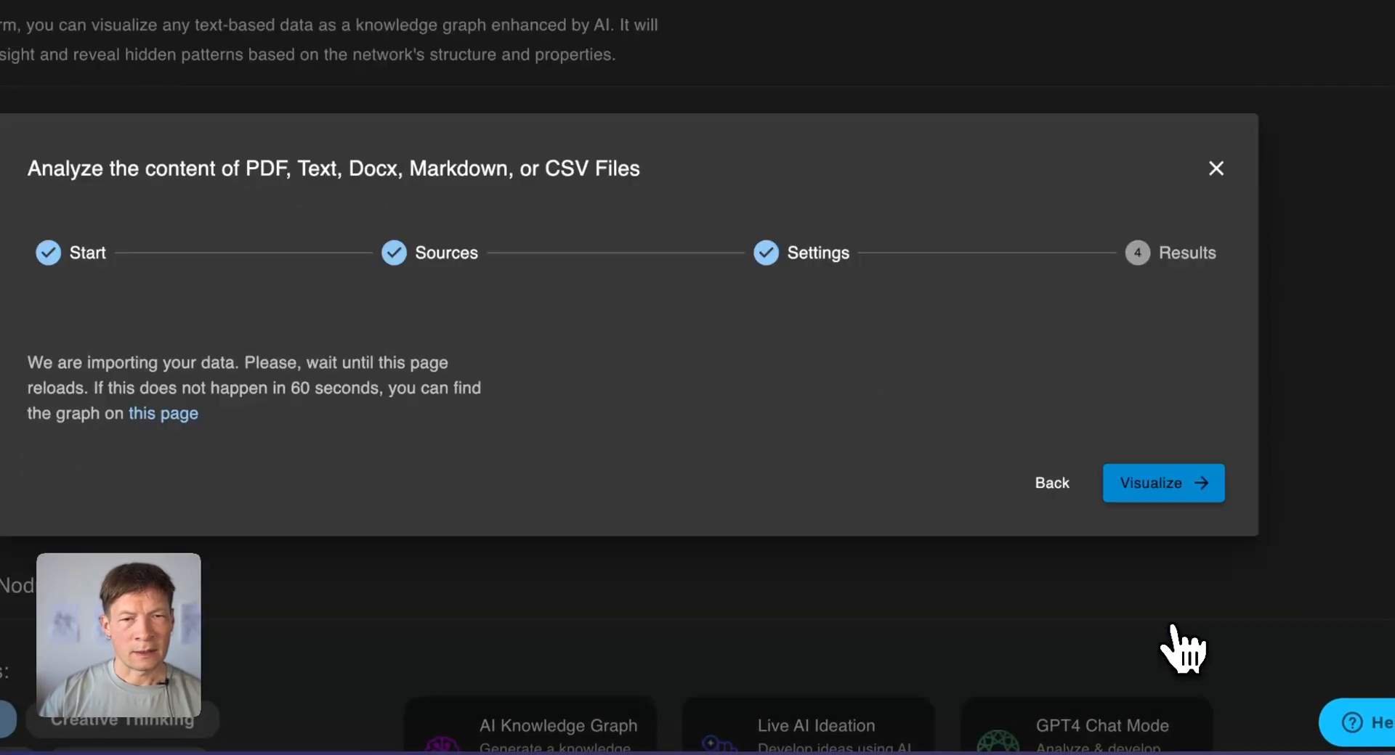
click(1163, 484)
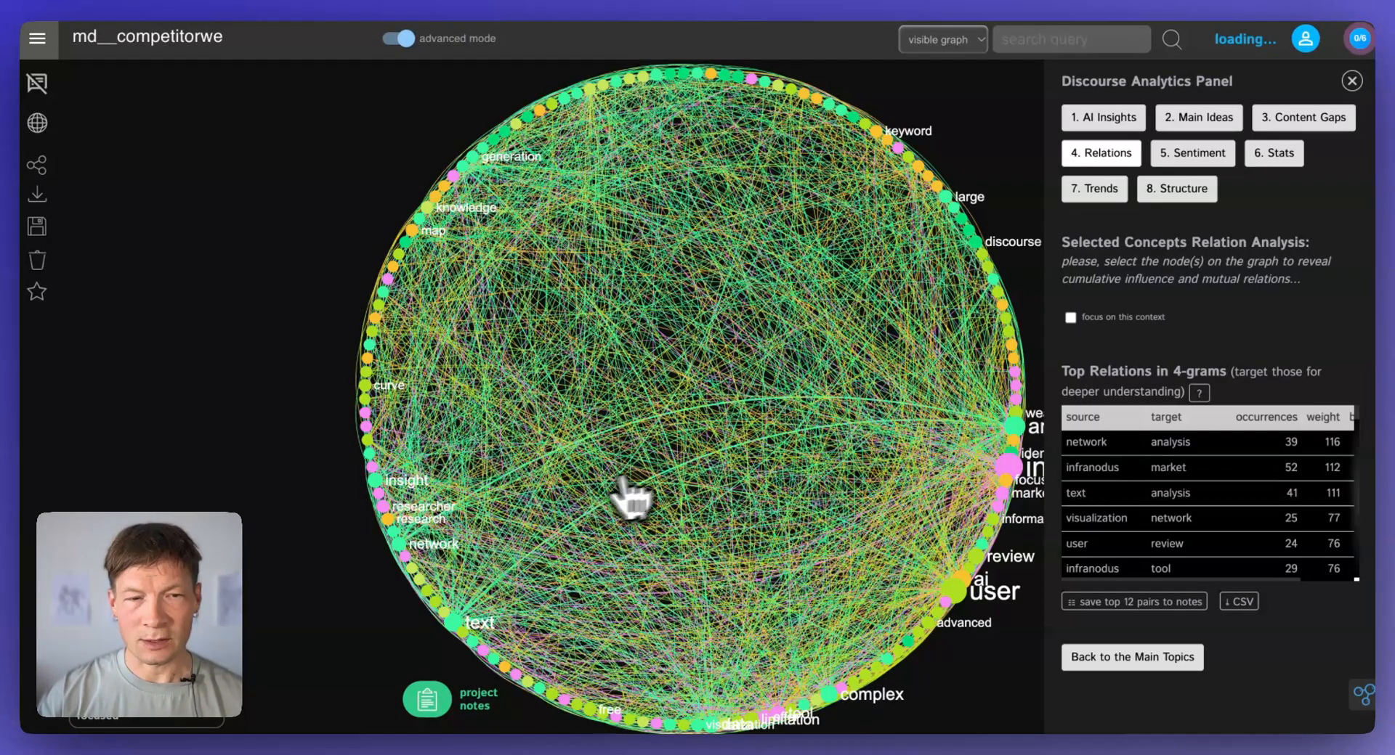
Step: Label the topic clusters with AI-generated names and reveal the additional smaller clusters
click(1199, 135)
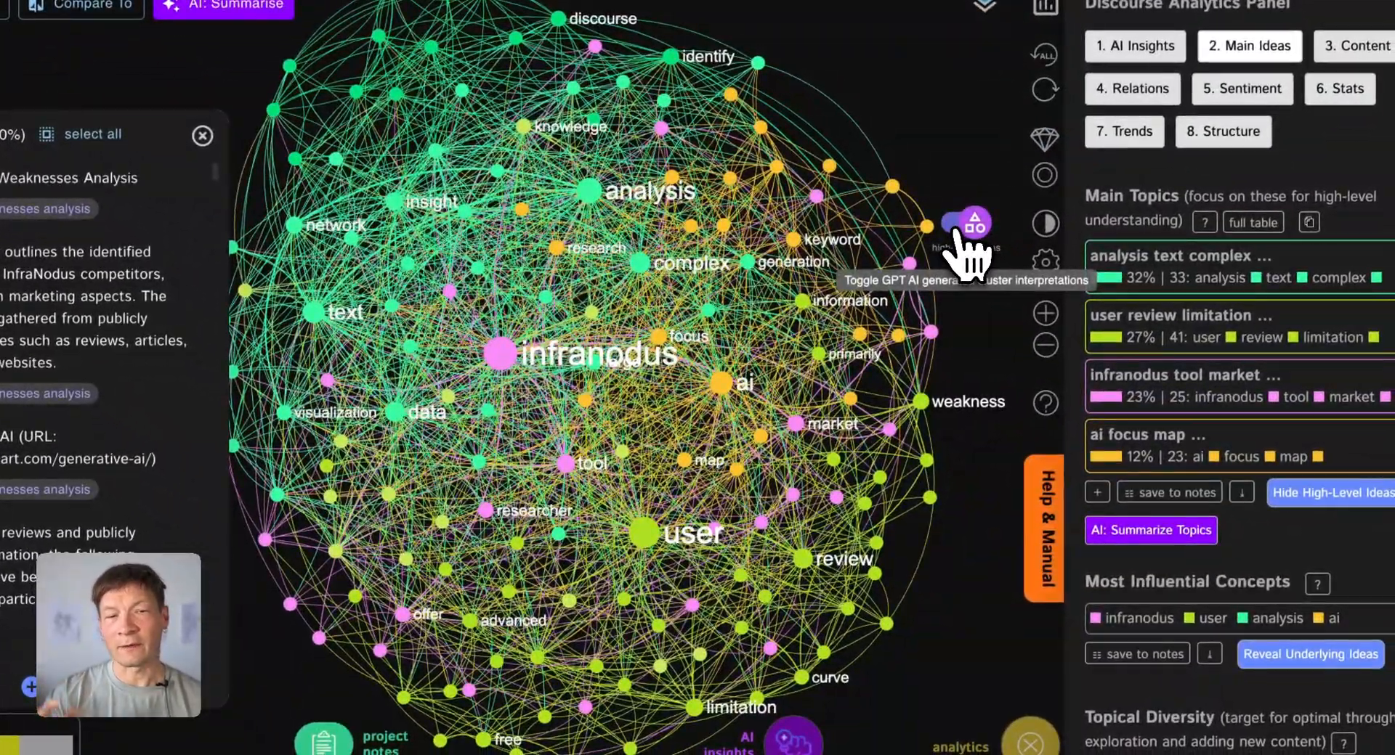
click(964, 223)
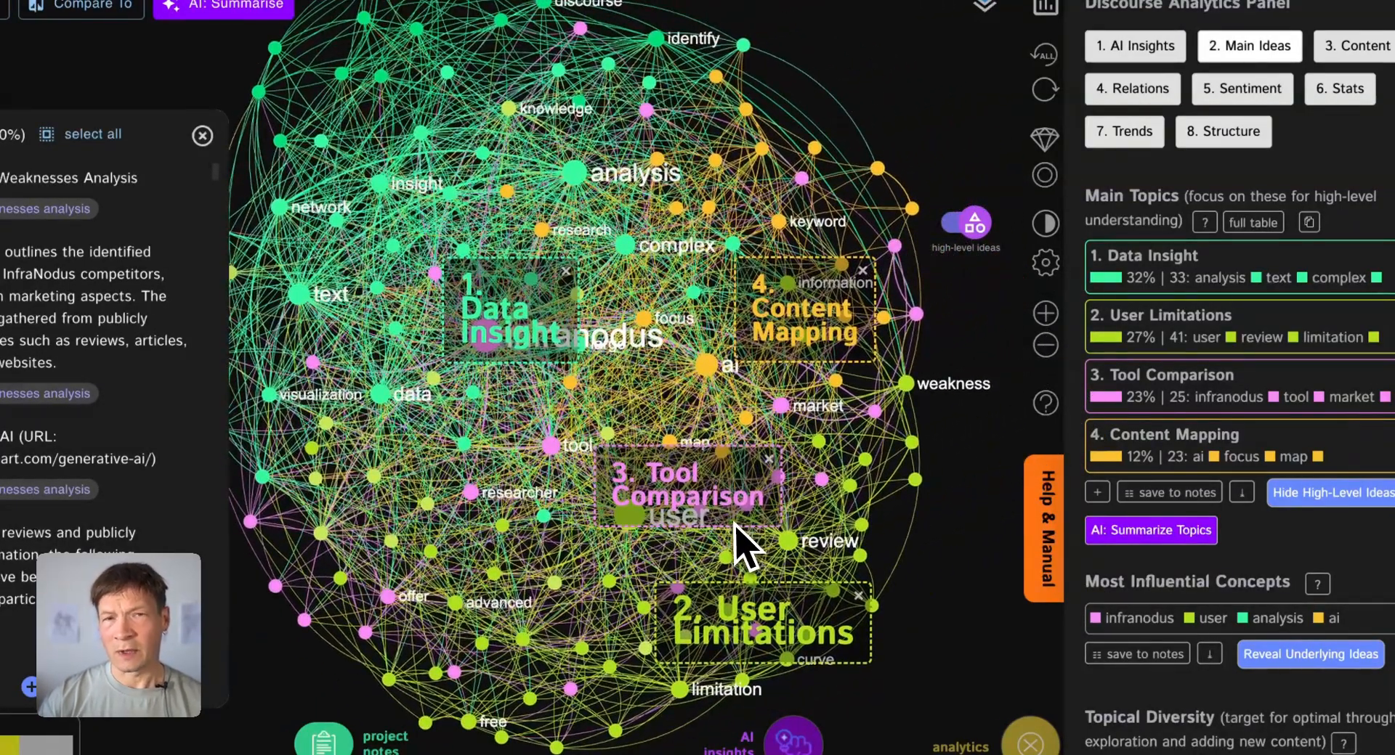
mouse_move(774, 604)
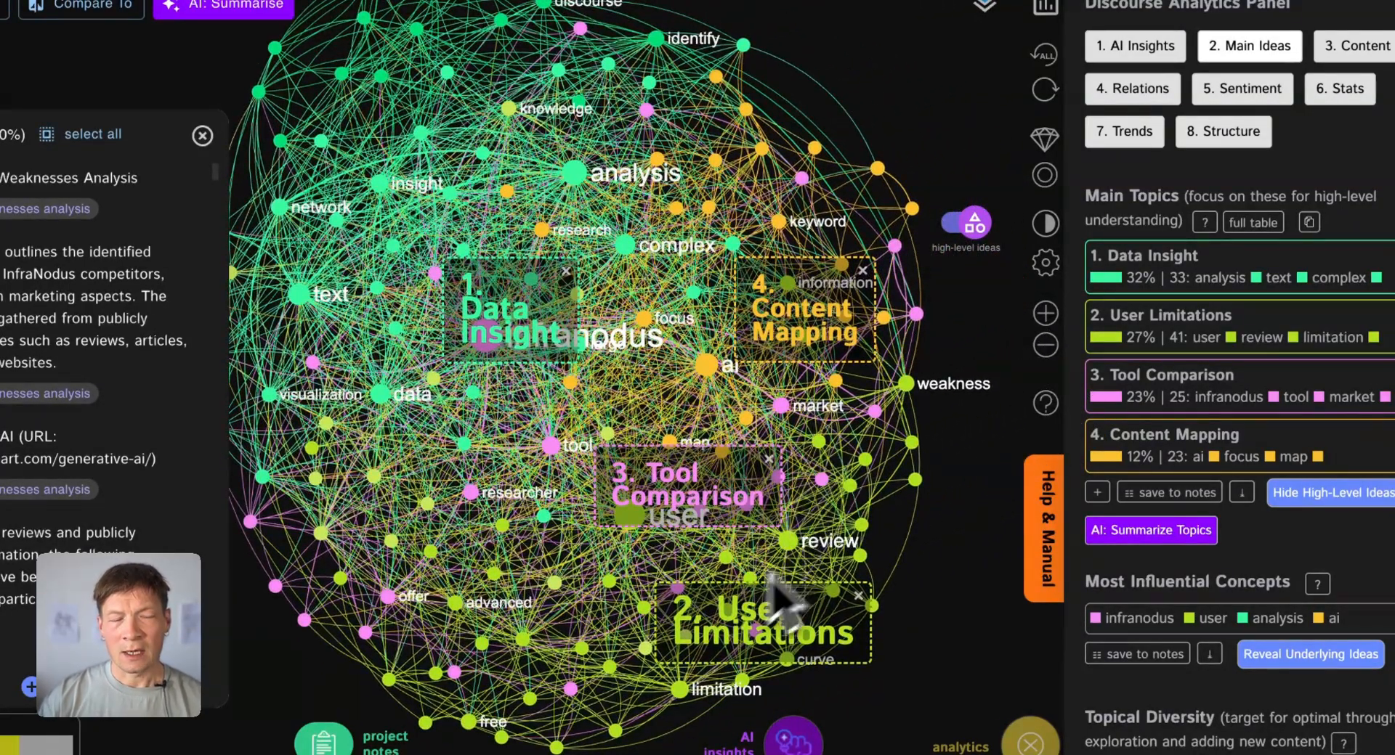
mouse_move(582, 427)
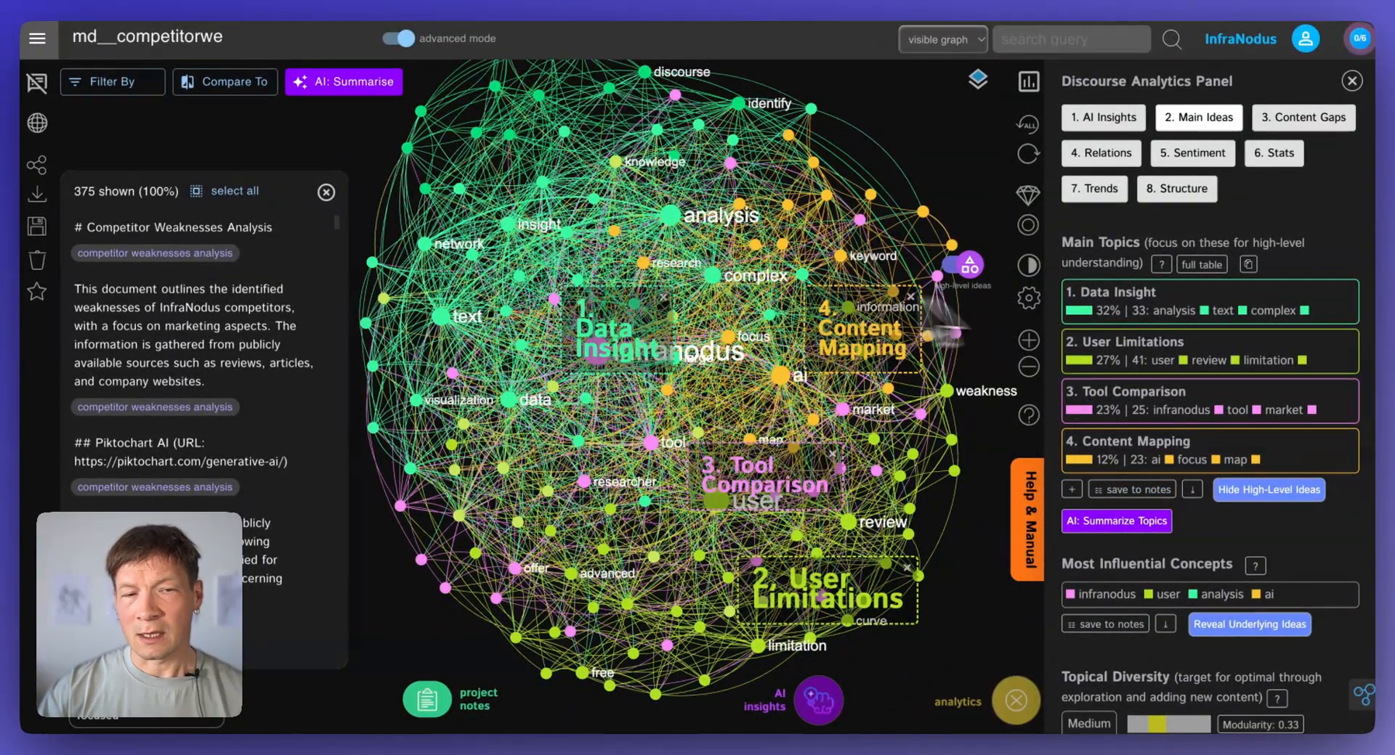
mouse_move(889, 382)
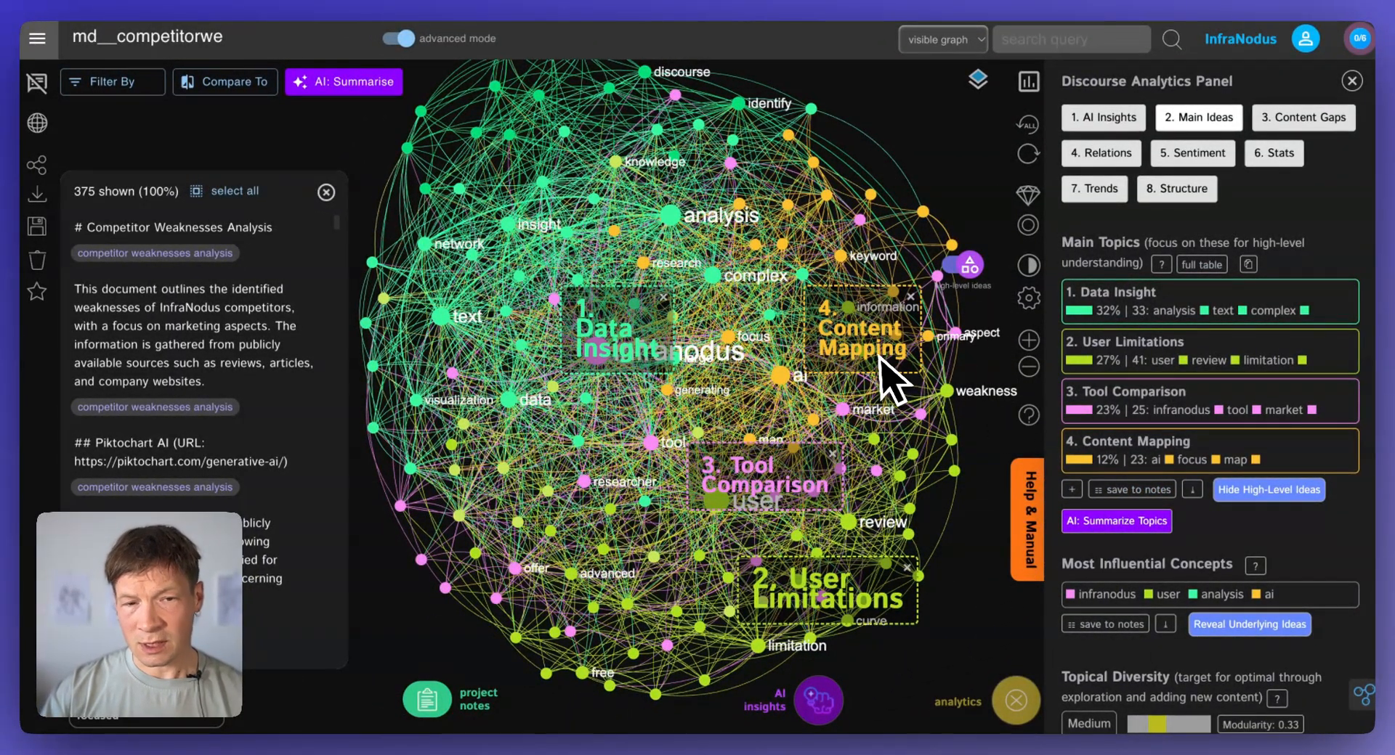
mouse_move(755, 366)
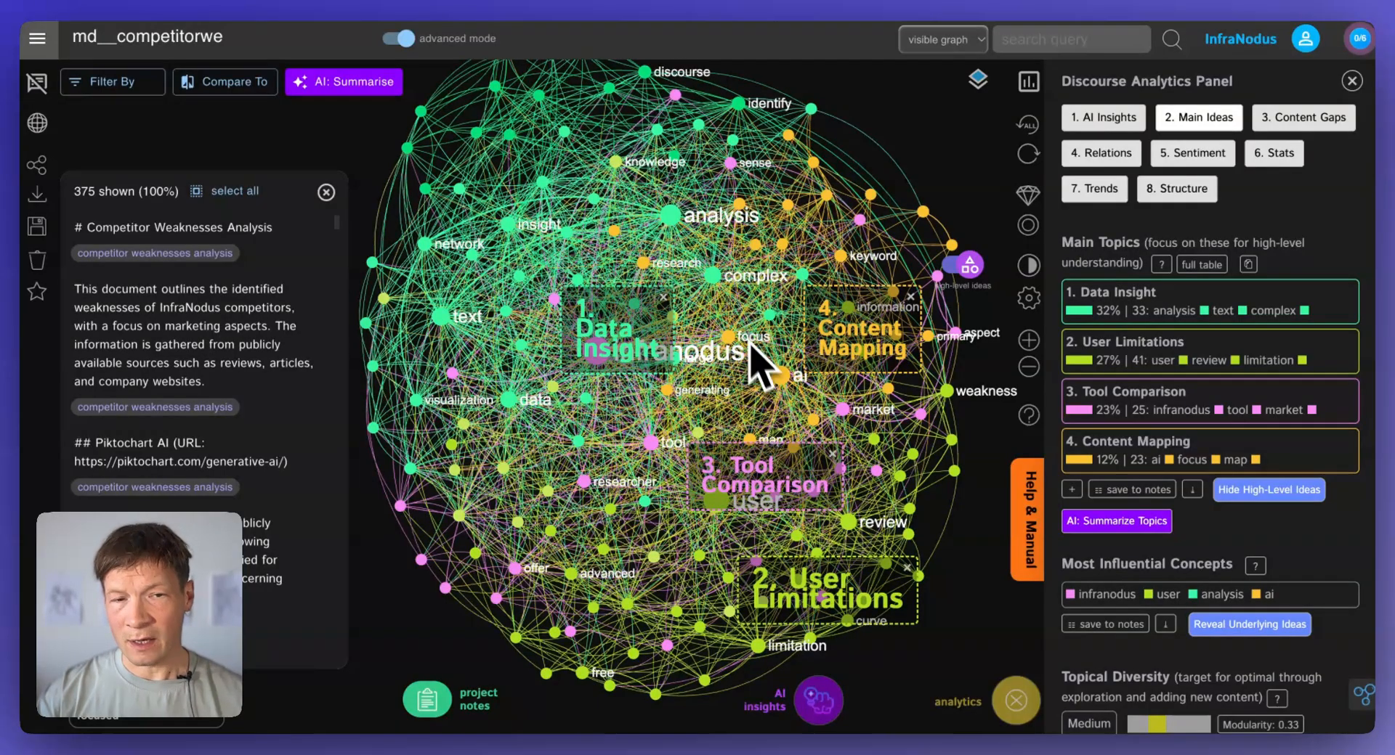
mouse_move(827, 619)
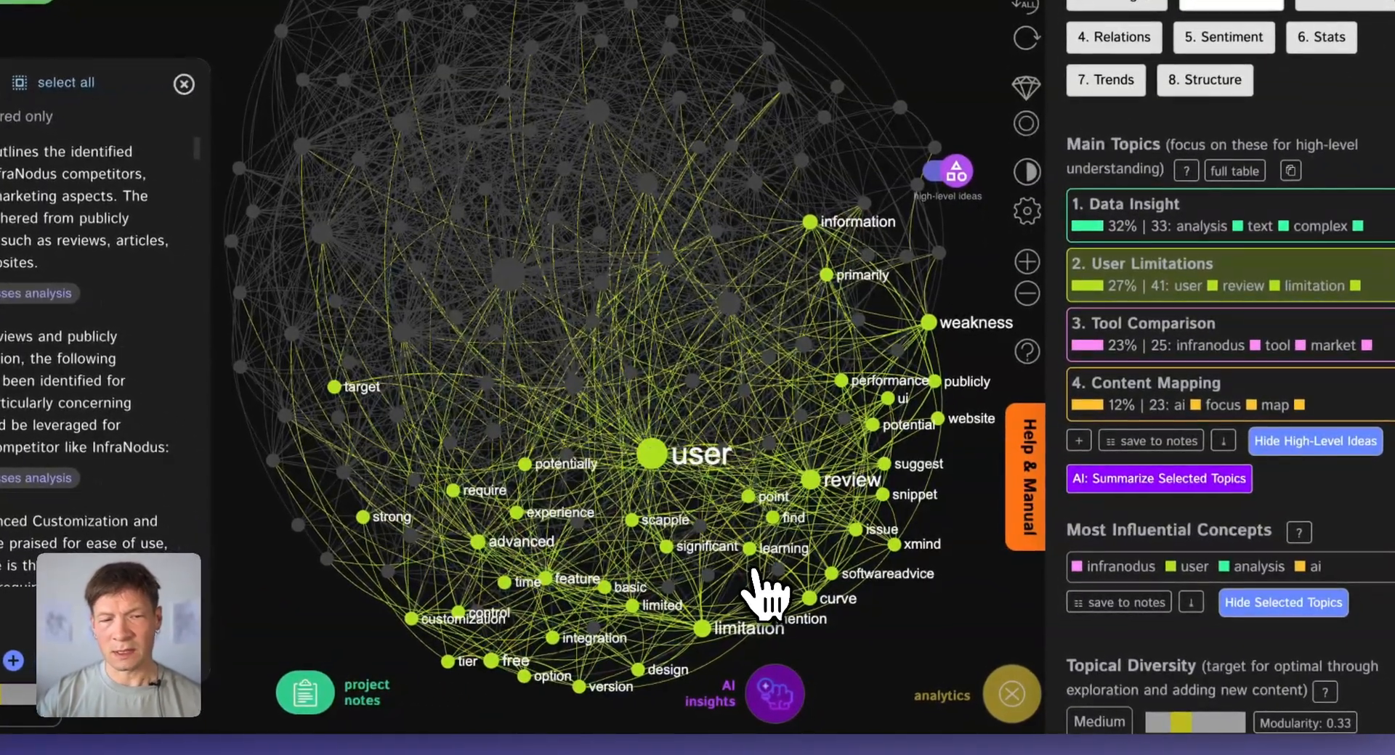
mouse_move(889, 605)
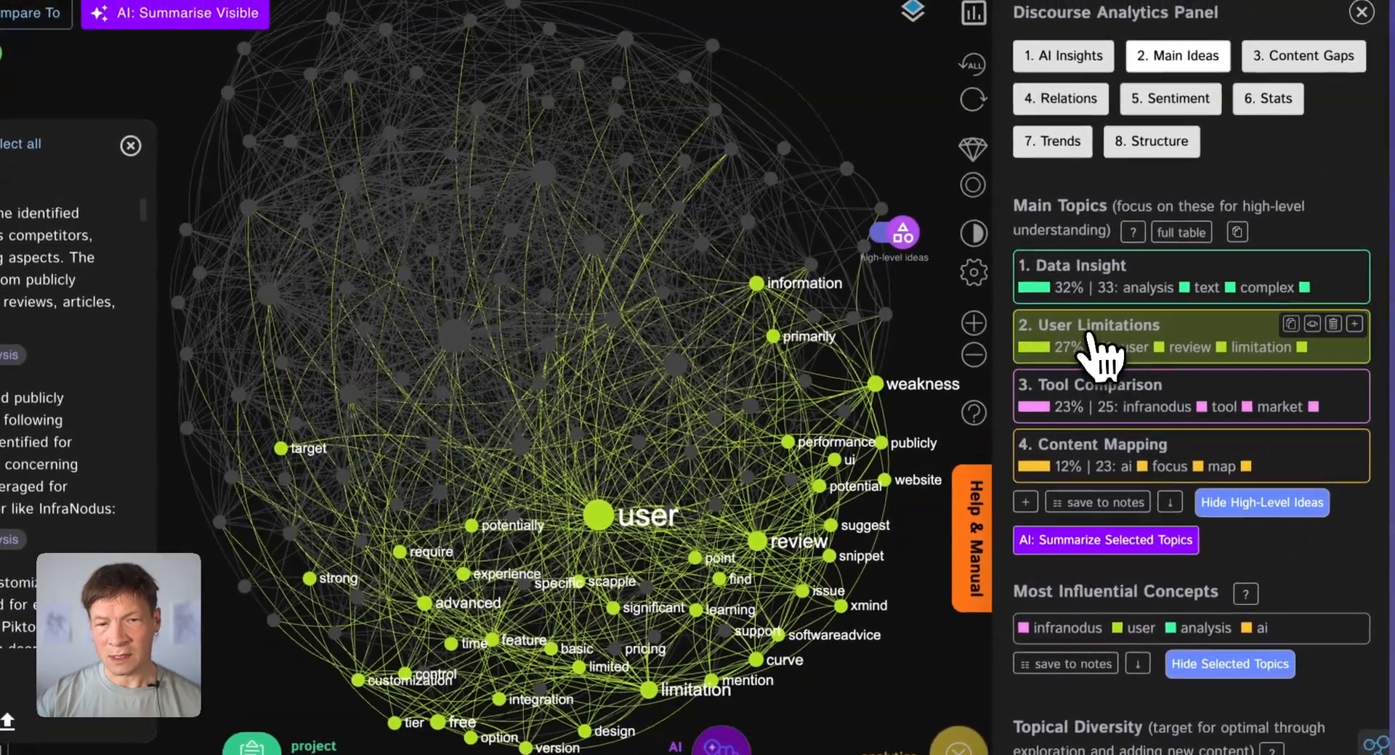
click(1229, 664)
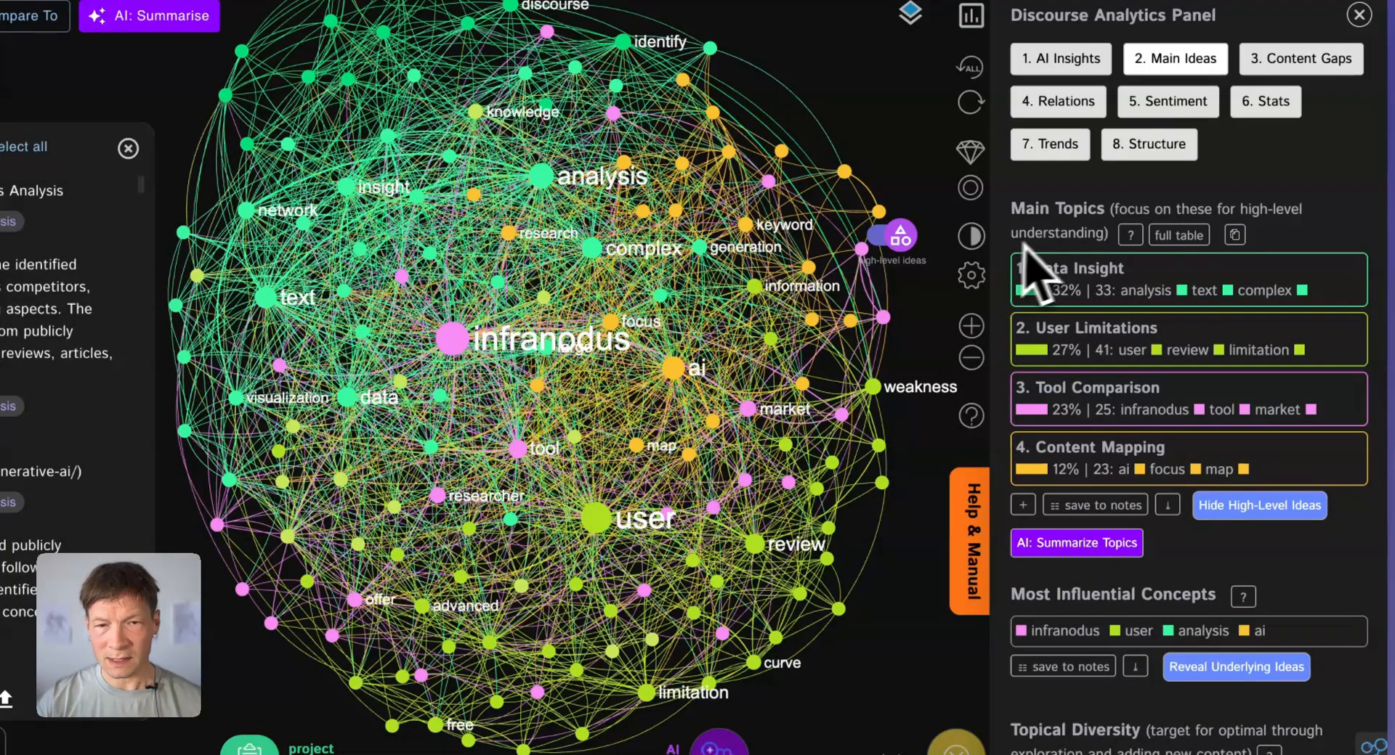
click(1187, 279)
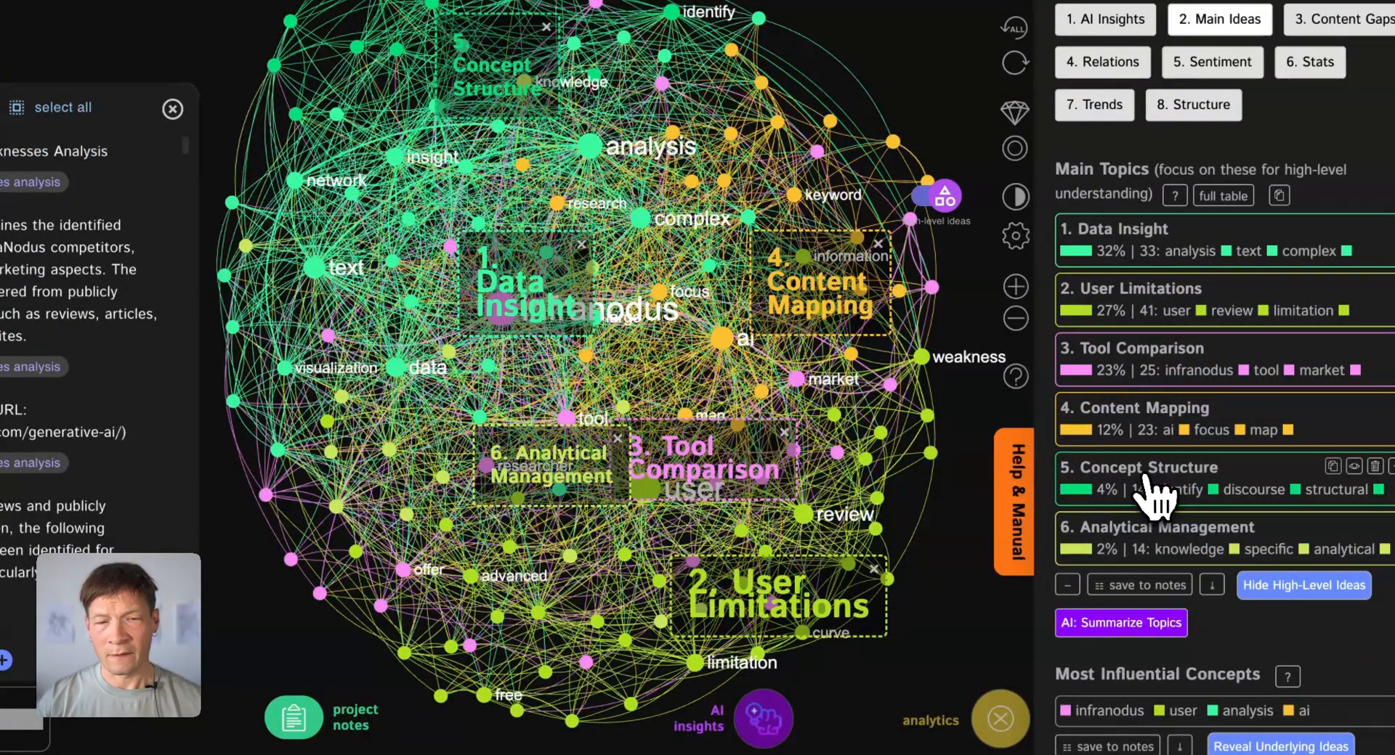
Step: Get the next AI advice for the content gap between Data Insight and User Limitations
click(1156, 533)
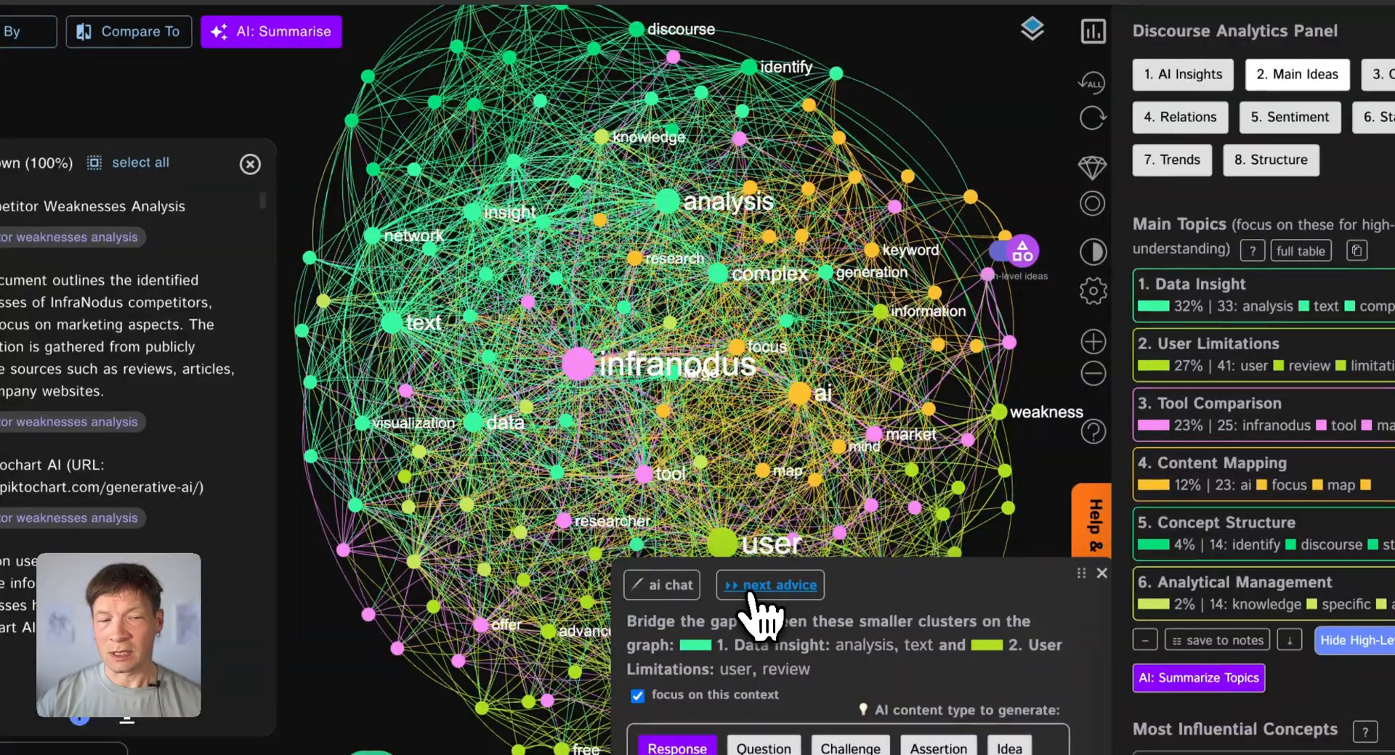
click(661, 584)
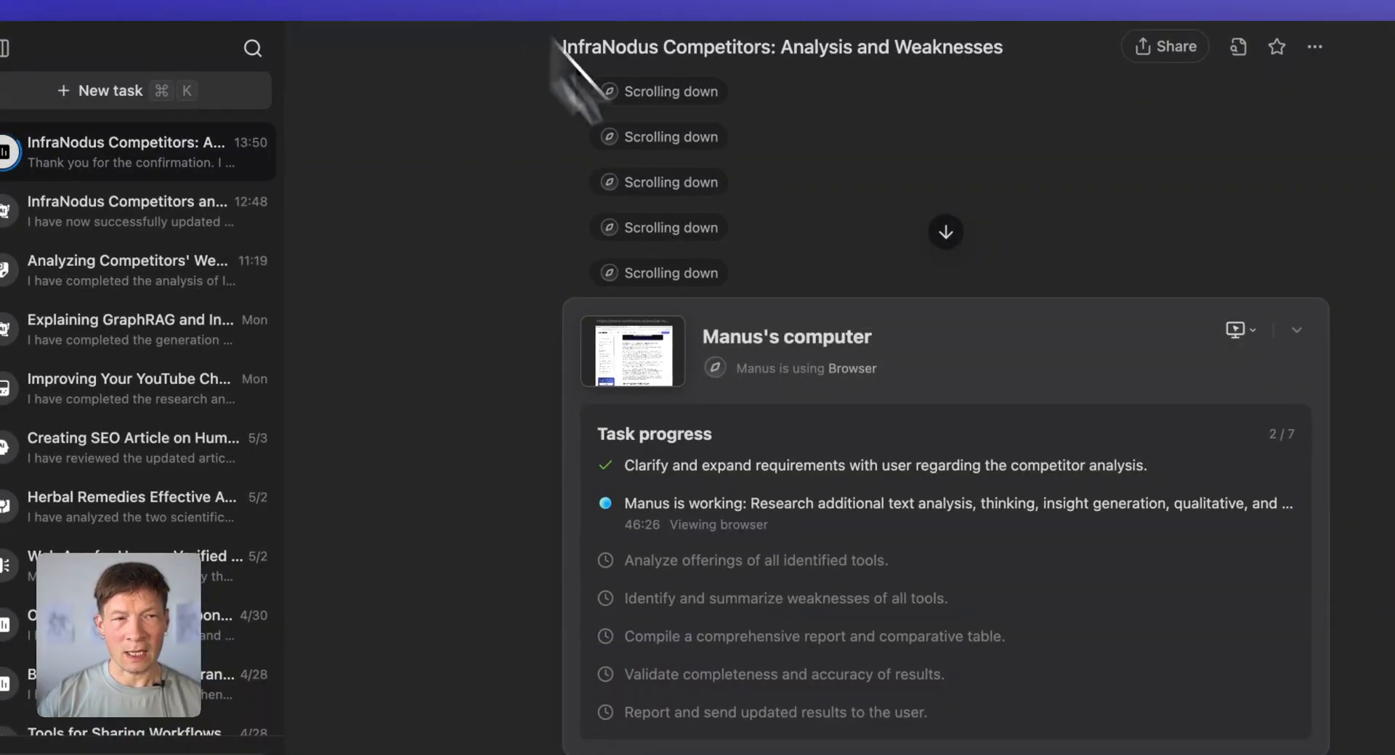
Step: Ask Manus for a summary of competitor weaknesses according to its Competitor Weaknesses Analysis report
click(128, 270)
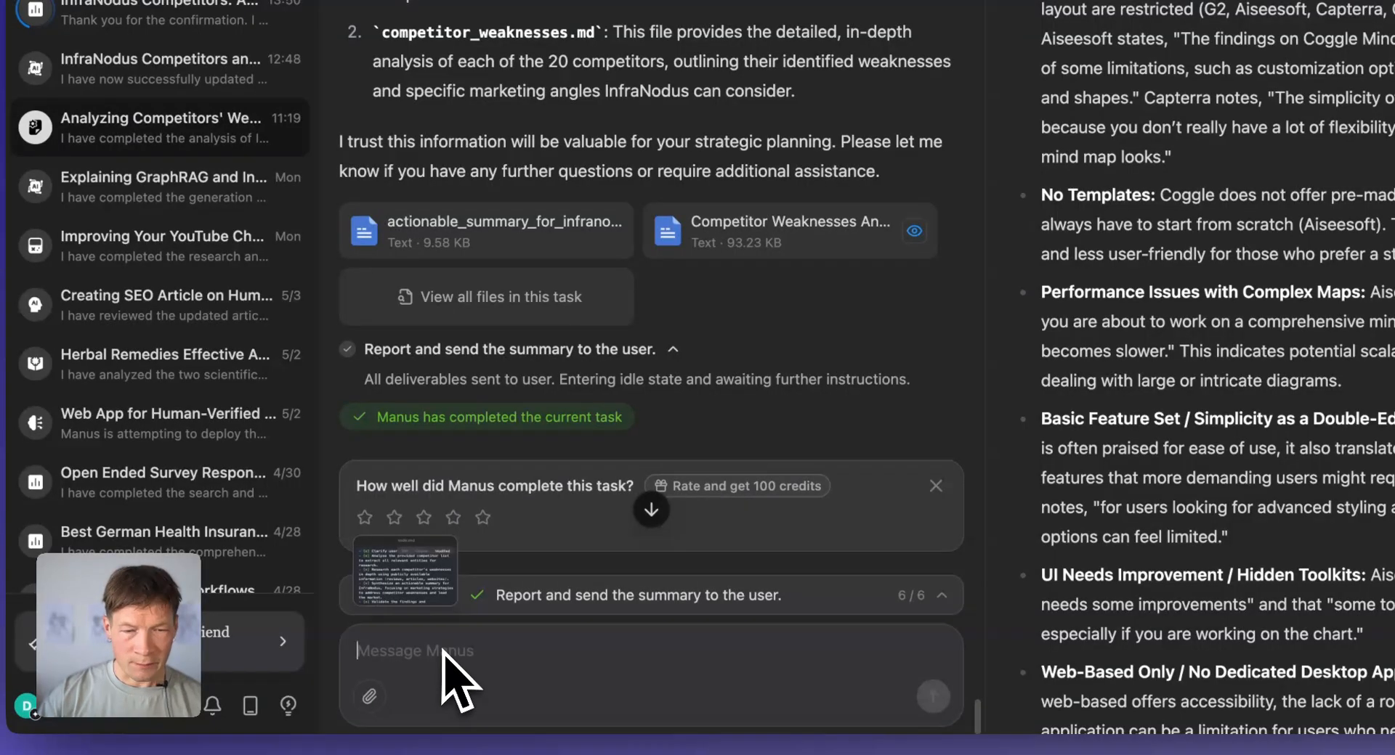
text(Can yo)
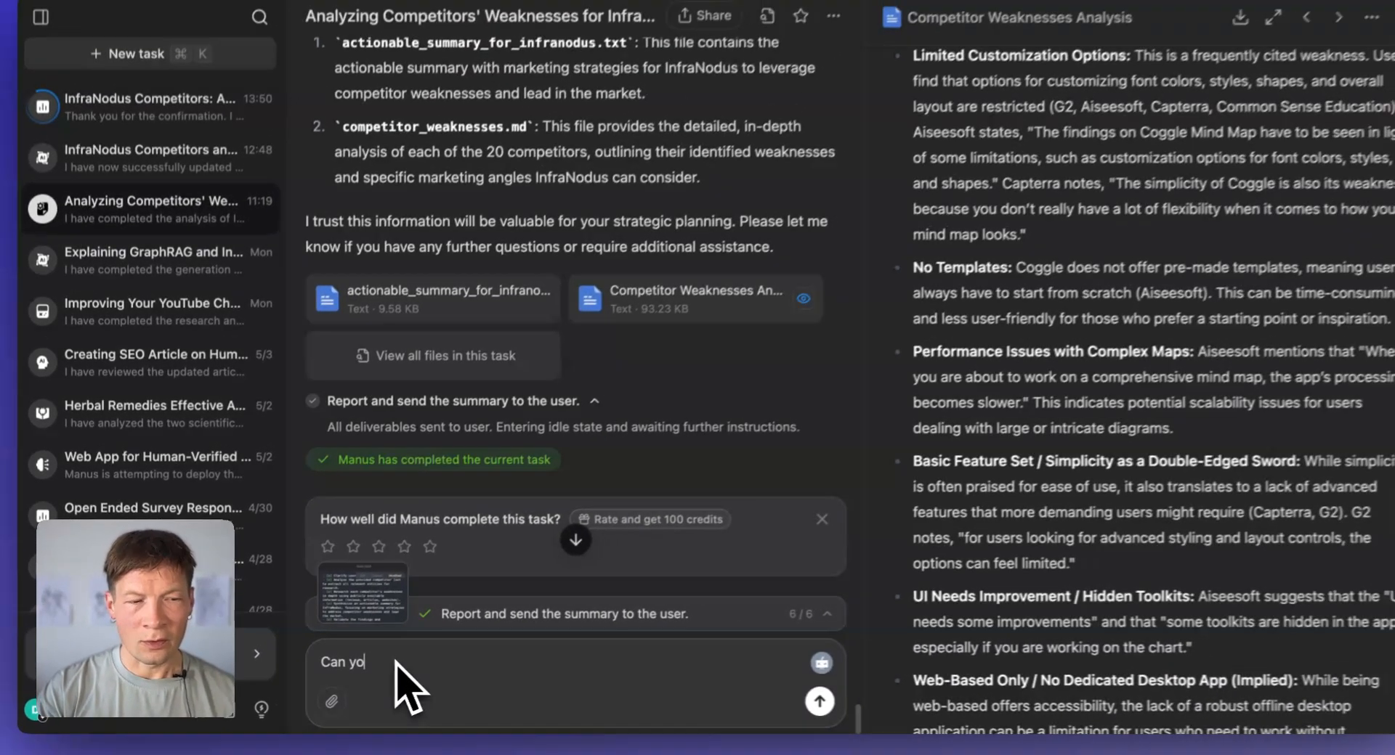
text(u give me a summary)
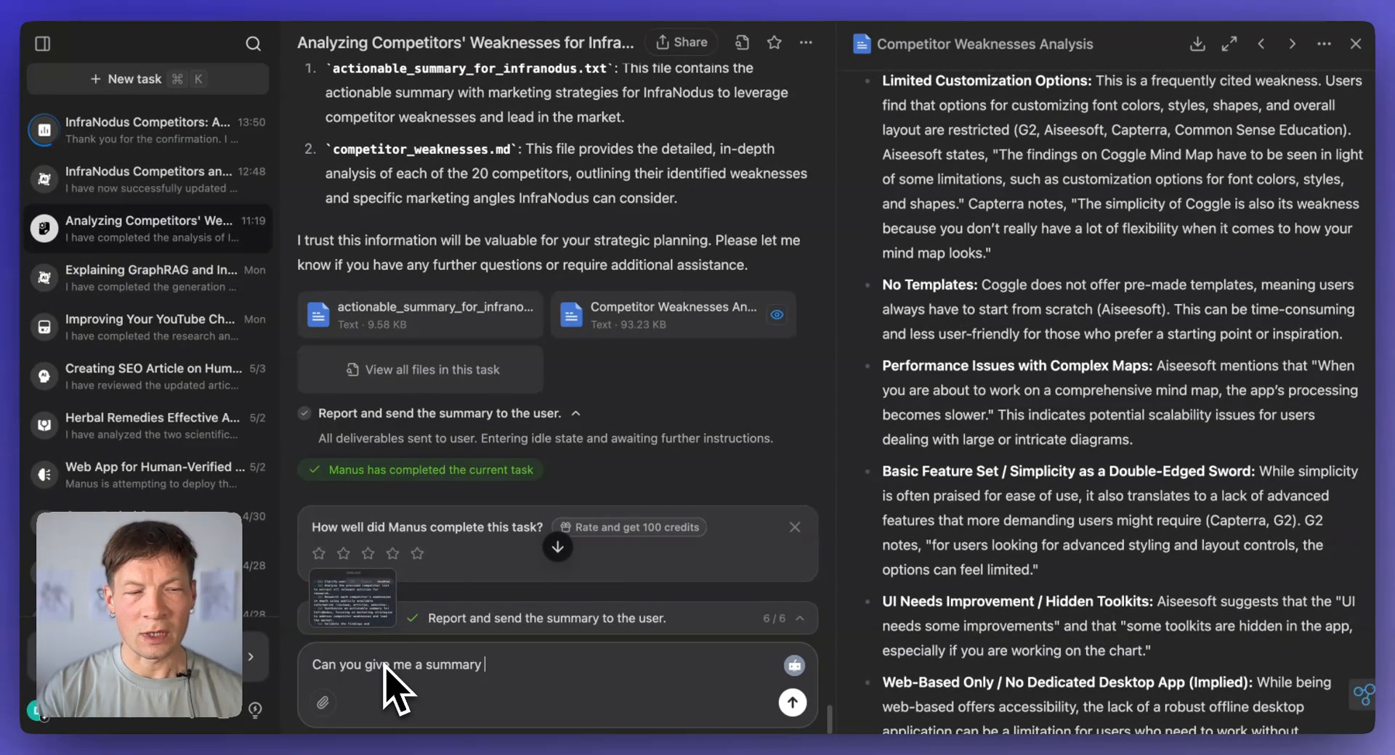
text(of the wea)
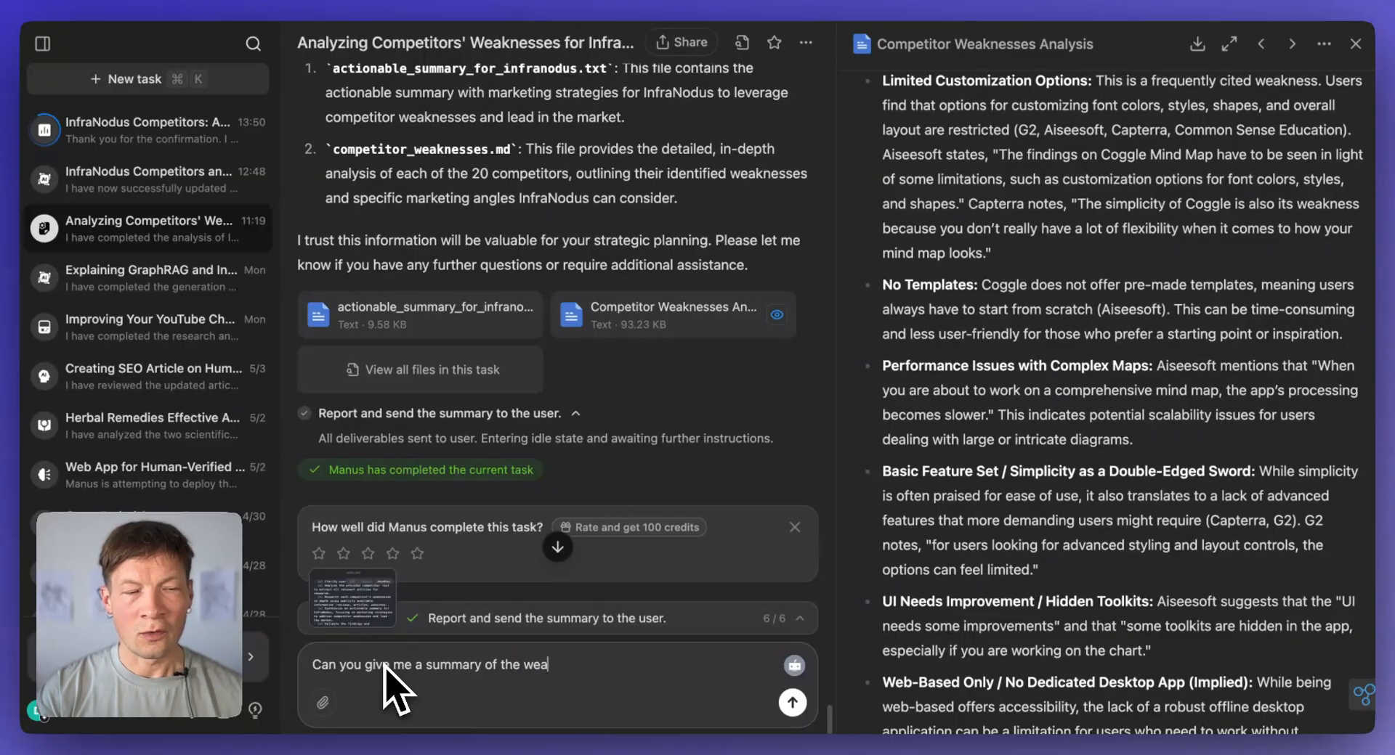
text(knesses)
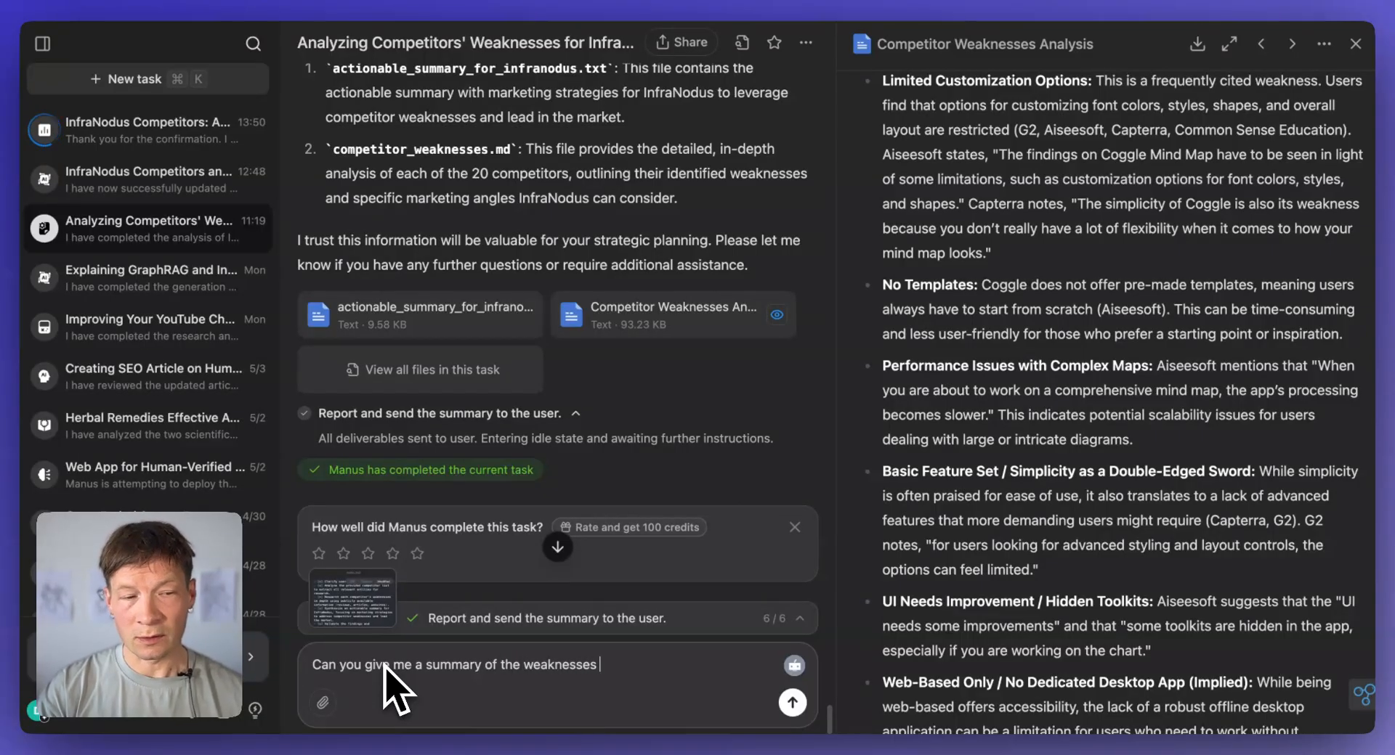
text(that the)
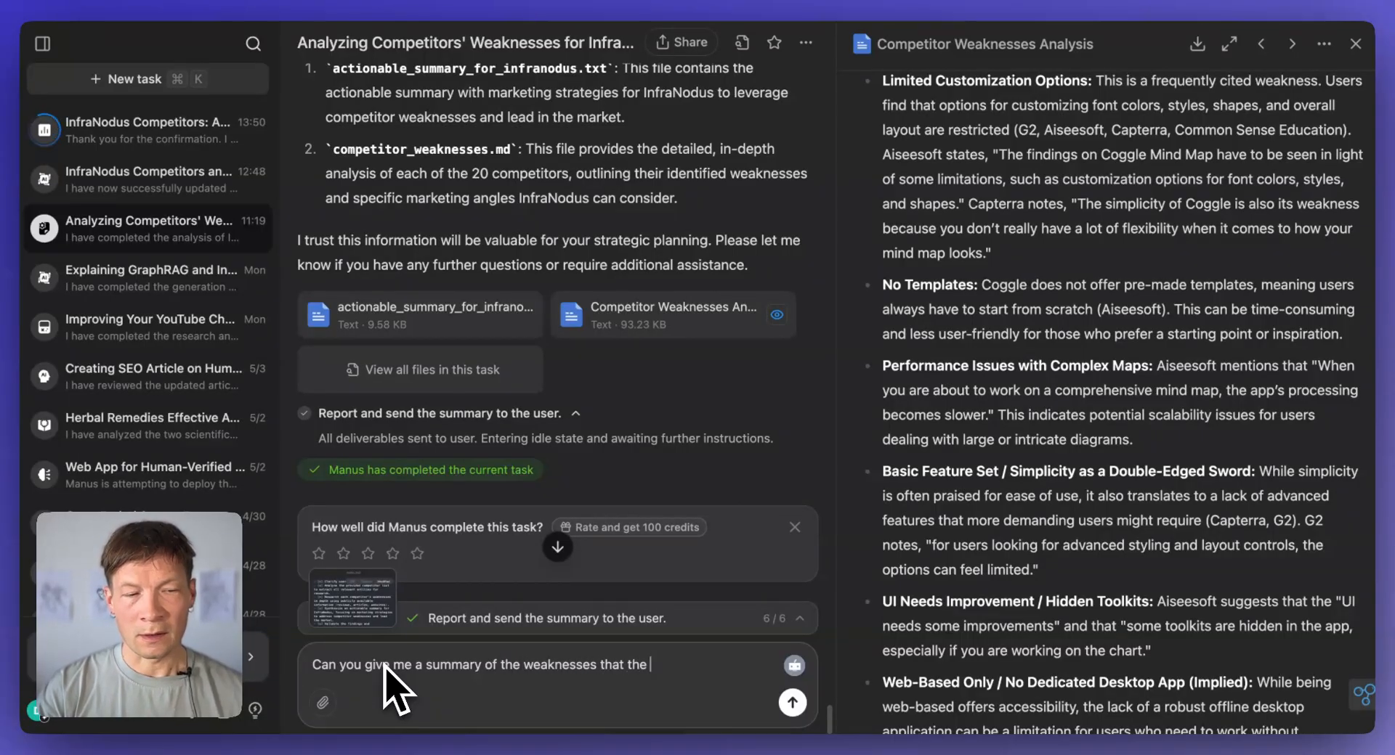
text(competitor)
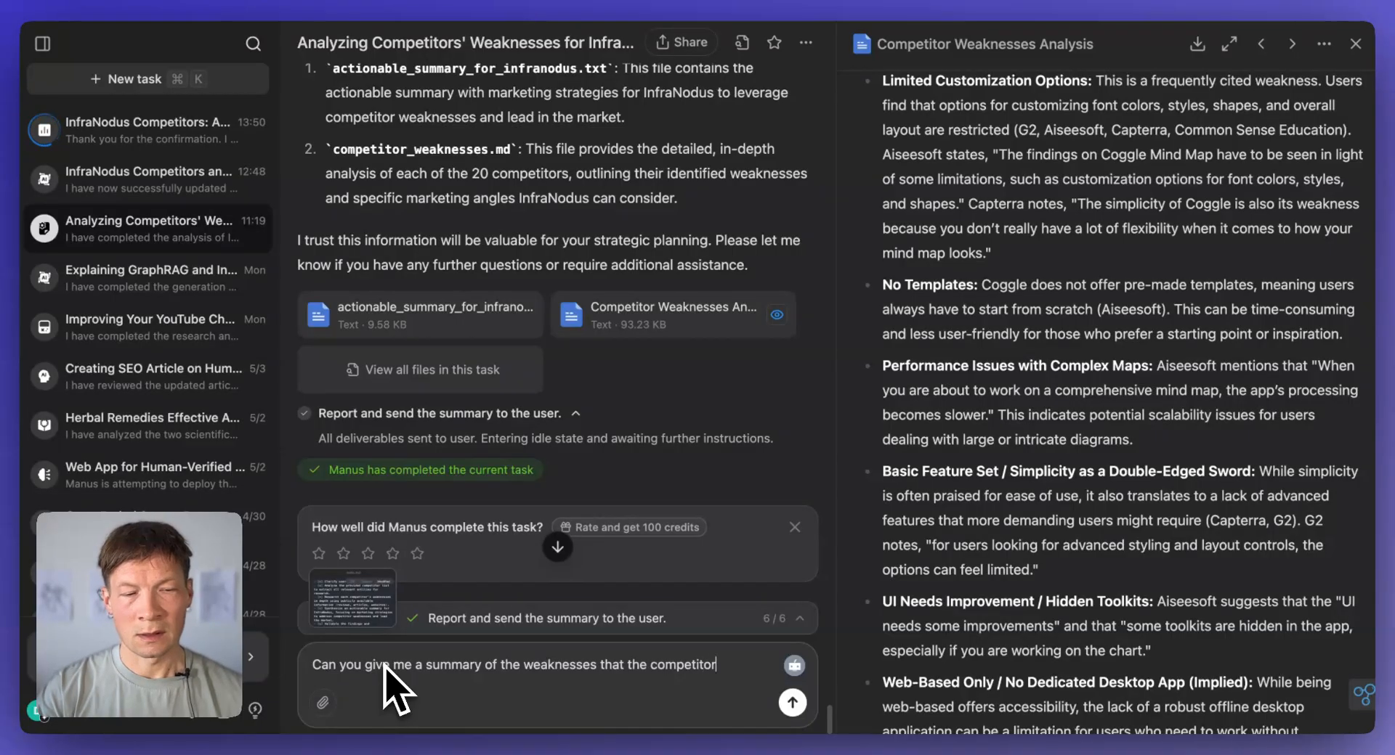
text(of InfraNodus)
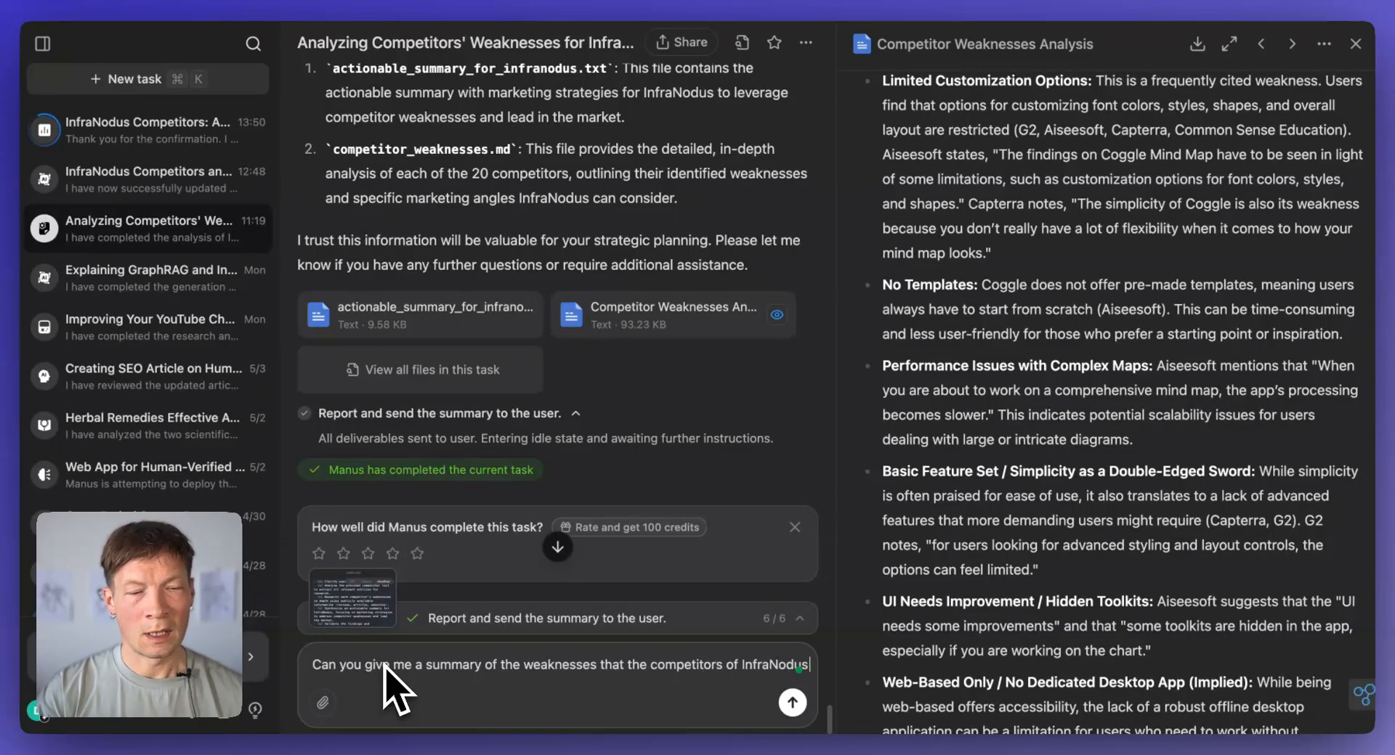
text(ahve according to your)
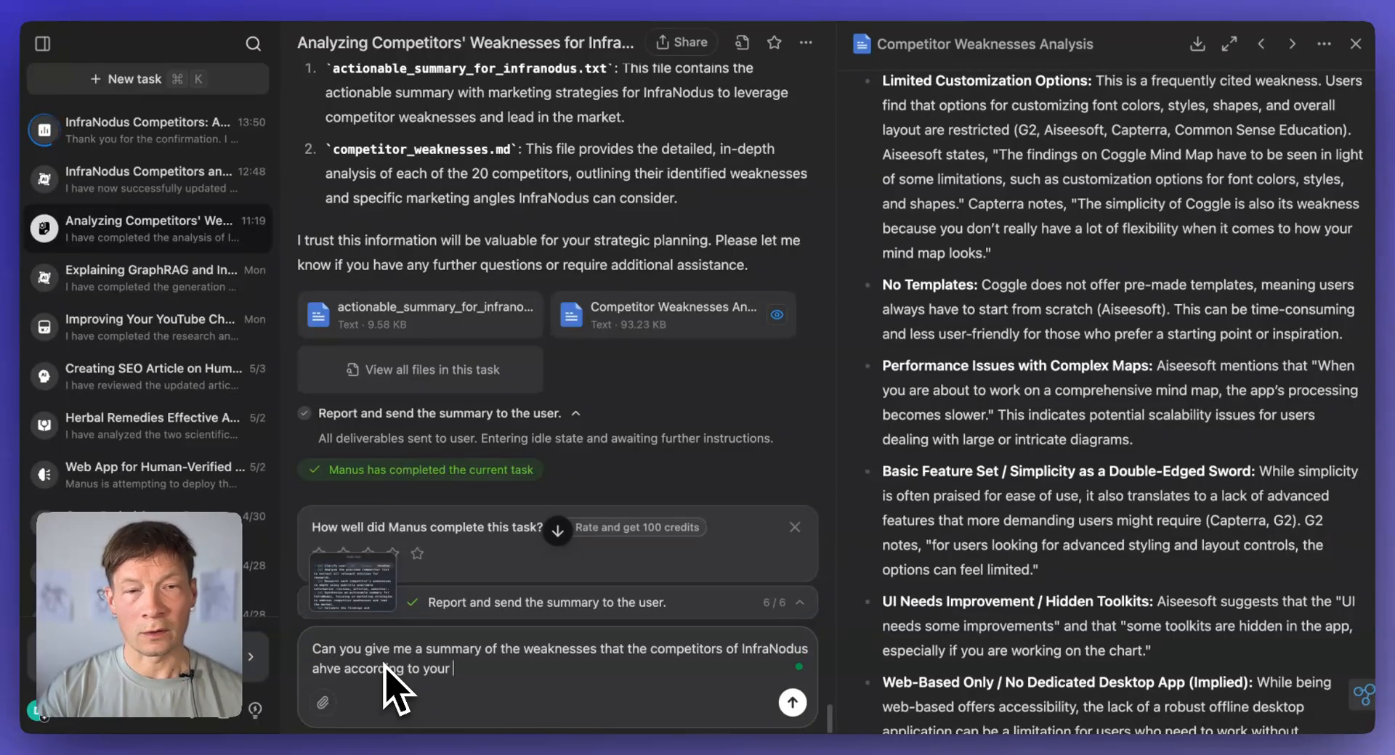
text(report (Competitor Wea)
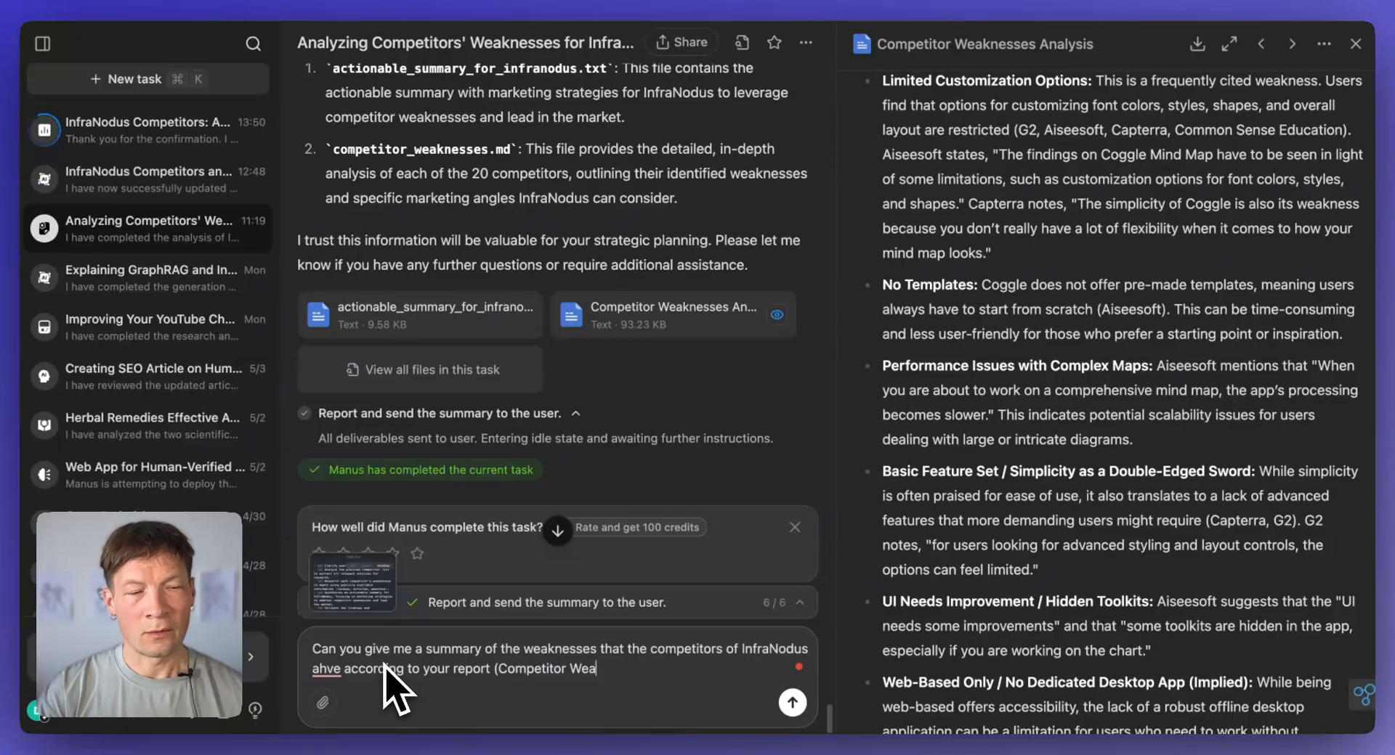
text(knesses An)
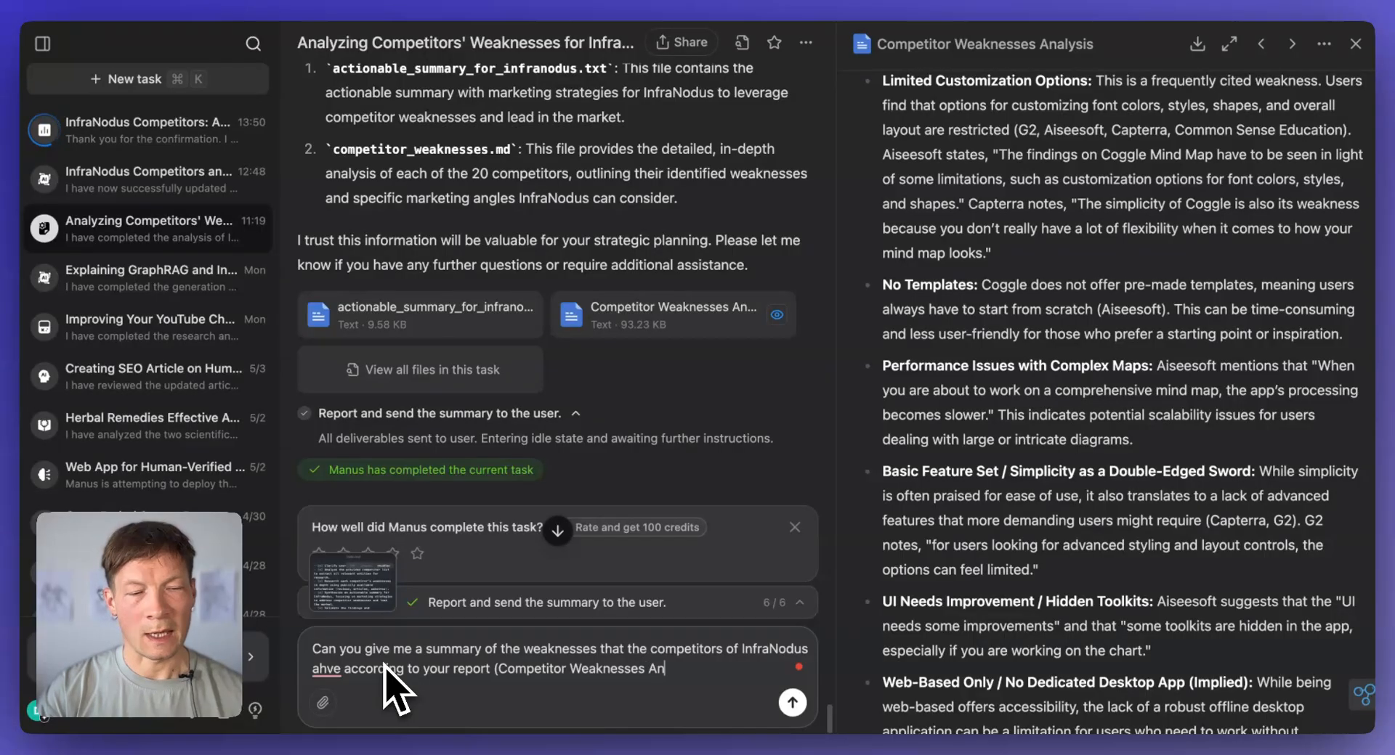
click(790, 702)
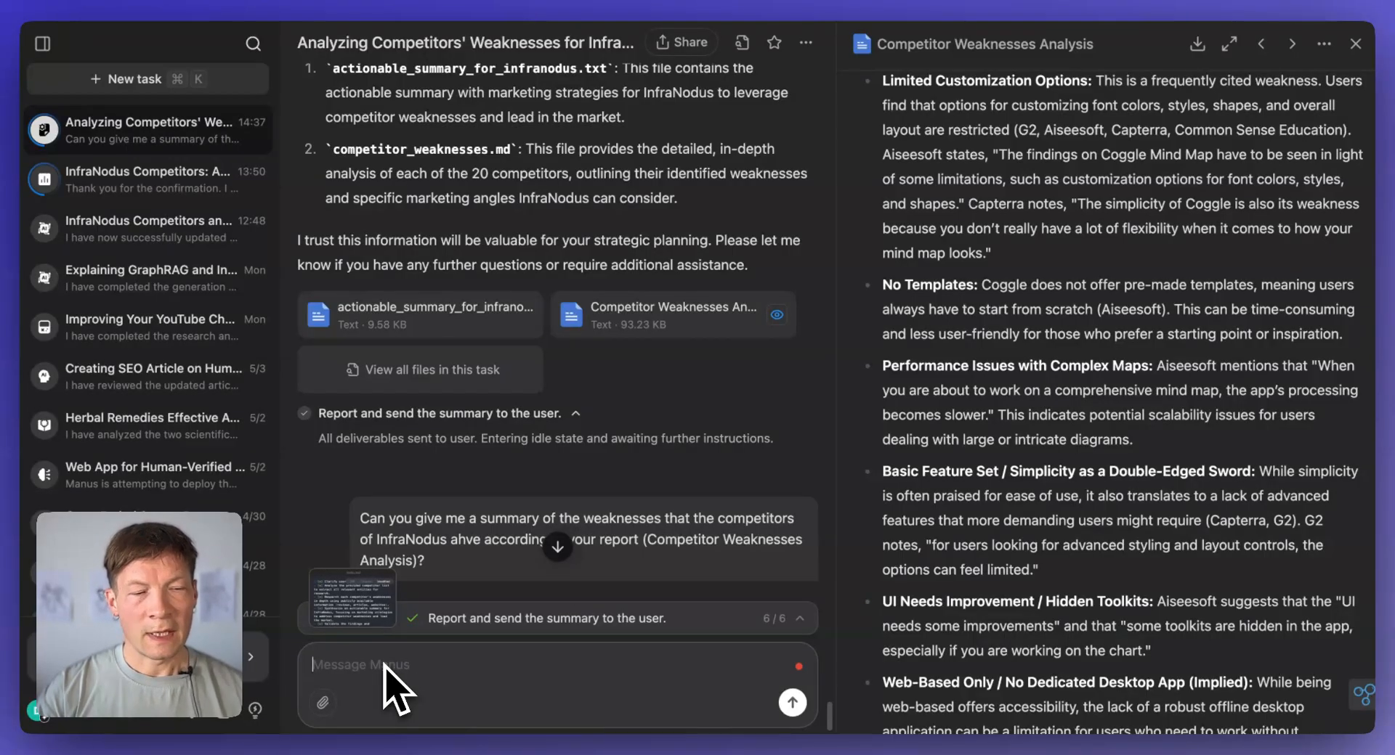
click(790, 703)
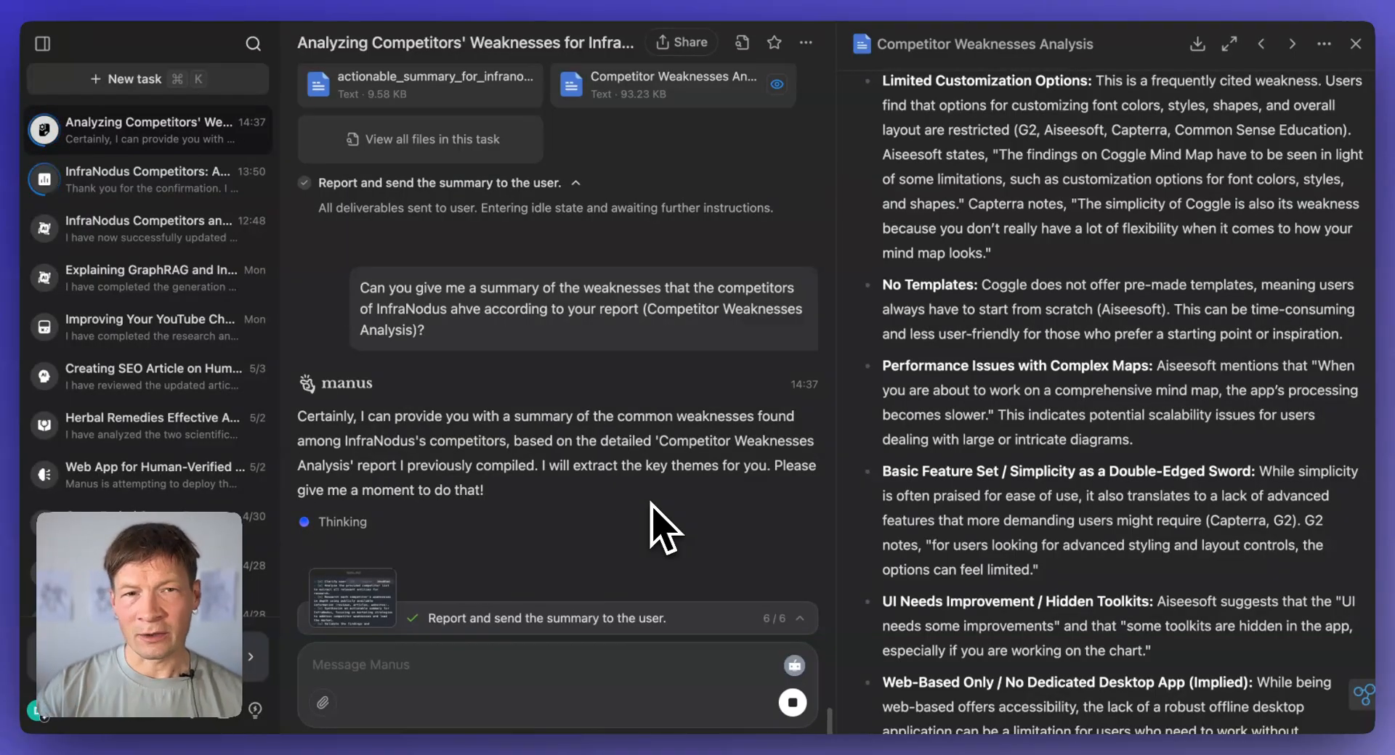
mouse_move(675, 449)
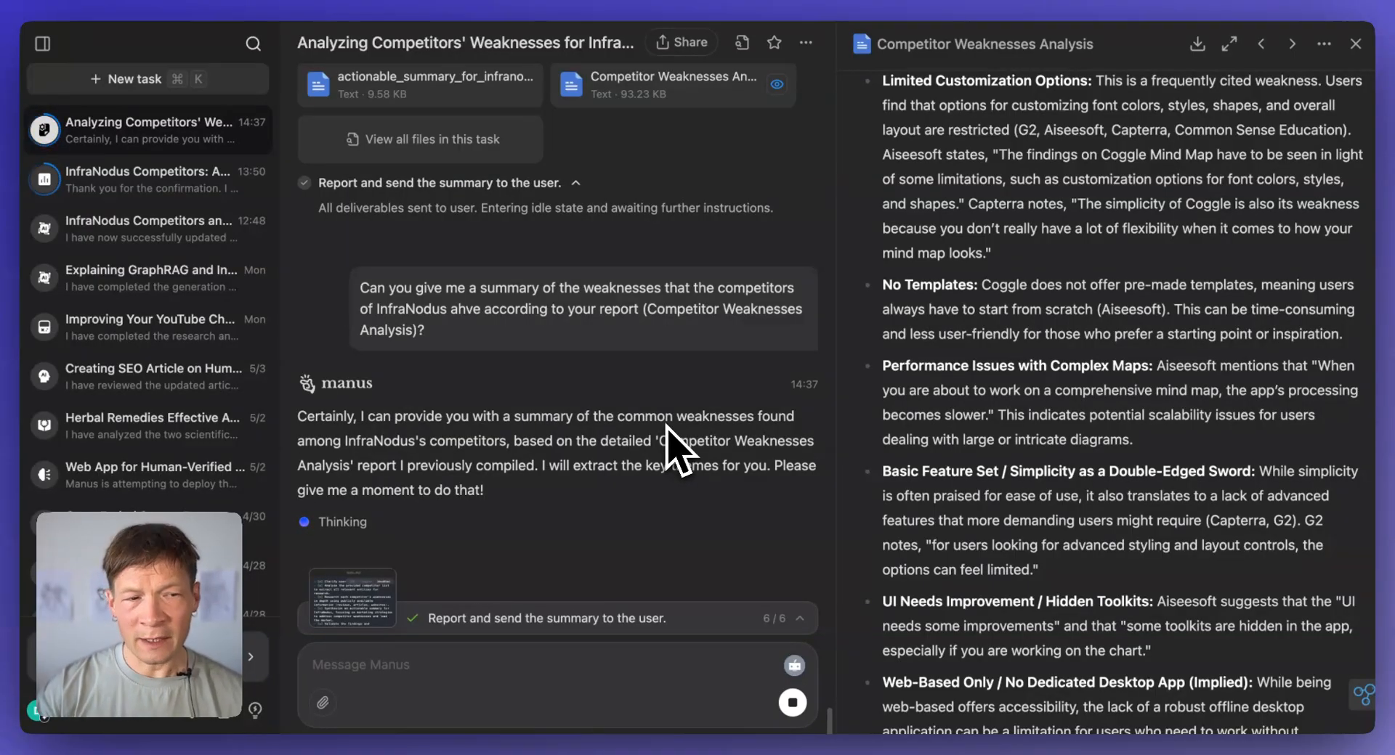
mouse_move(365, 541)
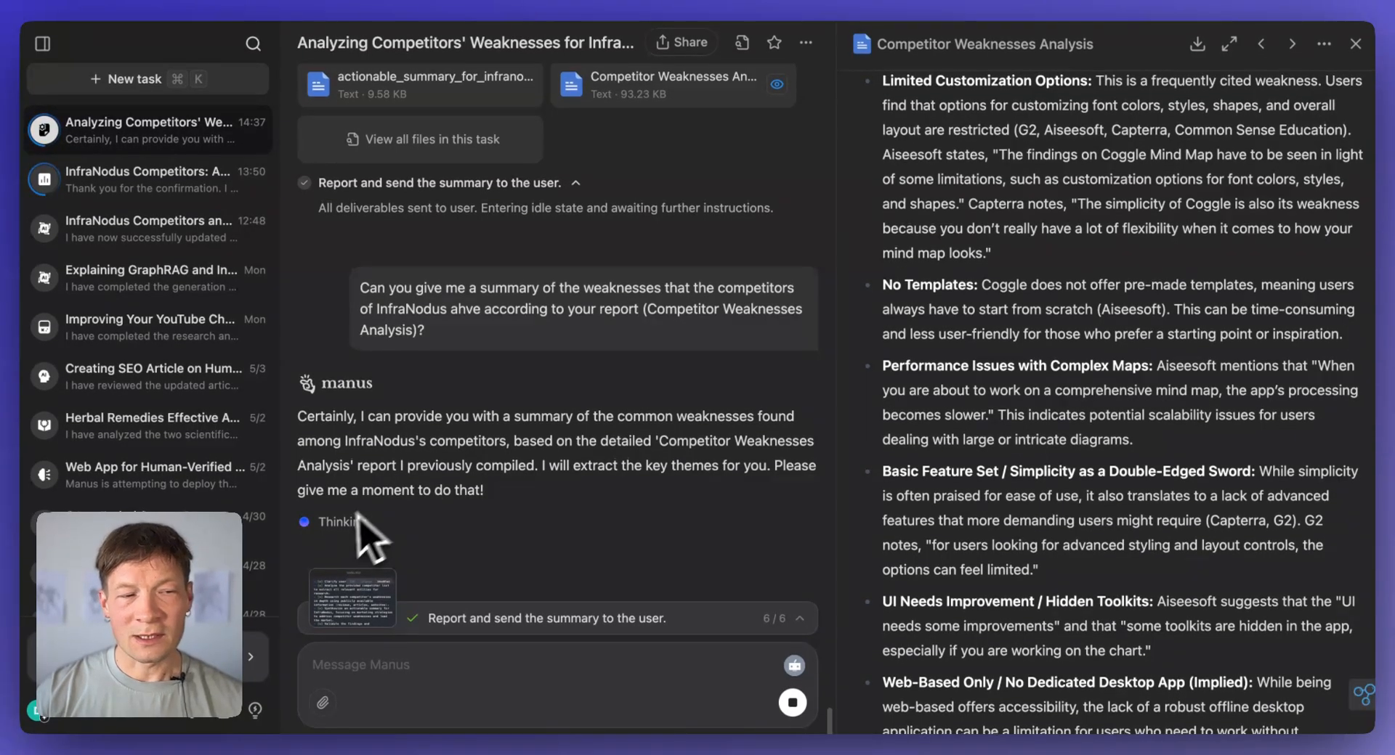
mouse_move(342, 552)
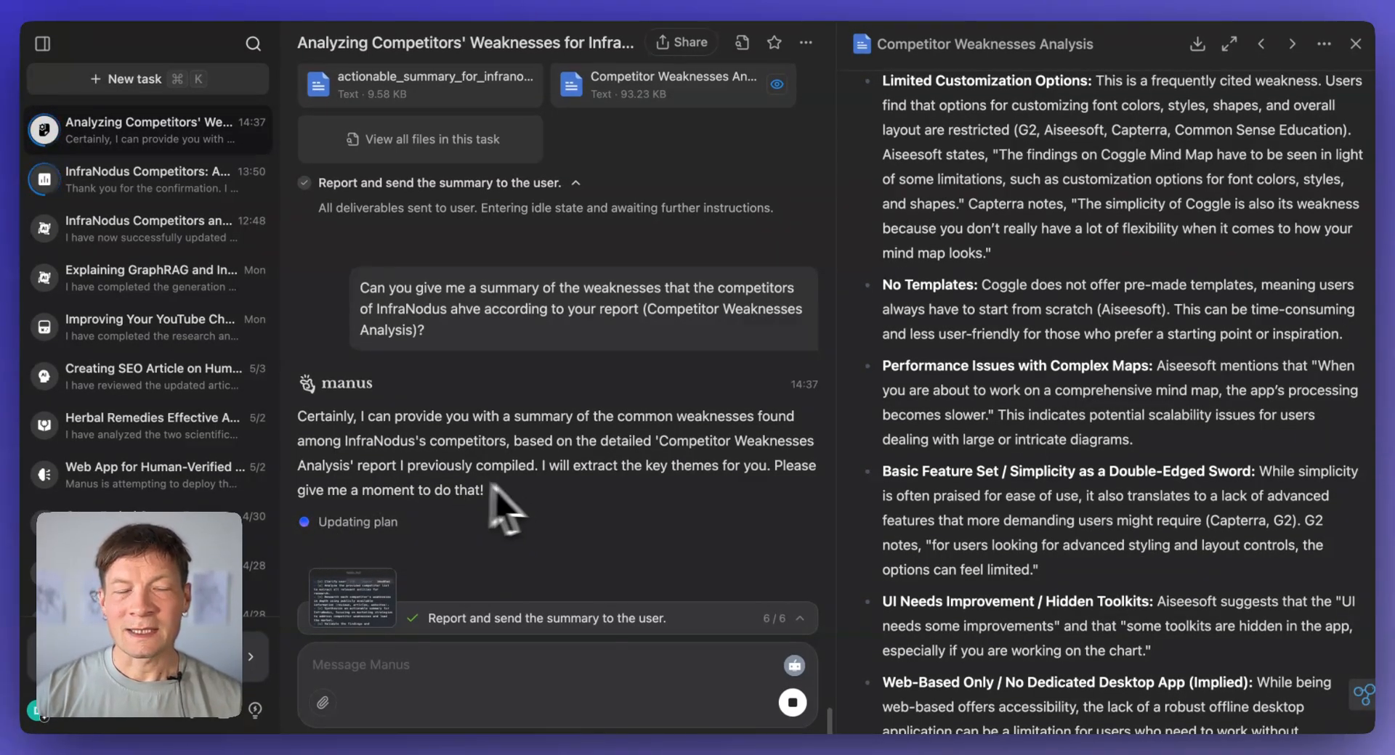
Step: Follow the agent's progress as it reads the actionable summary file
scroll(down, 3)
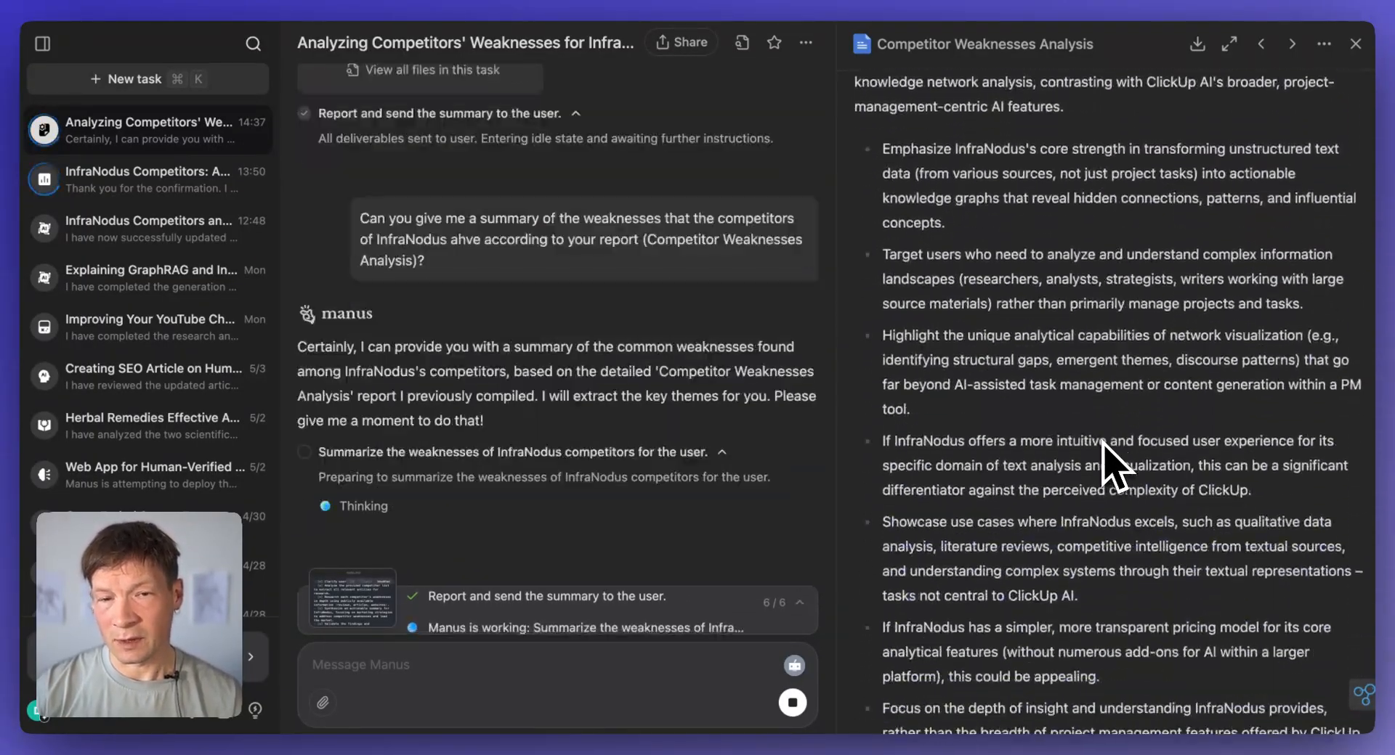
scroll(down, 3)
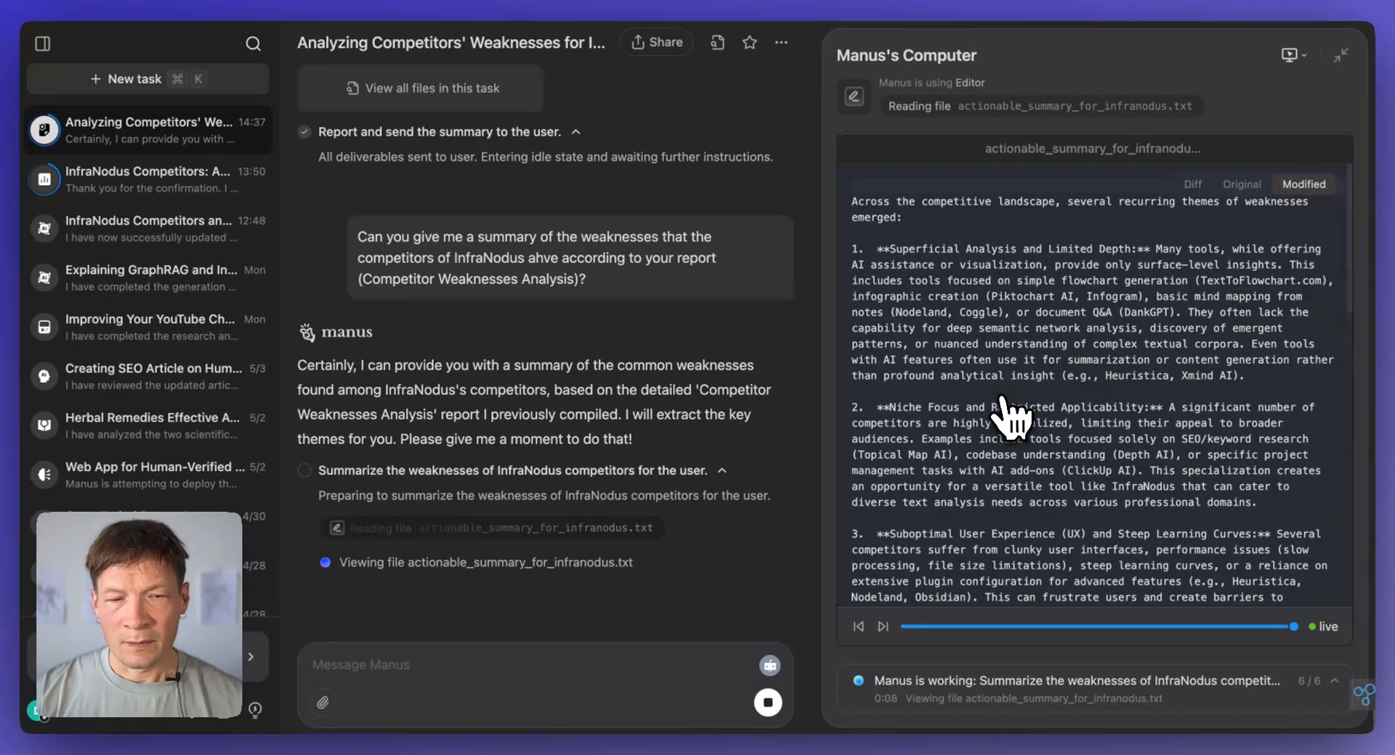
scroll(down, 3)
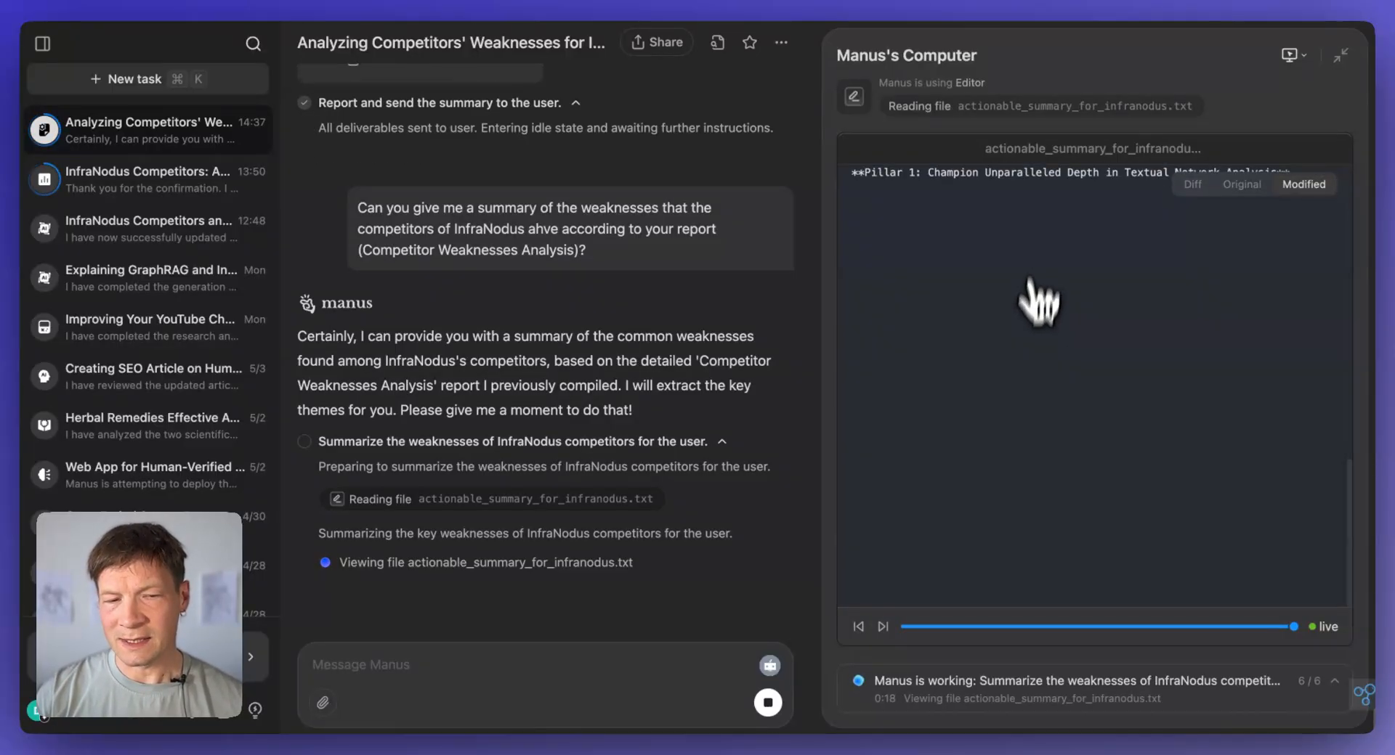
mouse_move(837, 347)
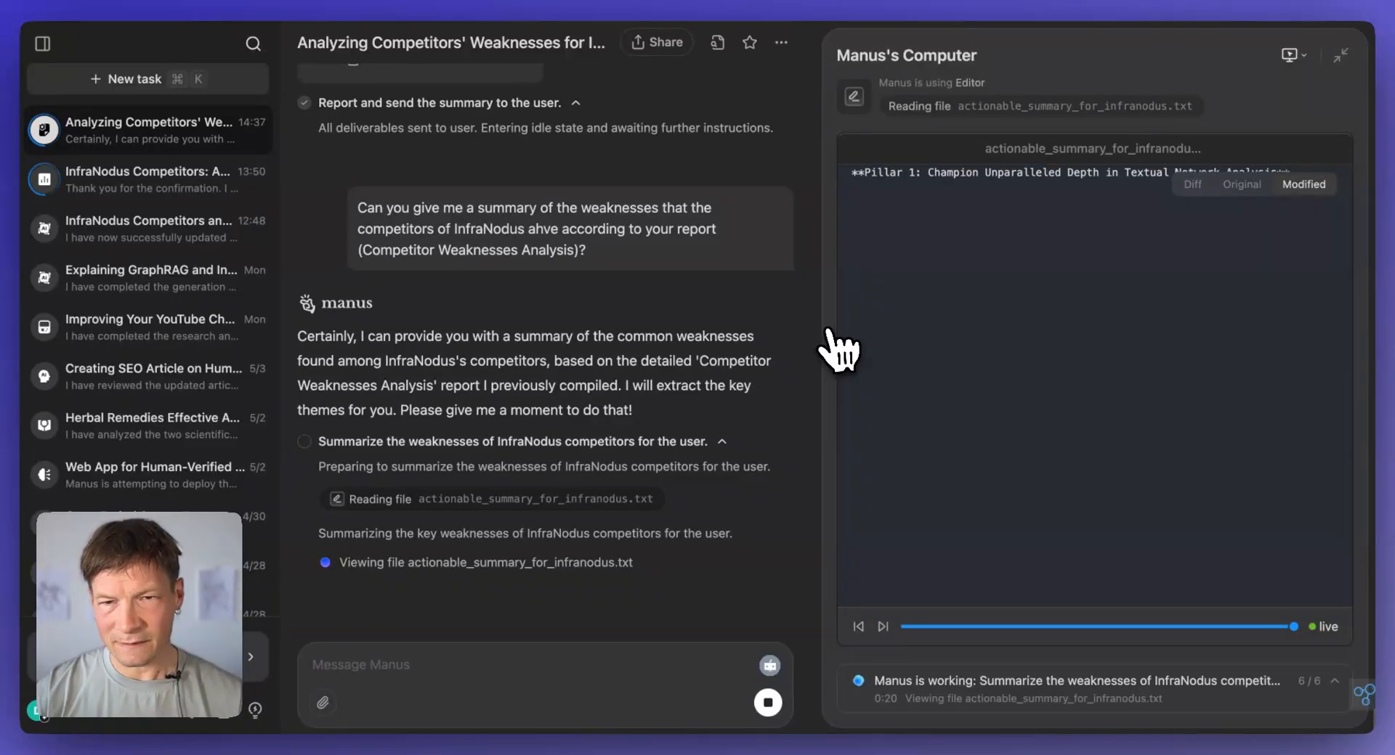
mouse_move(939, 218)
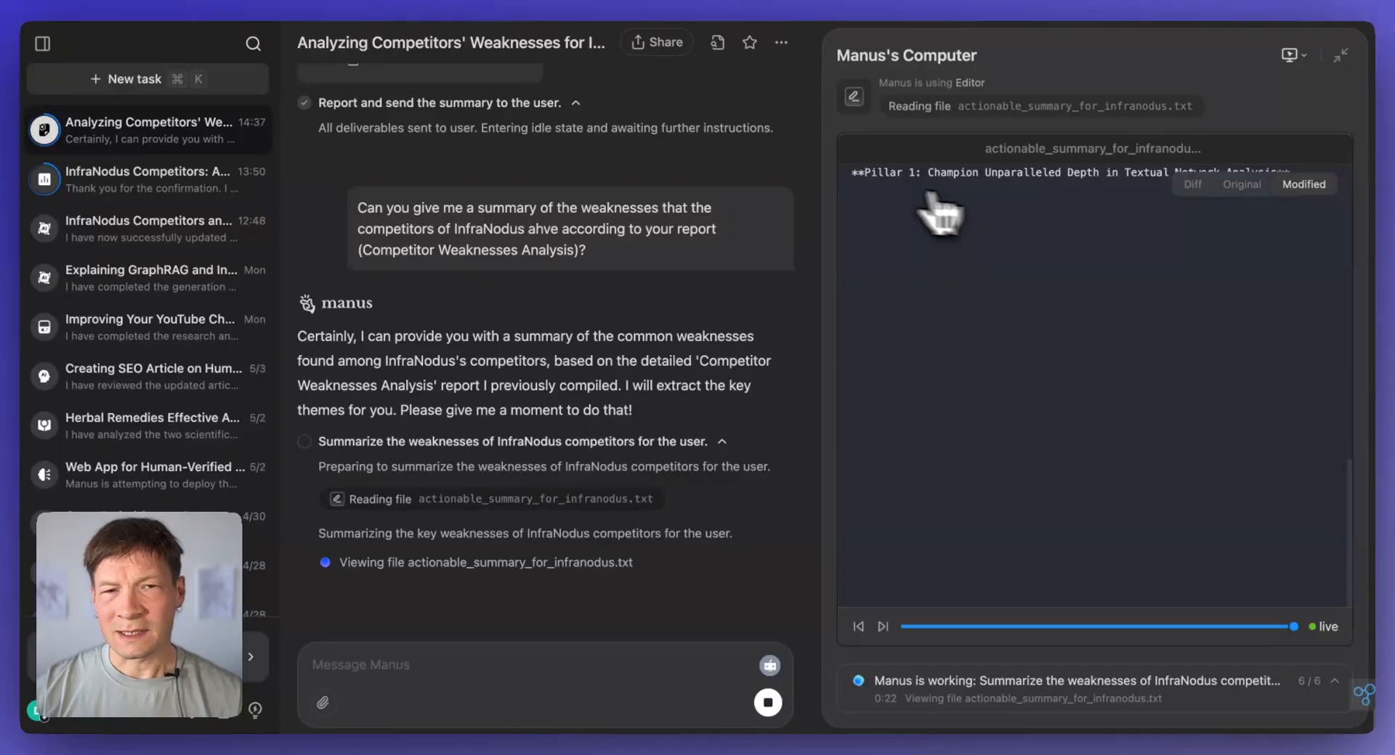
mouse_move(925, 343)
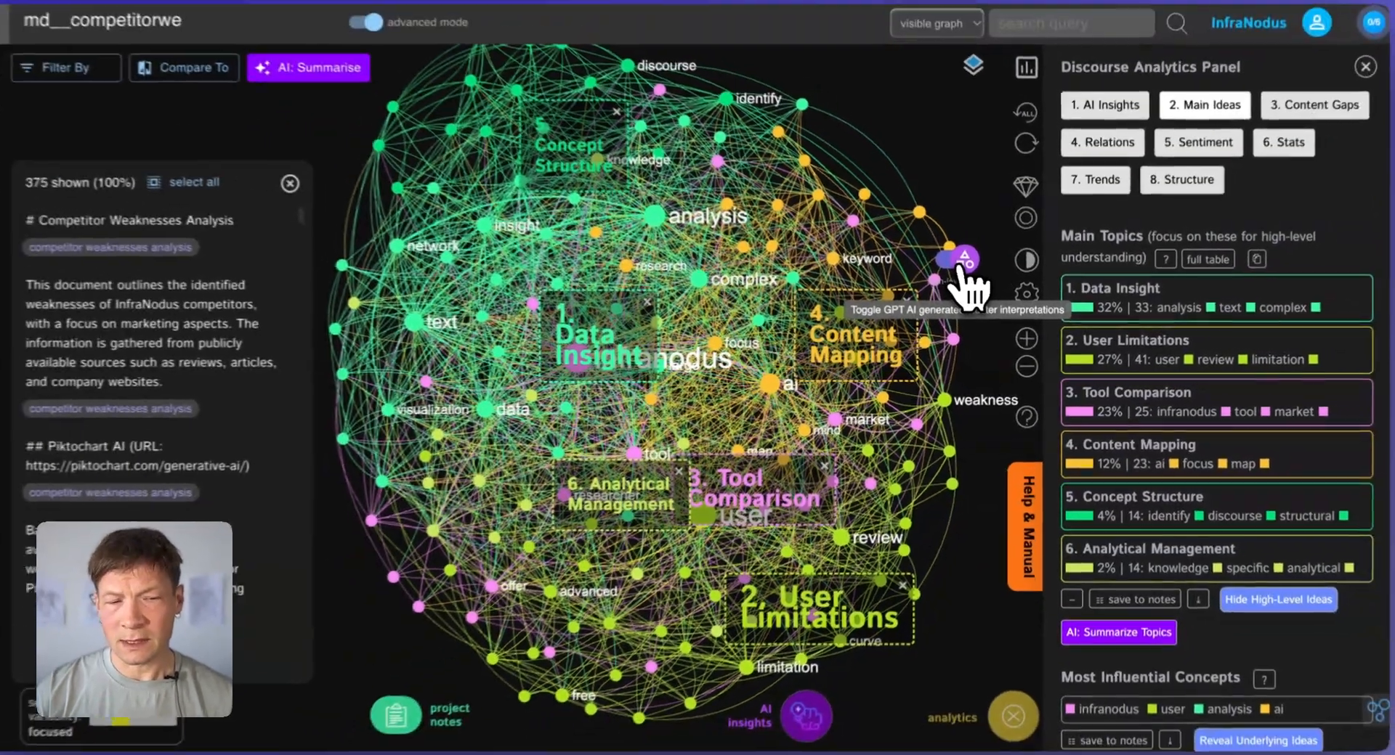
Step: Switch the structural-gap AI advice to a custom chat question focused on this graph's context
click(38, 38)
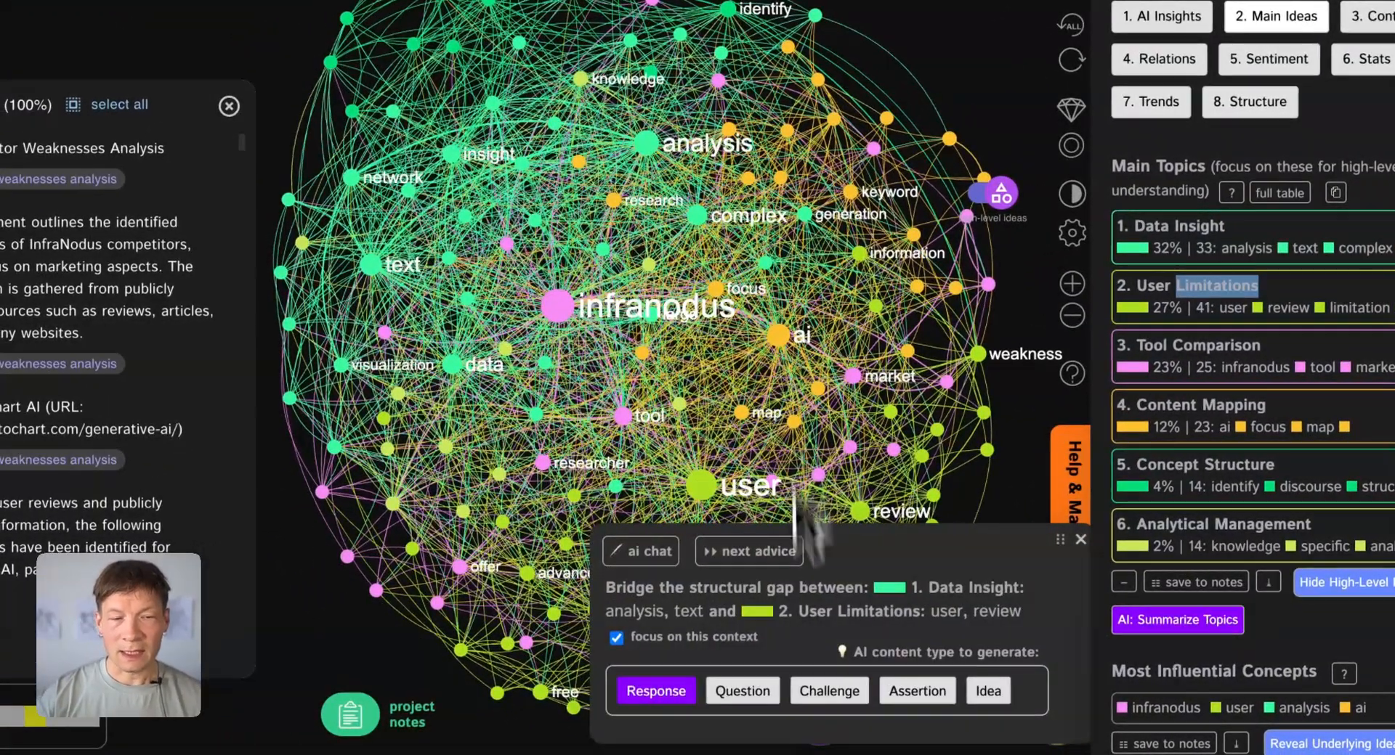
click(639, 551)
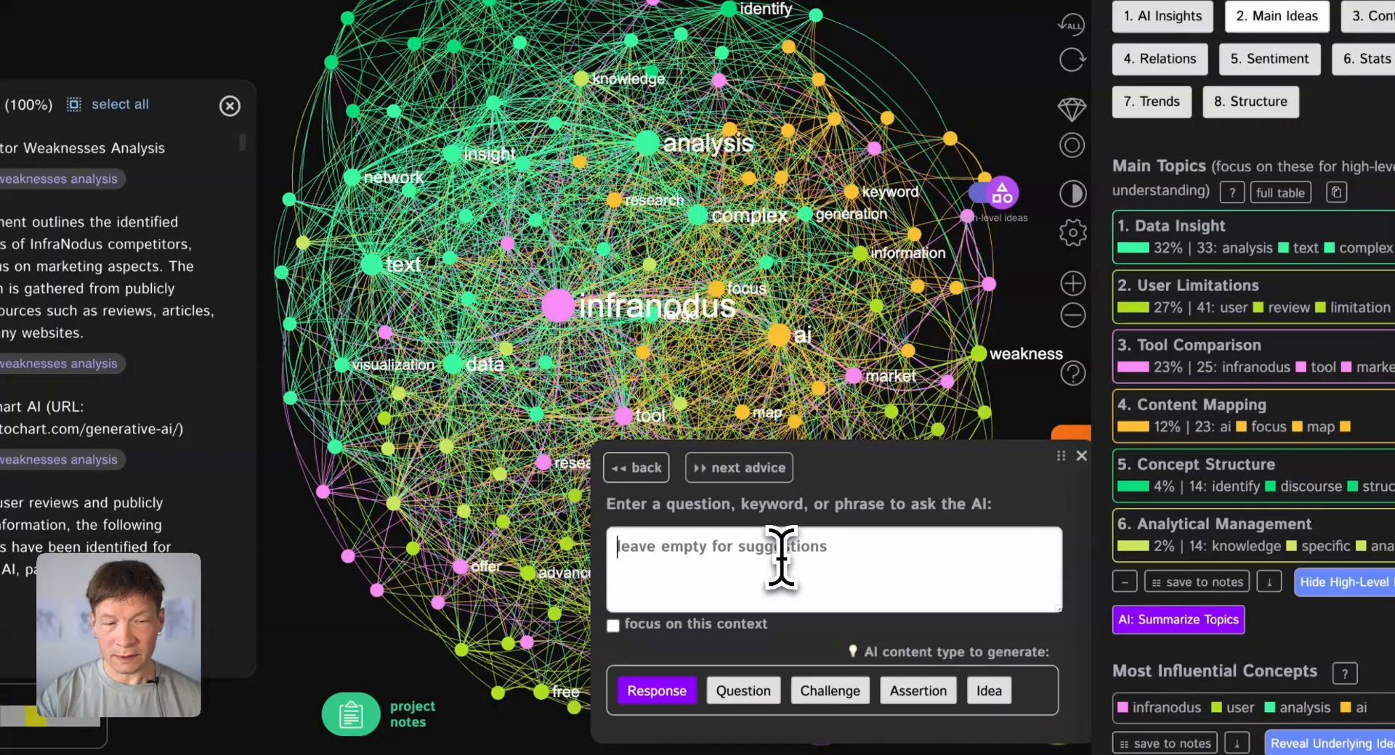
click(613, 626)
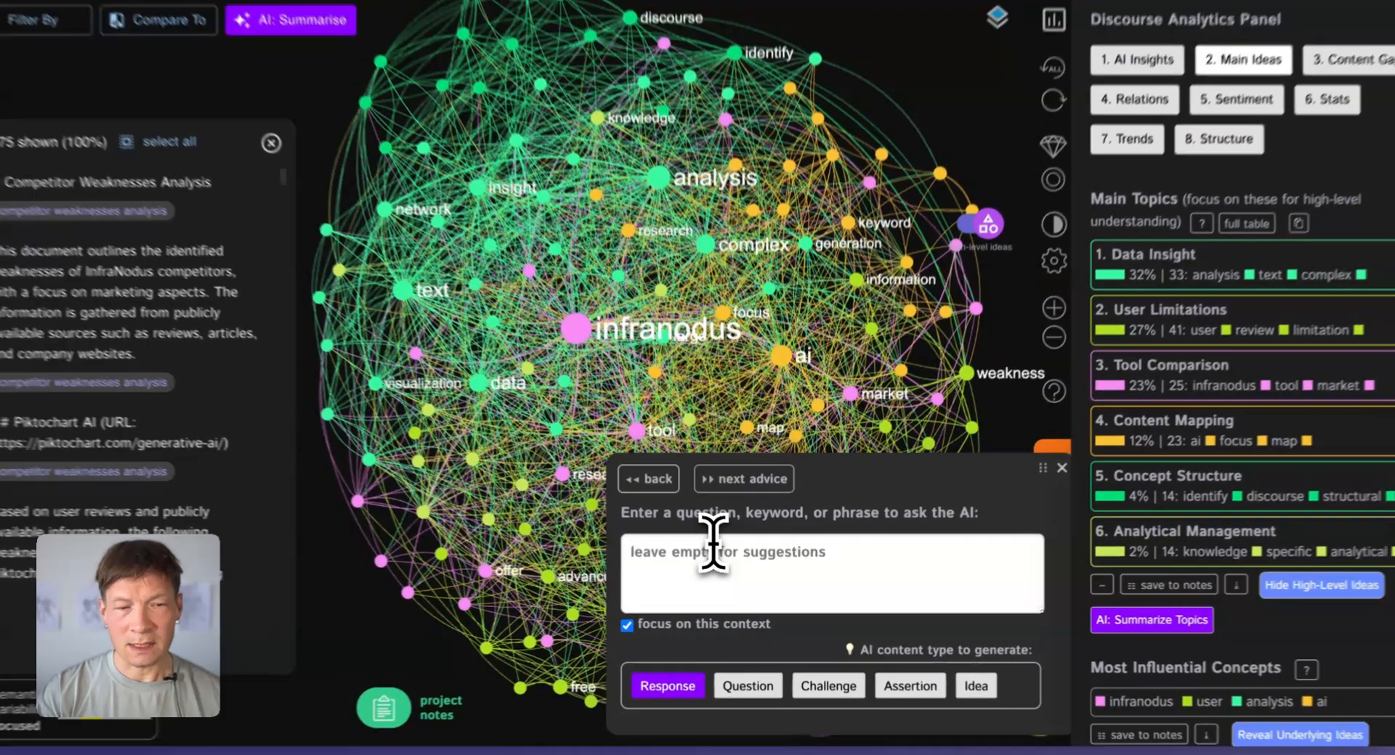
Step: Ask what weaknesses of InfraNodus' competitors it can capitalize on and generate a response
text(What are the weaknesses of)
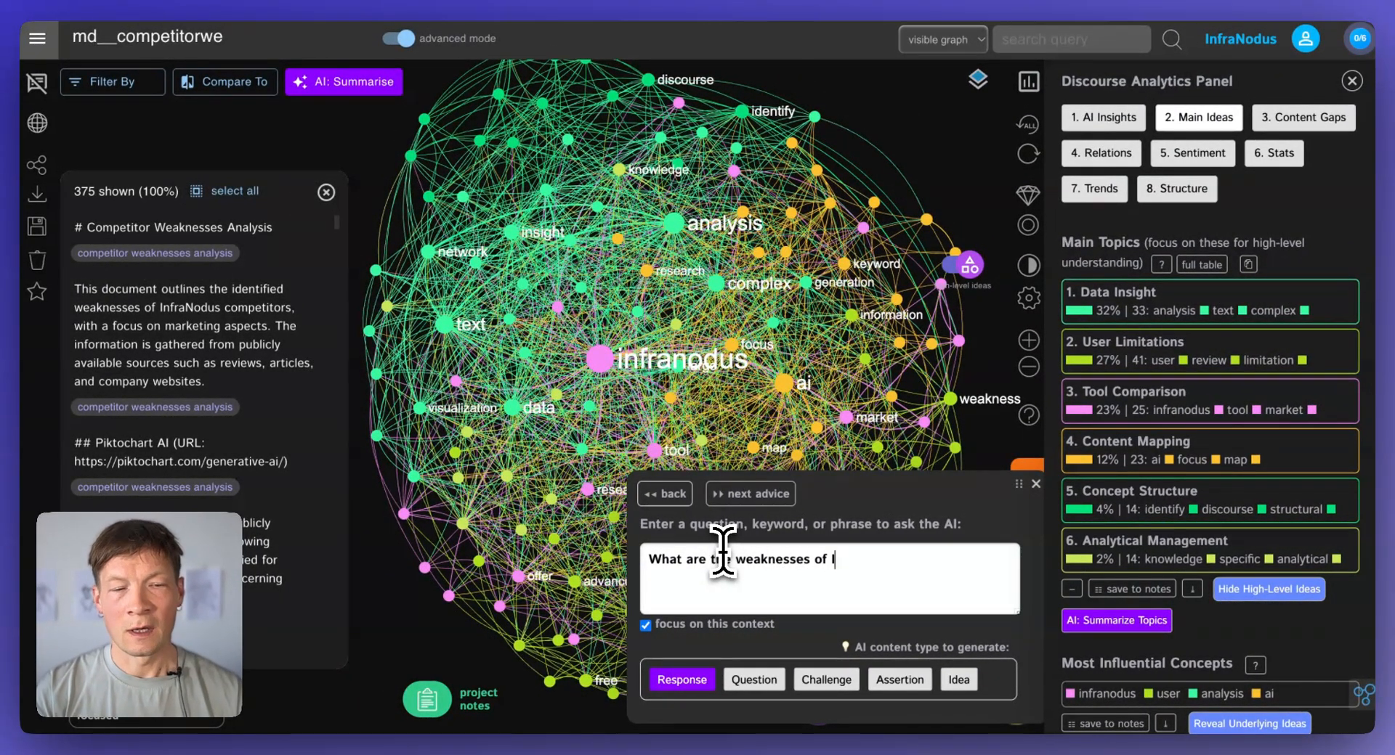
text(InfraNodus' compet)
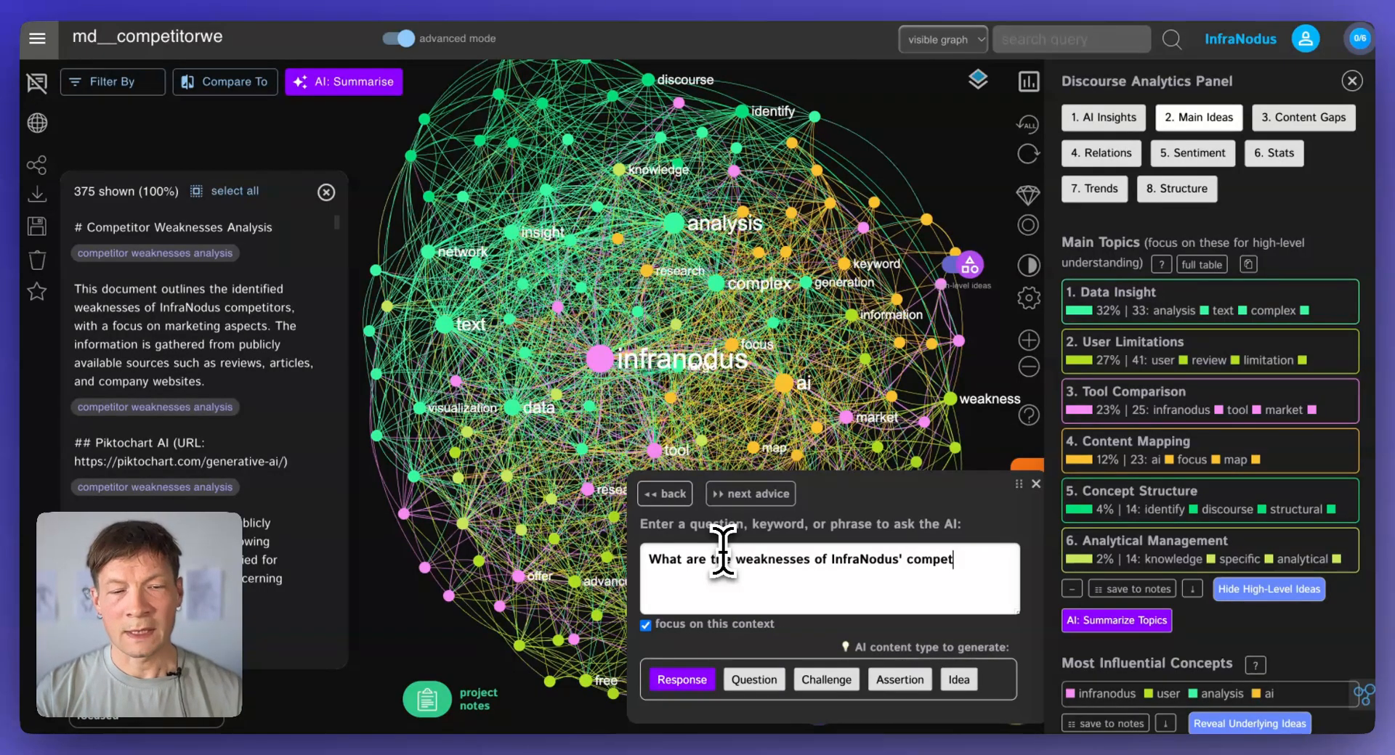
text(itors that it can cap)
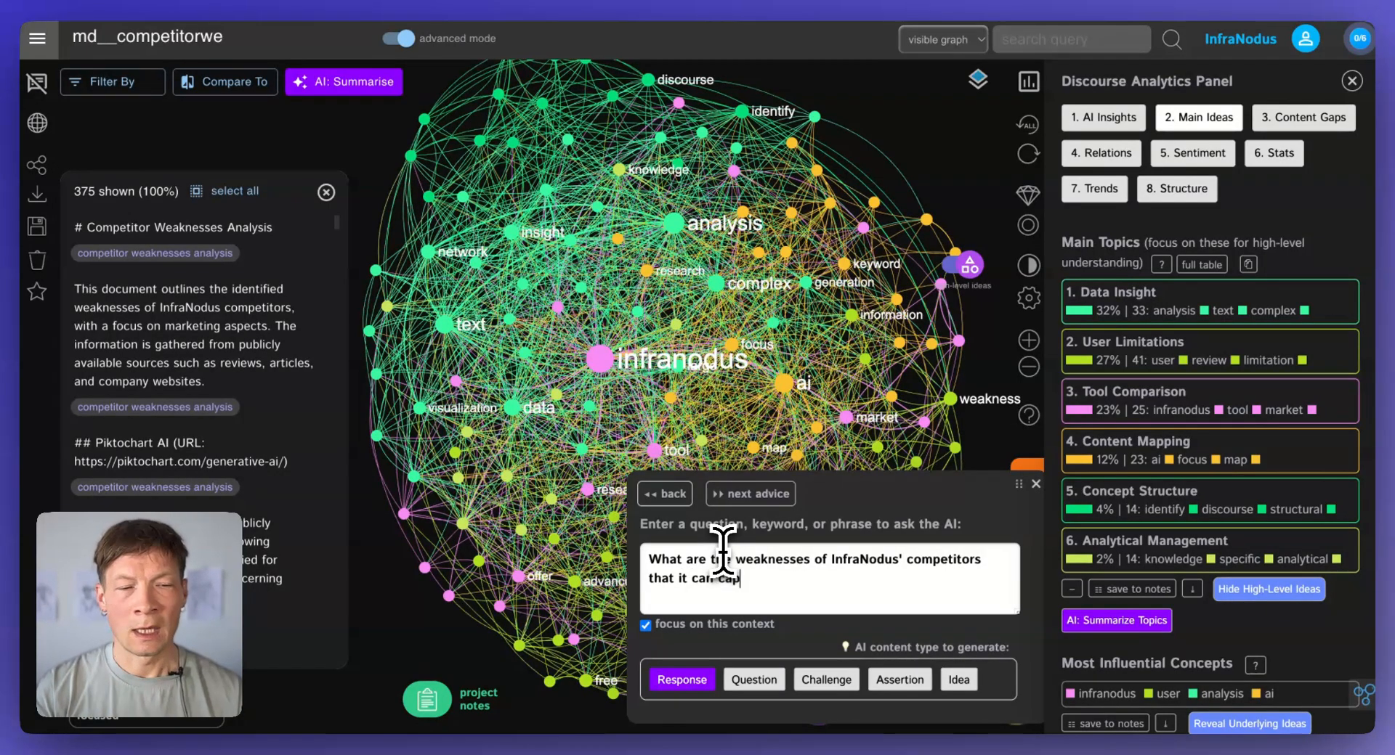
text(italize on?)
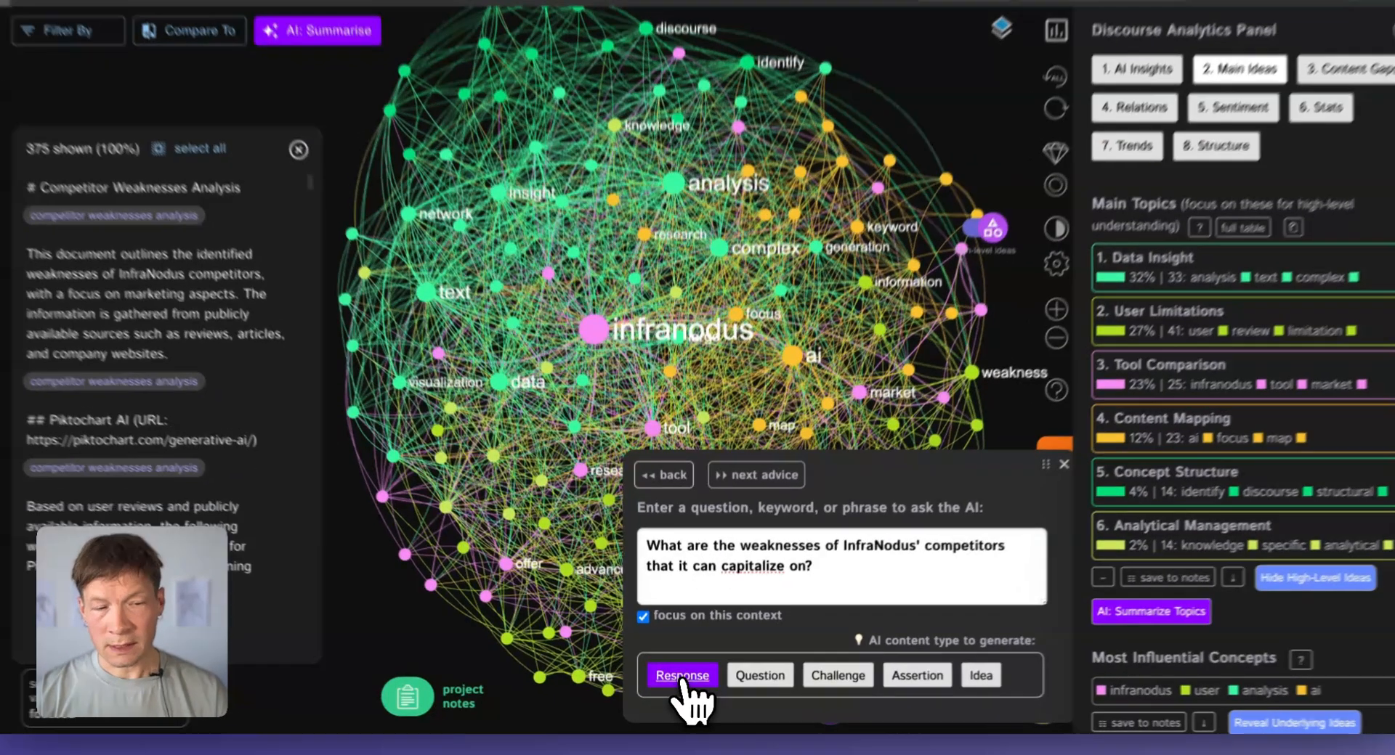
click(681, 676)
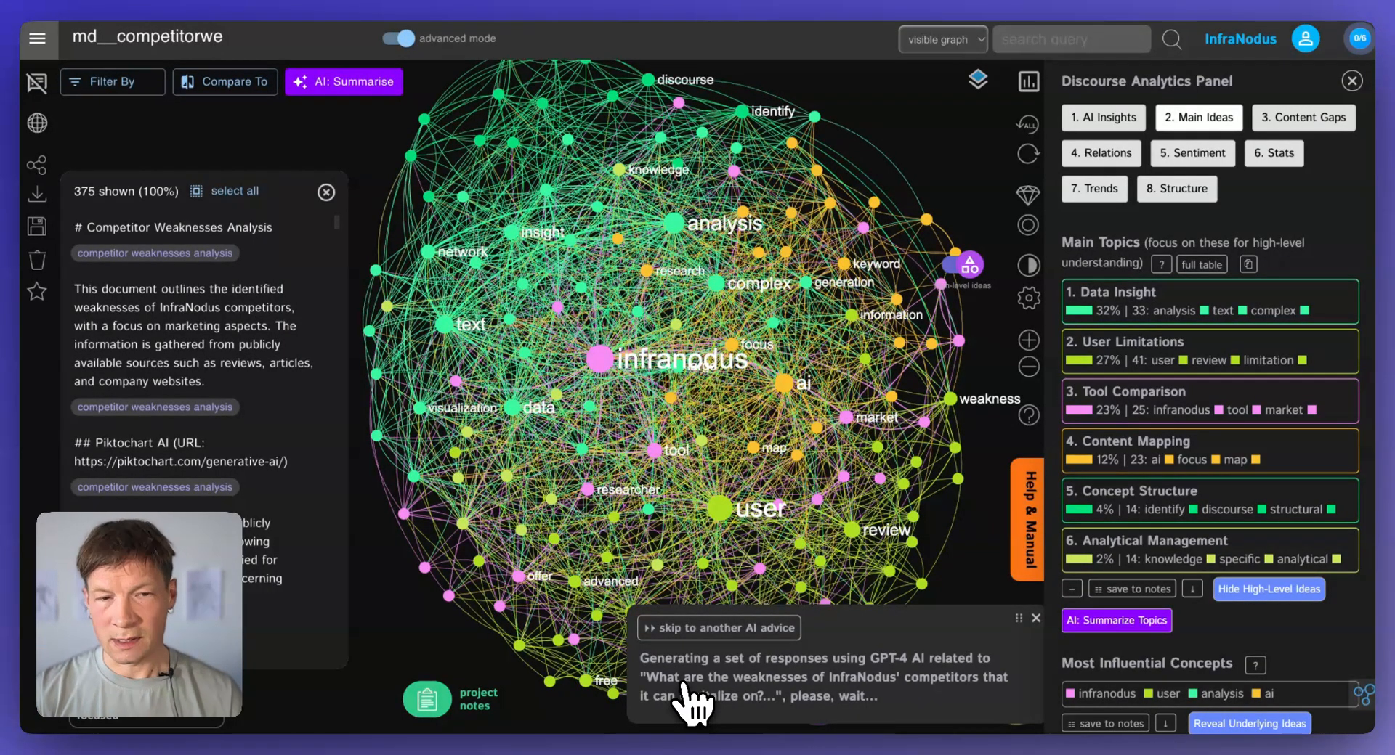
mouse_move(1102, 276)
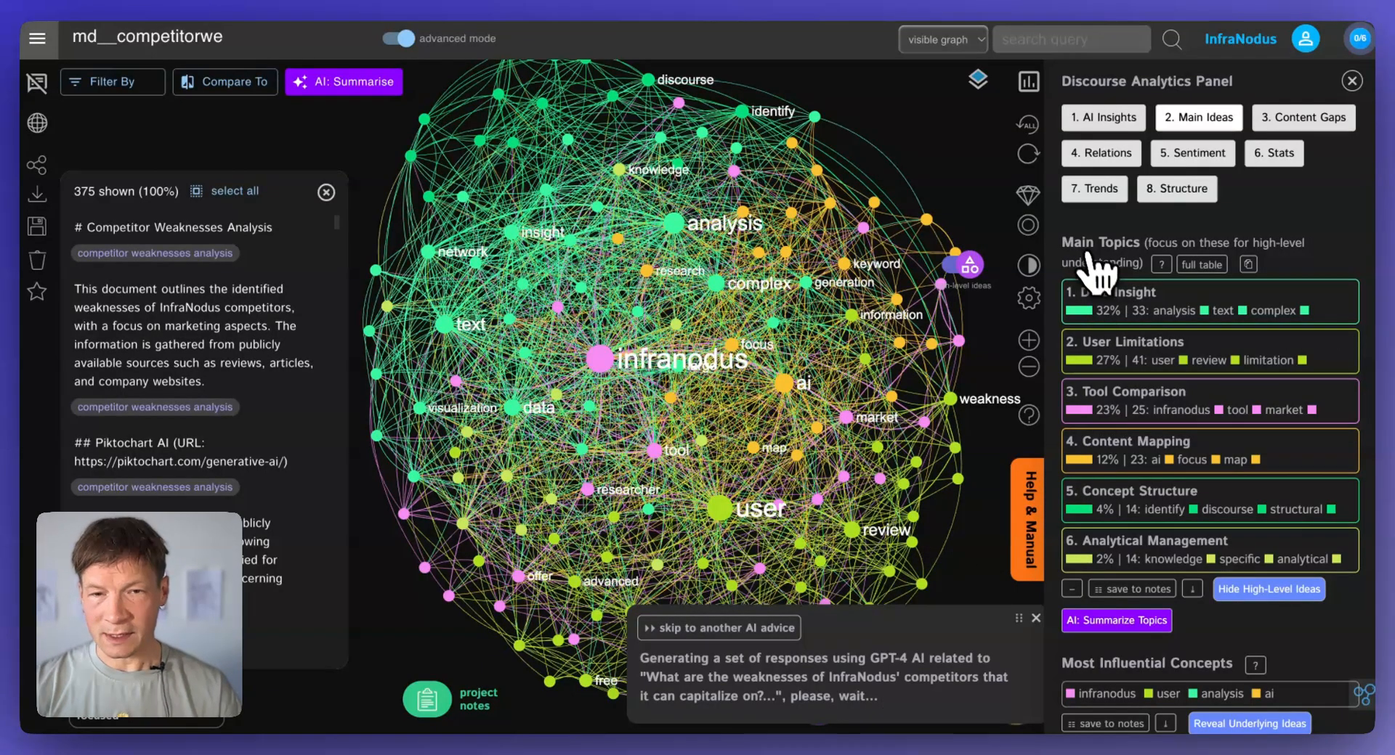
mouse_move(1139, 425)
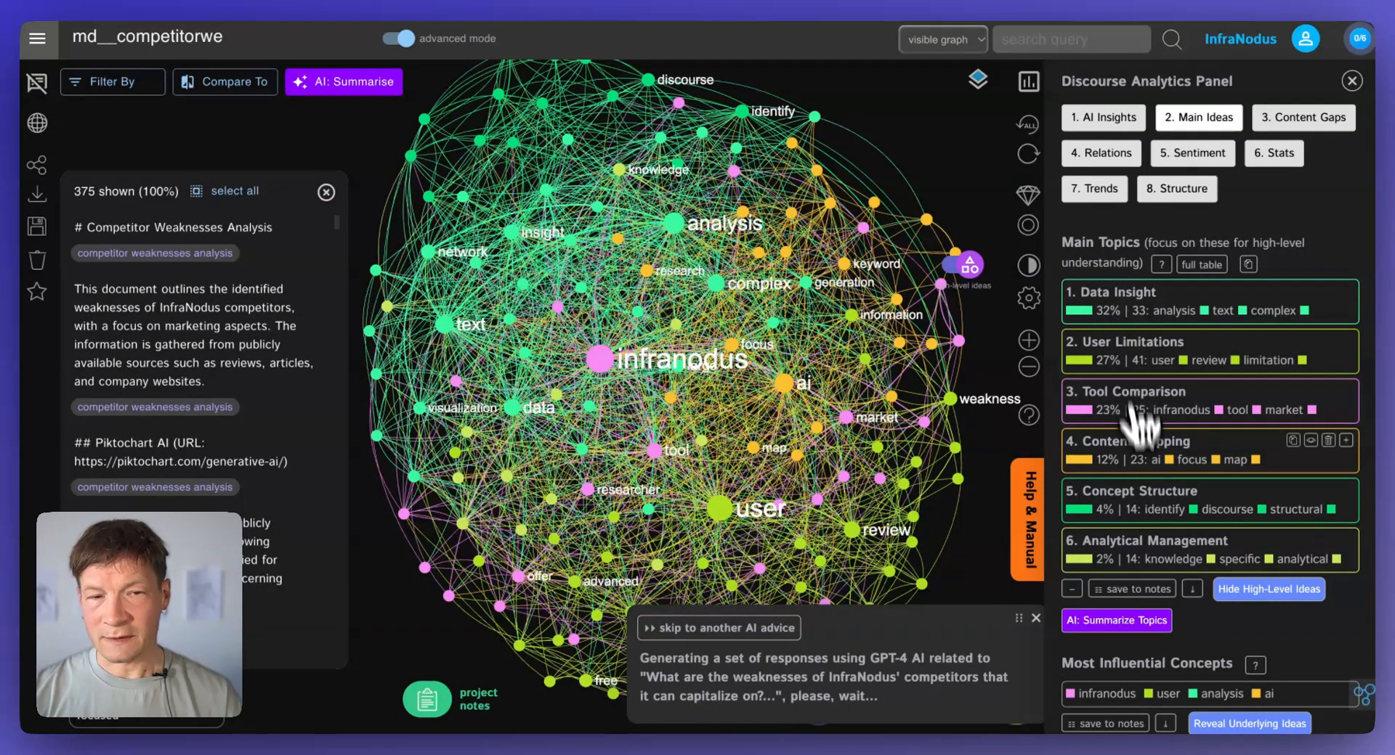
mouse_move(595, 436)
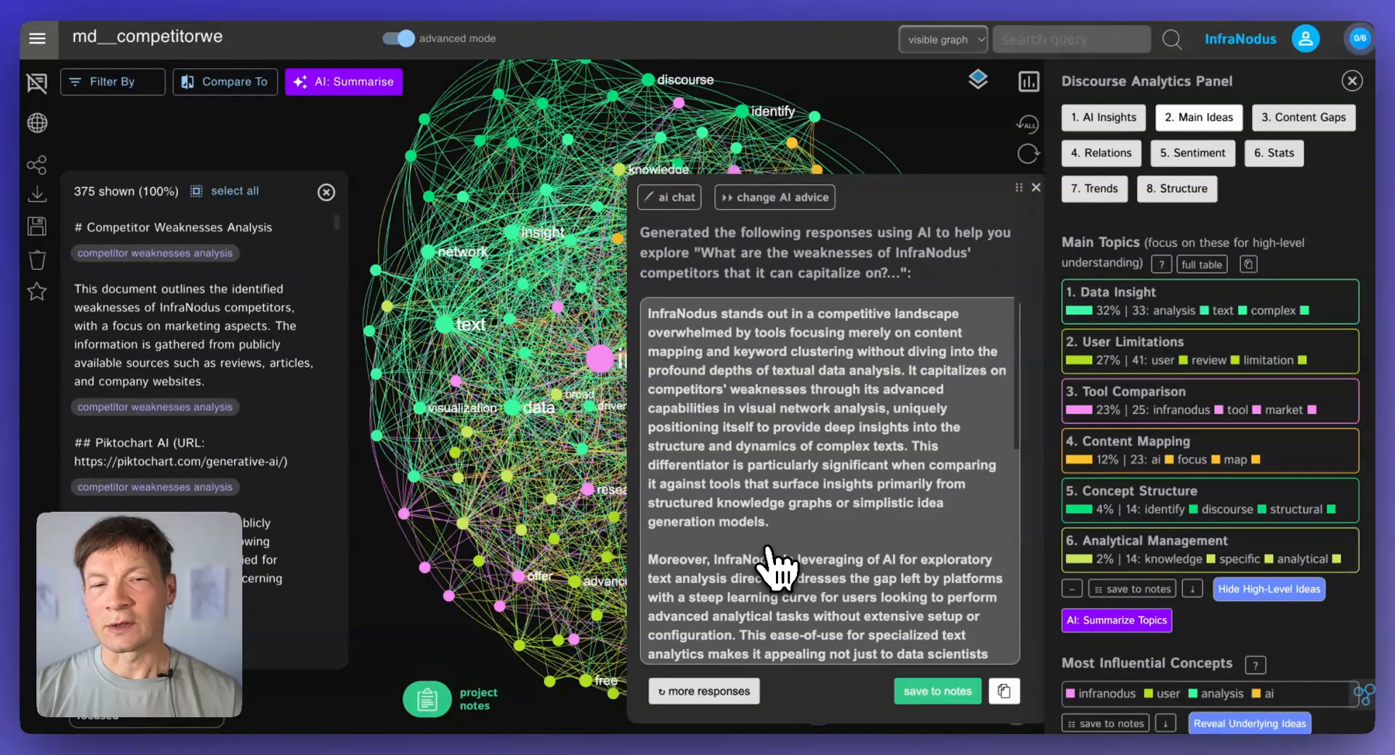
mouse_move(805, 543)
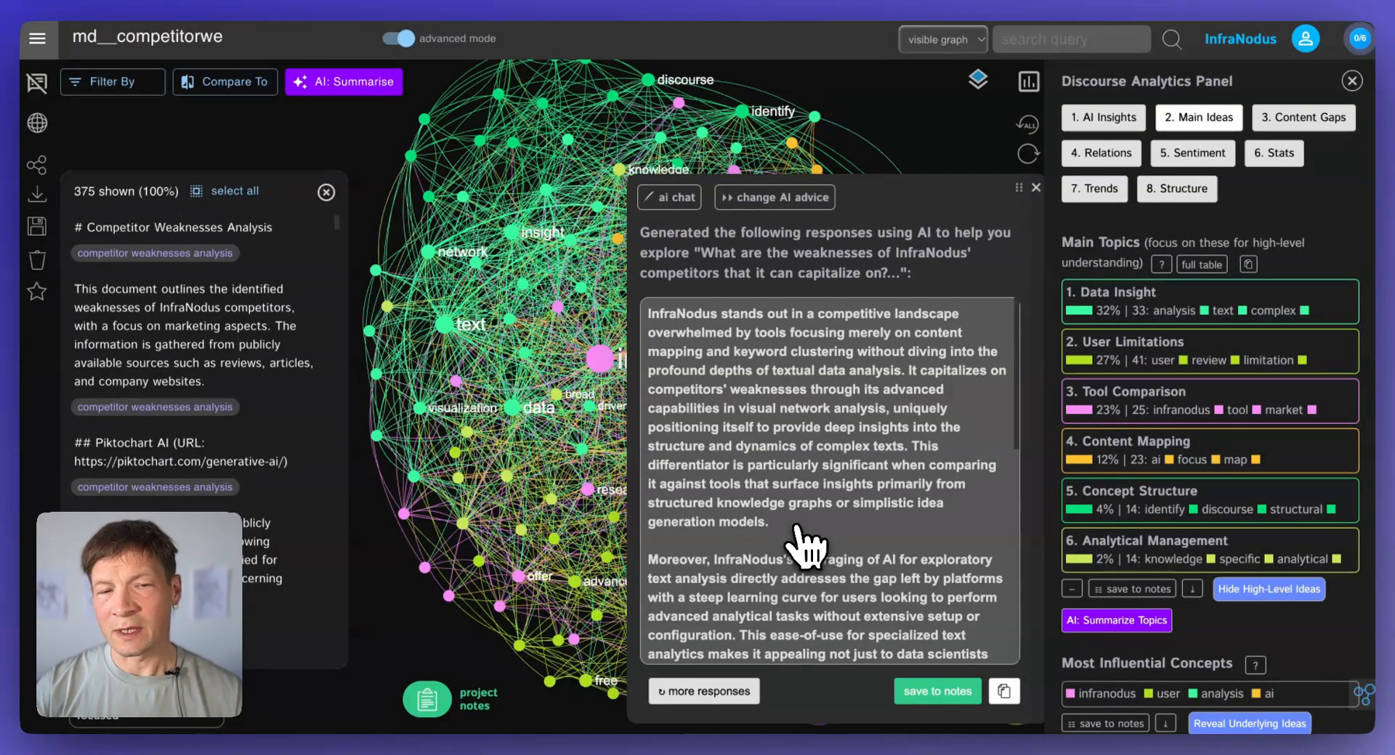
Step: Read the AI's answer on steep learning curves, limited scalability and shallow mind-mapping to its end
scroll(down, 3)
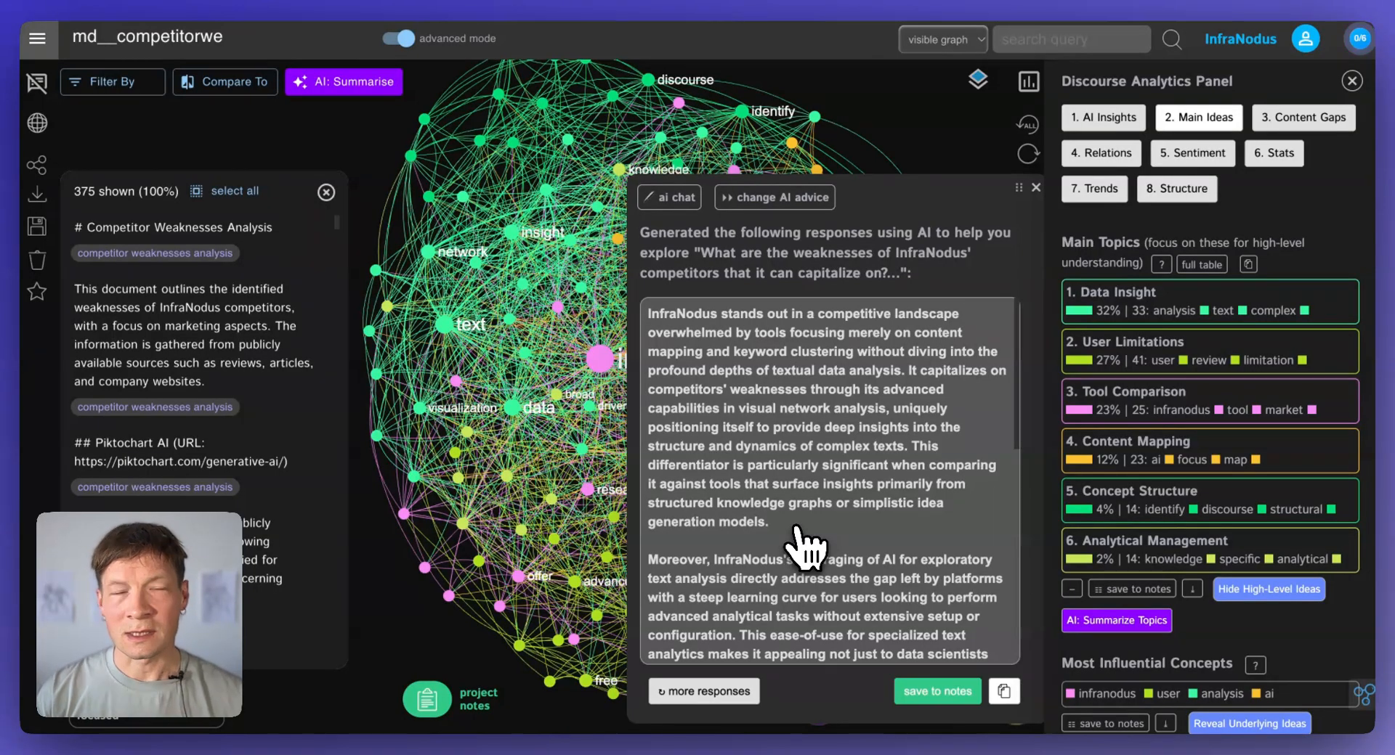
mouse_move(822, 462)
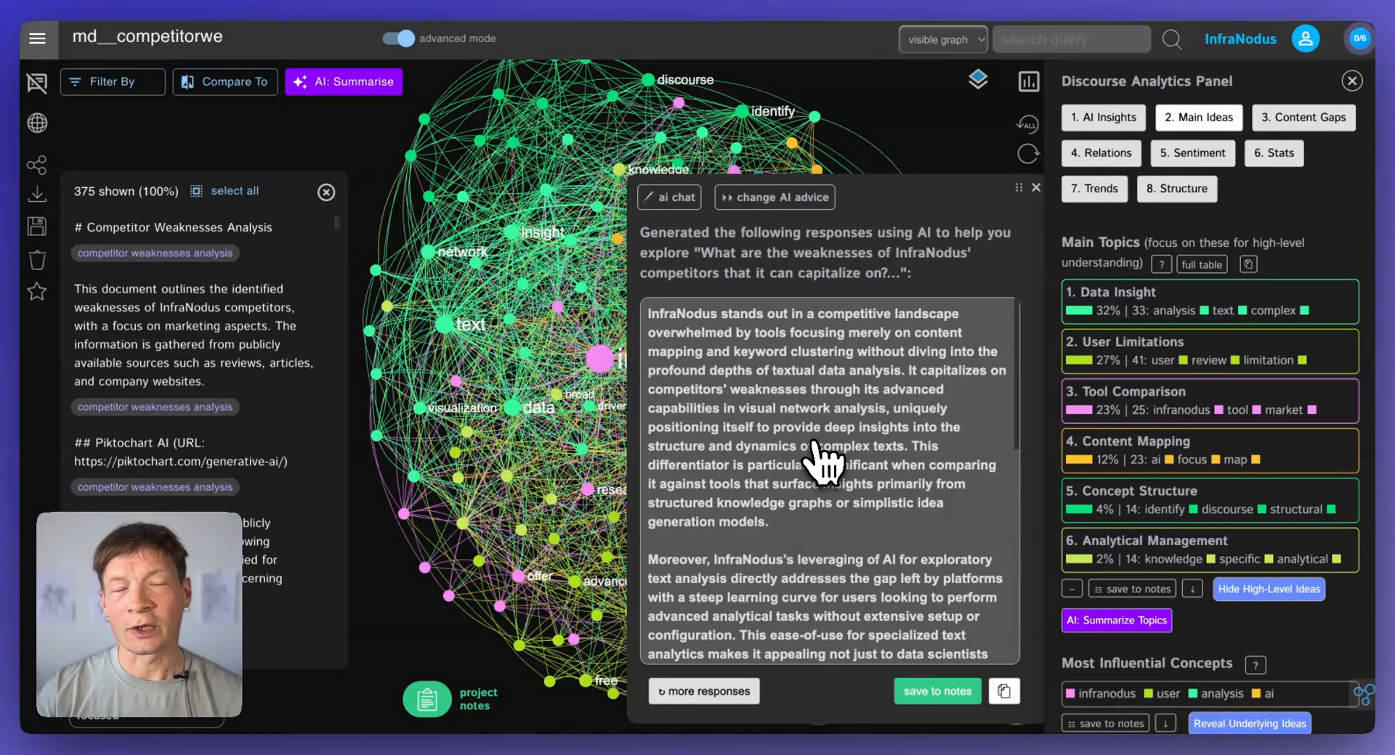
mouse_move(906, 397)
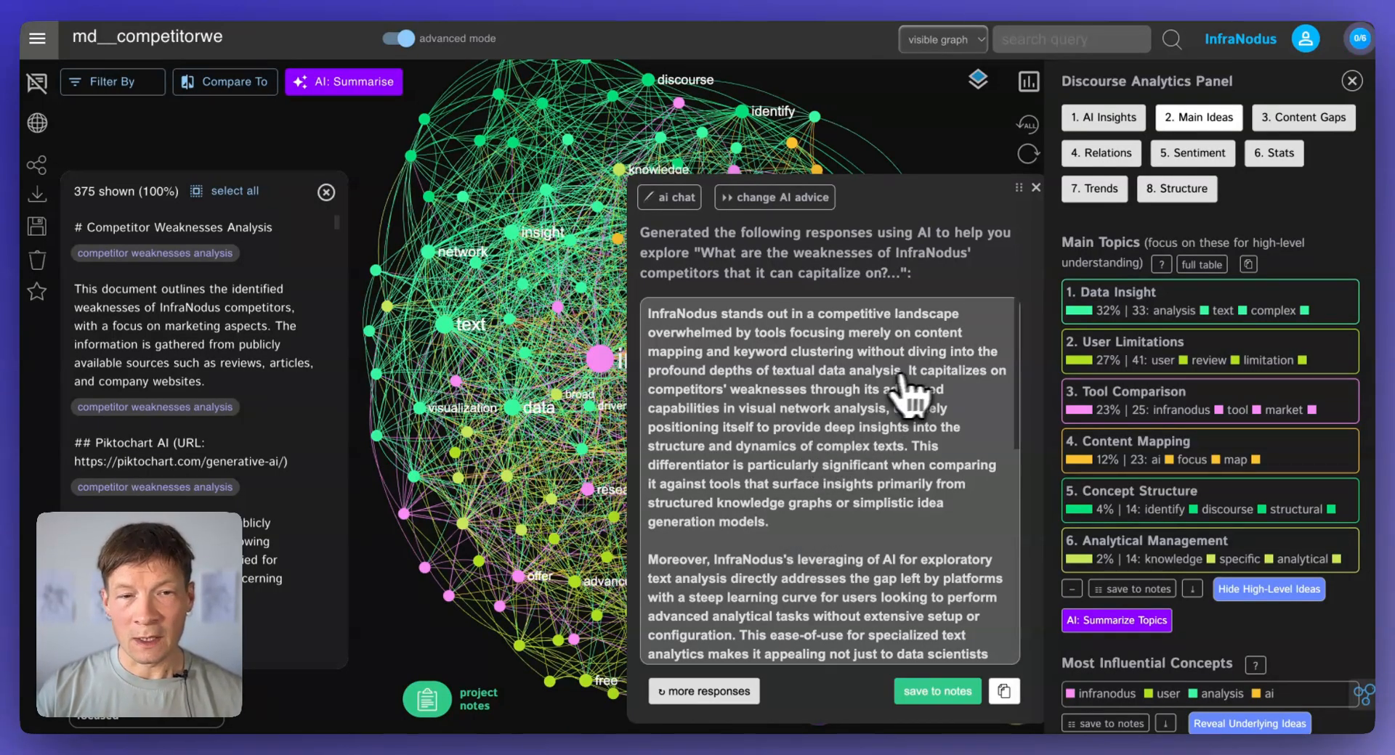
mouse_move(861, 409)
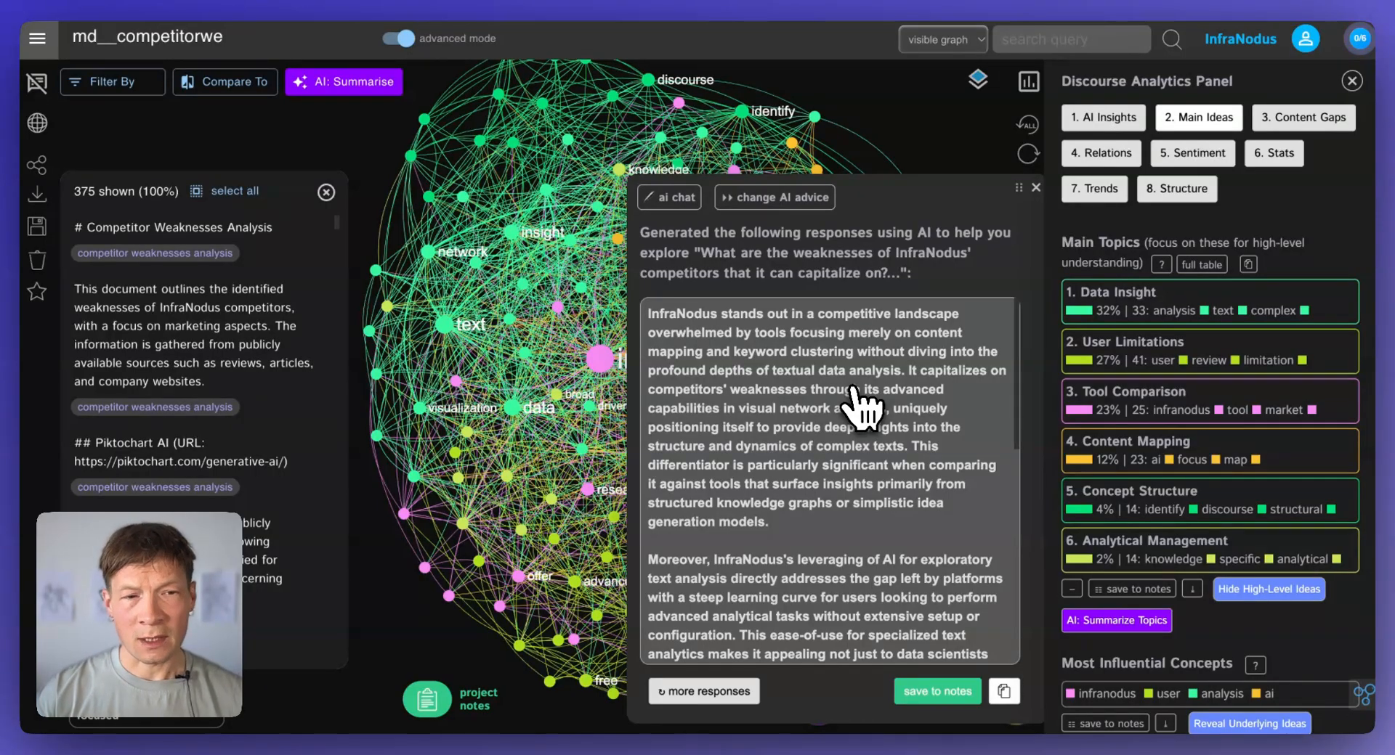
mouse_move(792, 405)
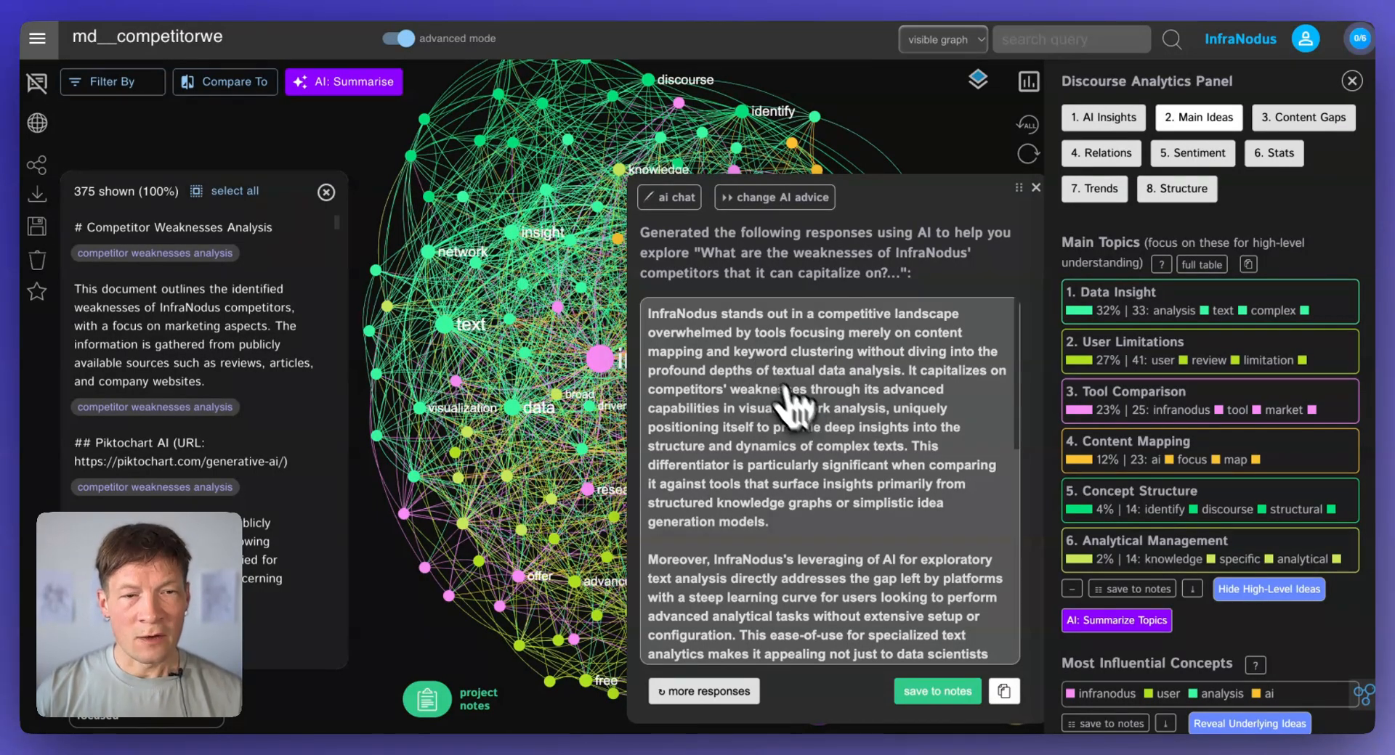
mouse_move(902, 365)
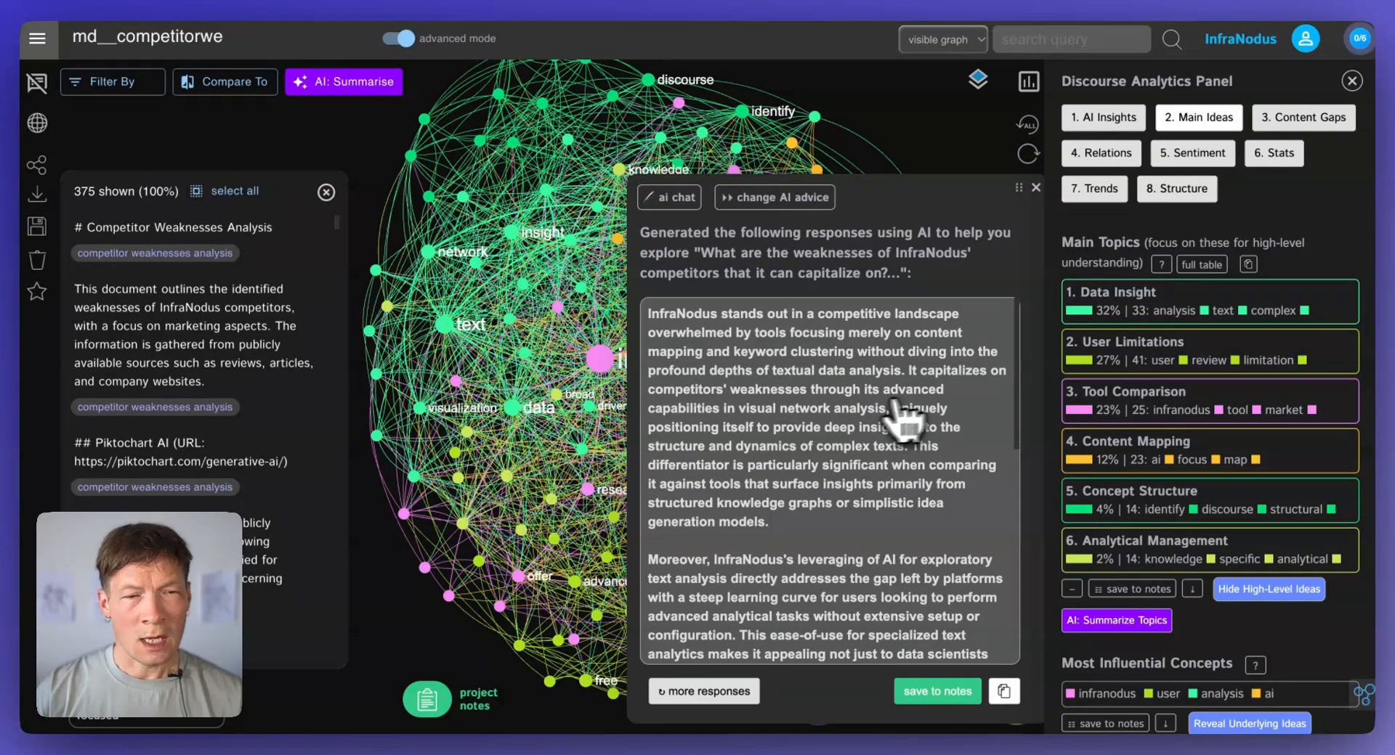
scroll(down, 3)
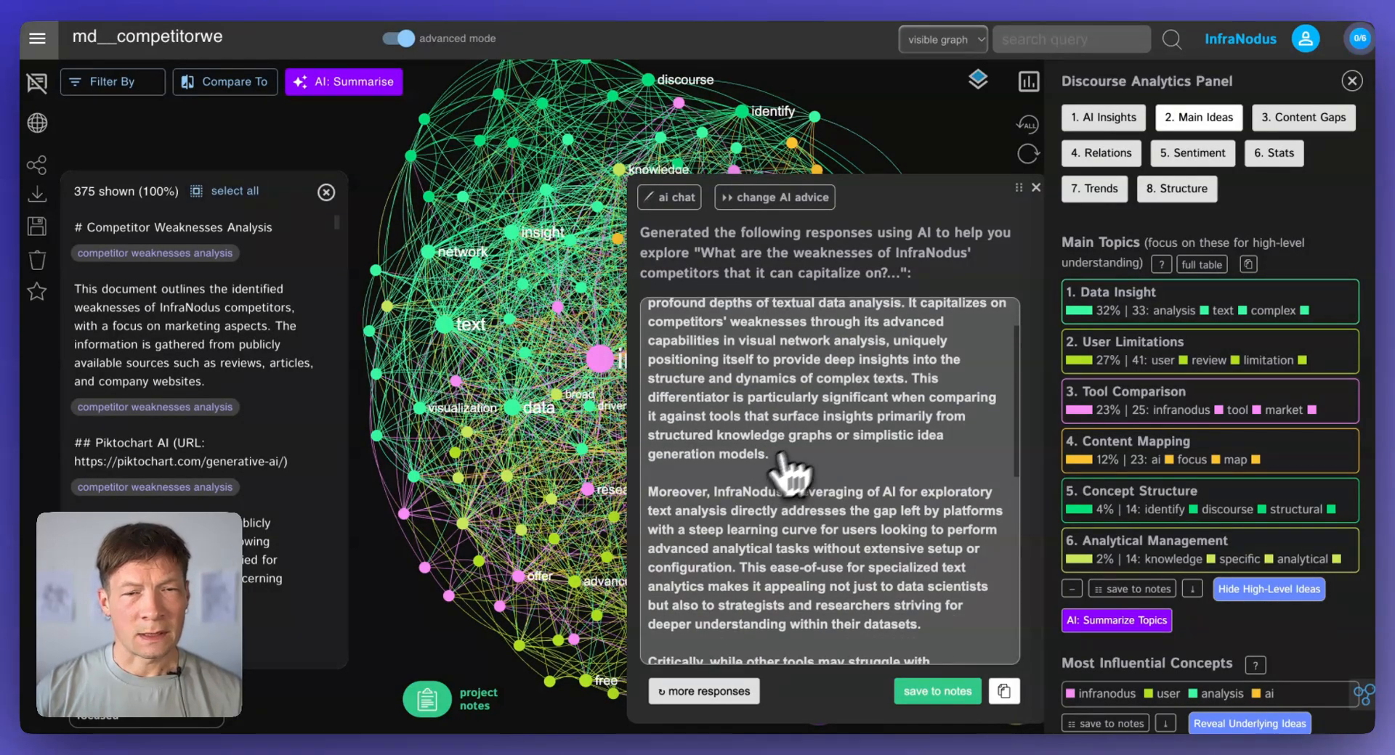
scroll(down, 3)
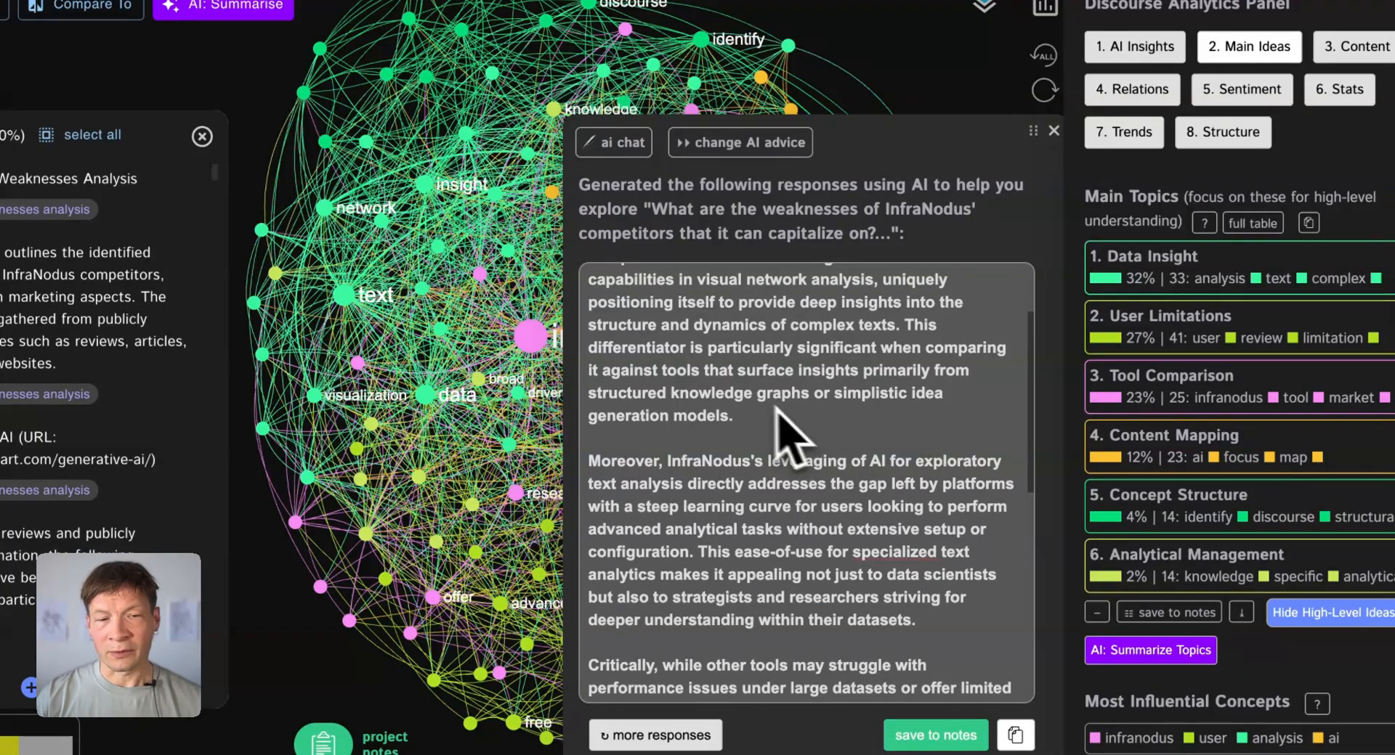
scroll(down, 3)
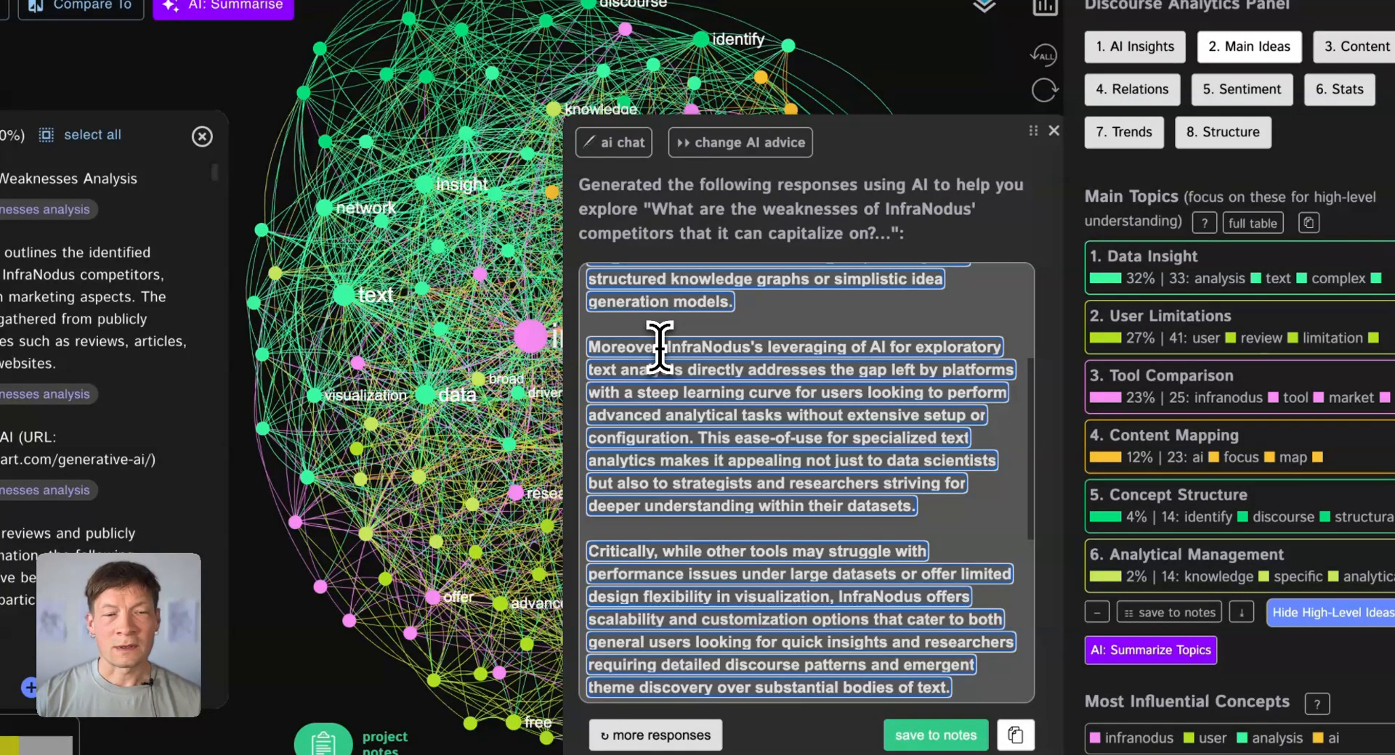
mouse_move(729, 372)
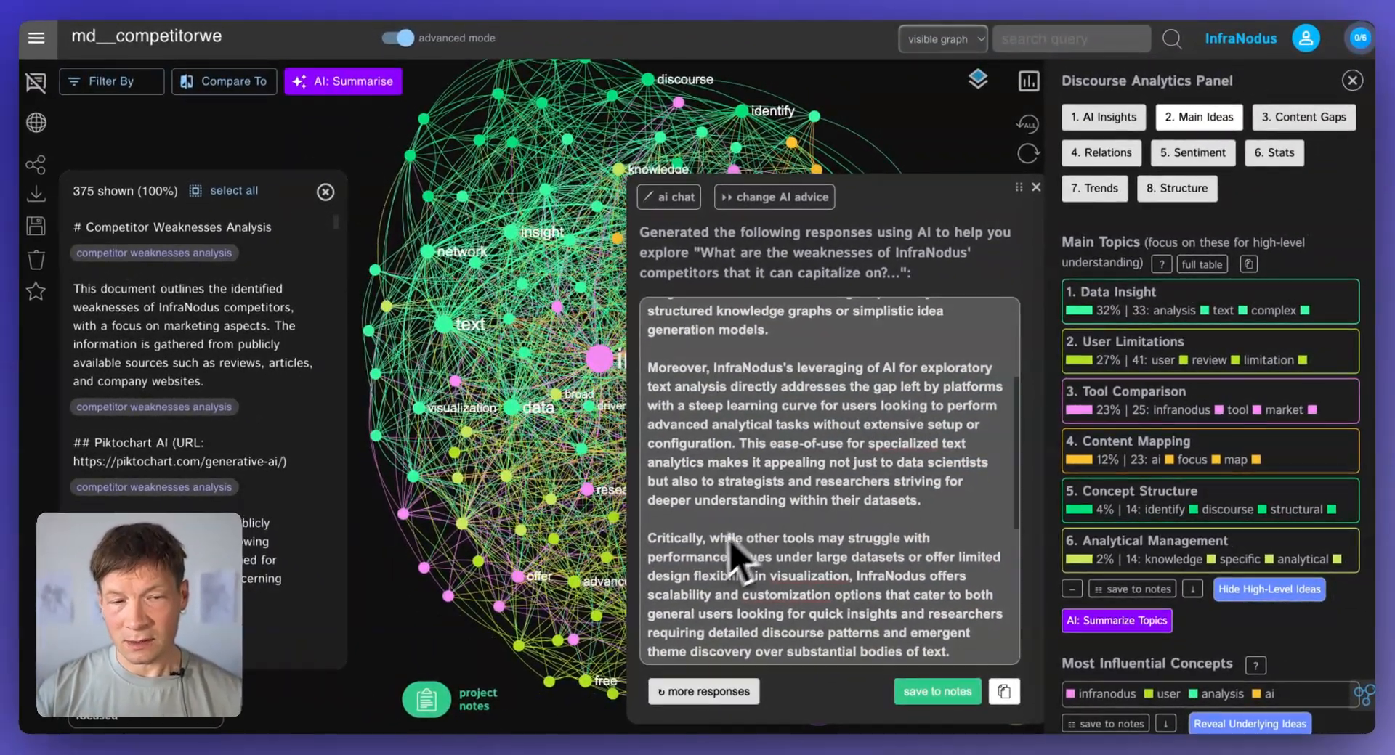
scroll(down, 3)
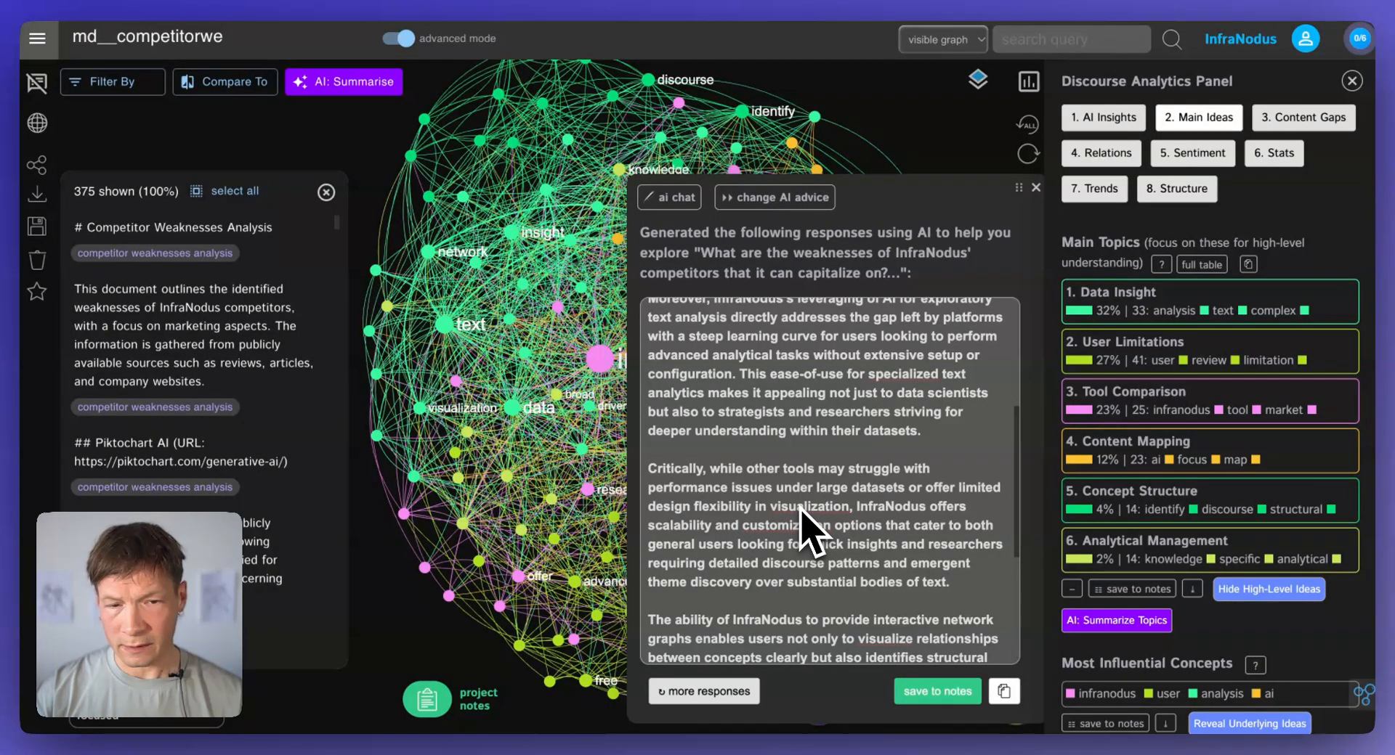
mouse_move(842, 565)
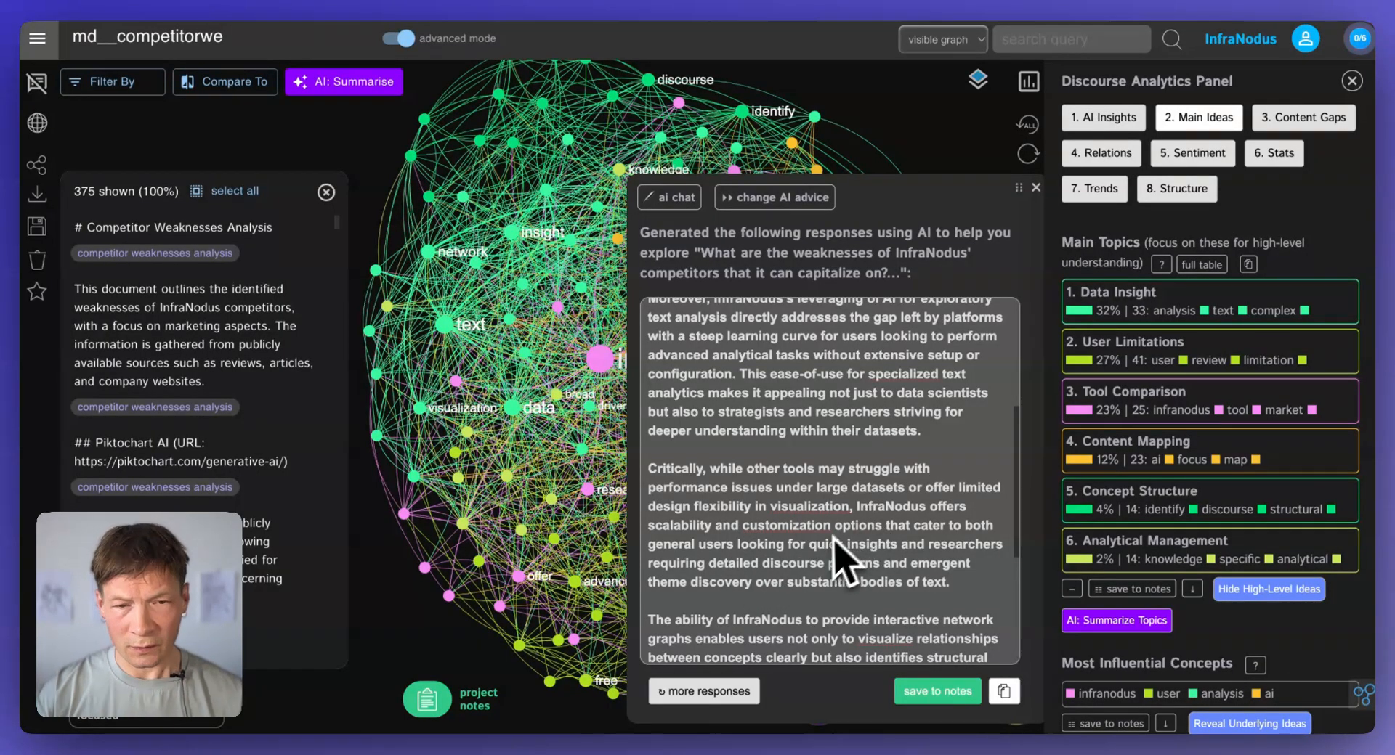
scroll(down, 3)
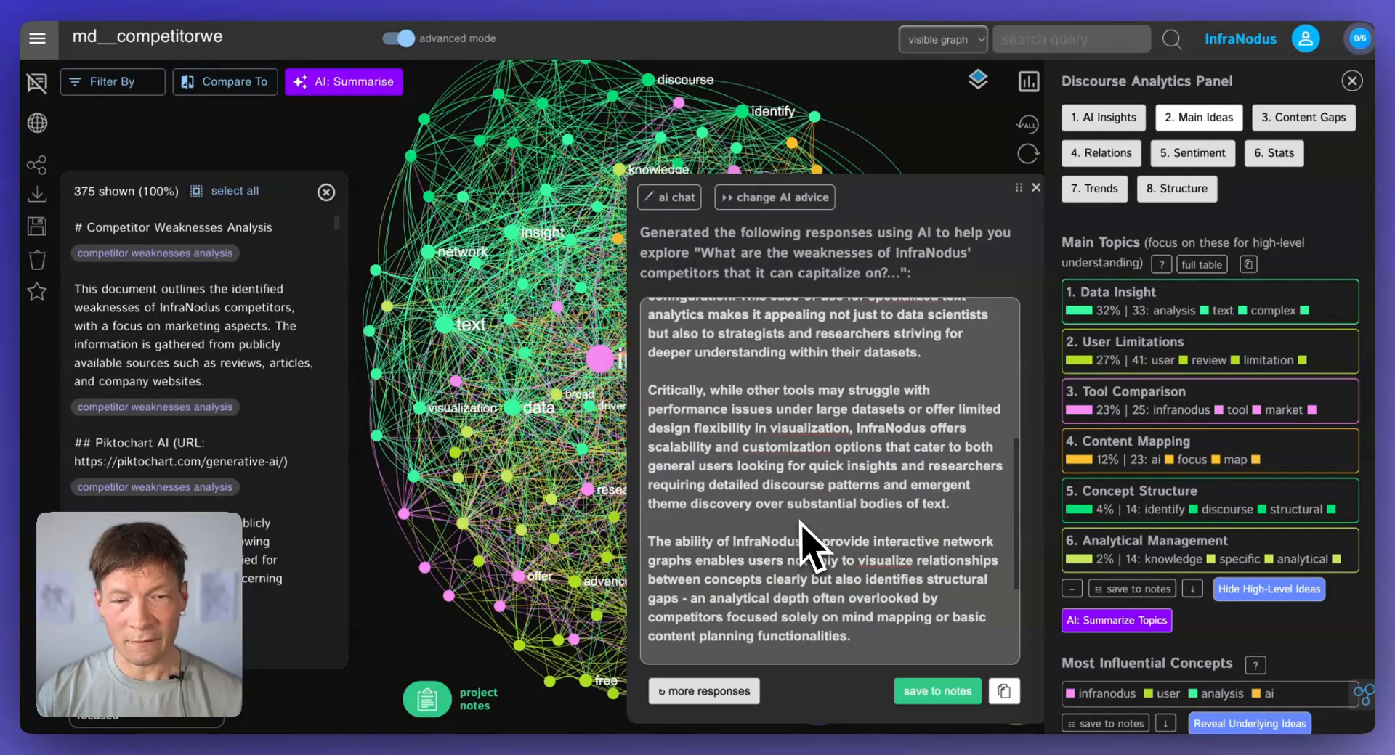
scroll(down, 3)
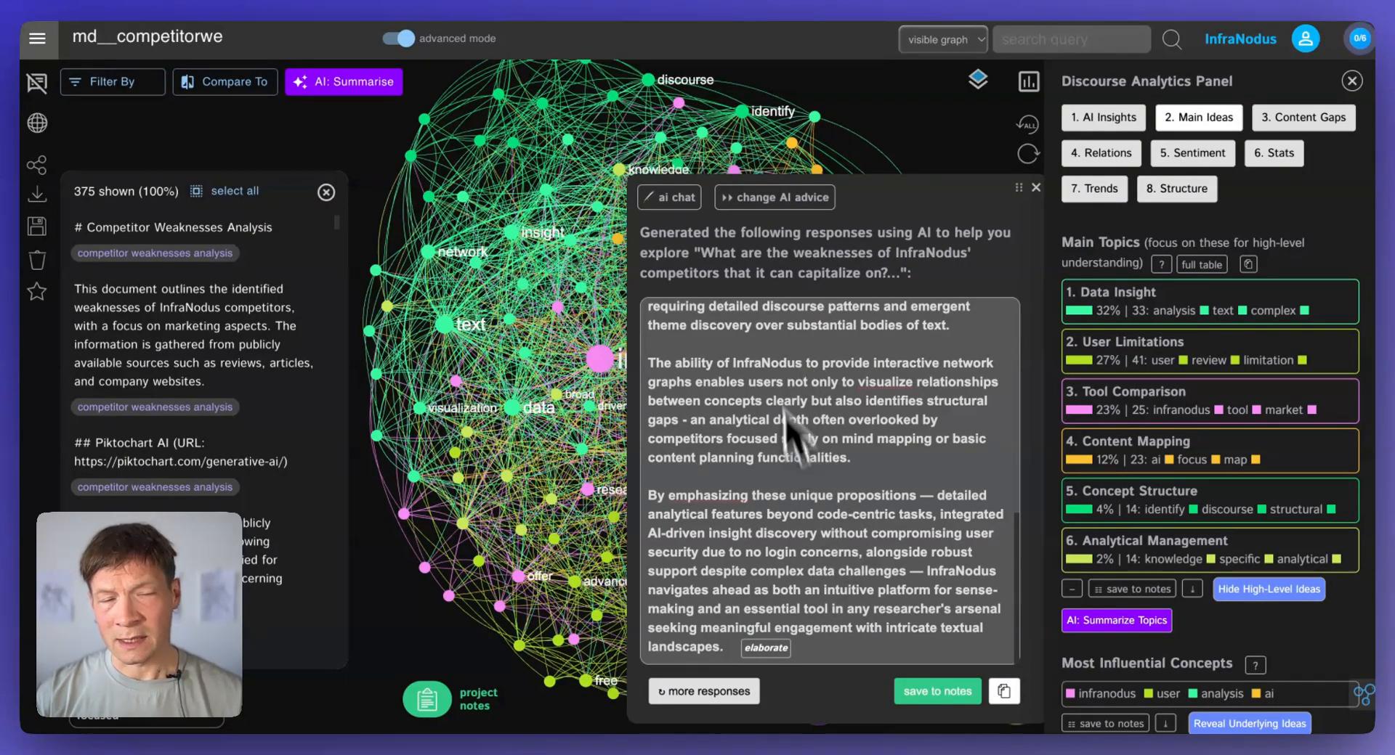
mouse_move(880, 476)
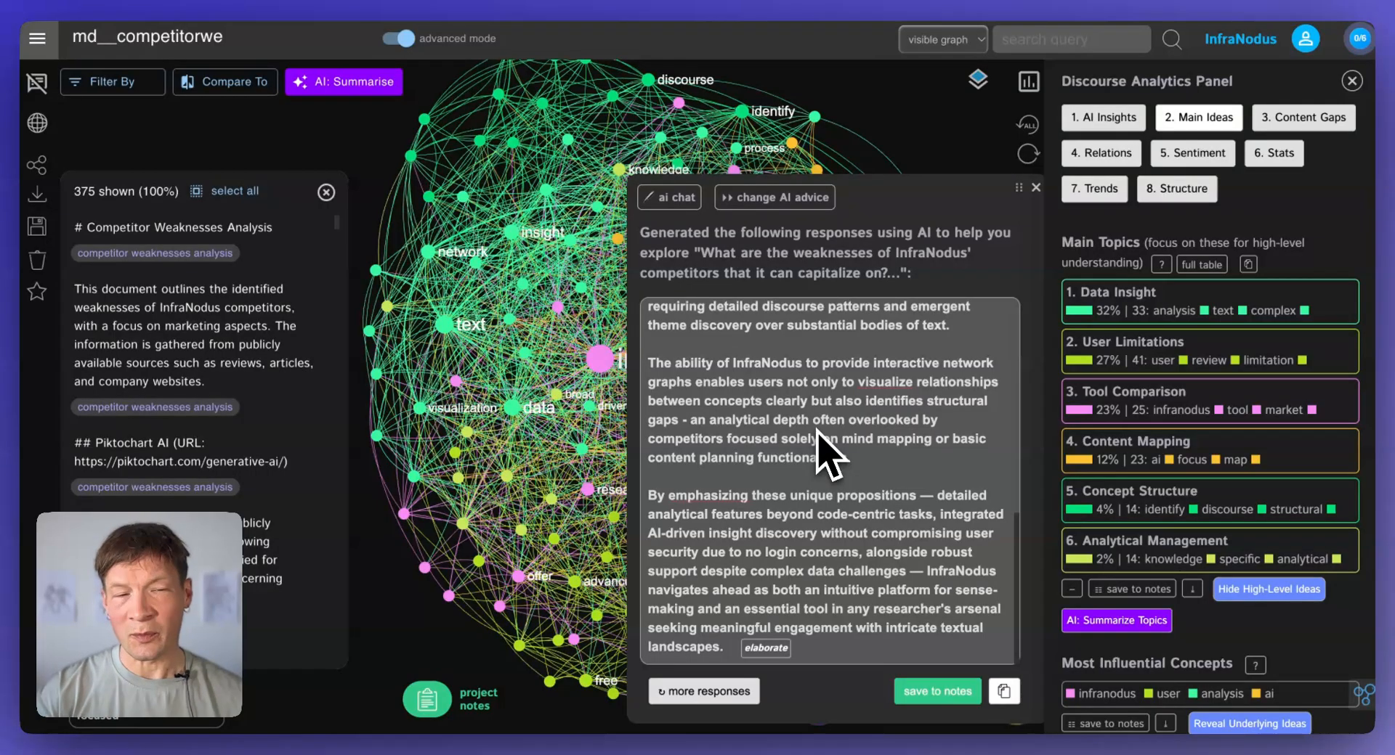
mouse_move(770, 619)
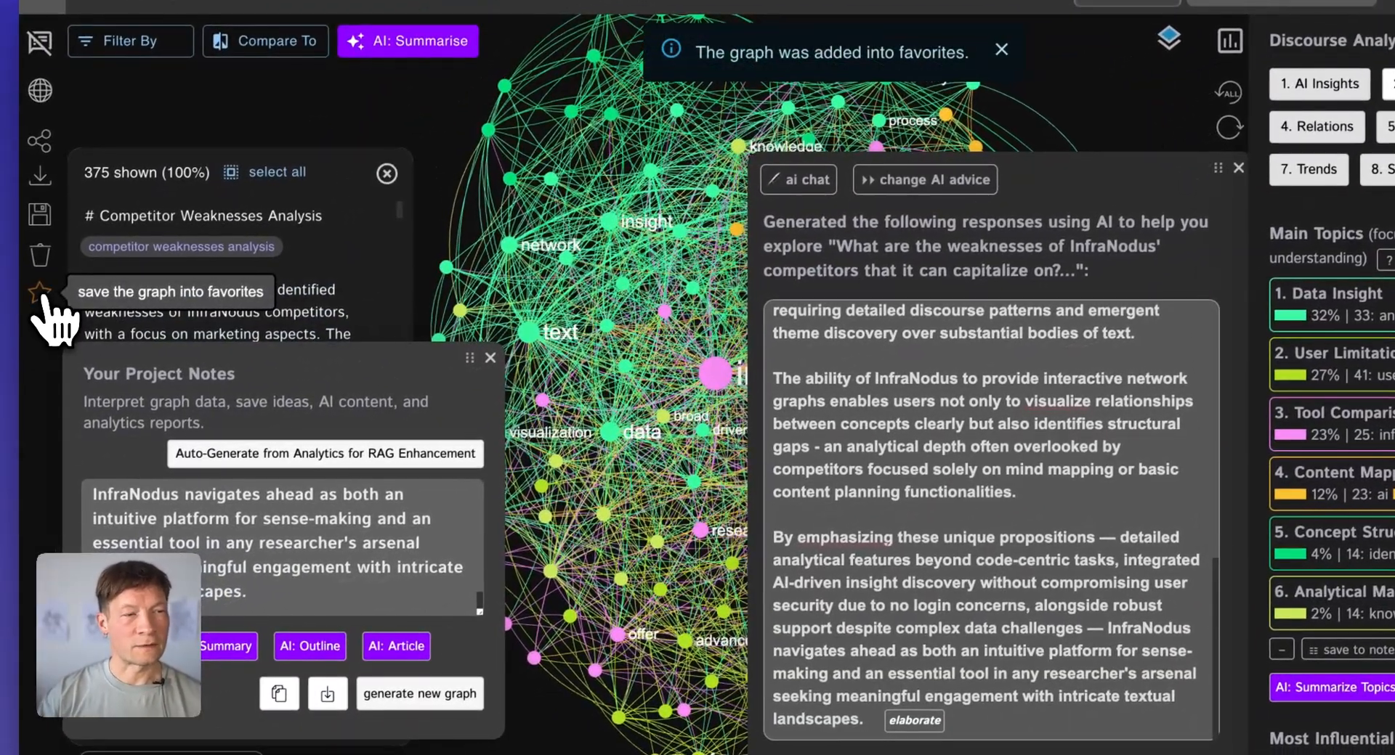
mouse_move(499, 373)
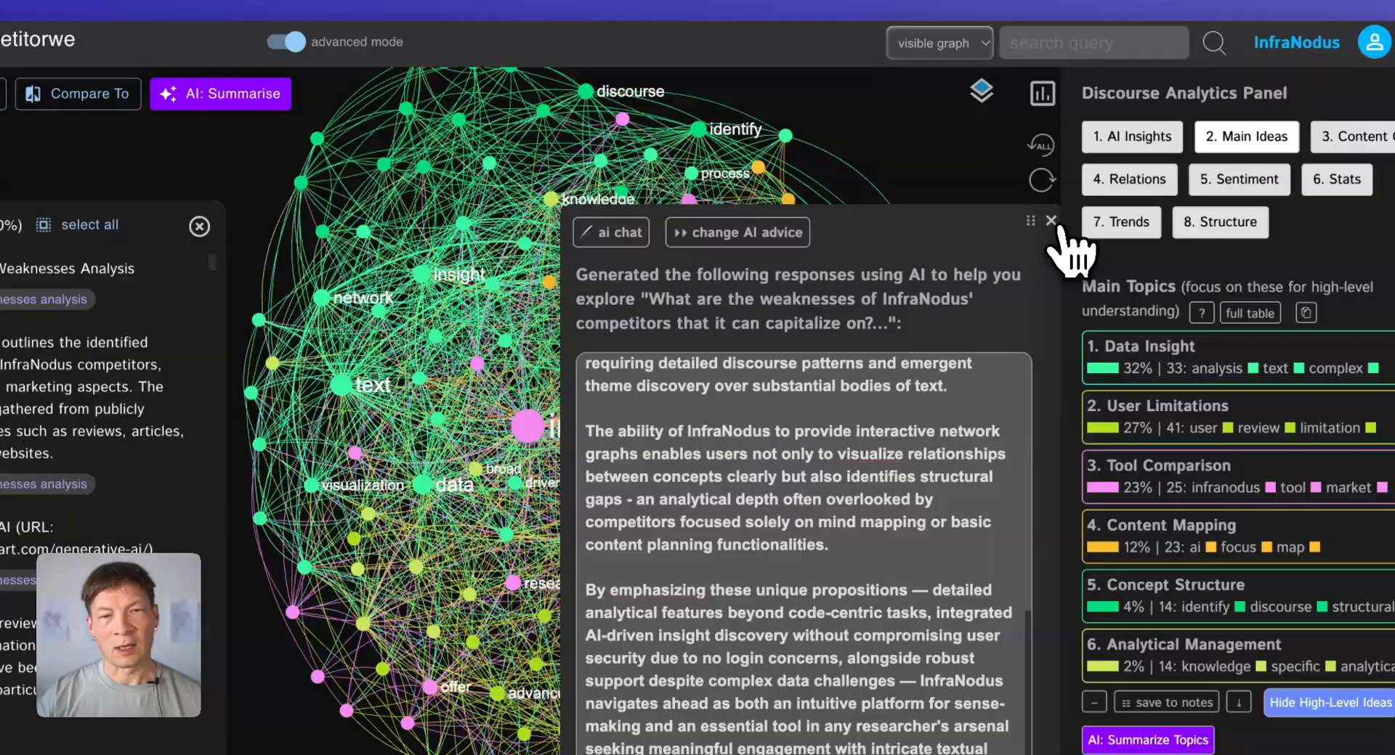
Step: Dismiss the AI answer, filter the graph to topic '1. Data Insight' and summarize that cluster with AI
click(1051, 219)
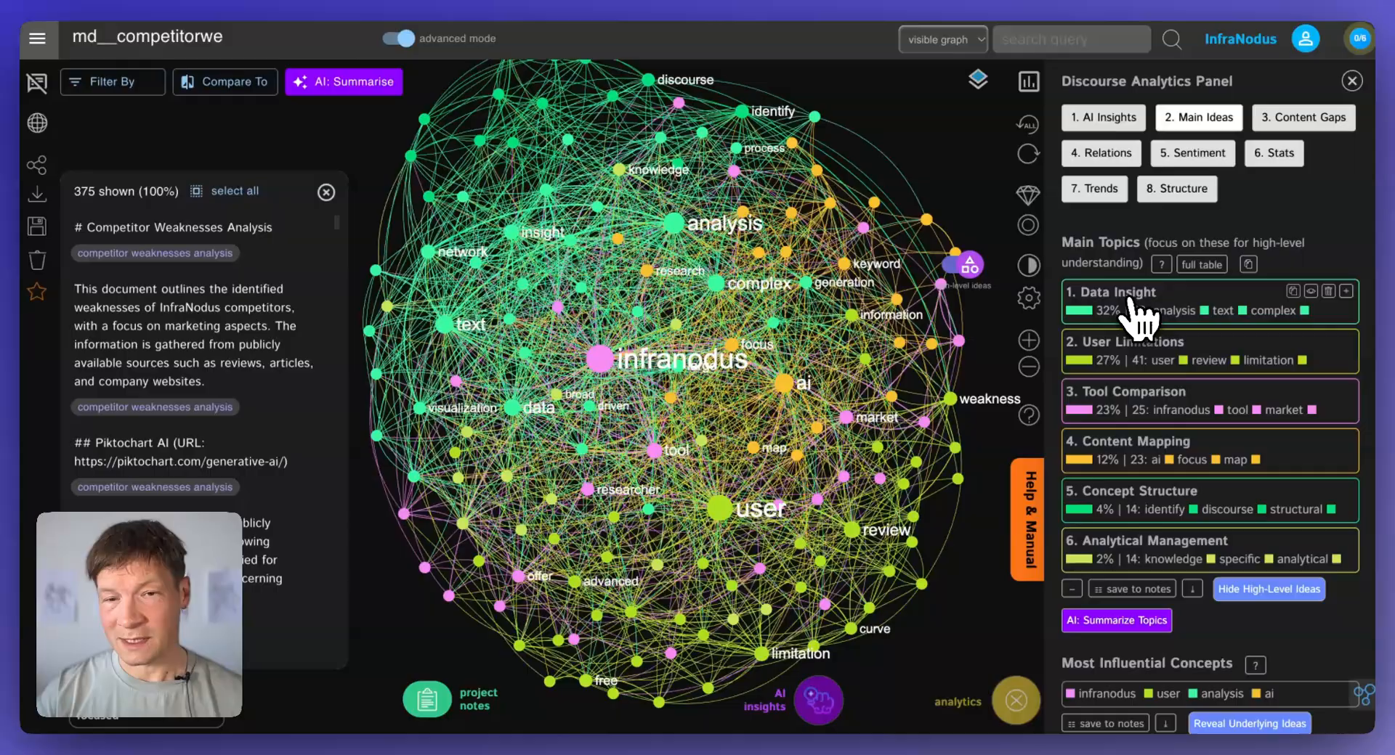
click(1111, 301)
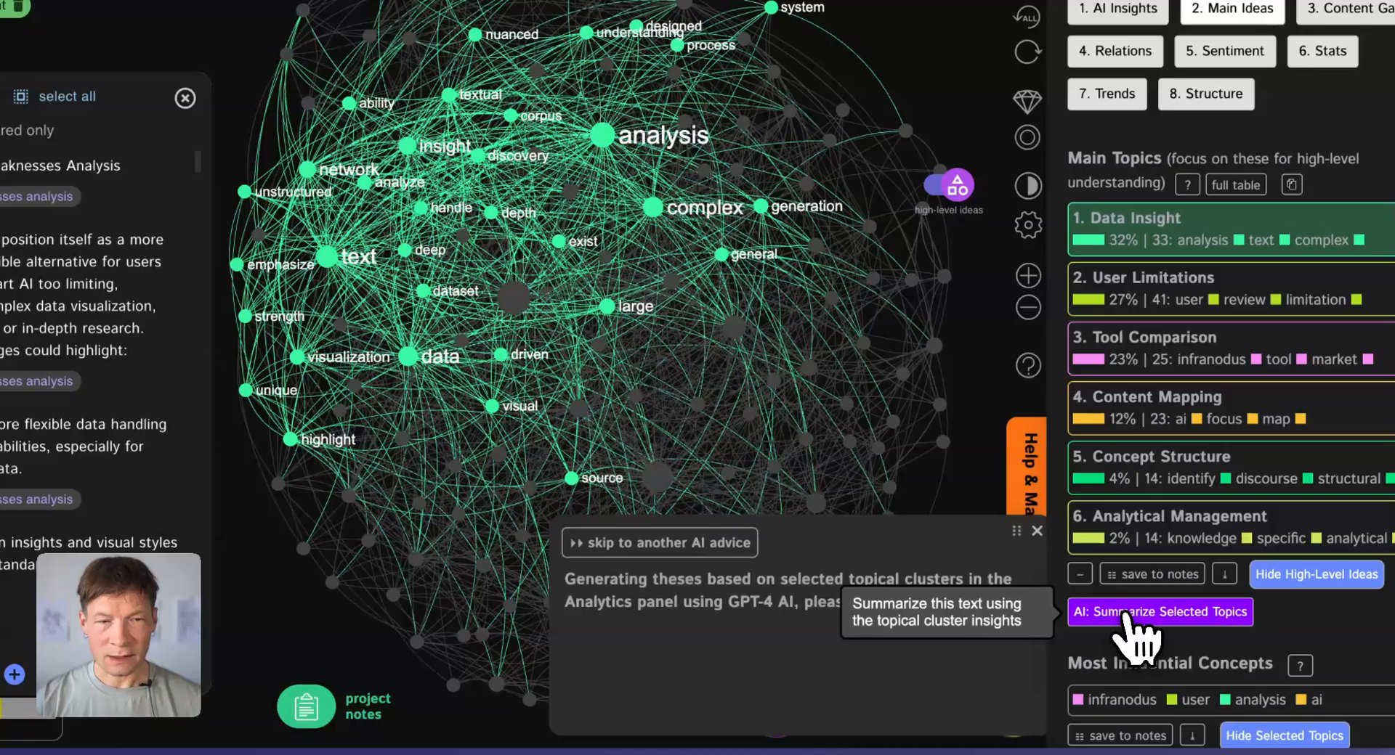
click(1159, 611)
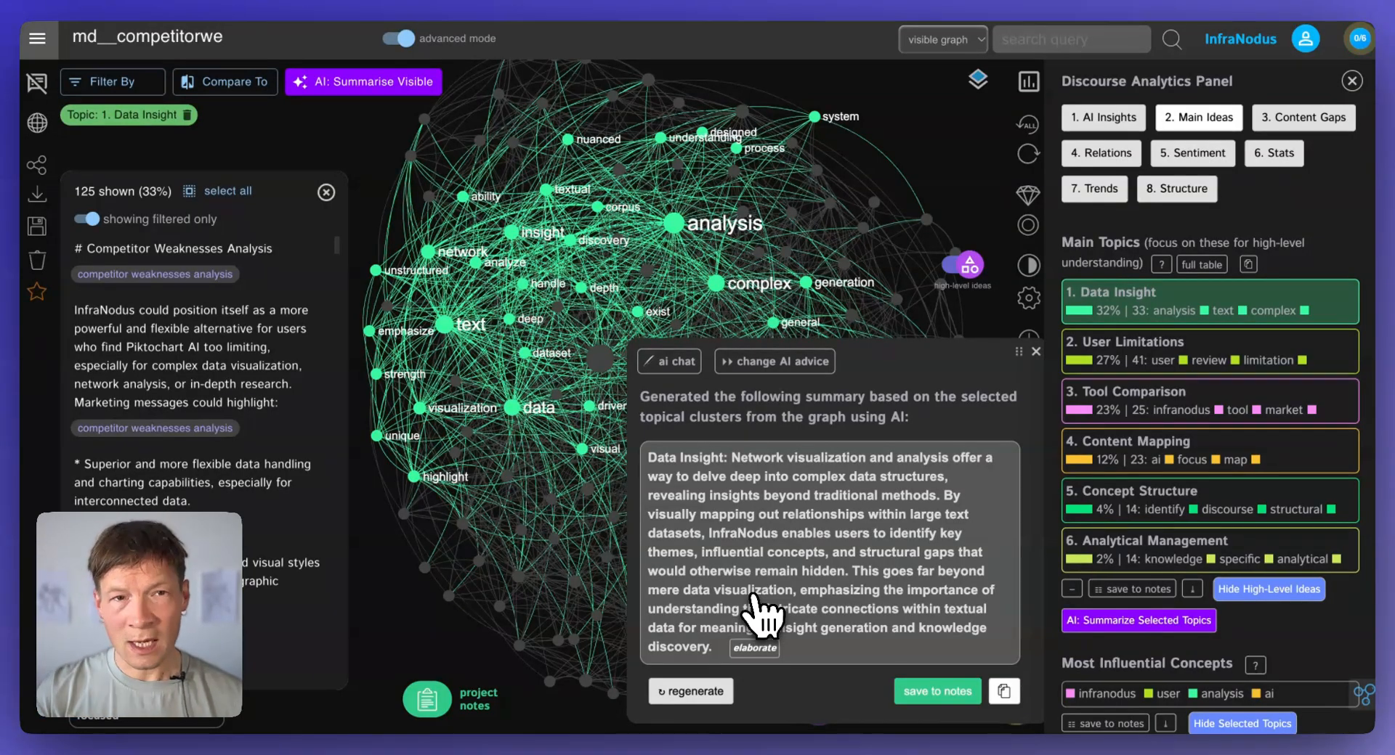
mouse_move(787, 582)
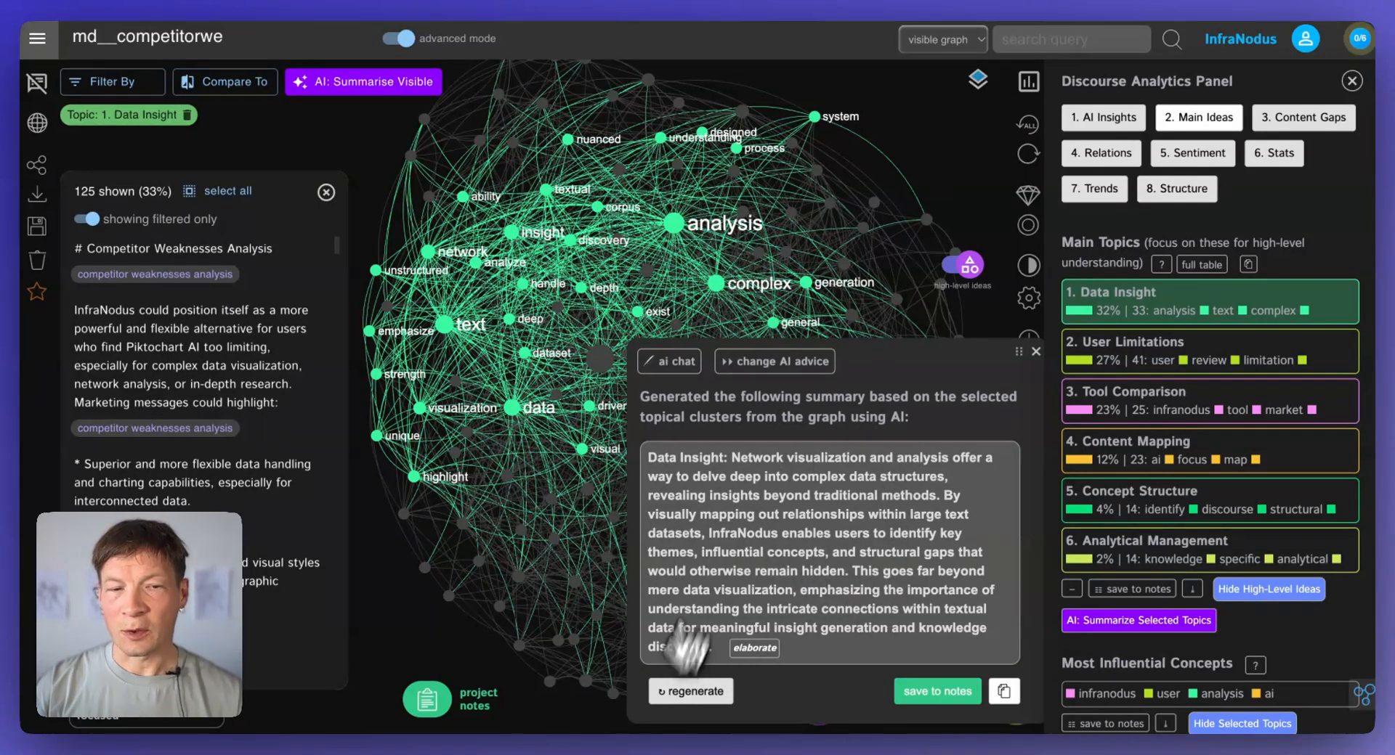
mouse_move(827, 552)
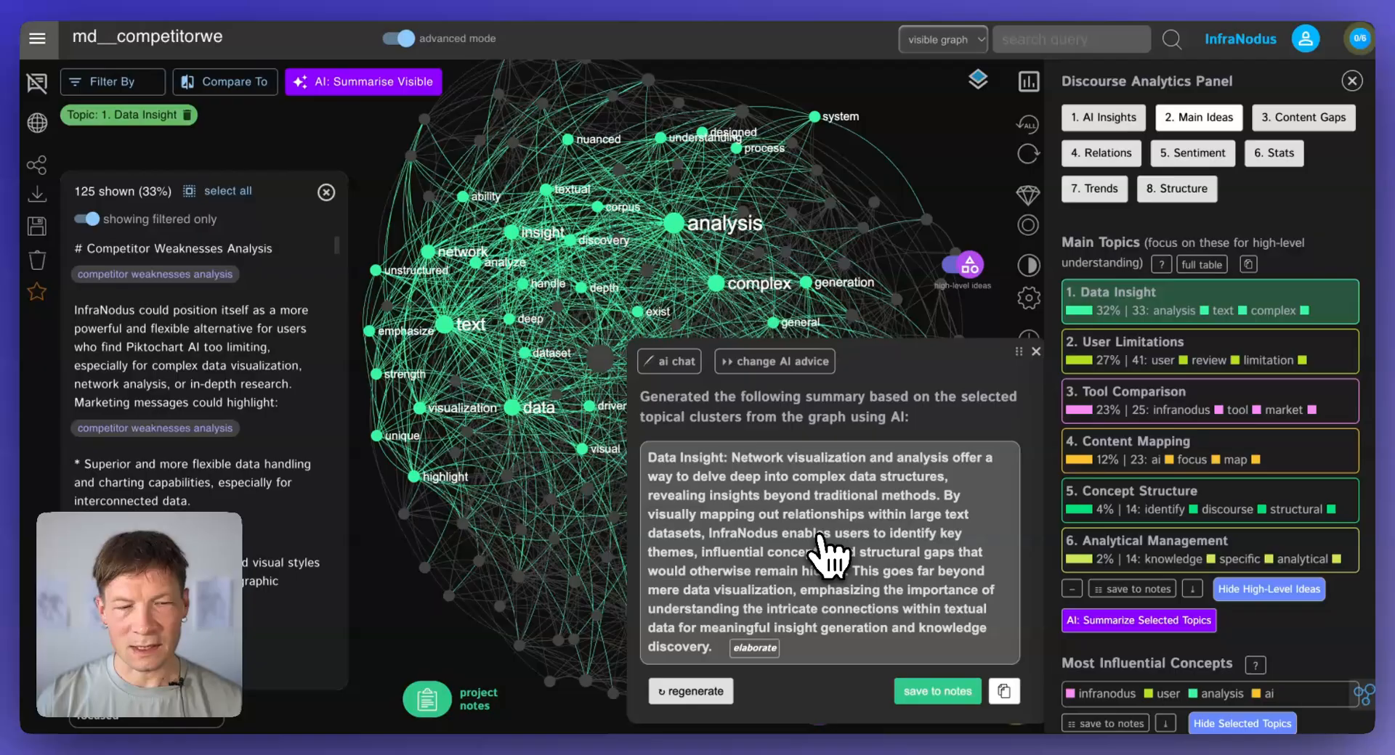
mouse_move(859, 543)
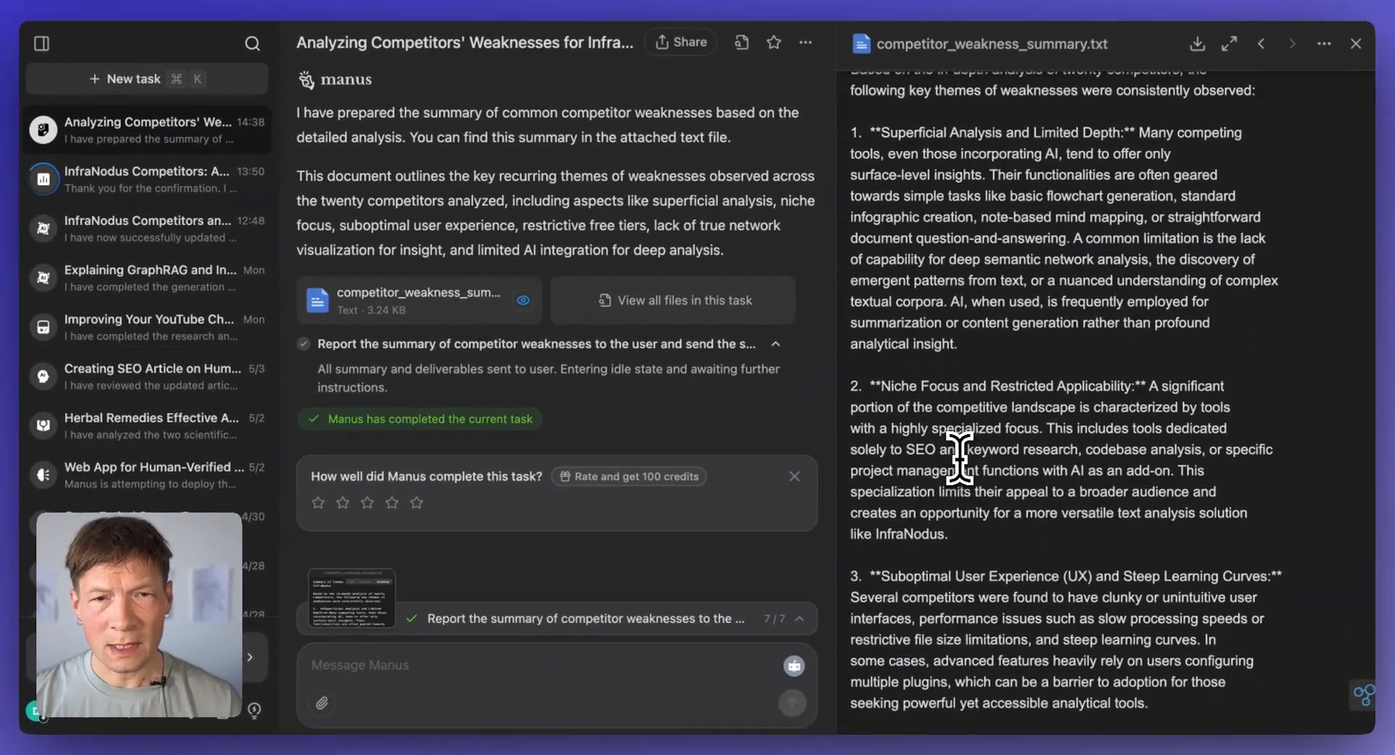
Step: Scroll through the numbered weaknesses in competitor_weakness_summary.txt and the Manus research log
scroll(down, 3)
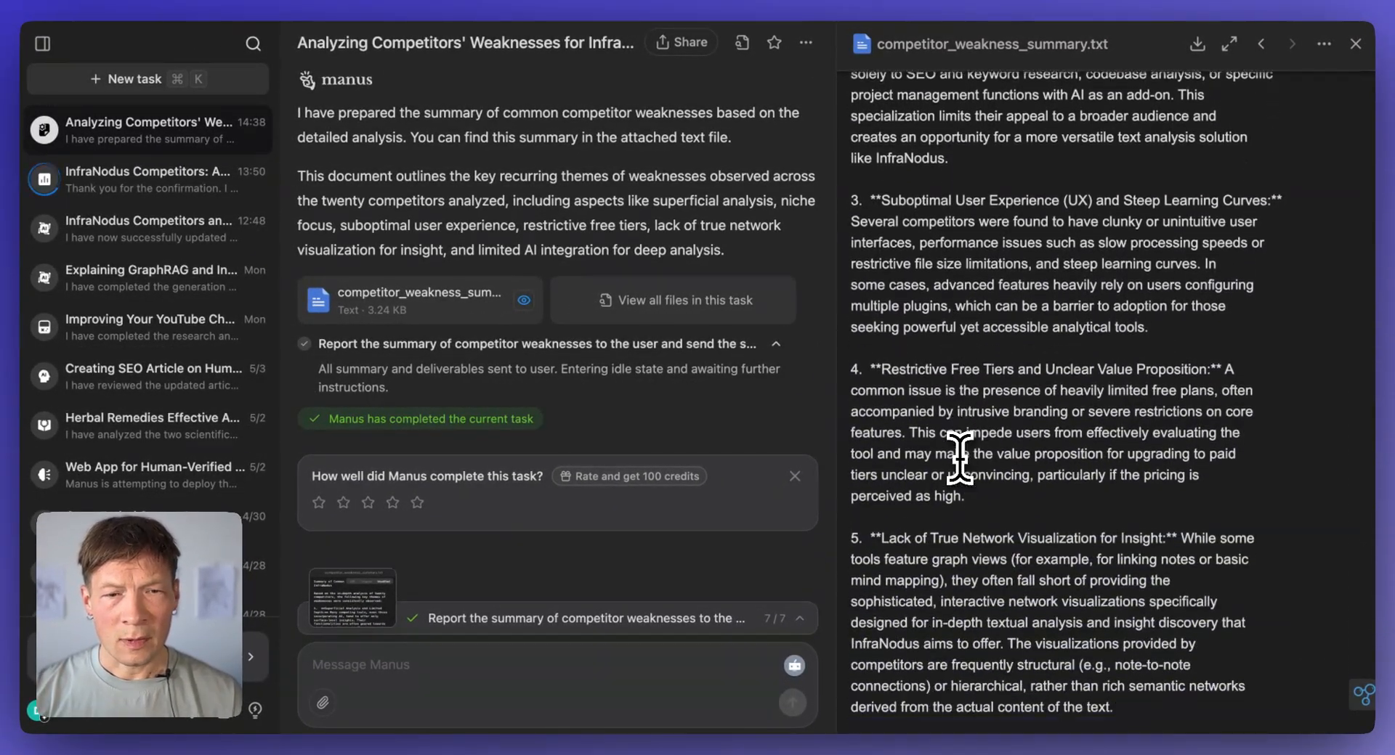
scroll(down, 3)
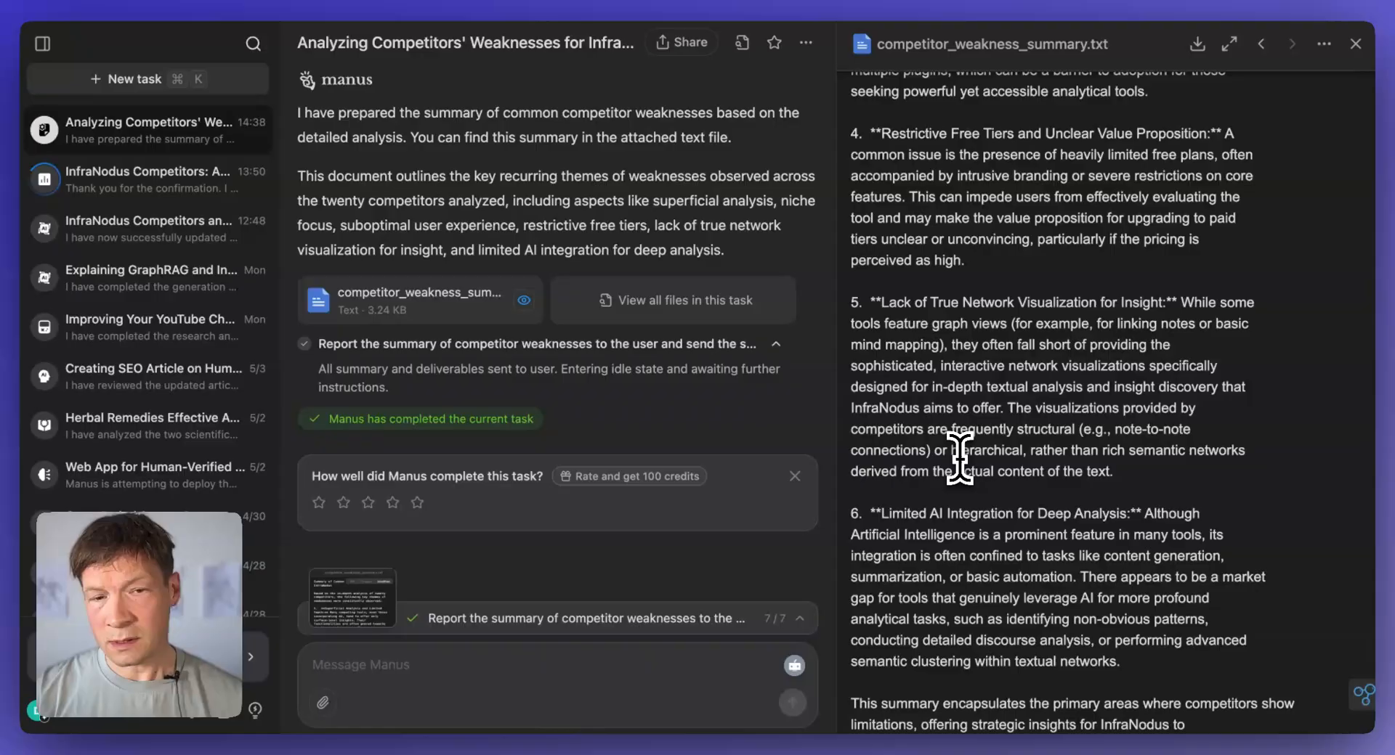
scroll(up, 3)
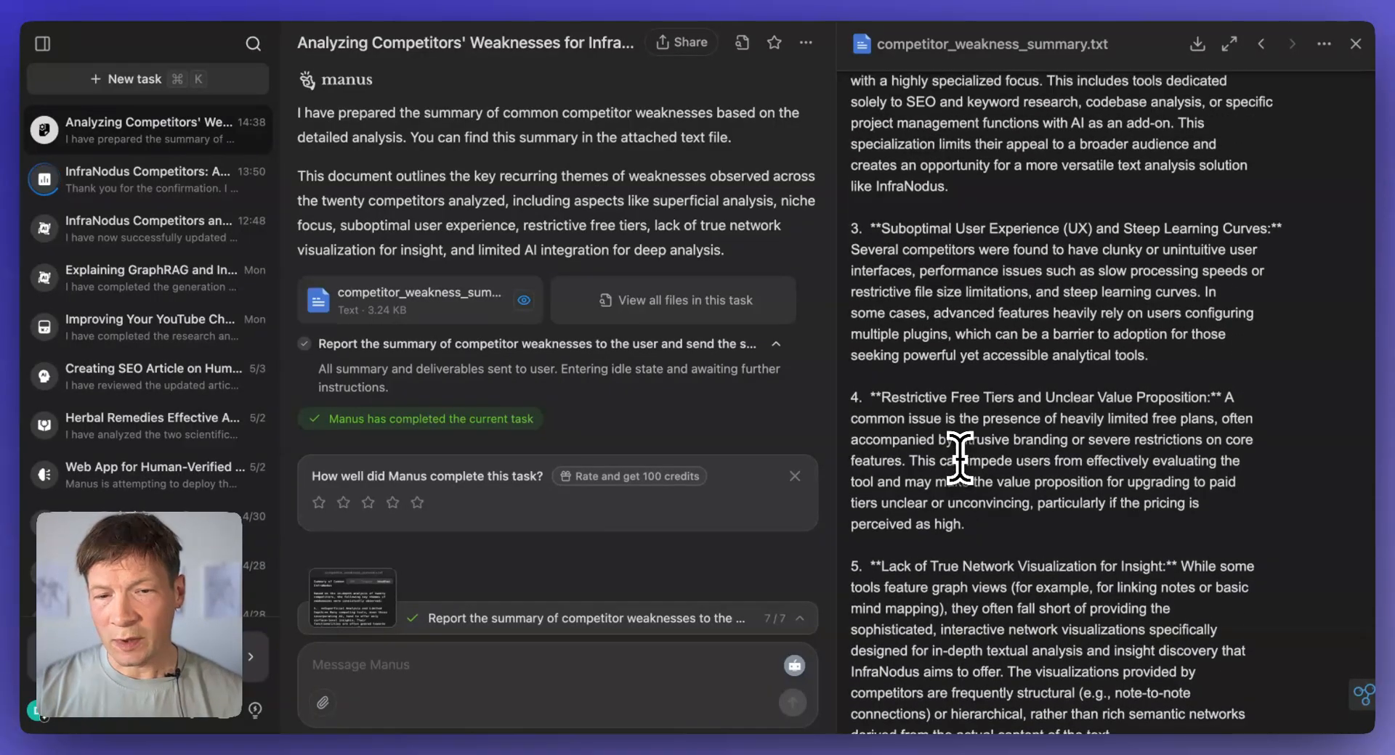
scroll(up, 3)
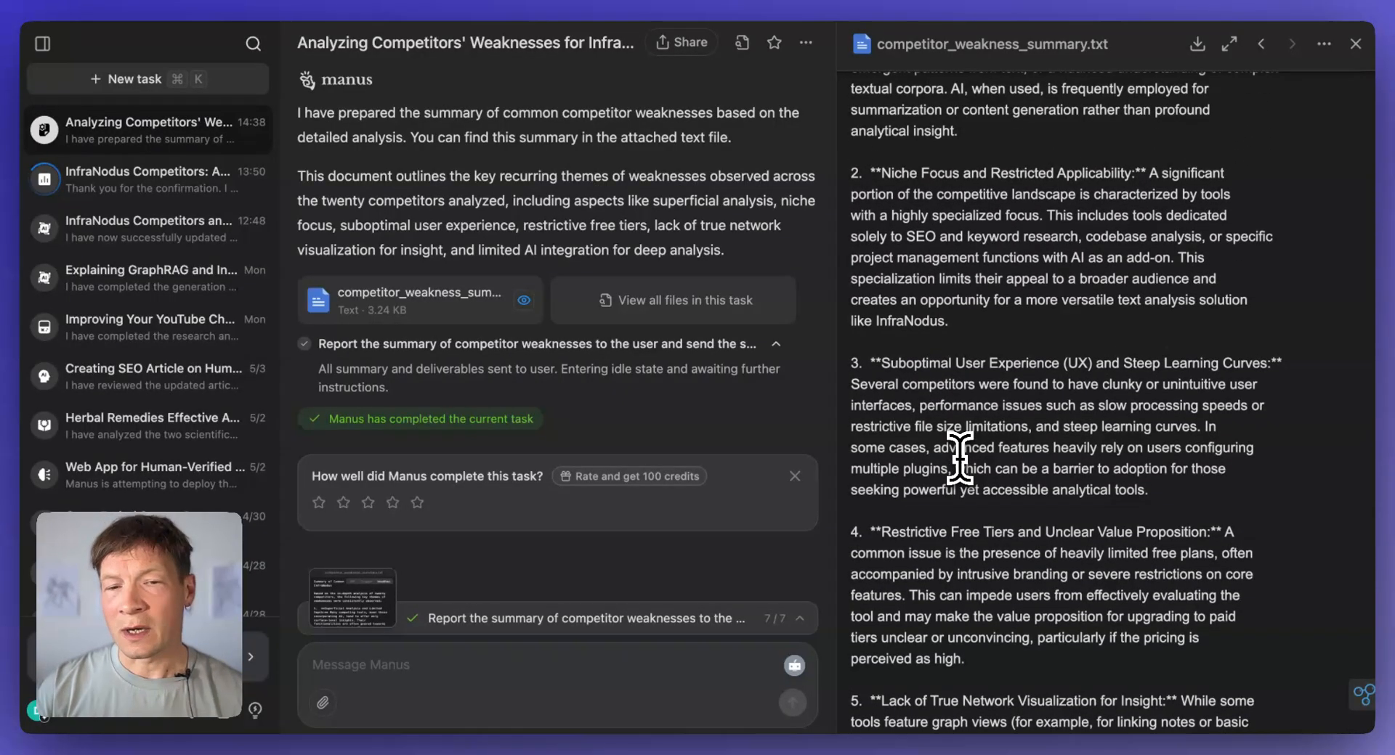
scroll(up, 3)
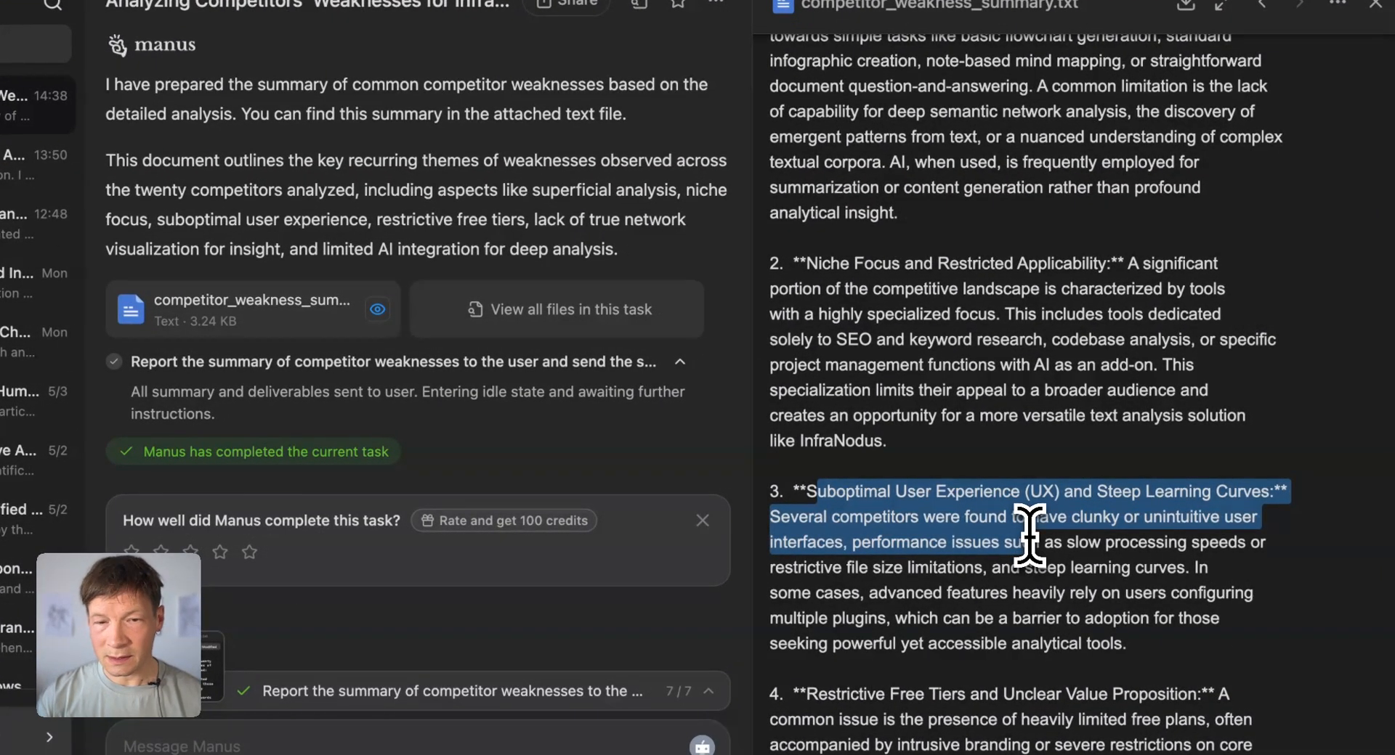
scroll(up, 3)
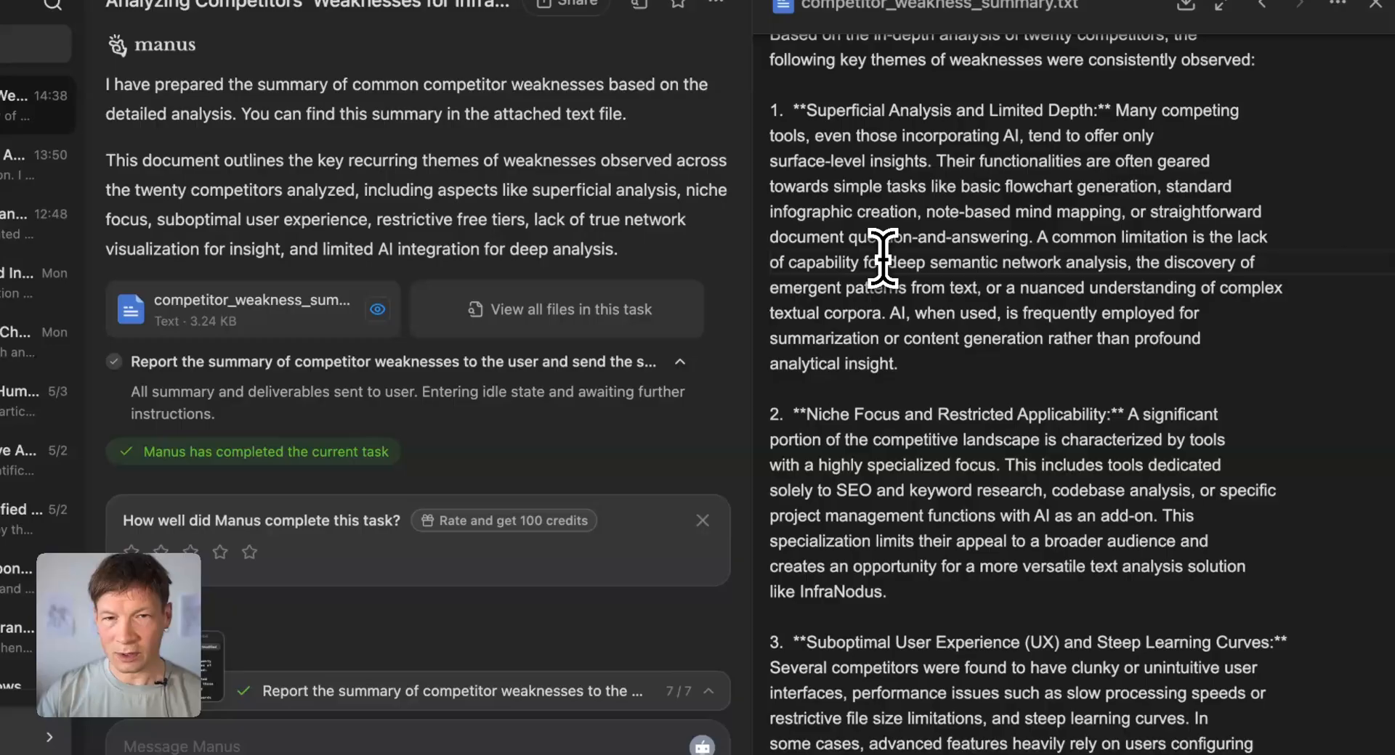
scroll(down, 3)
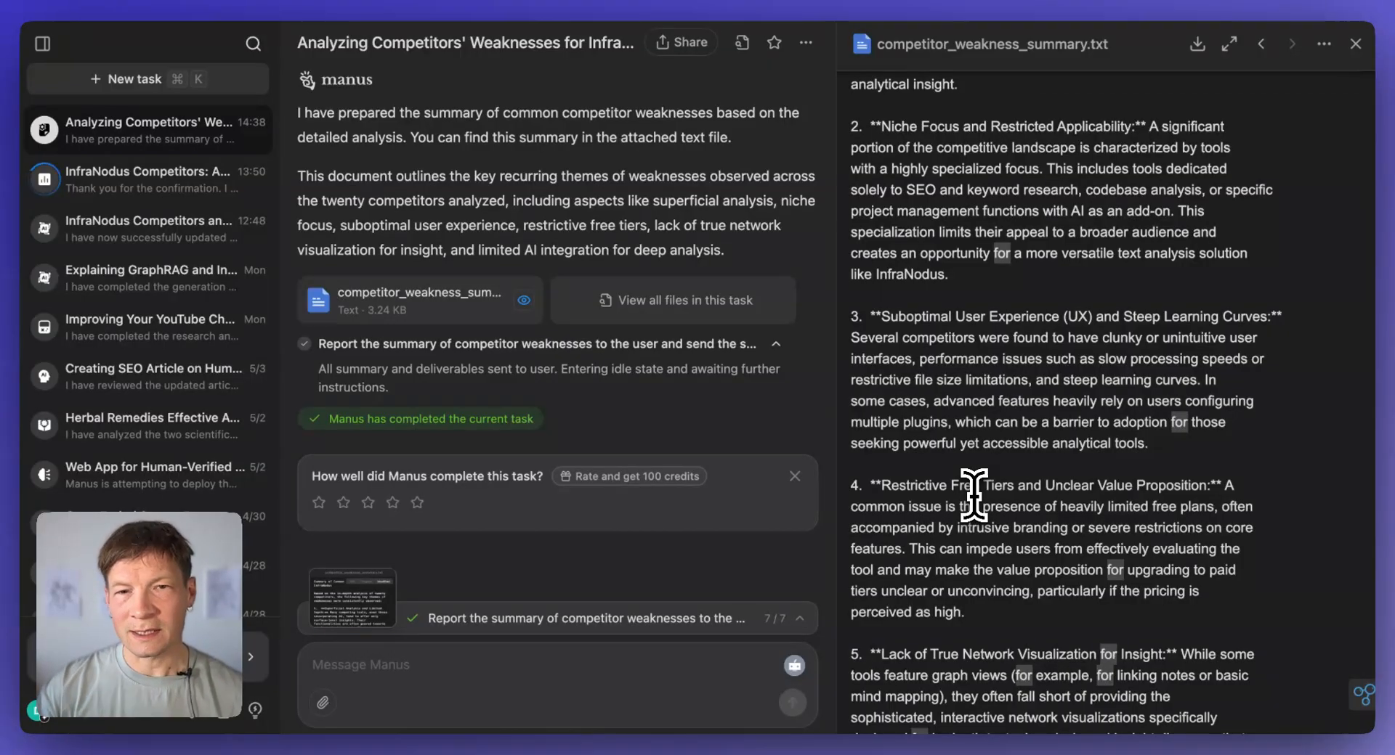
mouse_move(841, 507)
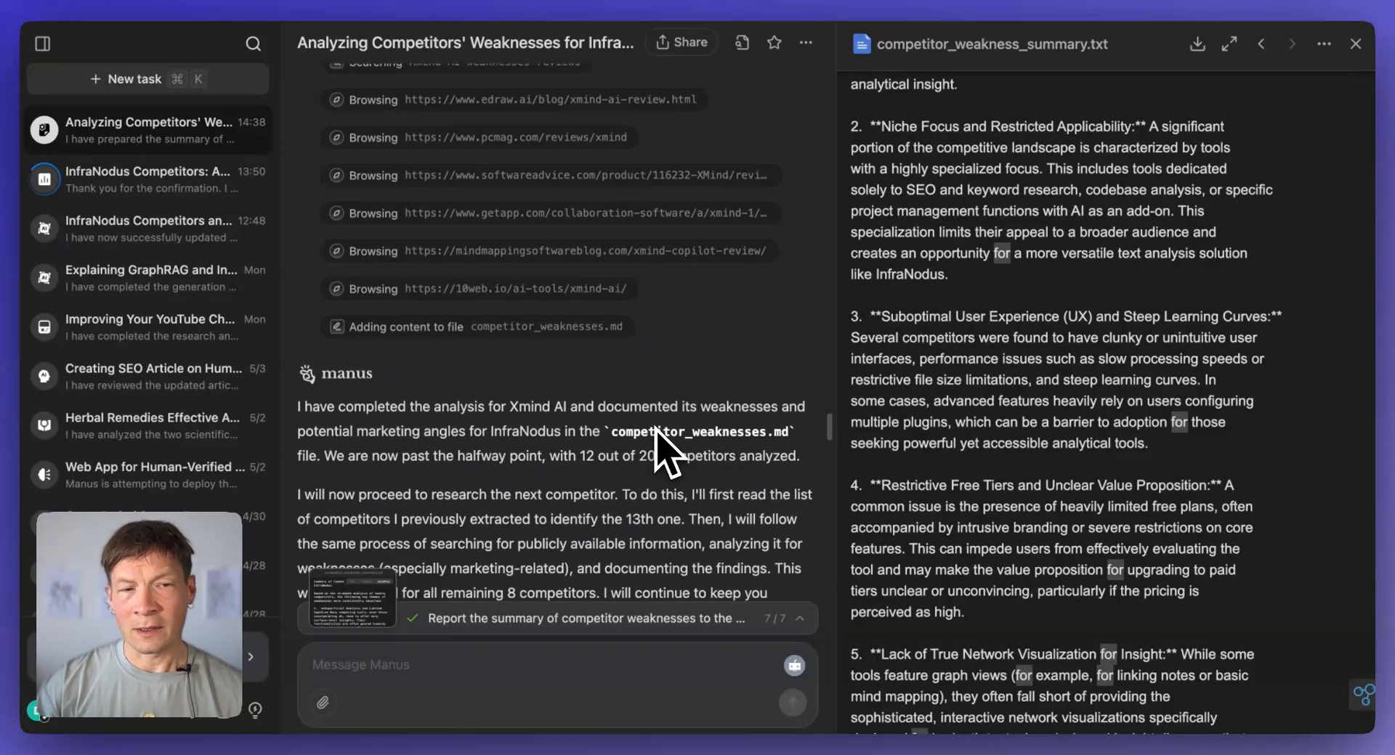
scroll(down, 3)
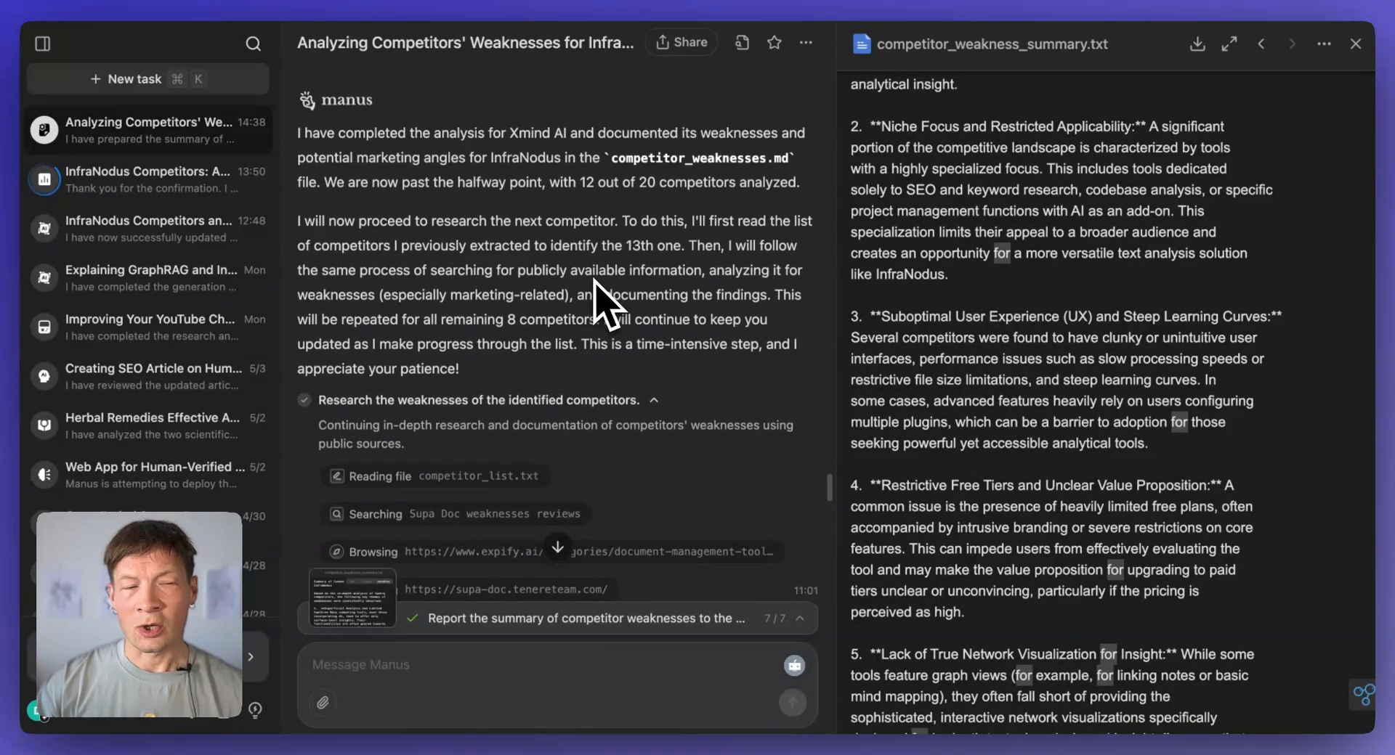
scroll(up, 3)
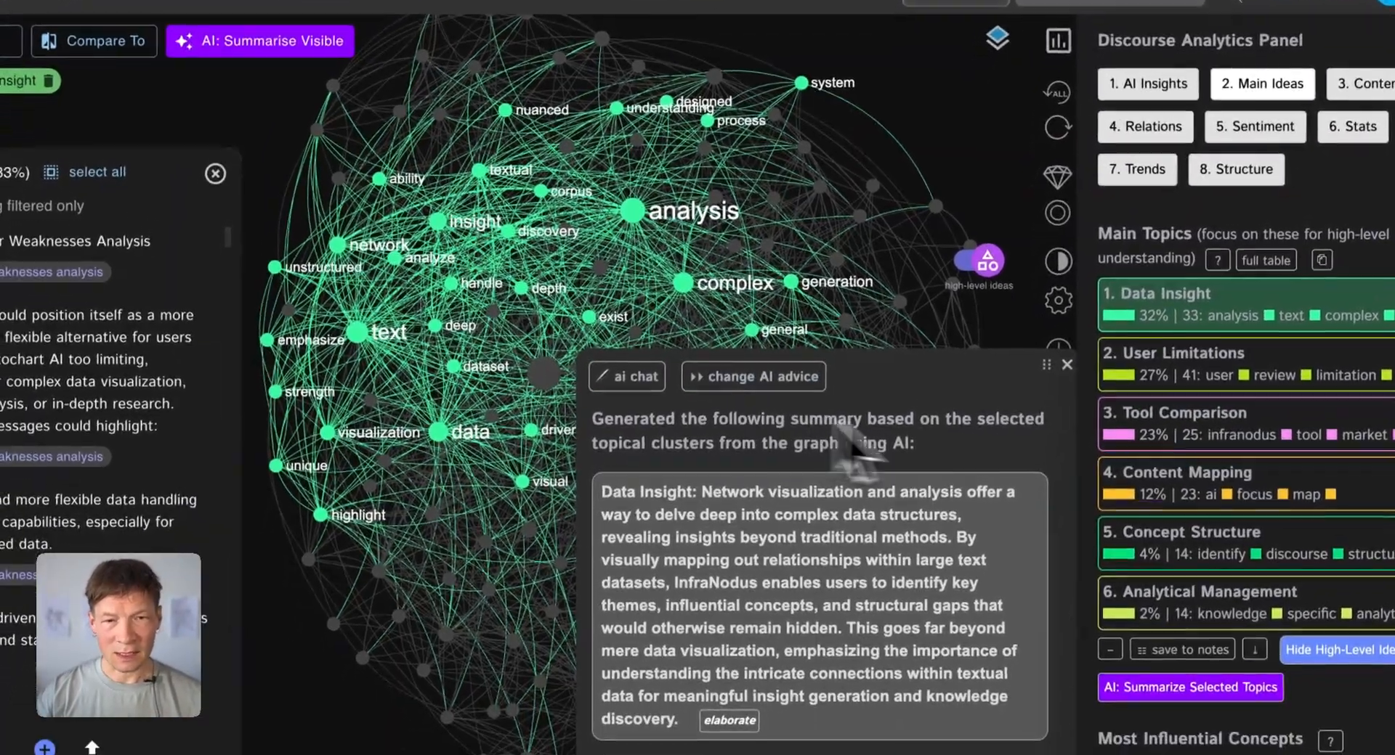
Step: Isolate the '2. User Limitations' topic in the graph and request its AI summary
click(1066, 365)
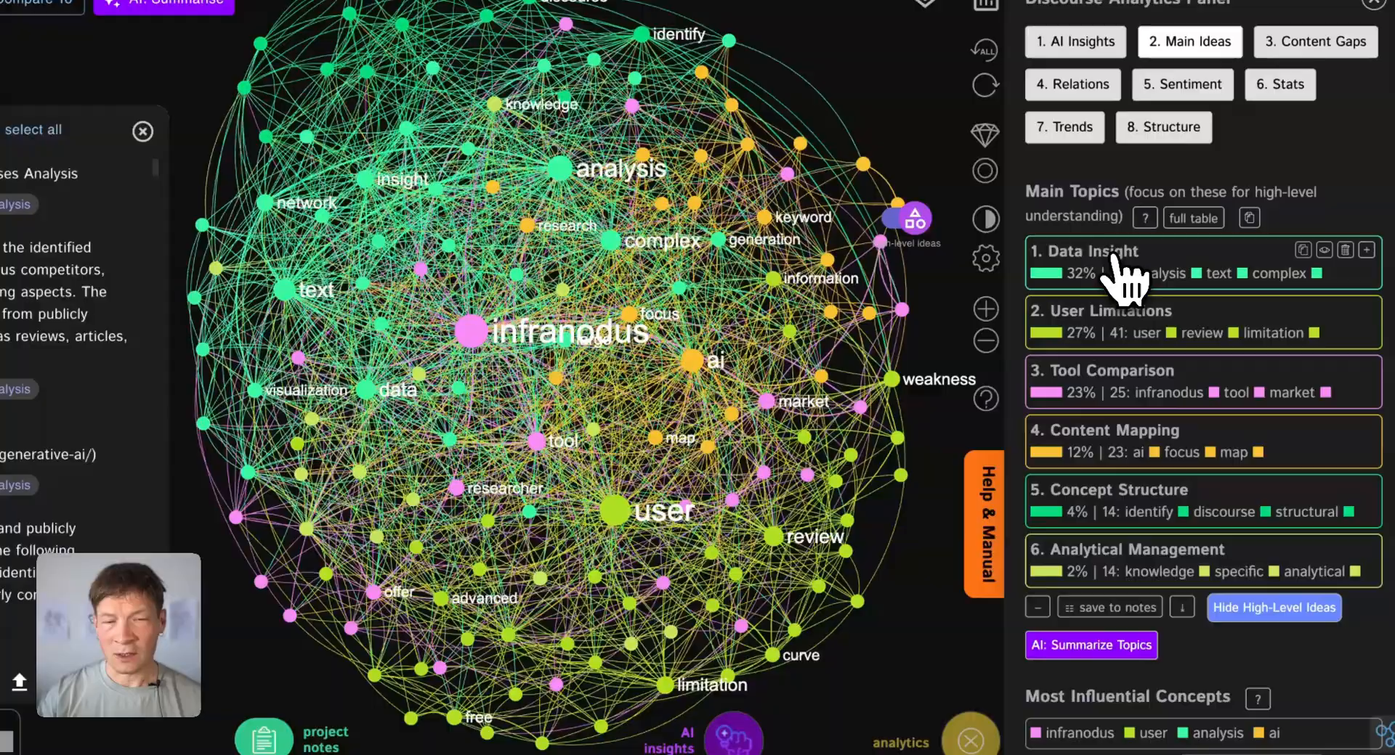
mouse_move(1107, 342)
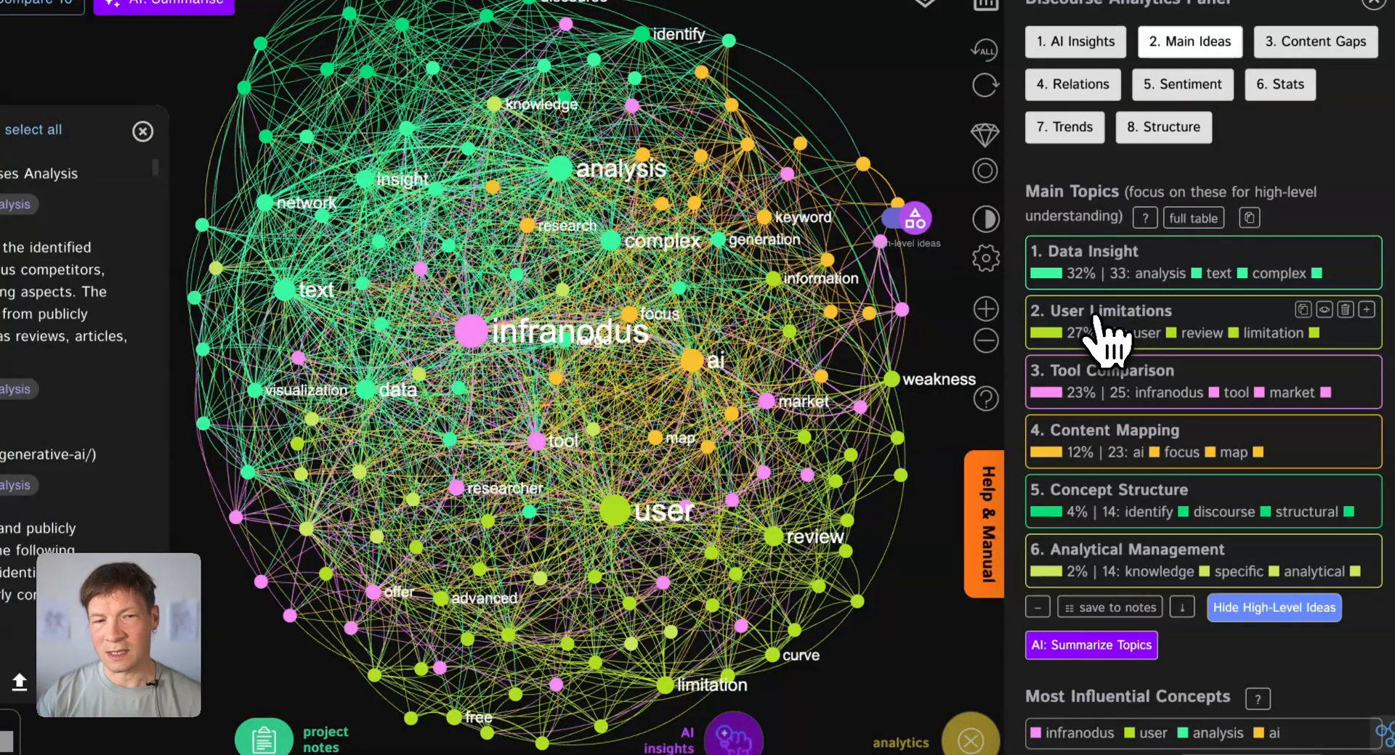
click(1102, 325)
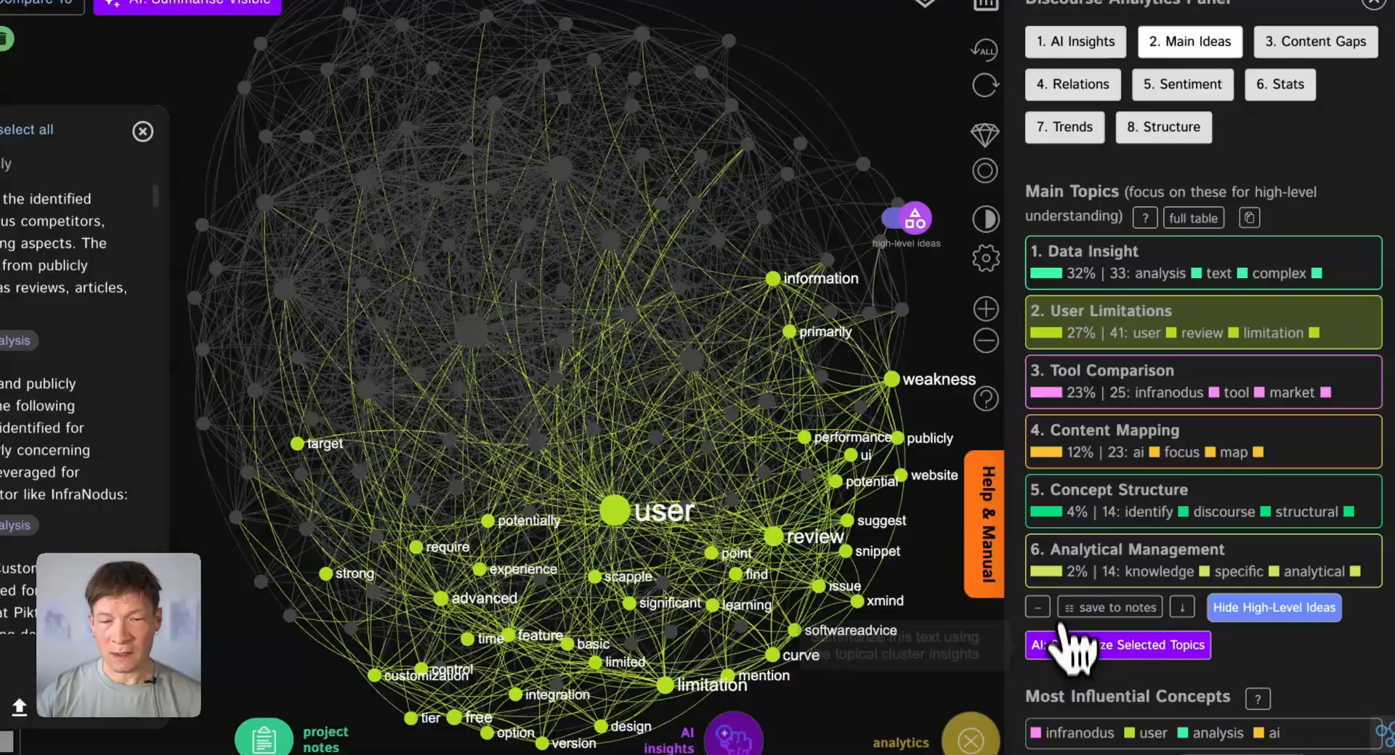
click(1117, 645)
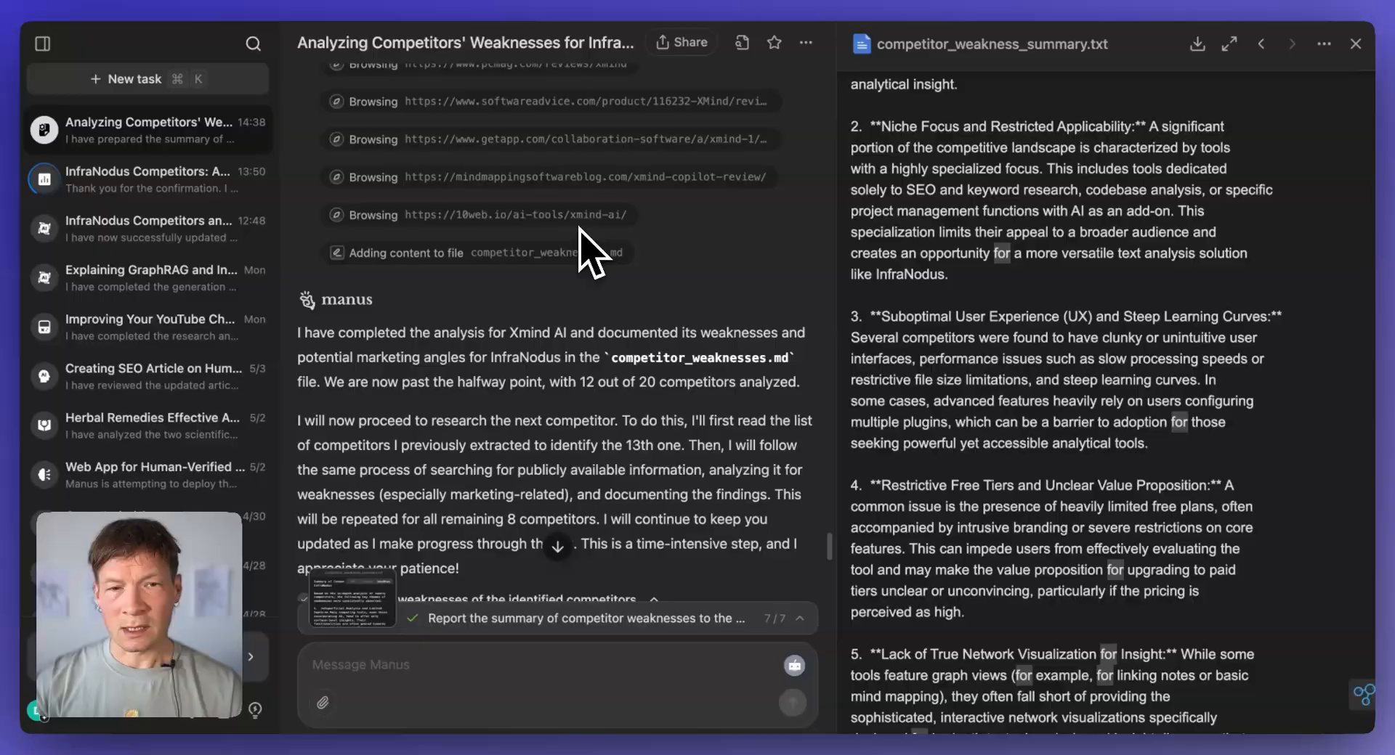
Step: Open the earlier InfraNodus competitors task from the Manus task list
scroll(up, 3)
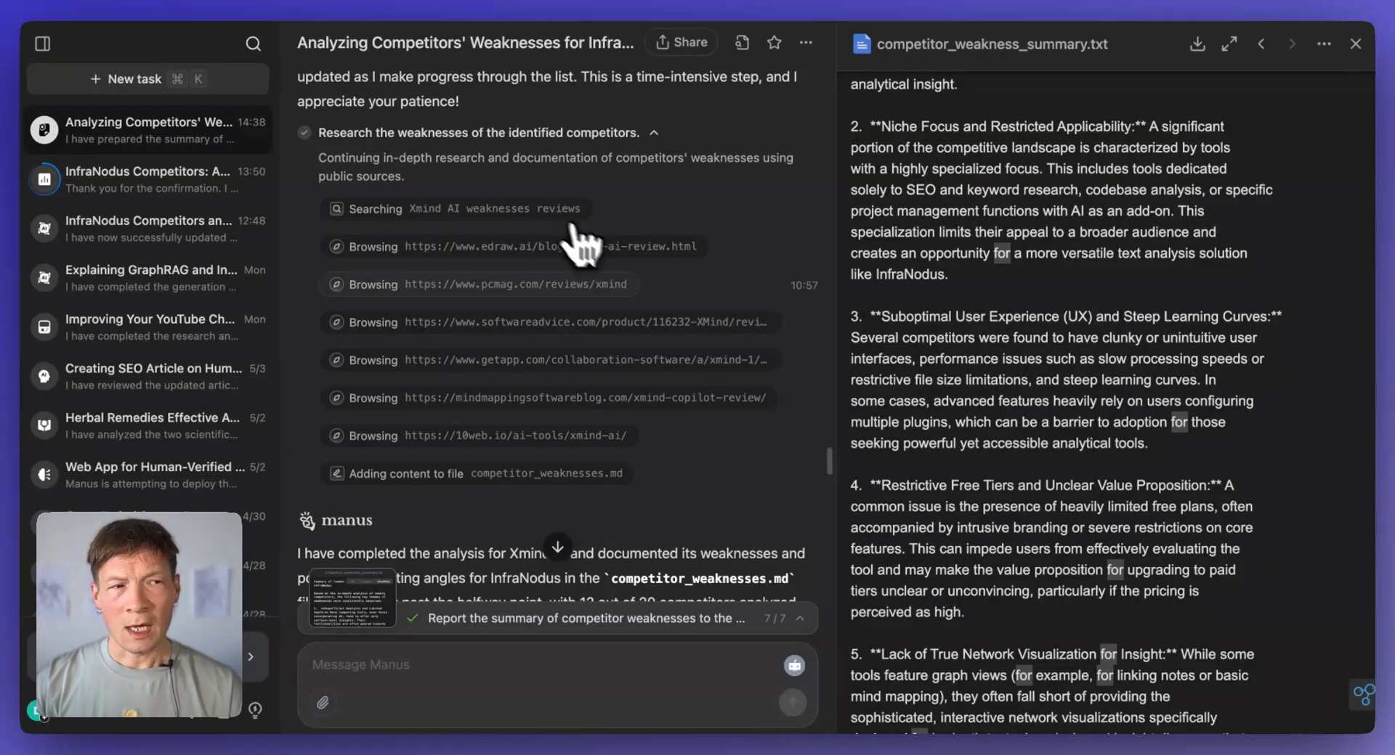
click(149, 210)
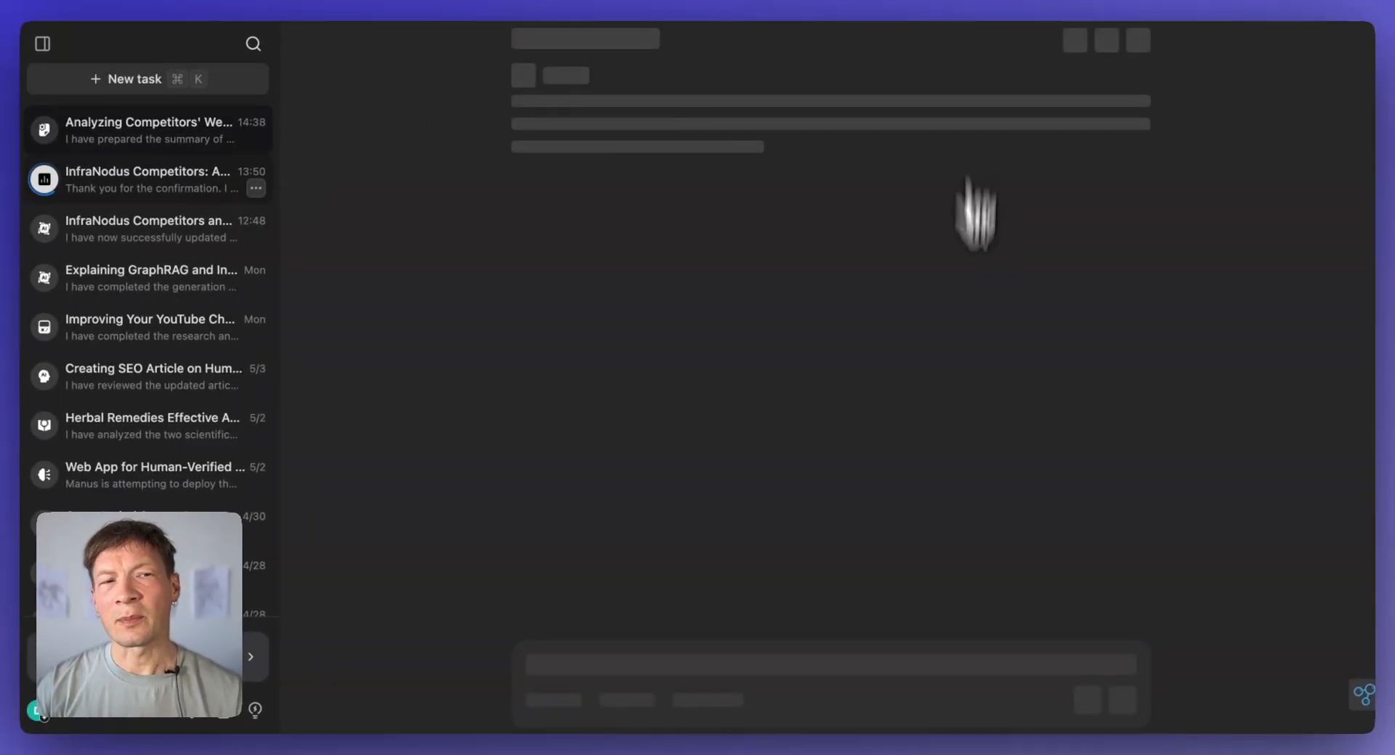
mouse_move(871, 121)
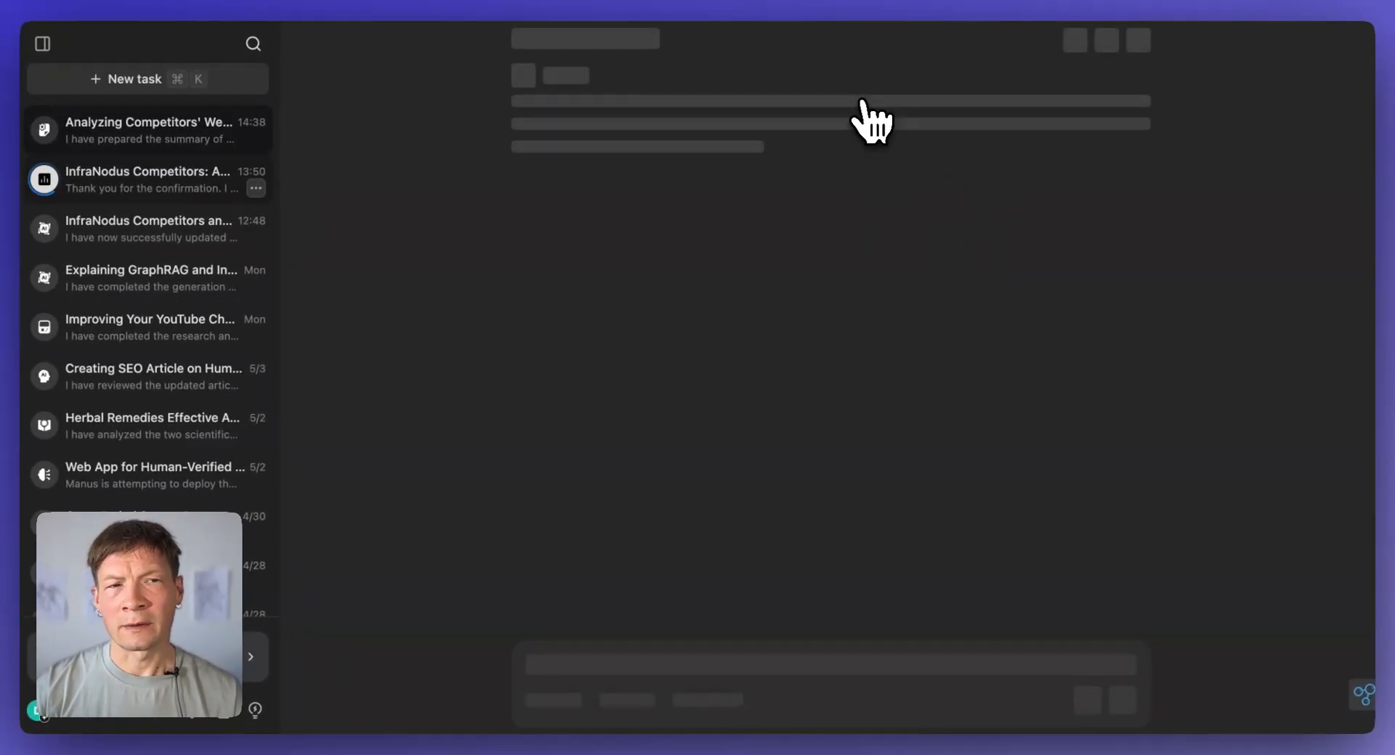
mouse_move(721, 116)
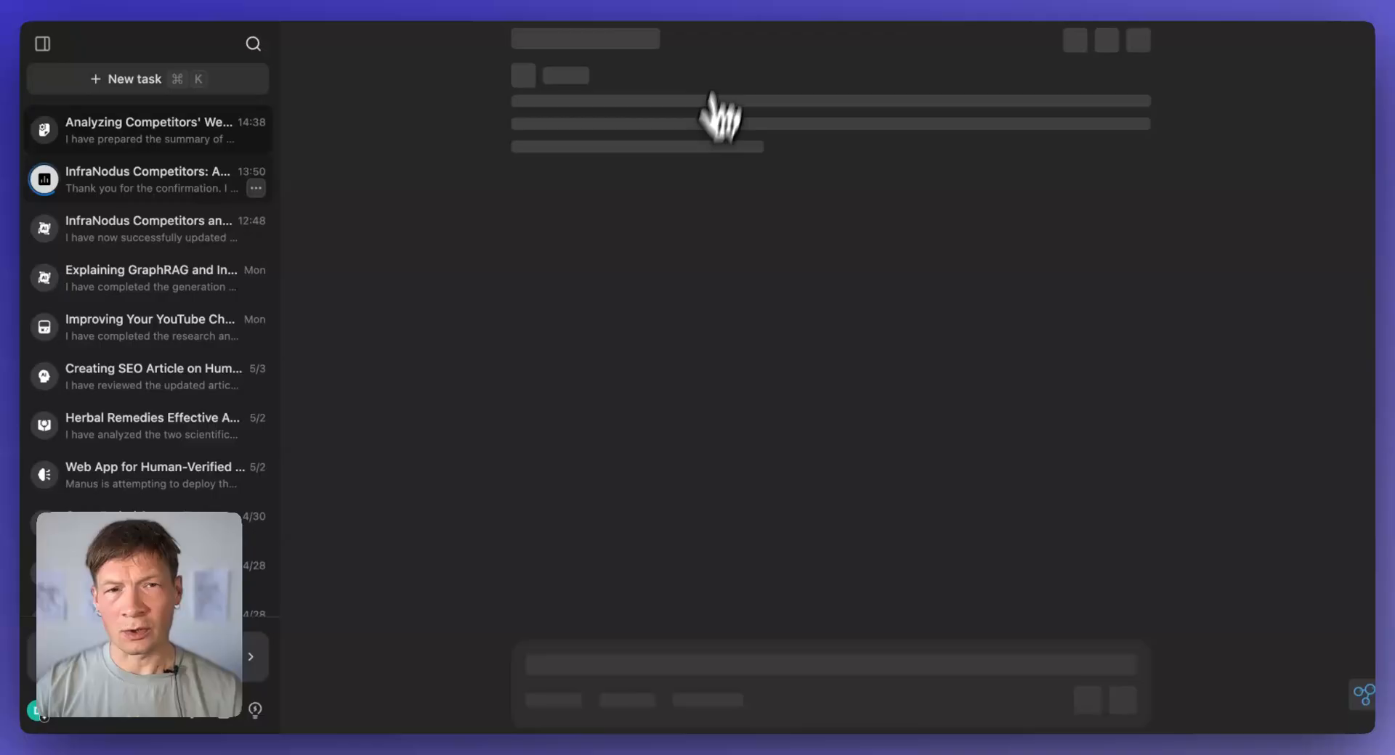
mouse_move(135, 180)
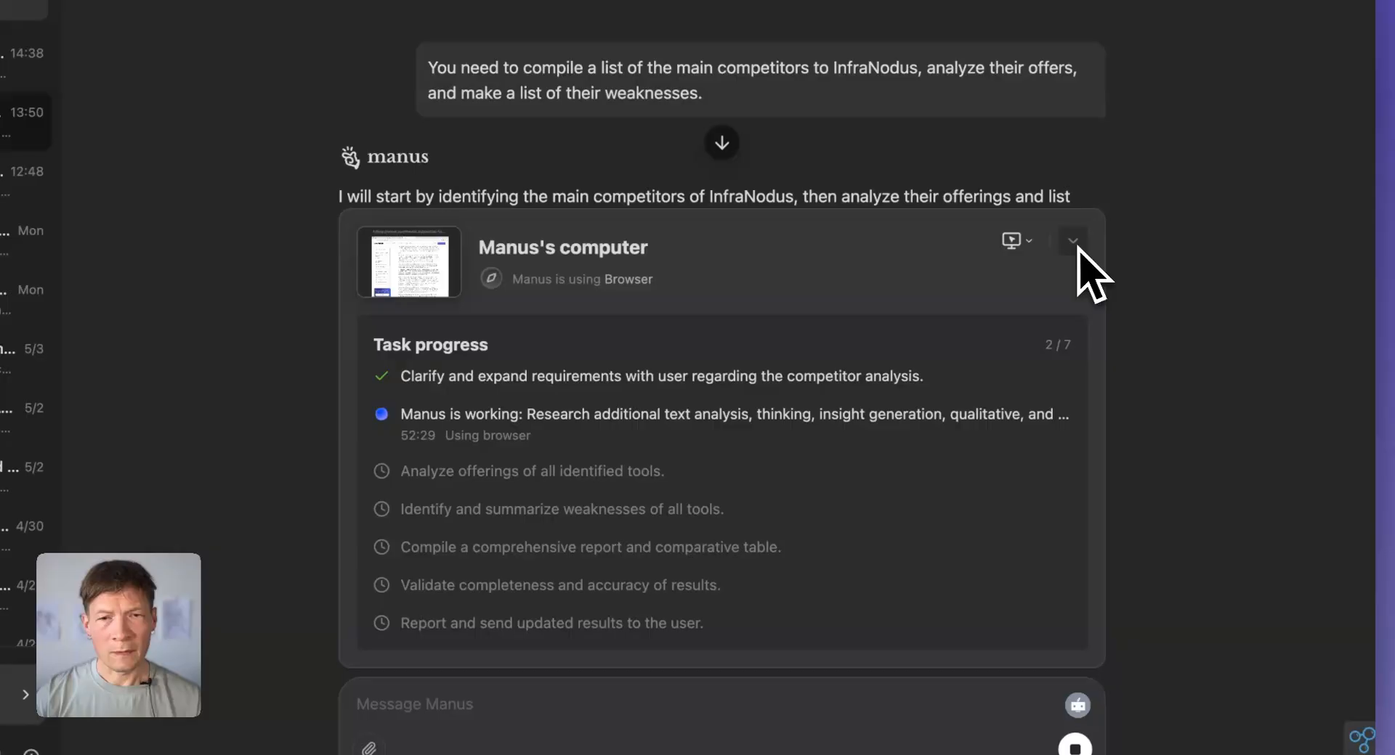
Step: Hide the agent's live computer view and scroll through the conversation's attached report files
click(1072, 240)
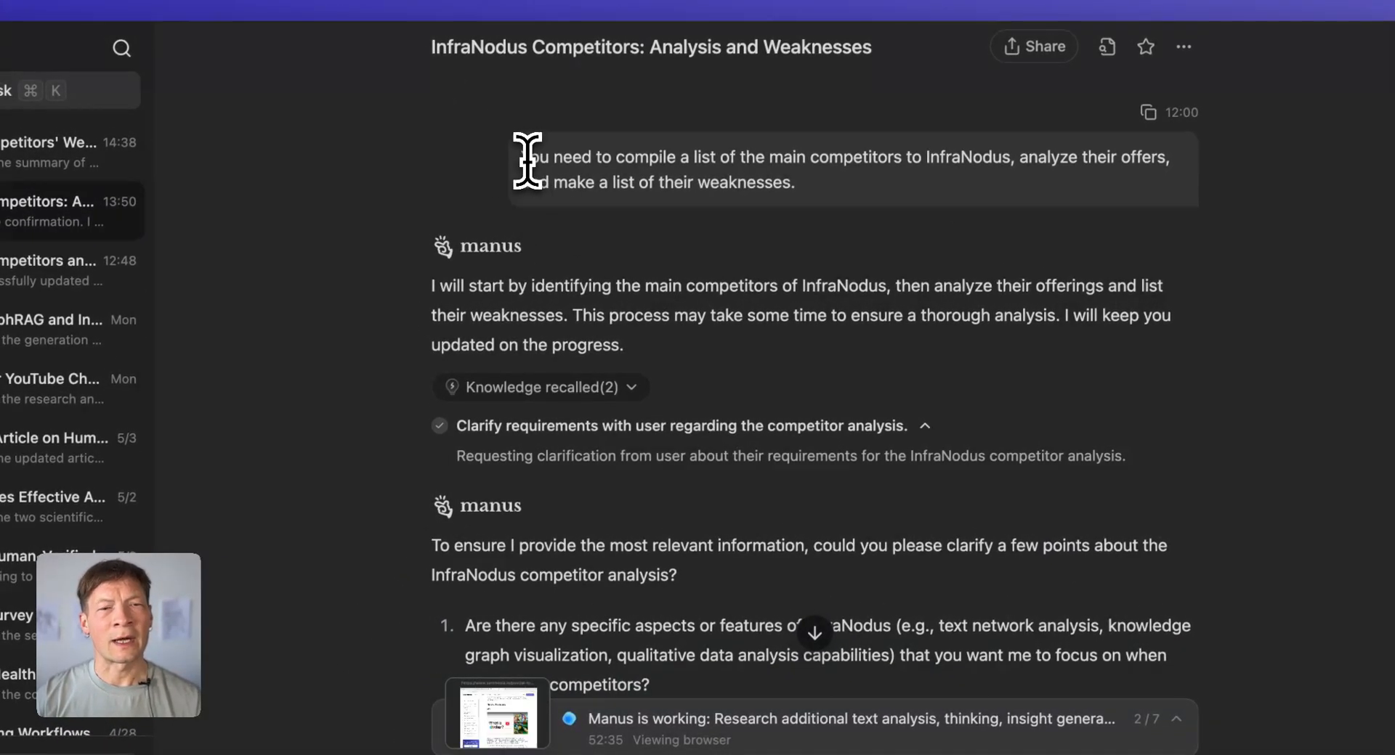
mouse_move(863, 223)
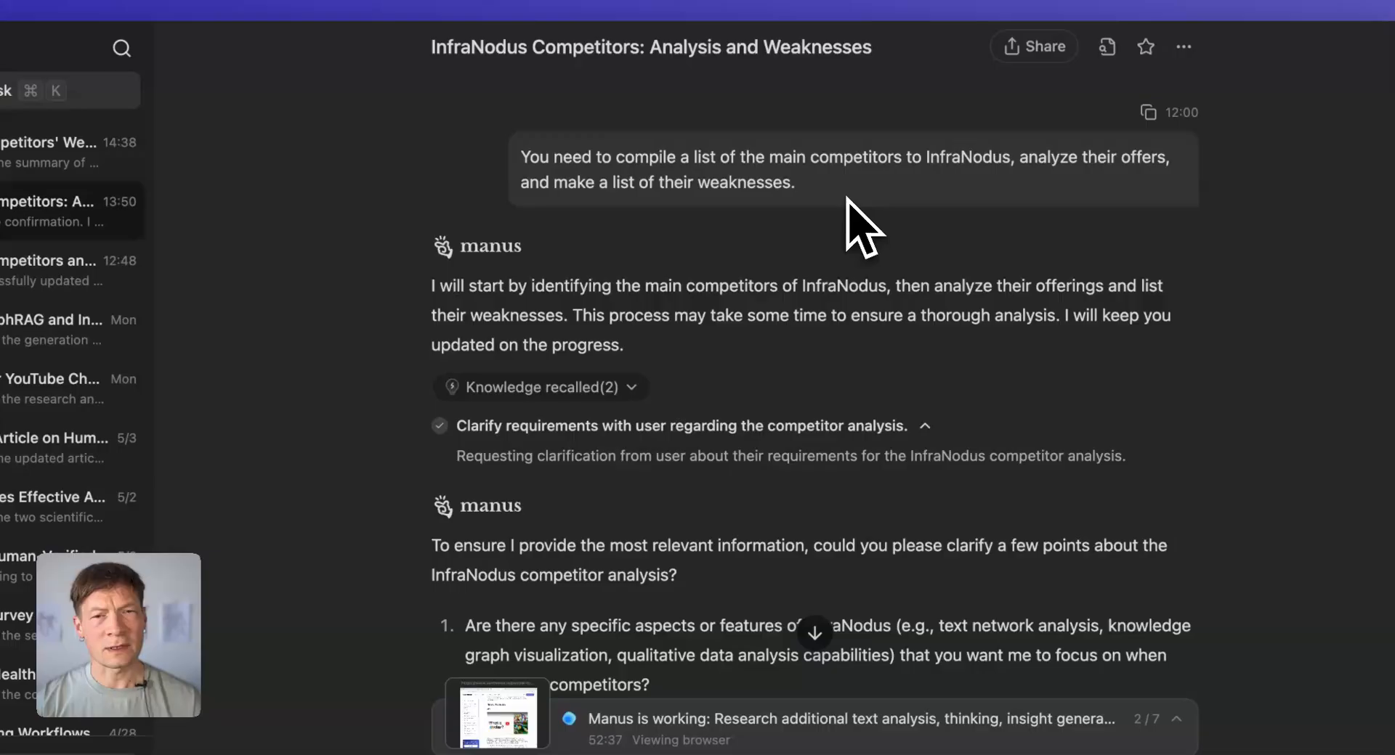
mouse_move(715, 355)
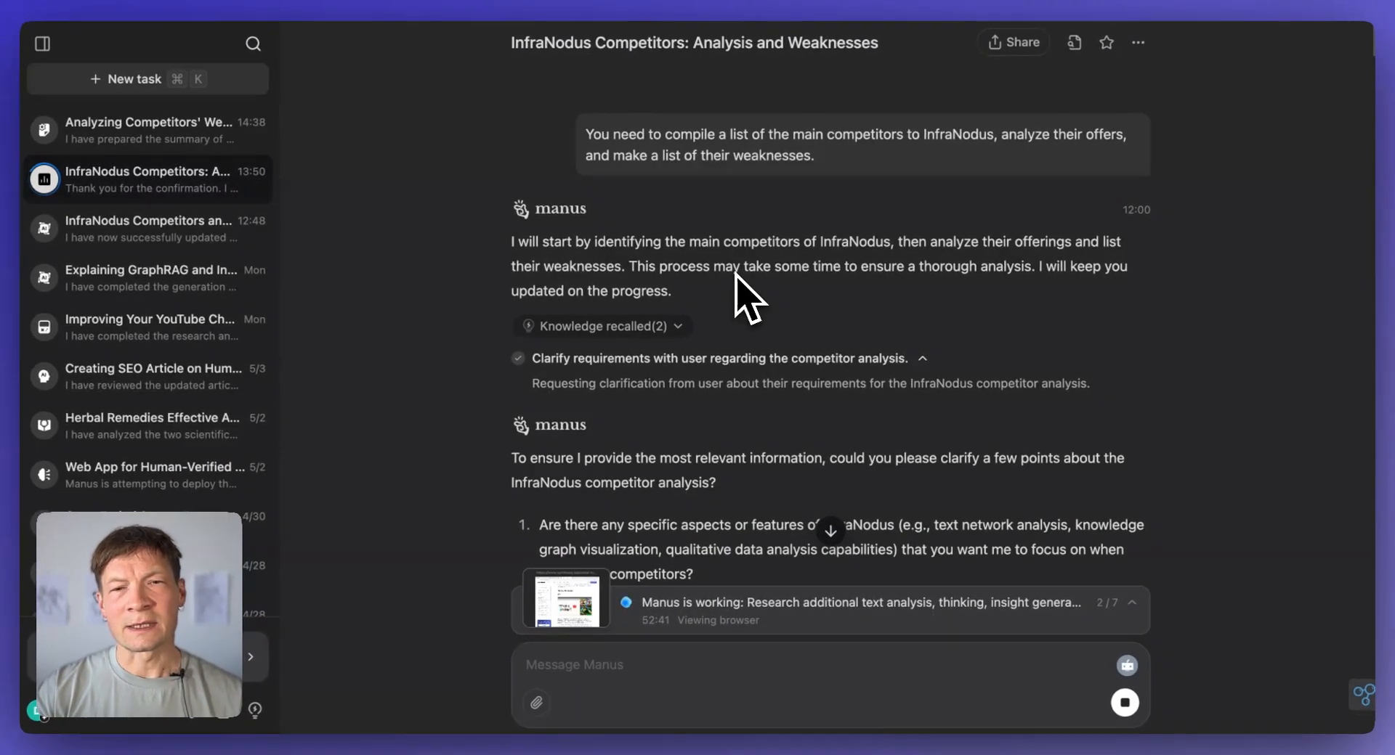
mouse_move(760, 352)
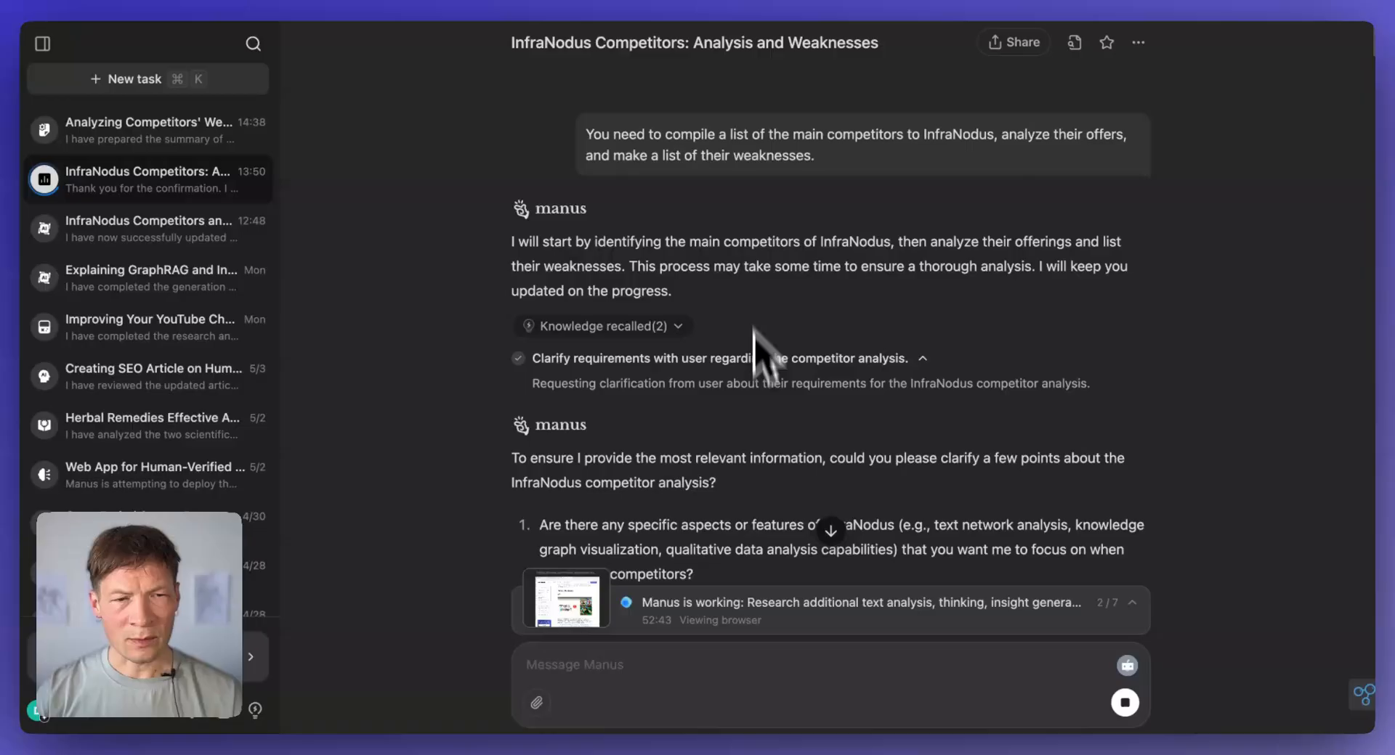
scroll(down, 3)
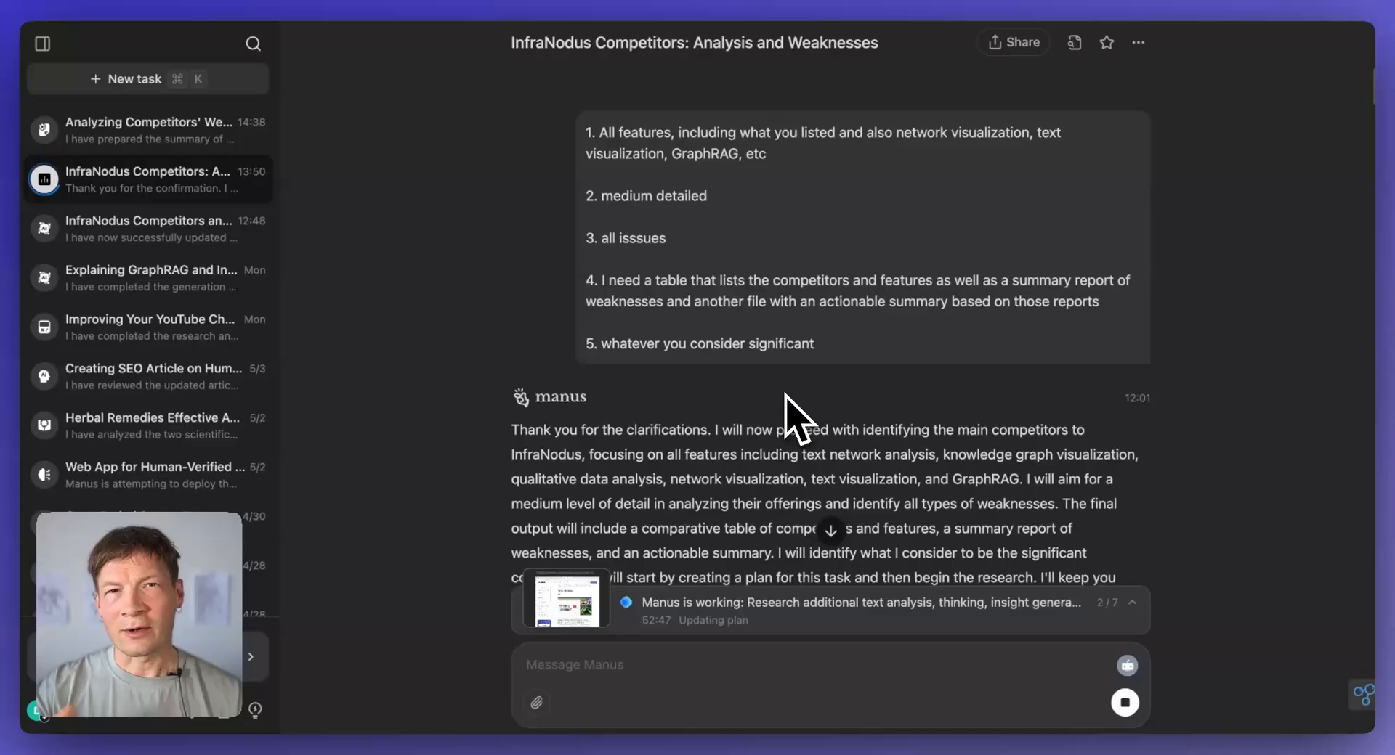
mouse_move(730, 356)
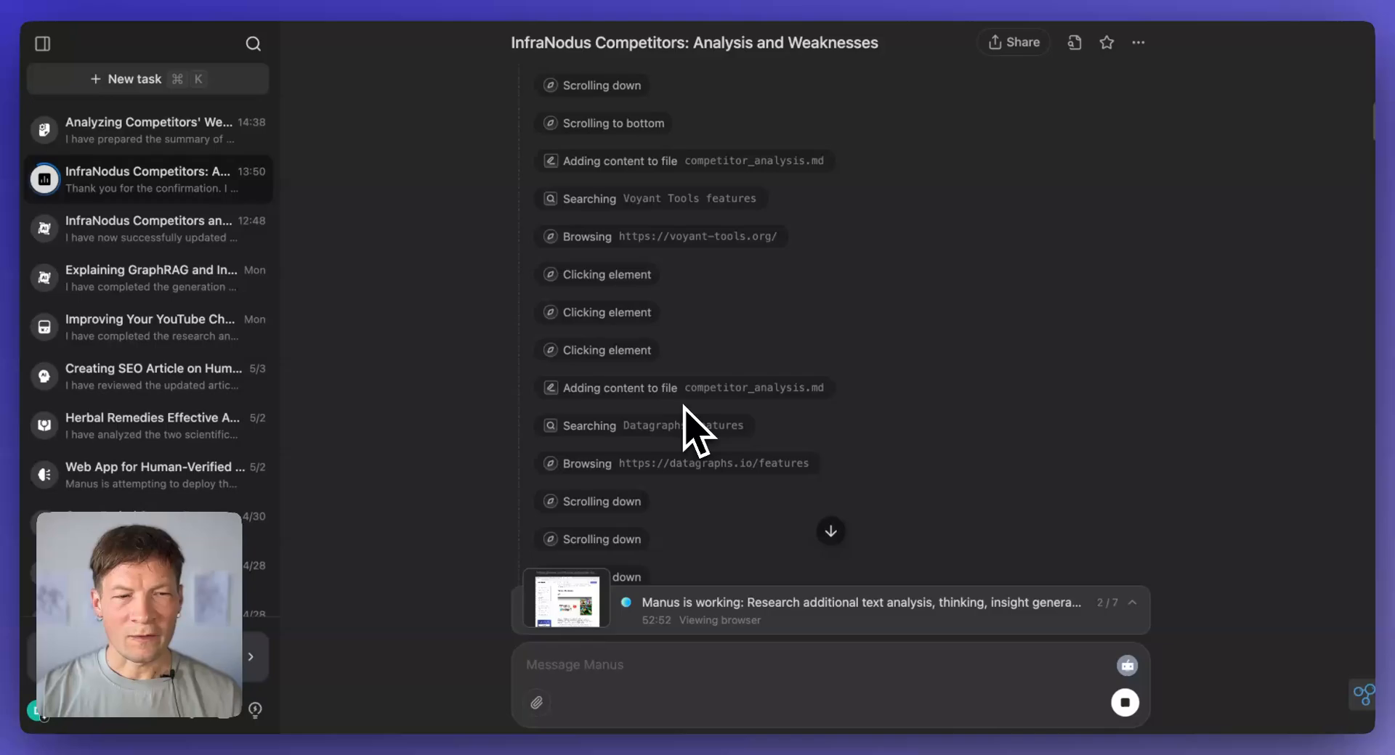
scroll(down, 3)
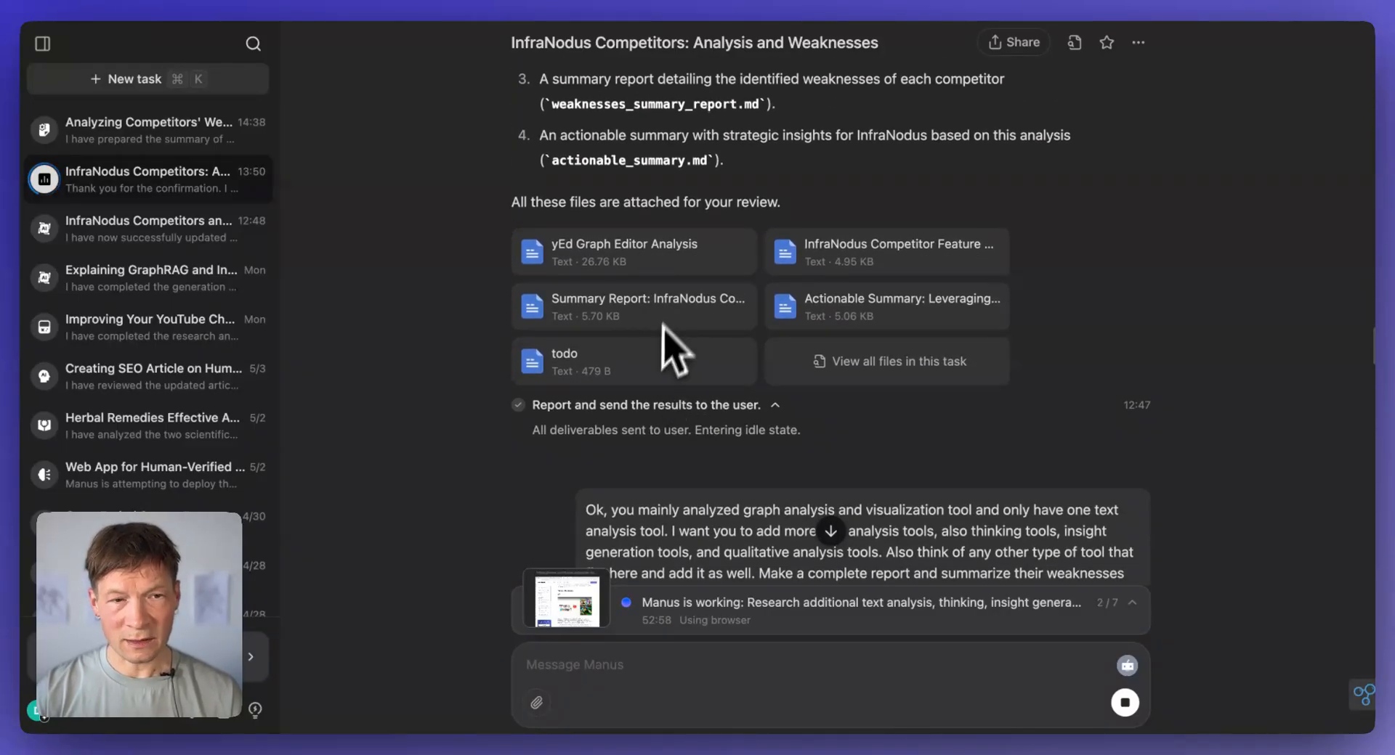
scroll(down, 3)
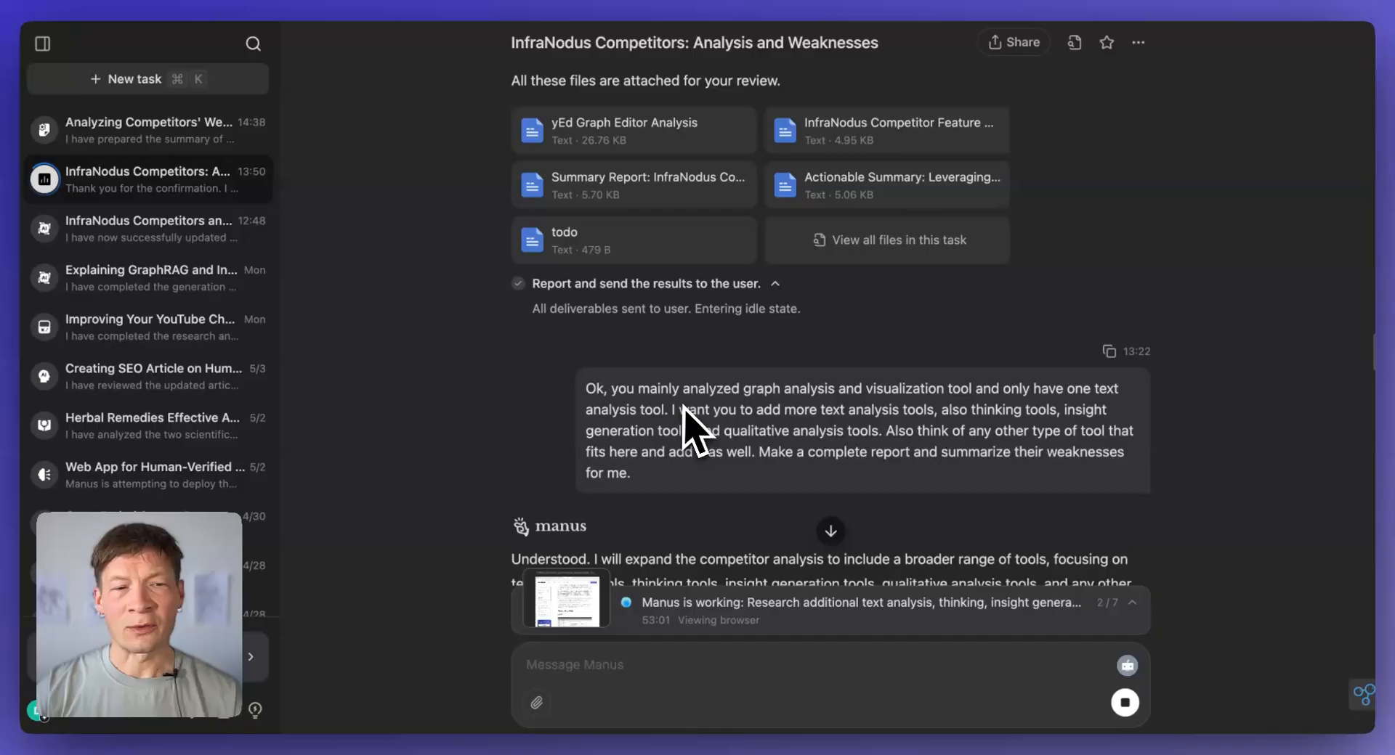
mouse_move(934, 444)
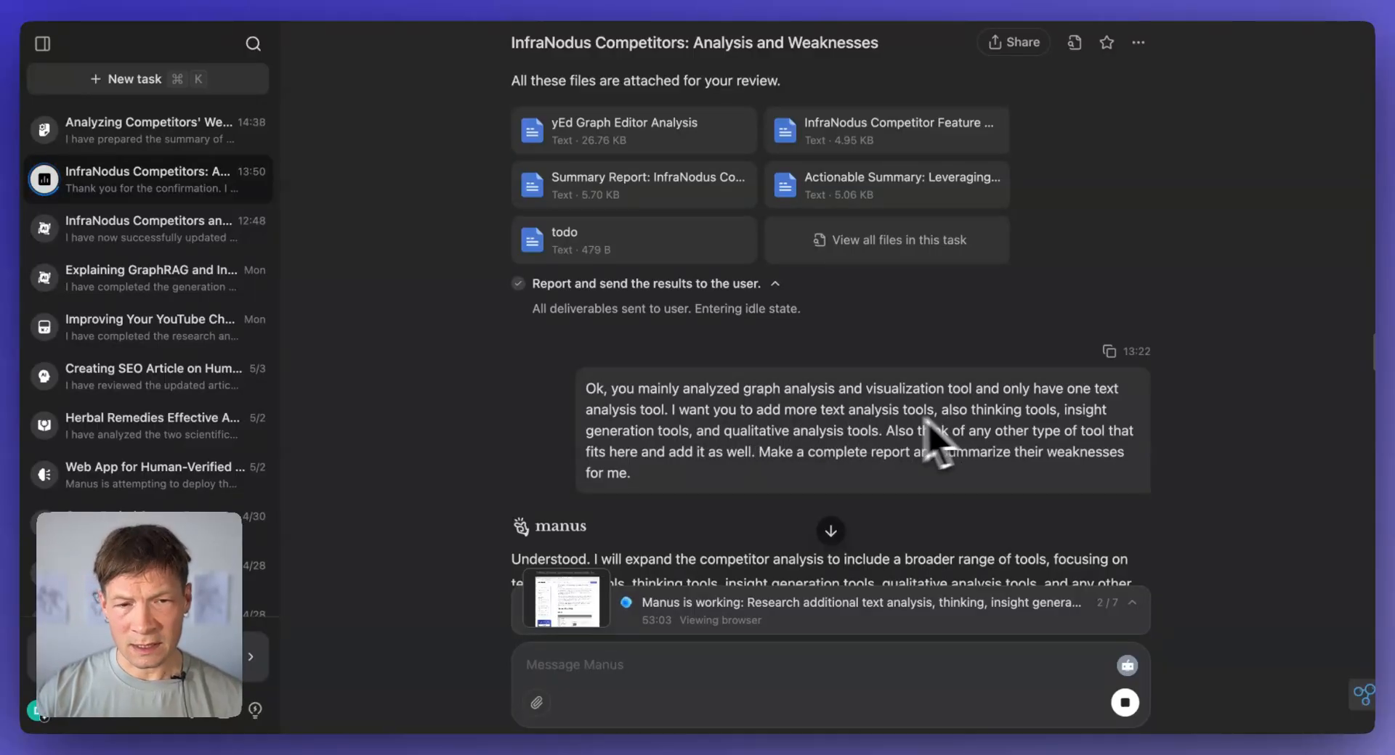
mouse_move(755, 462)
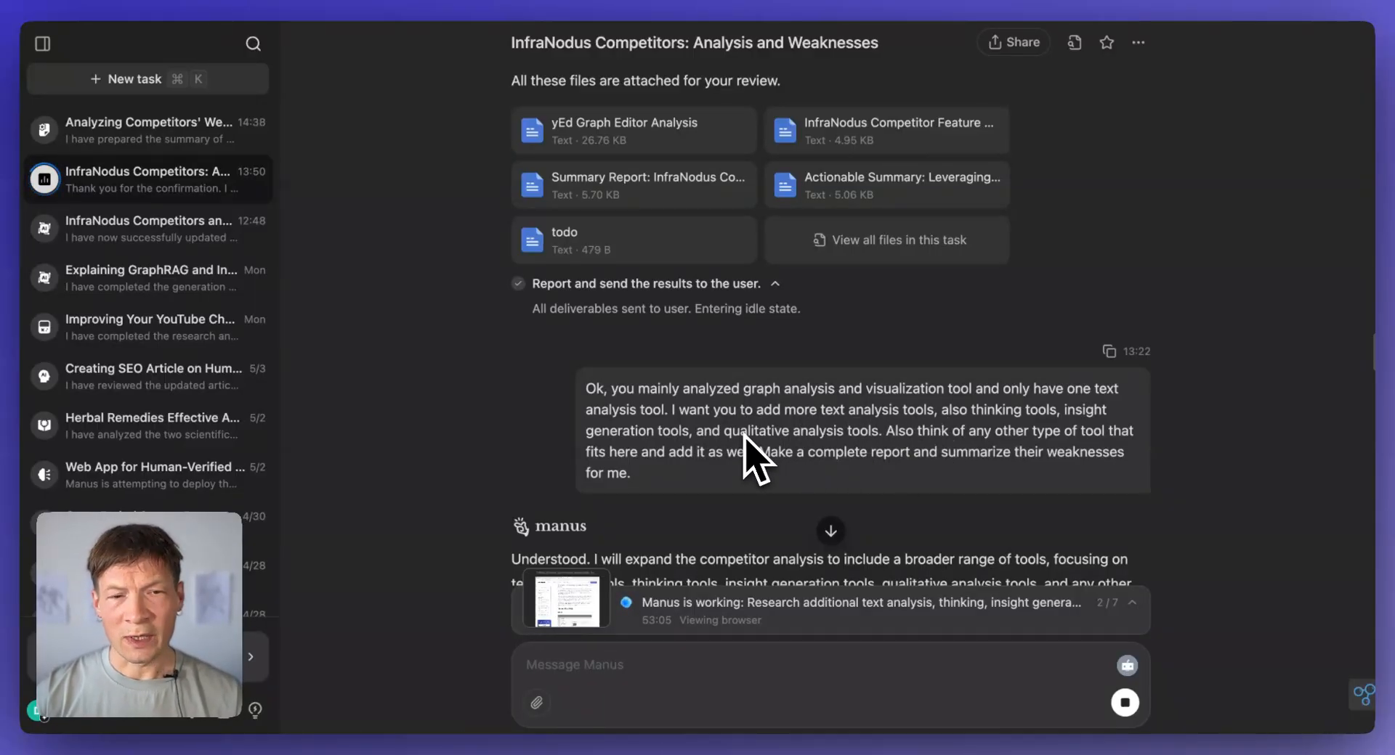
mouse_move(818, 444)
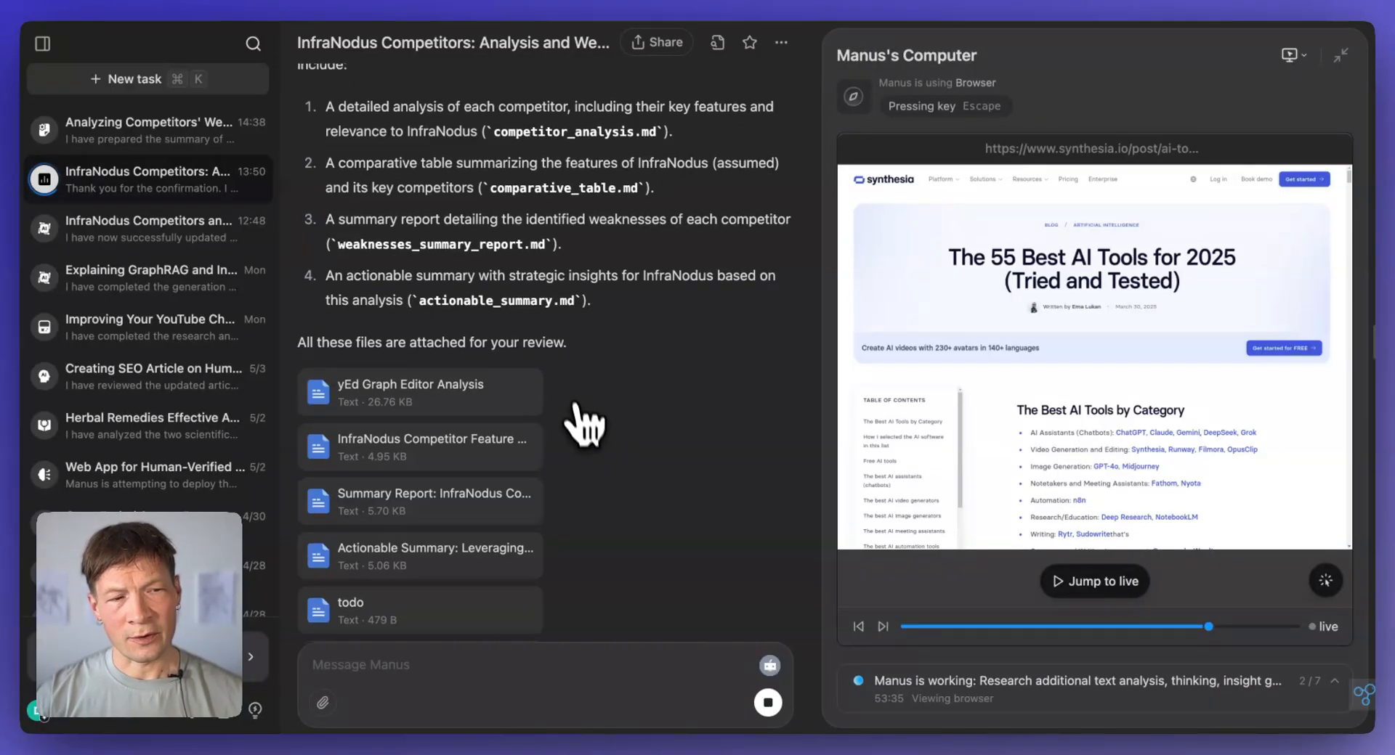
Step: Close the live browser view and open the InfraNodus Competitor Feature Comparison file
click(41, 43)
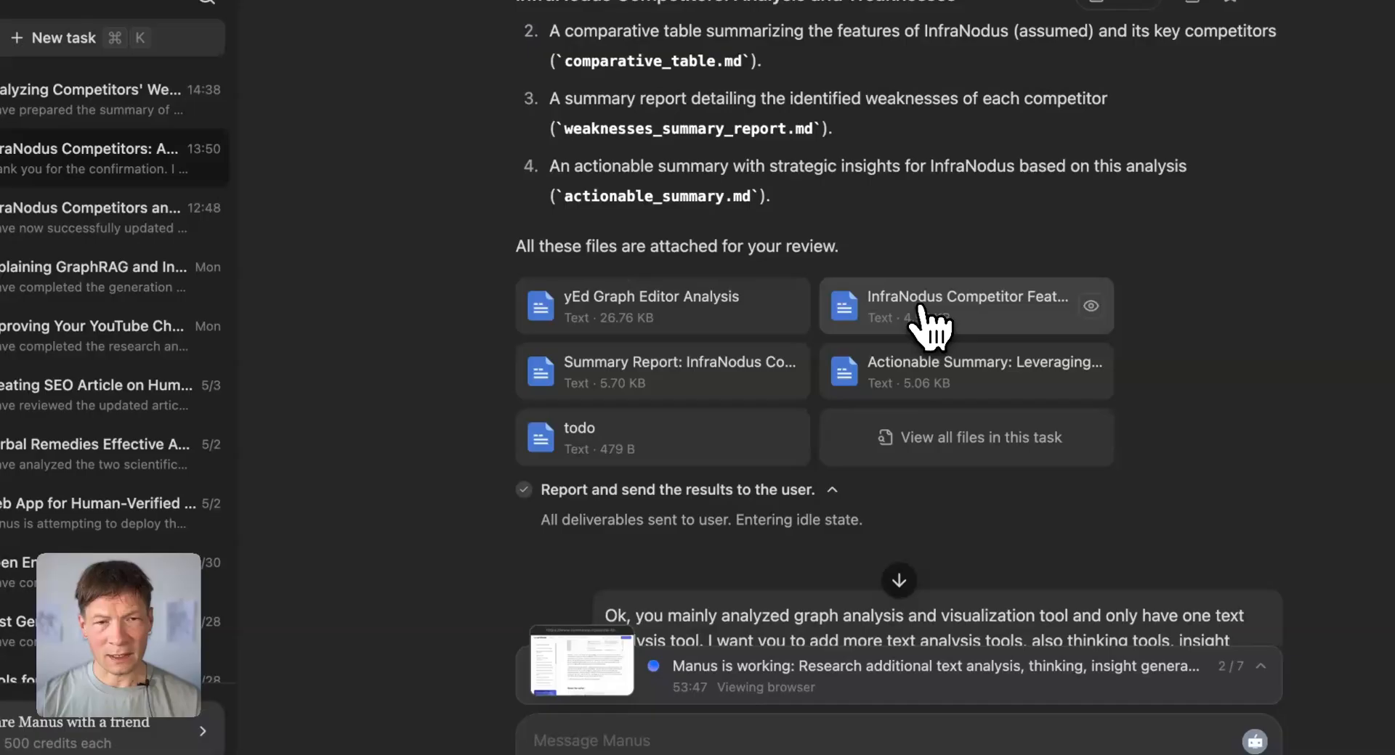
click(964, 305)
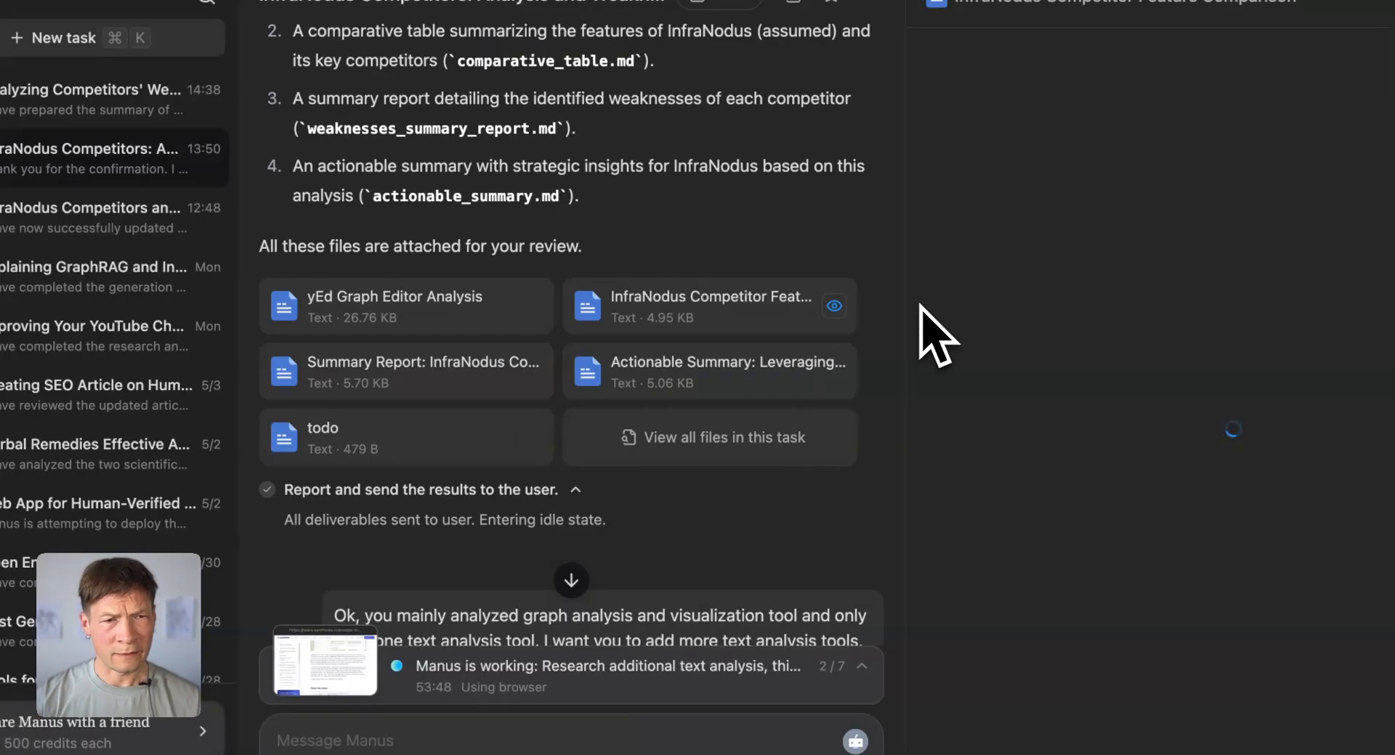
click(707, 307)
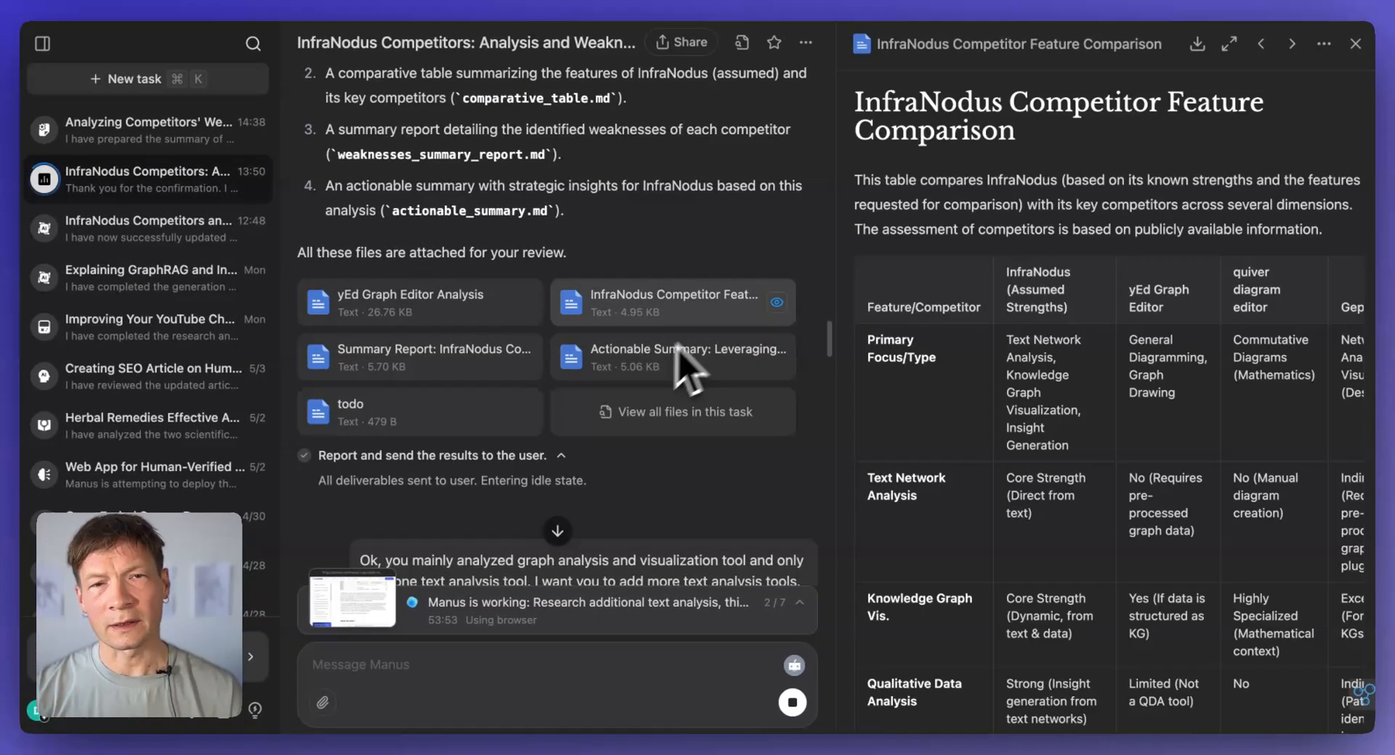
mouse_move(1115, 507)
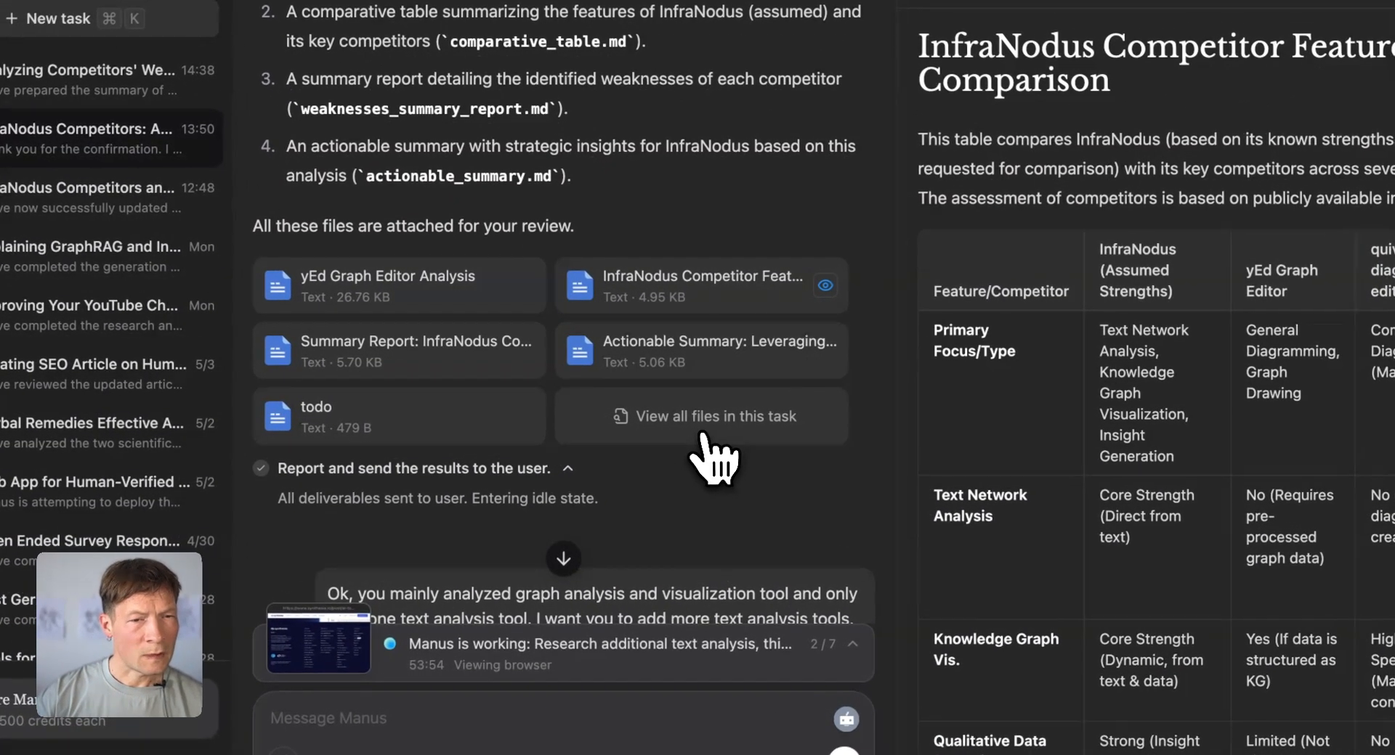
Step: Show all task files and open the Summary Report on InfraNodus competitor weaknesses
click(700, 416)
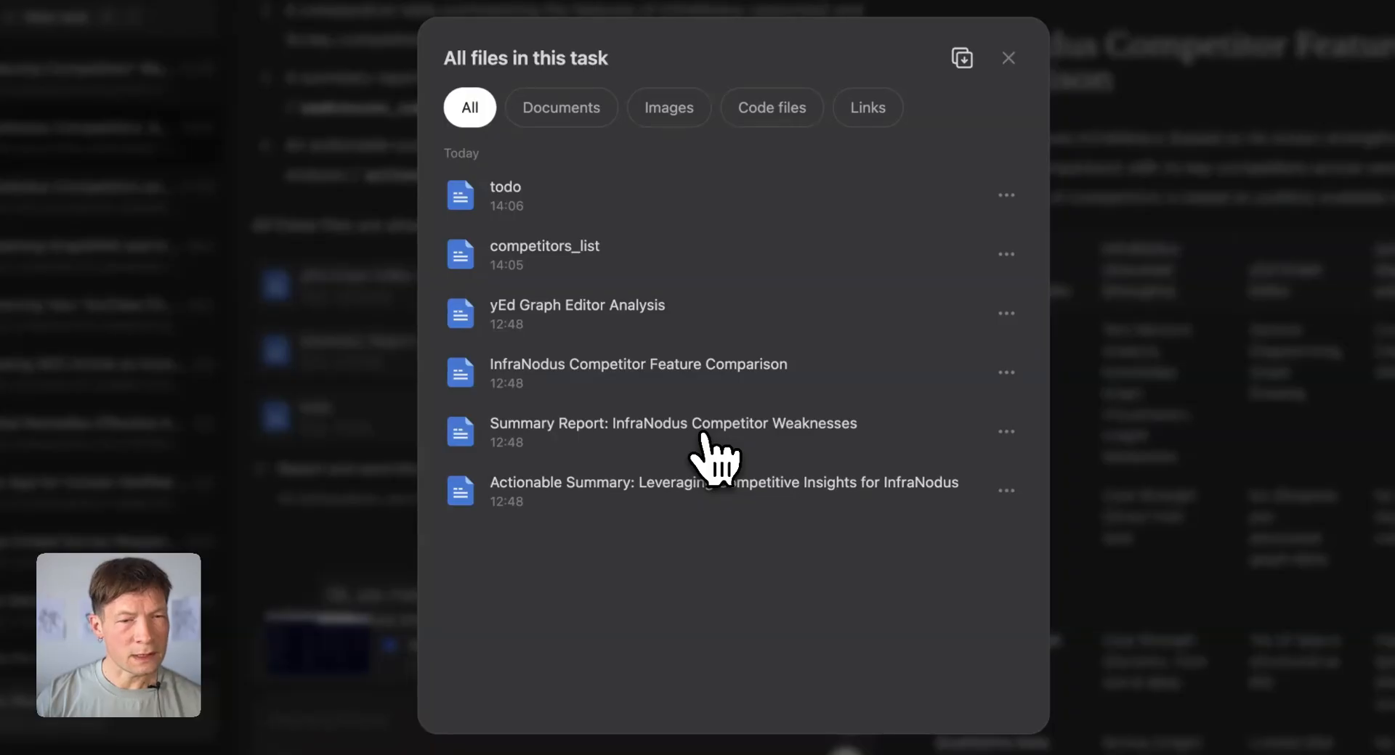
mouse_move(625, 436)
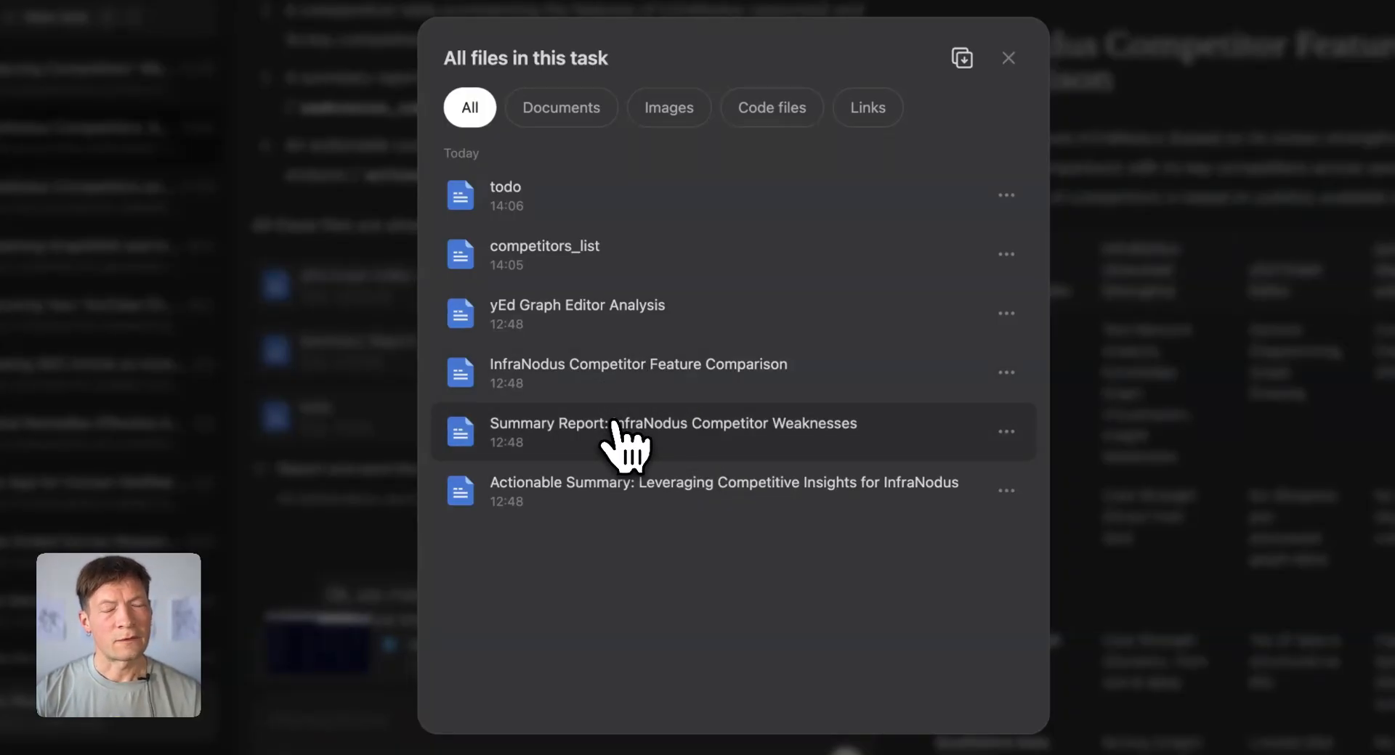
click(671, 431)
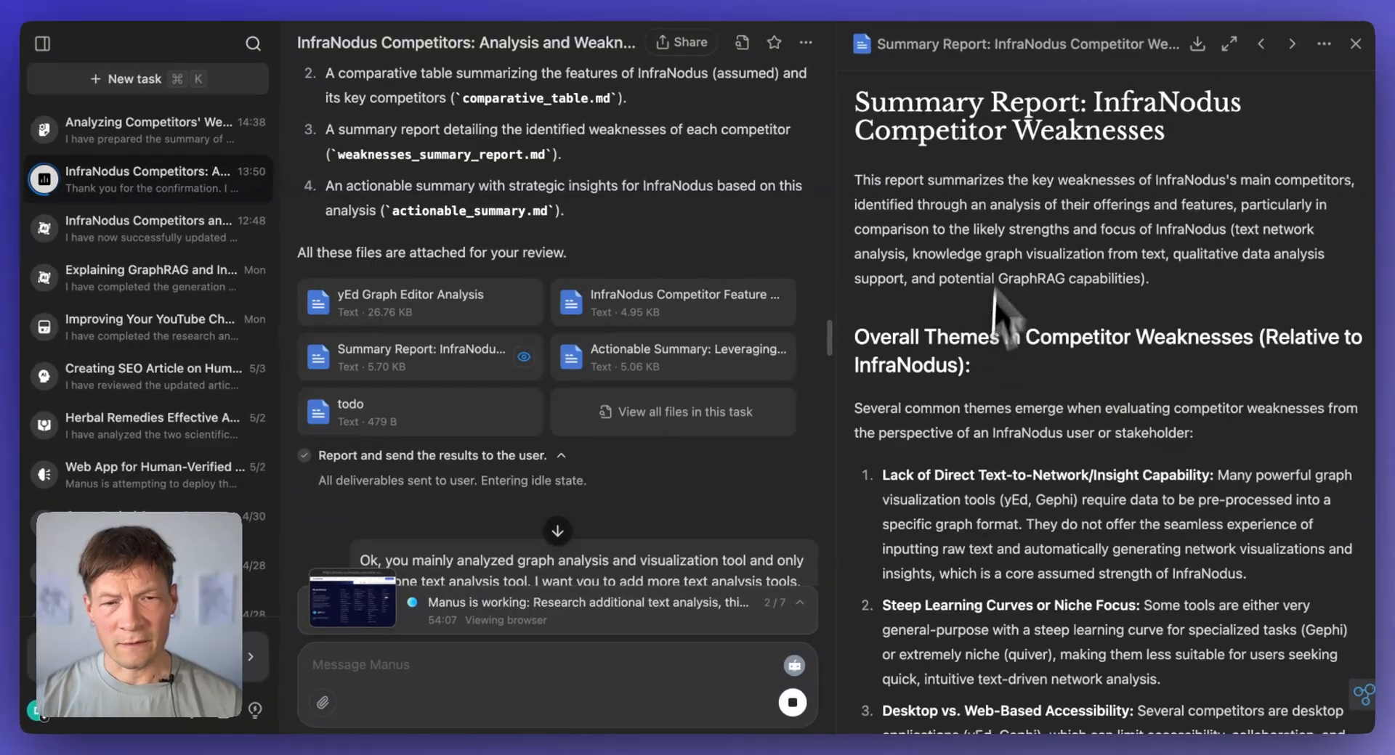
scroll(down, 3)
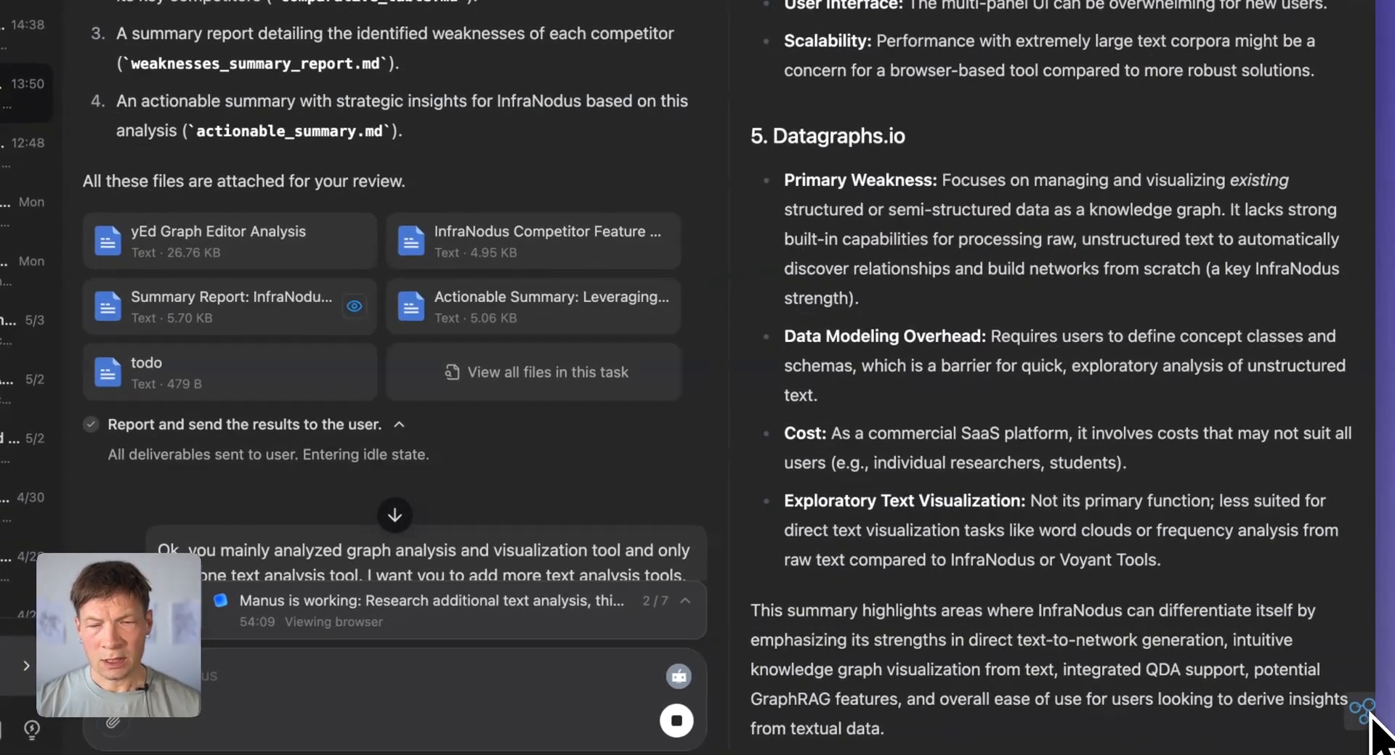
Step: Launch the InfraNodus extension graph and switch its analyzed text from page content to the final report
click(1373, 709)
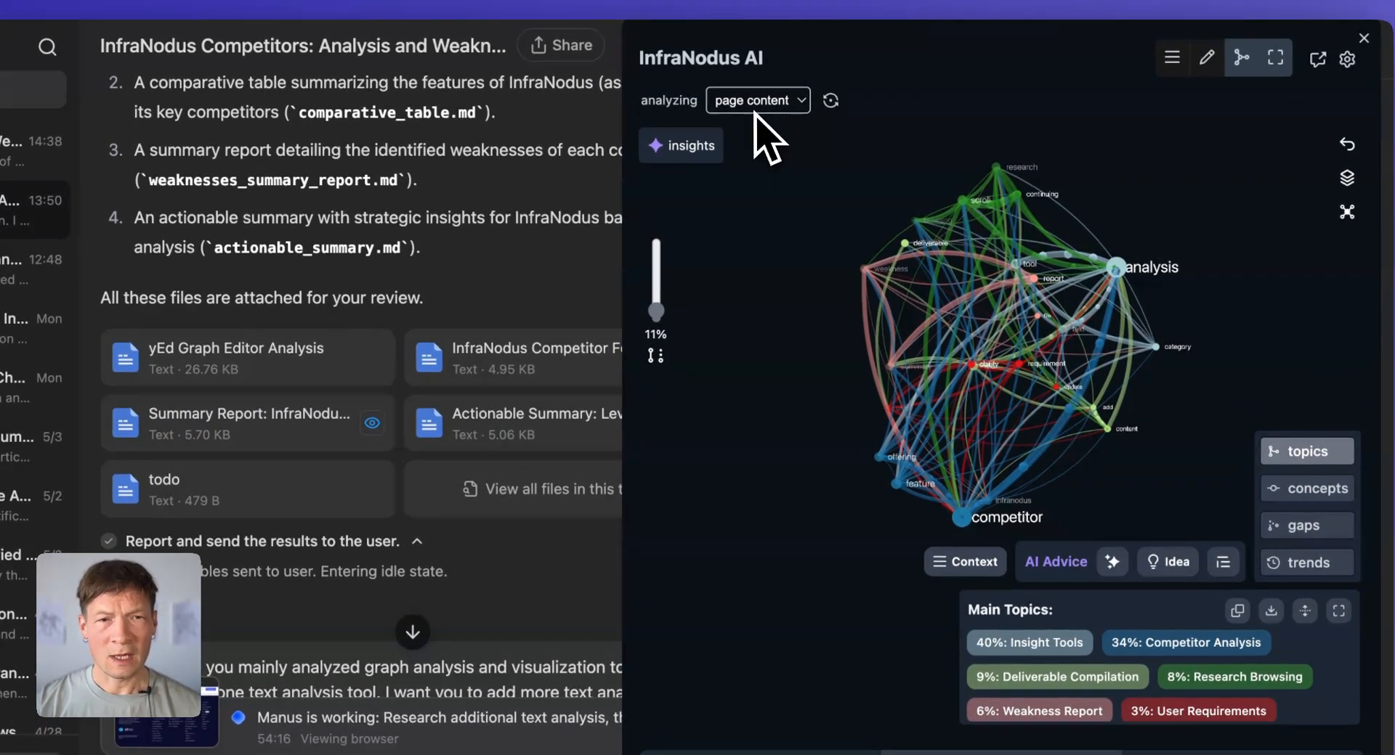
click(757, 100)
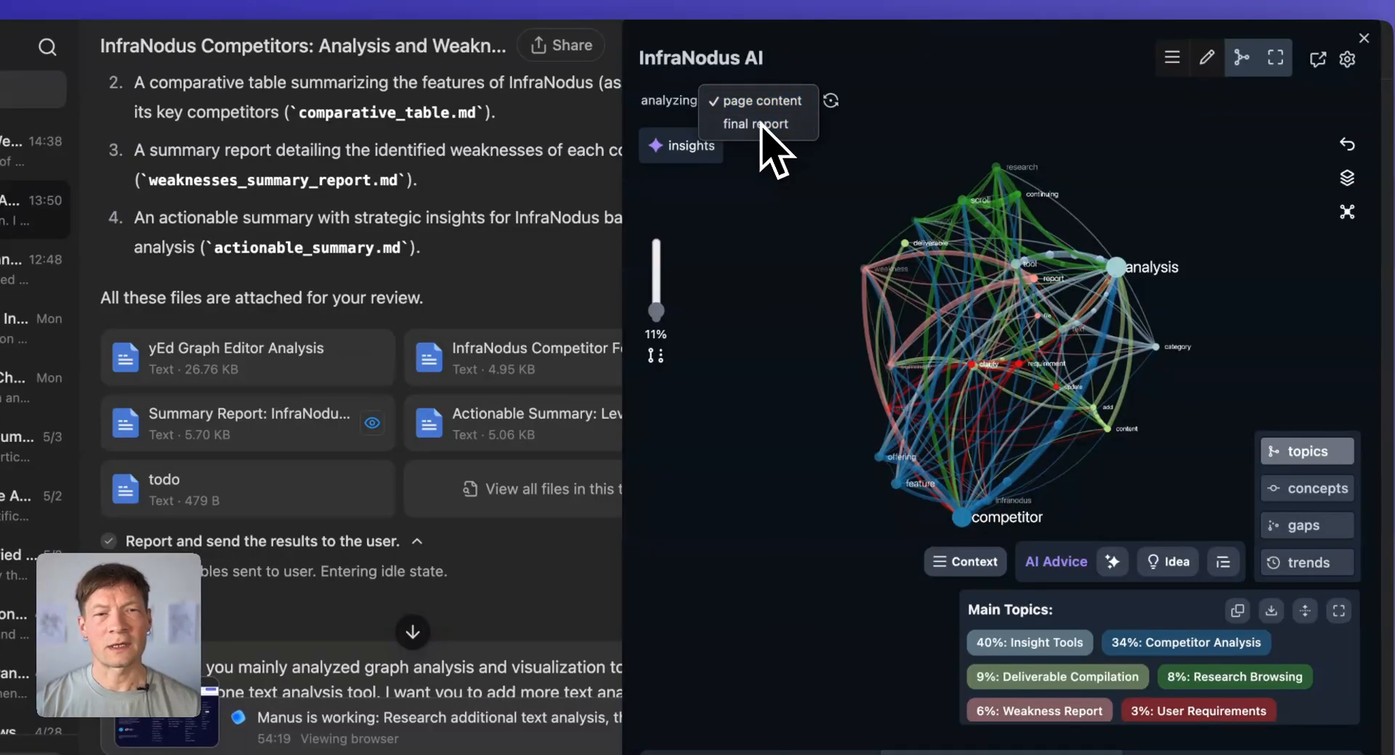
click(754, 100)
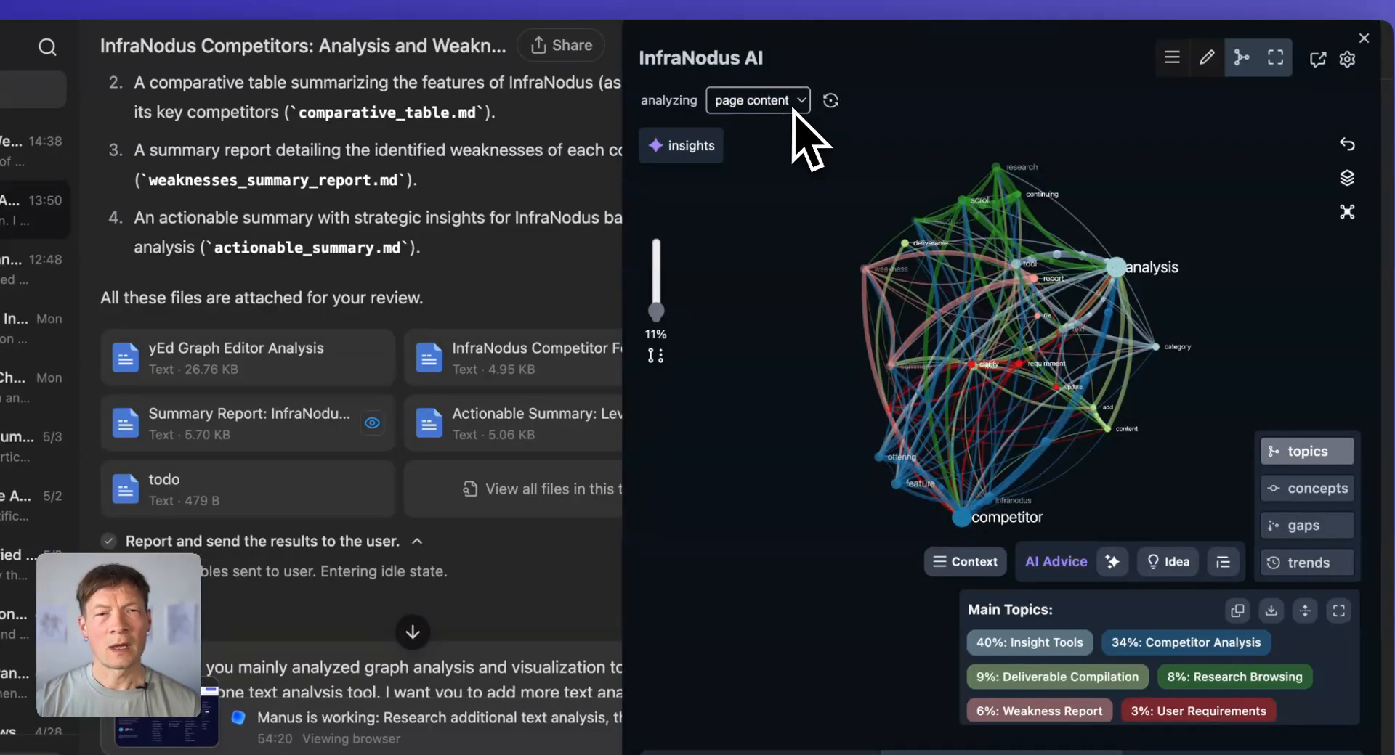
click(757, 100)
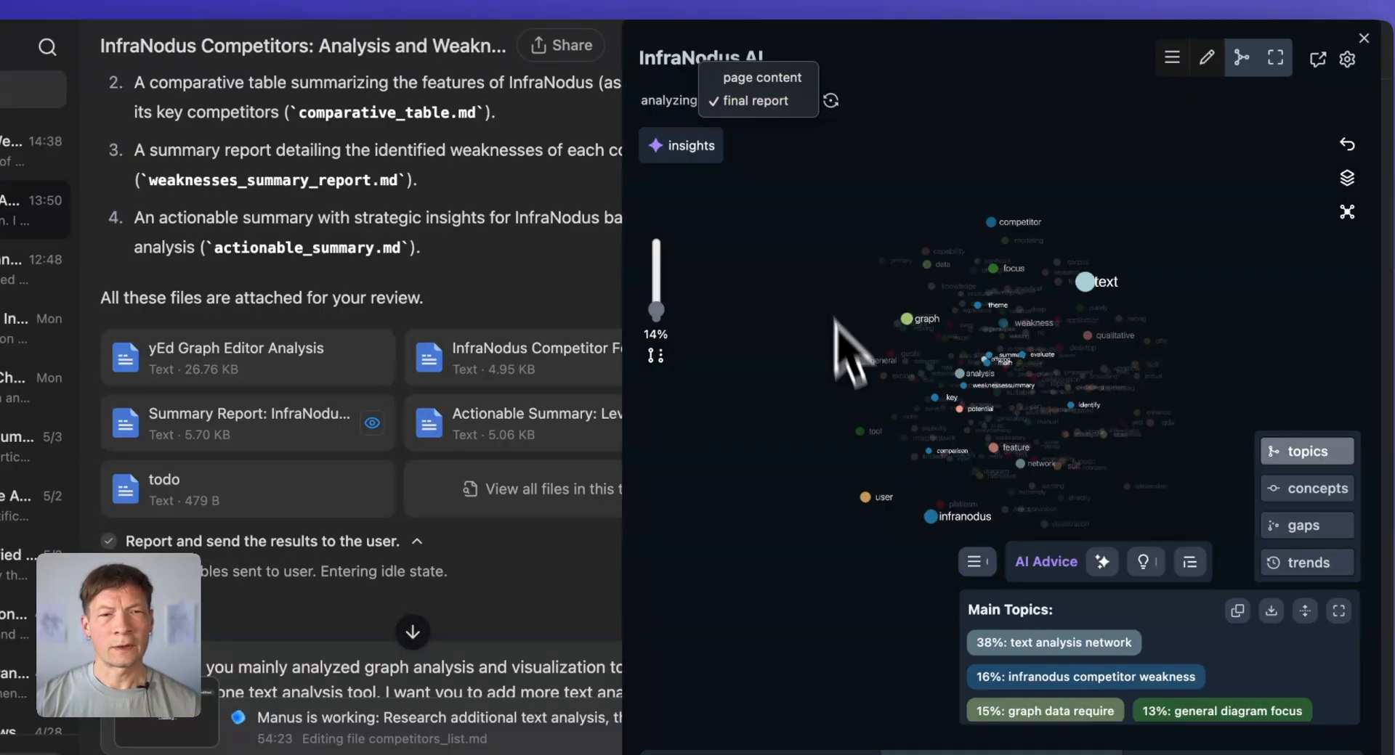
click(751, 100)
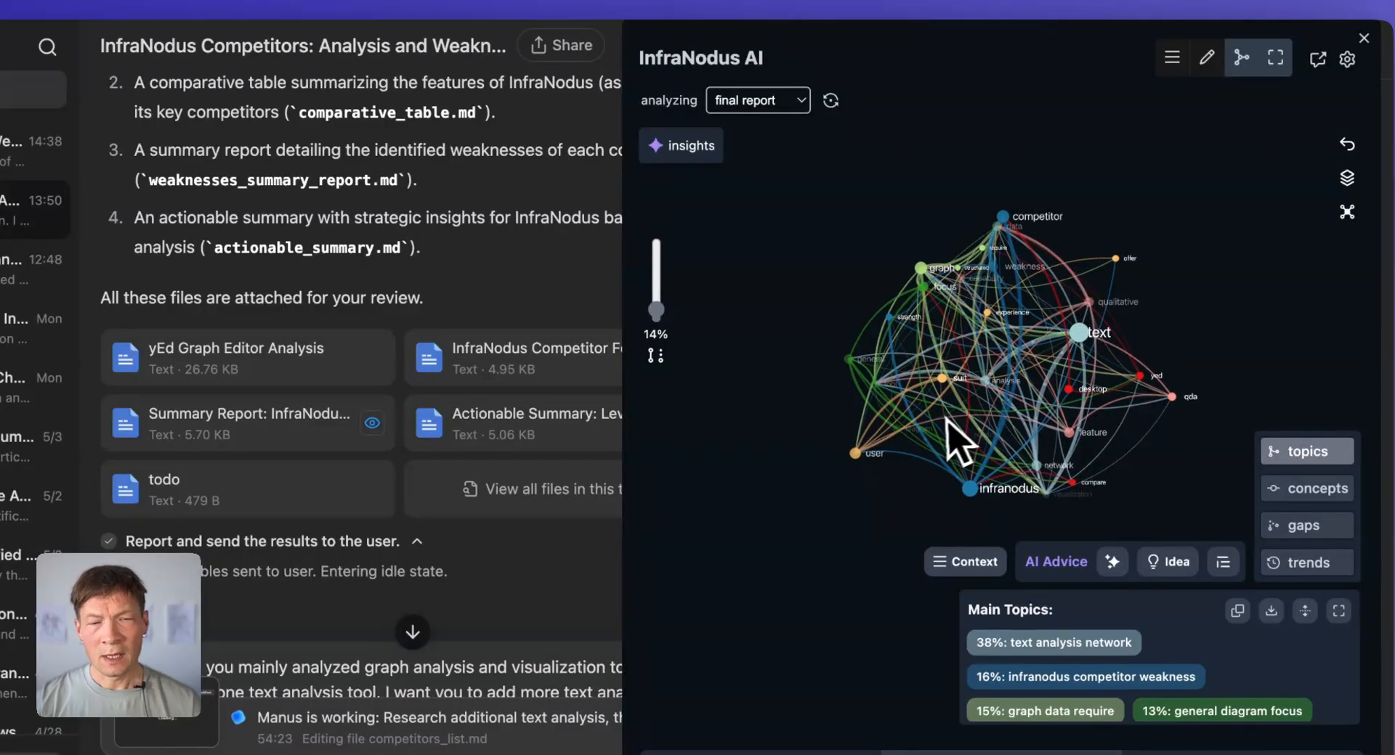
mouse_move(1028, 382)
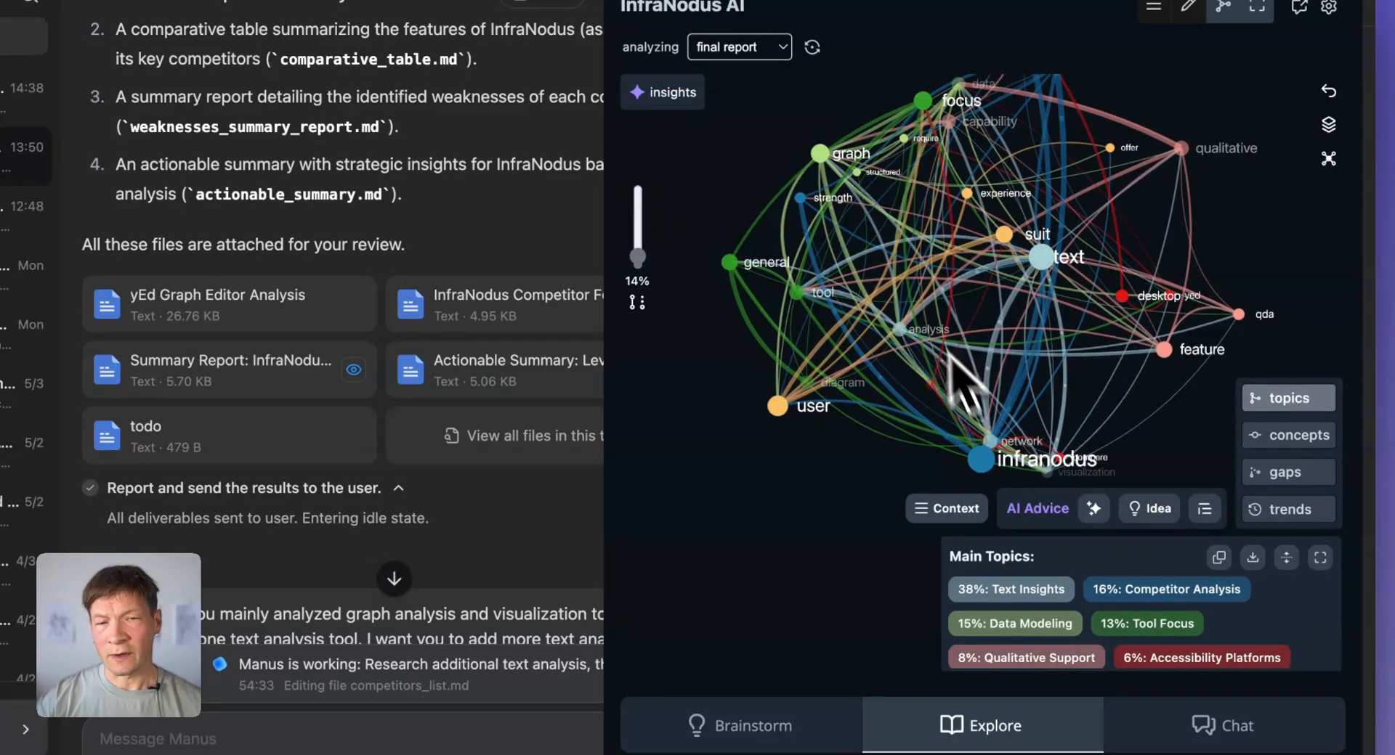
Step: Browse the Text Insights and Data Modeling topics, then select the User Experience topic
click(1010, 588)
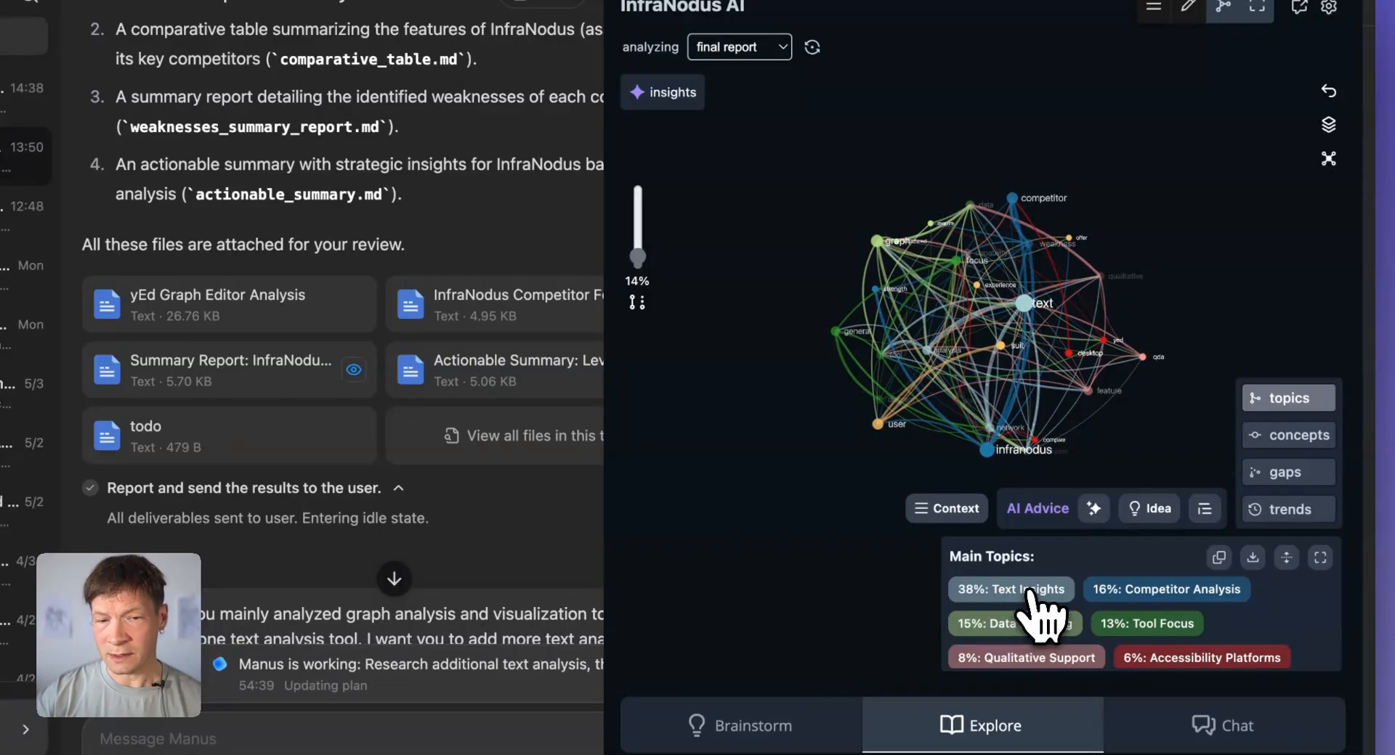
click(1164, 589)
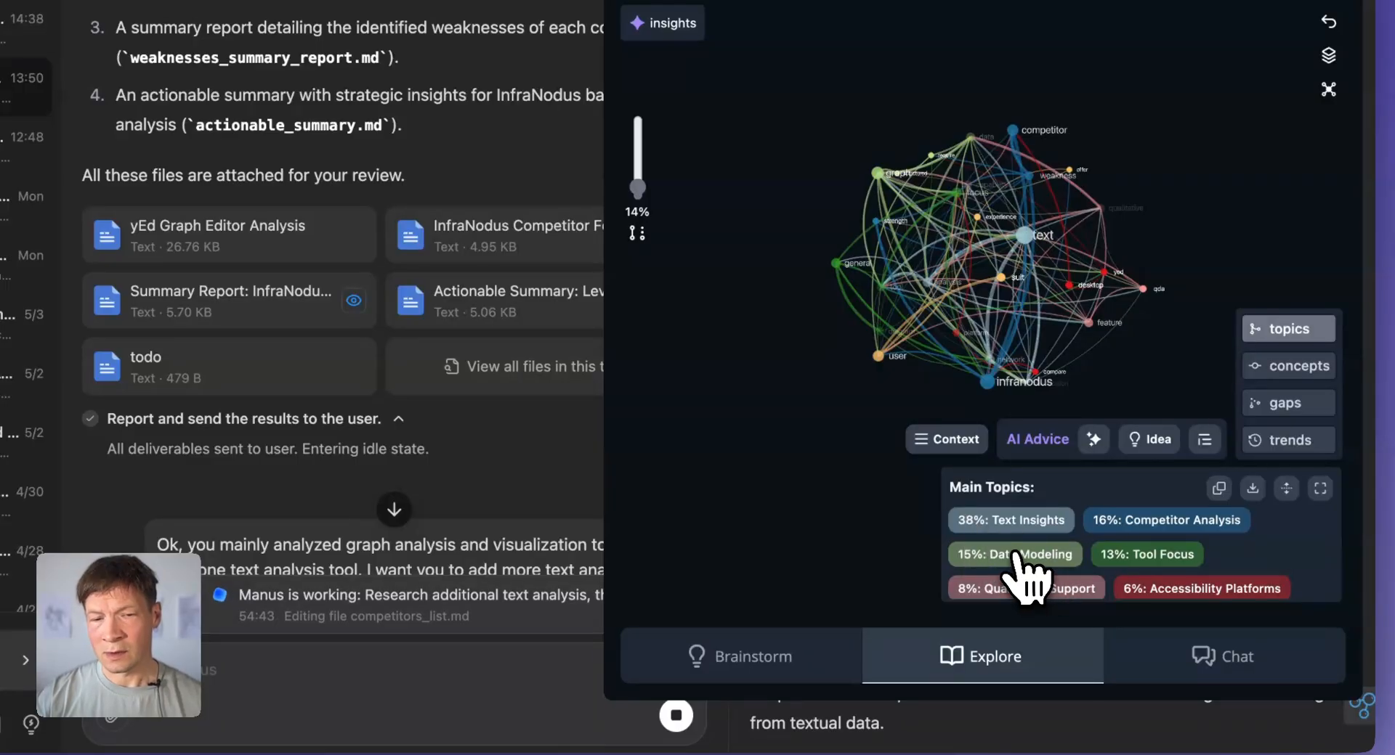
click(1014, 555)
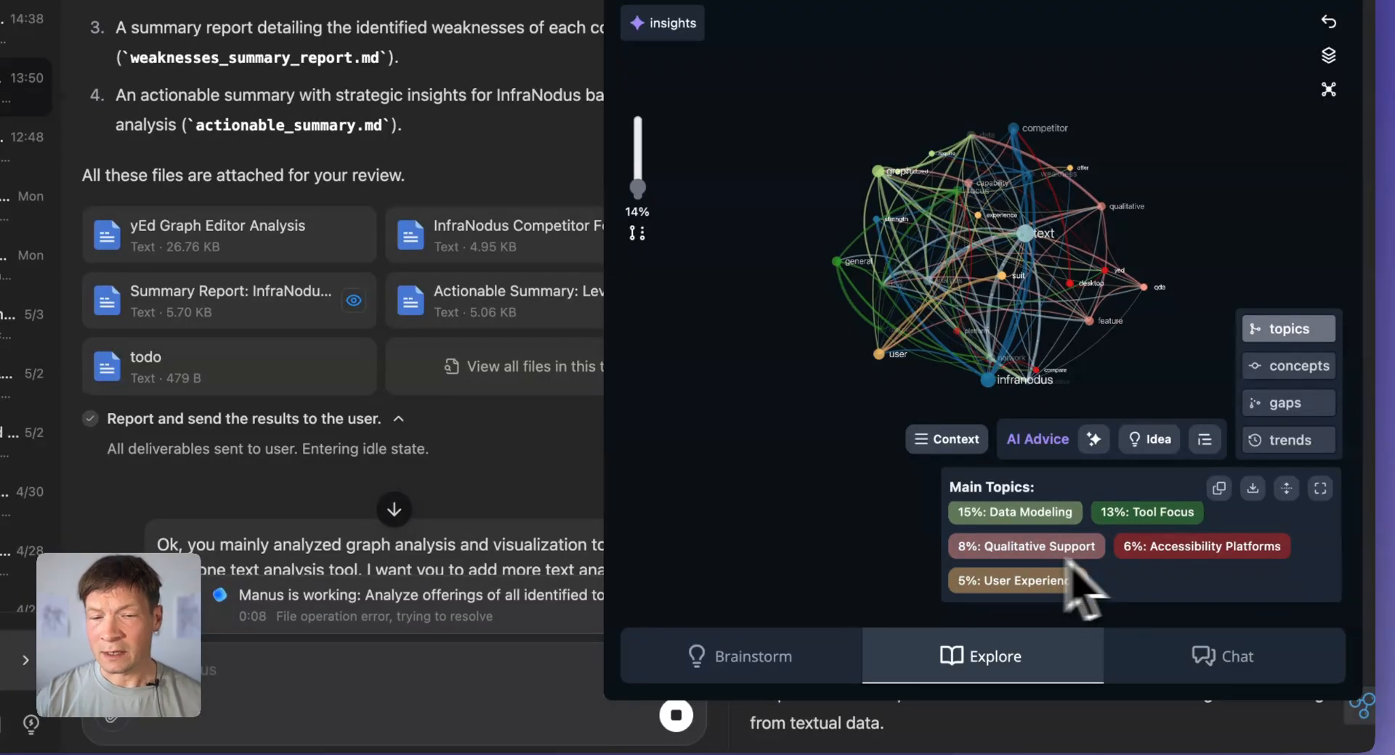
mouse_move(1210, 583)
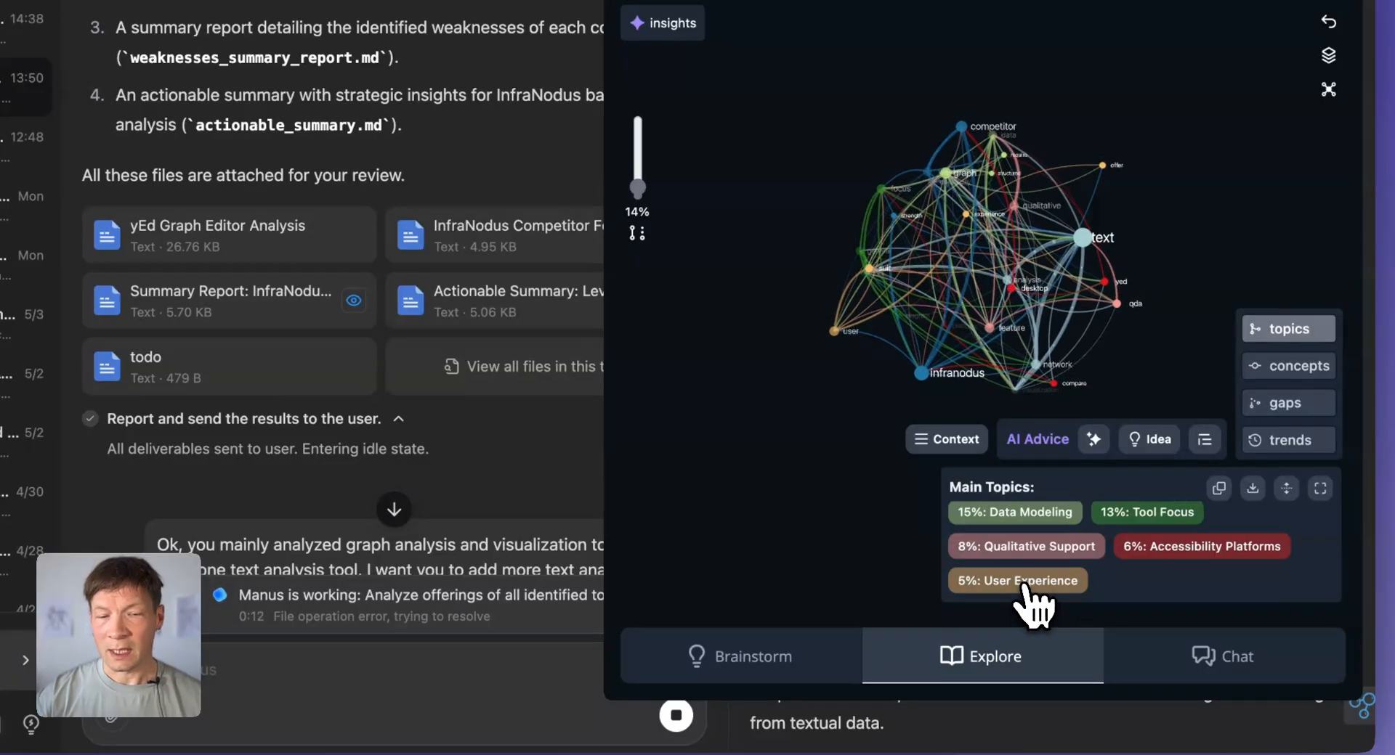
click(1017, 580)
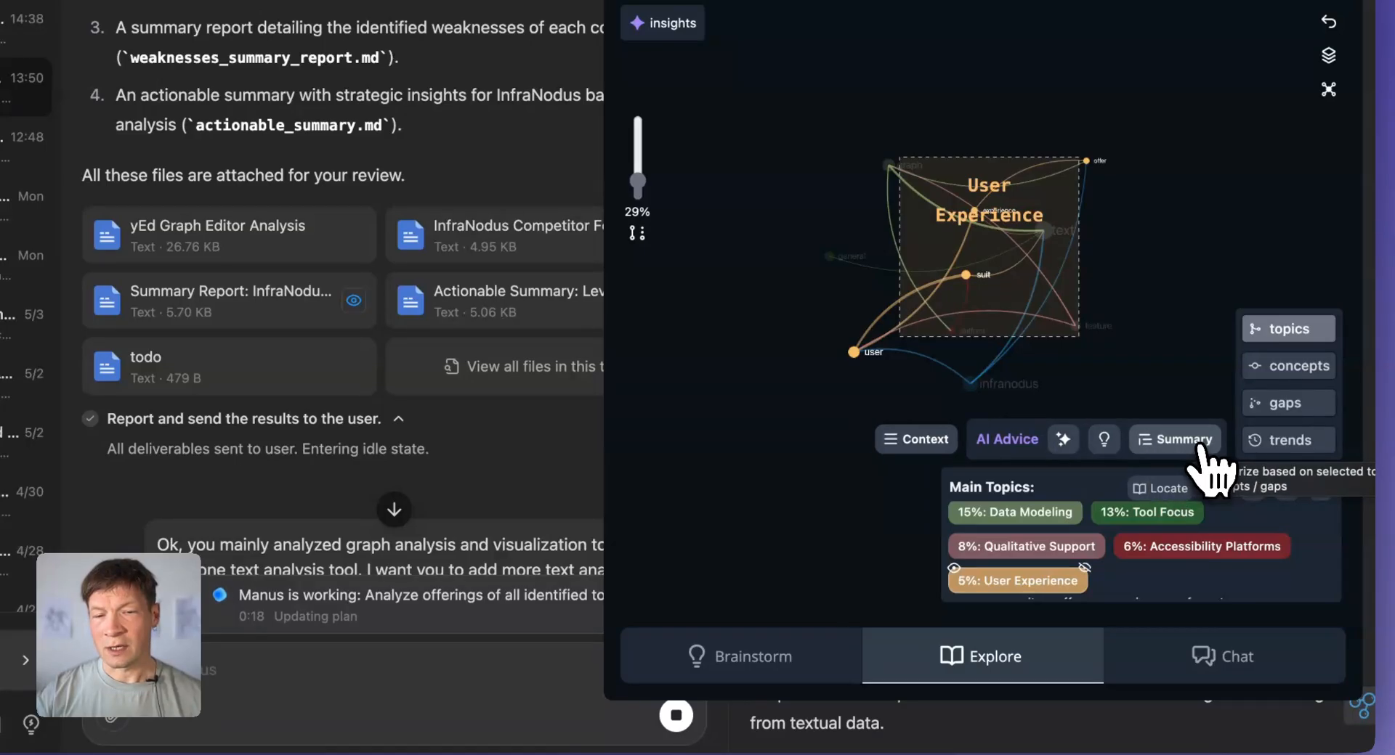
Step: Generate and read the AI summary of the User Experience topic contrasting InfraNodus with Datagraphs.io
click(1174, 441)
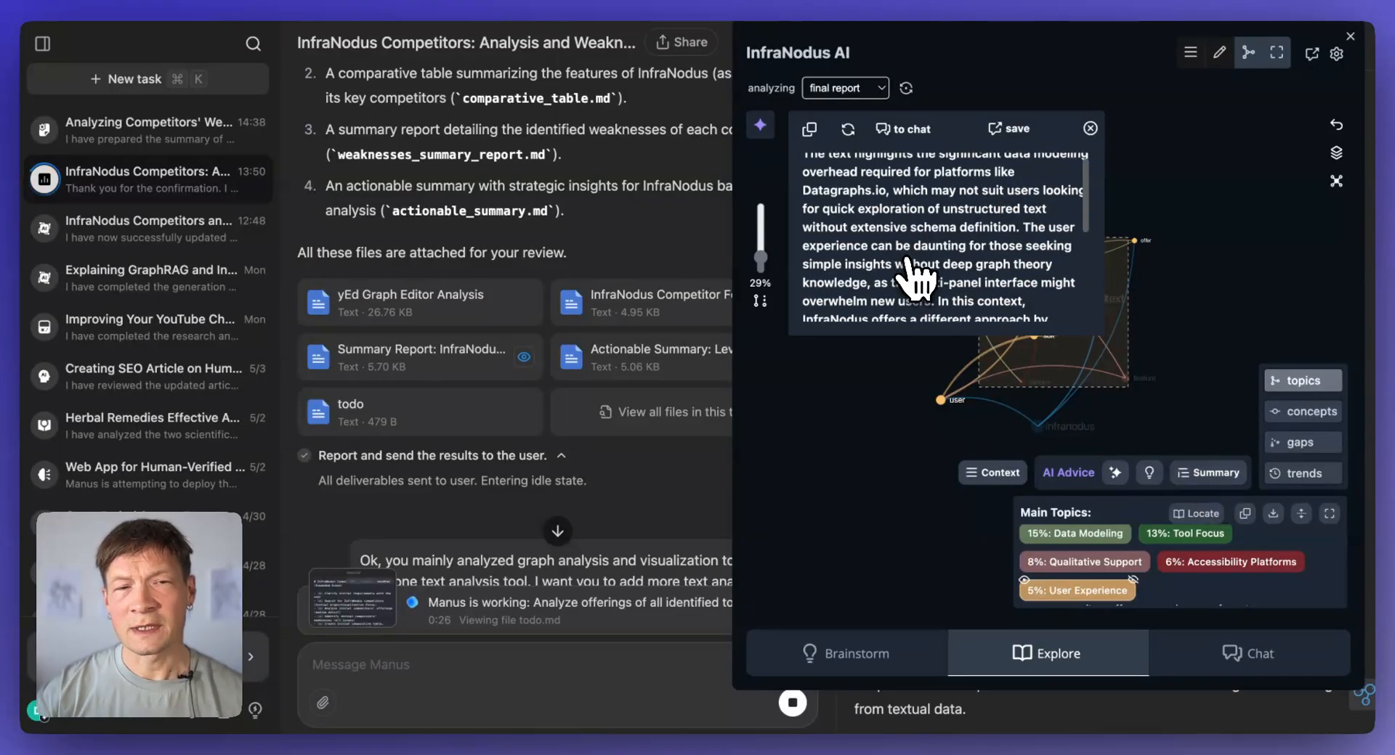
scroll(down, 3)
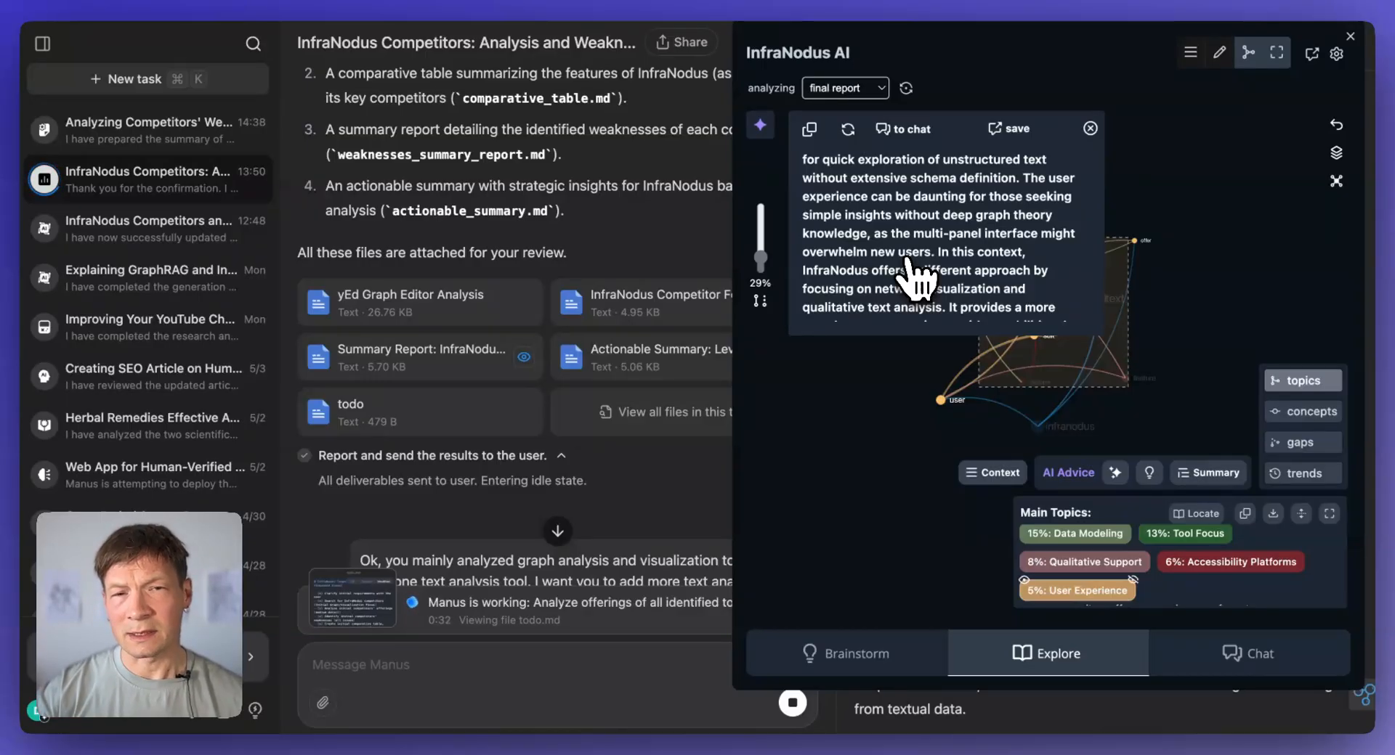
scroll(down, 3)
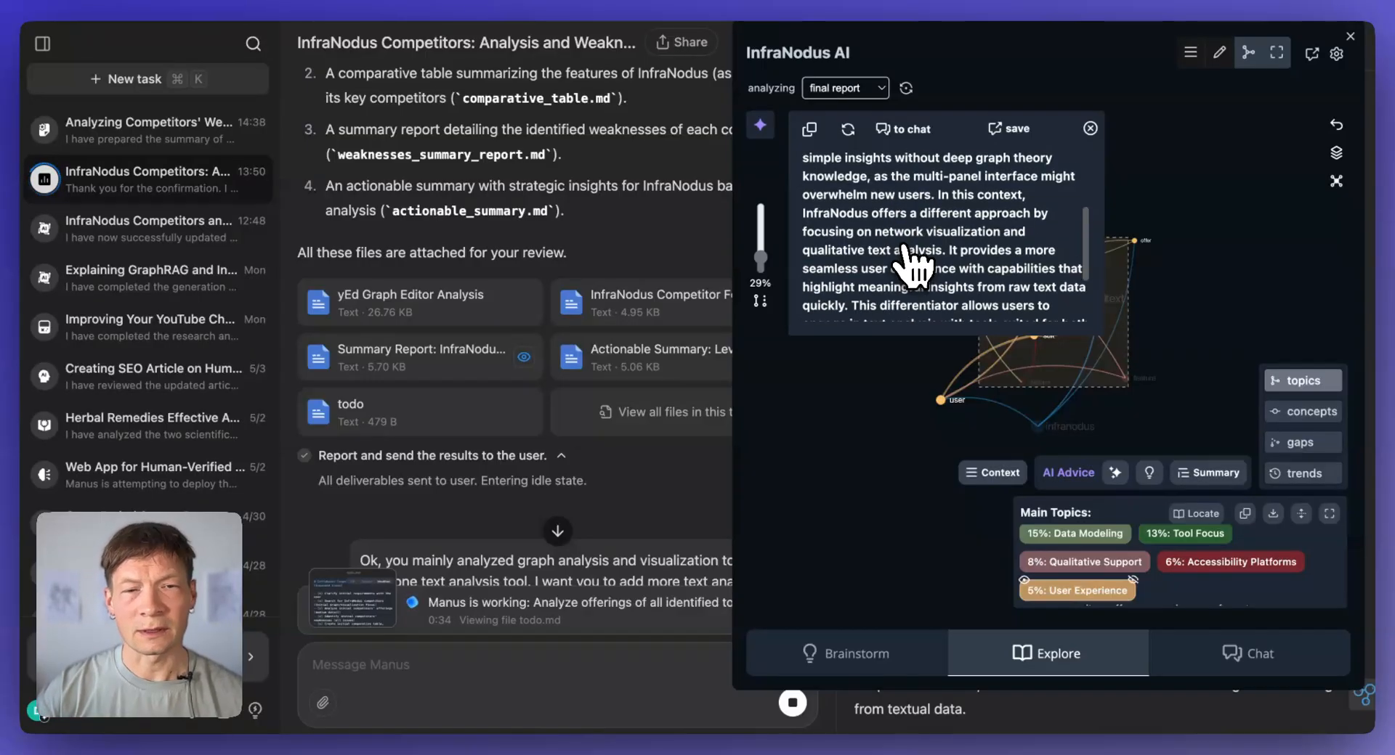
scroll(down, 3)
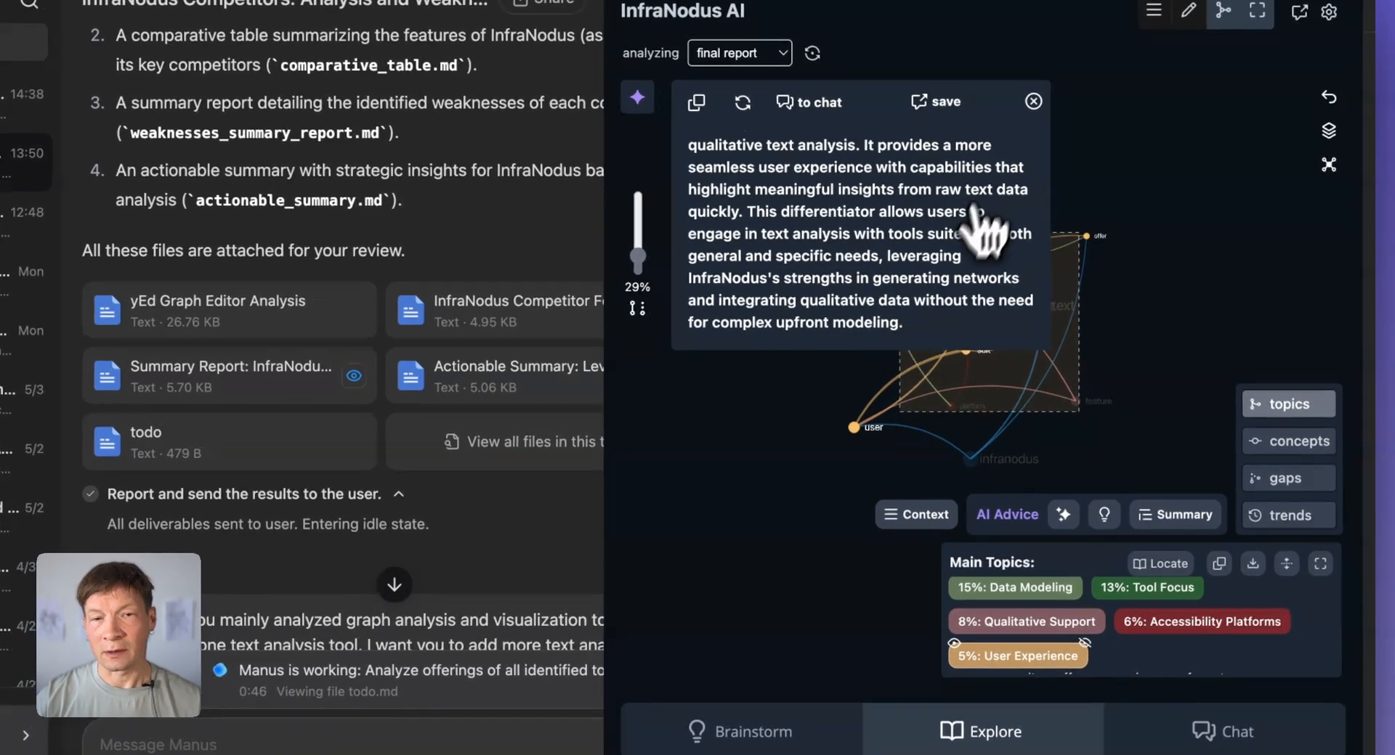
Step: Close the summary and generate an AI idea for the User Experience topic
click(1032, 100)
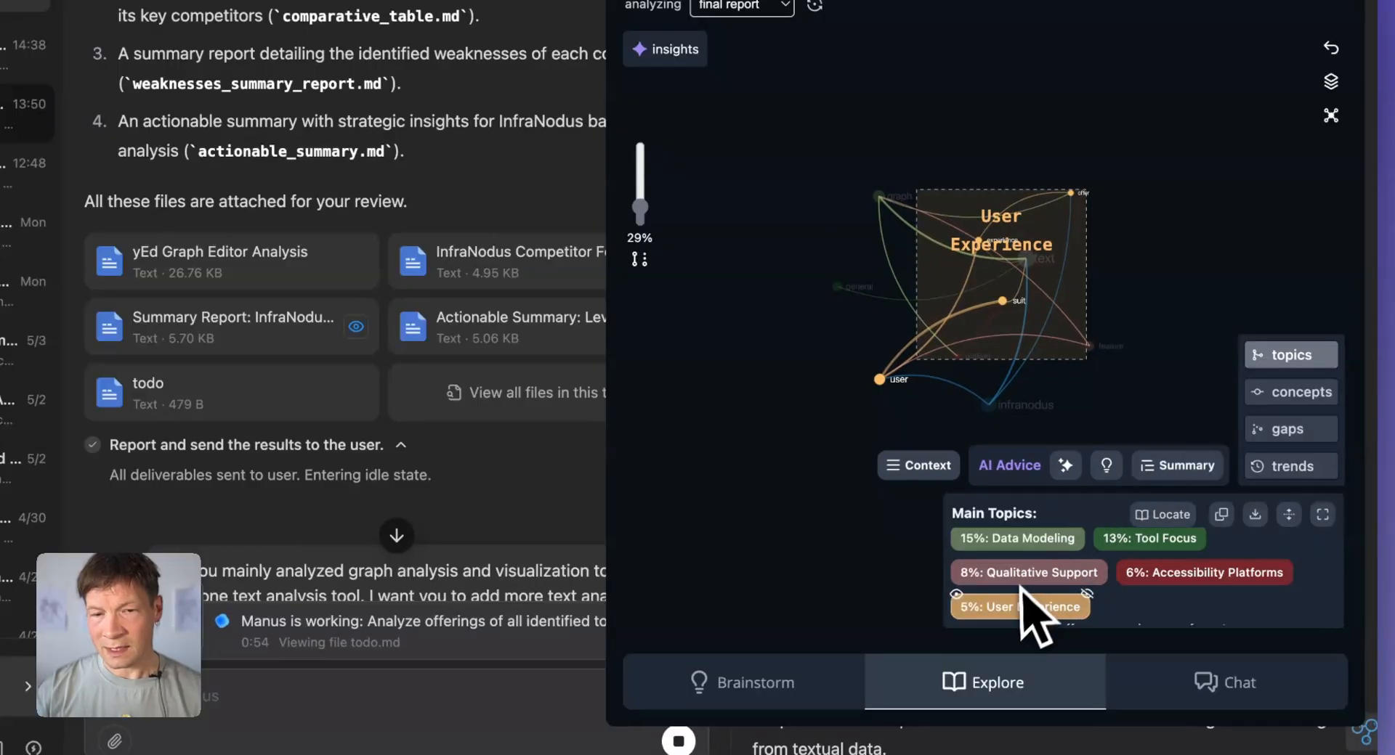
click(1159, 465)
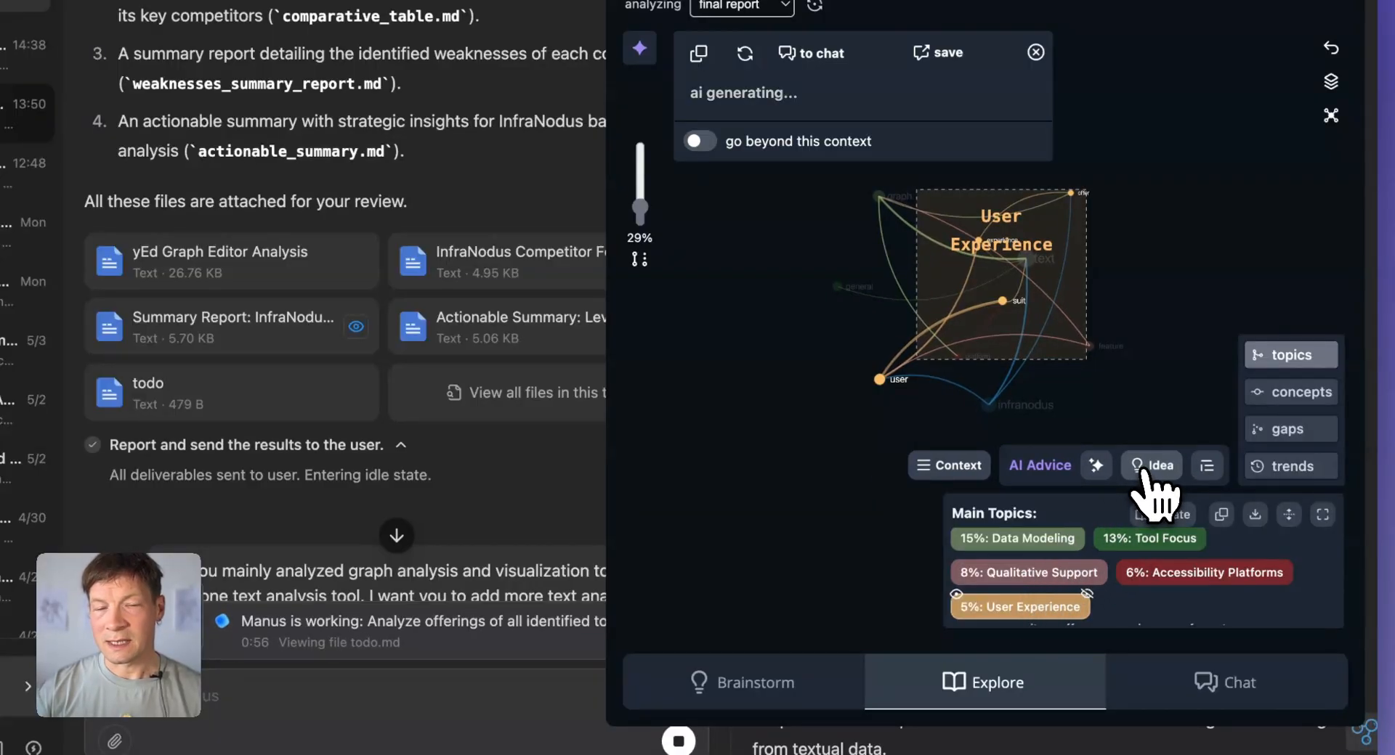
click(1160, 465)
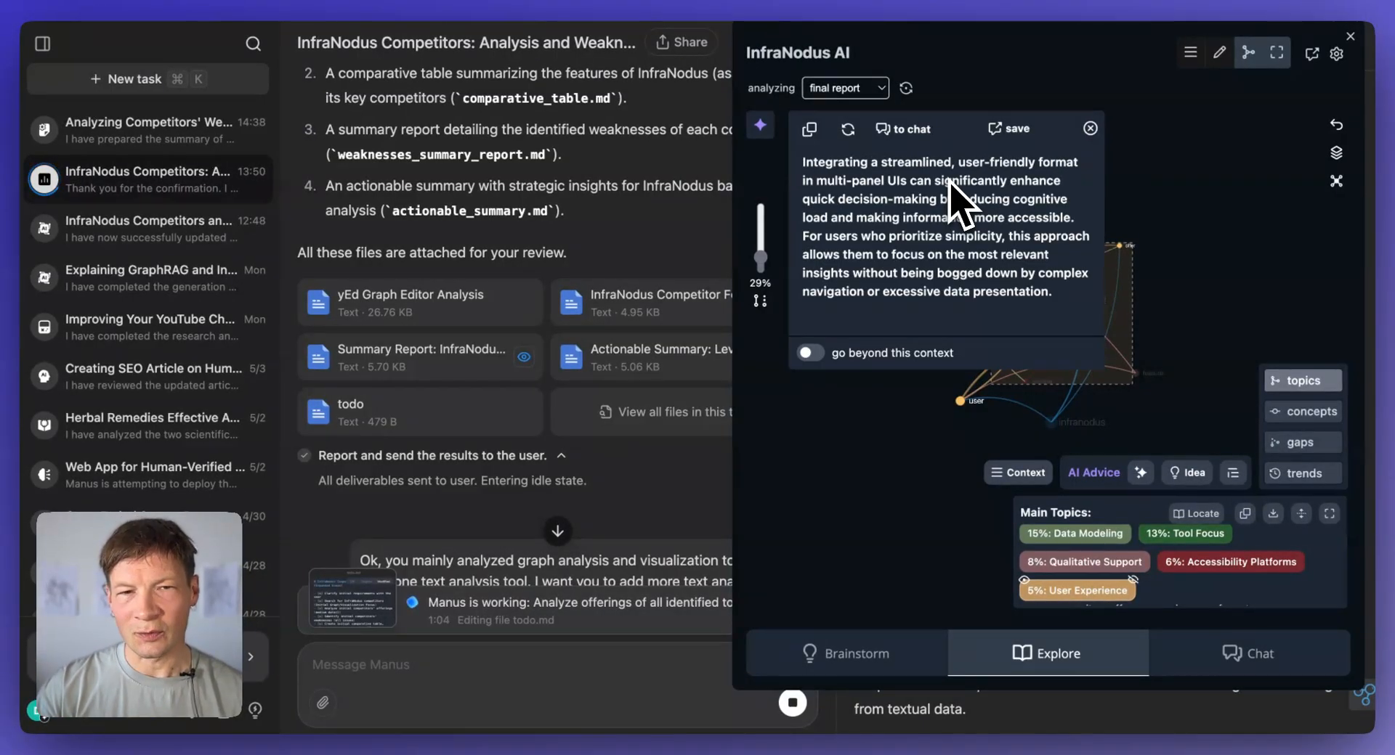
mouse_move(605, 329)
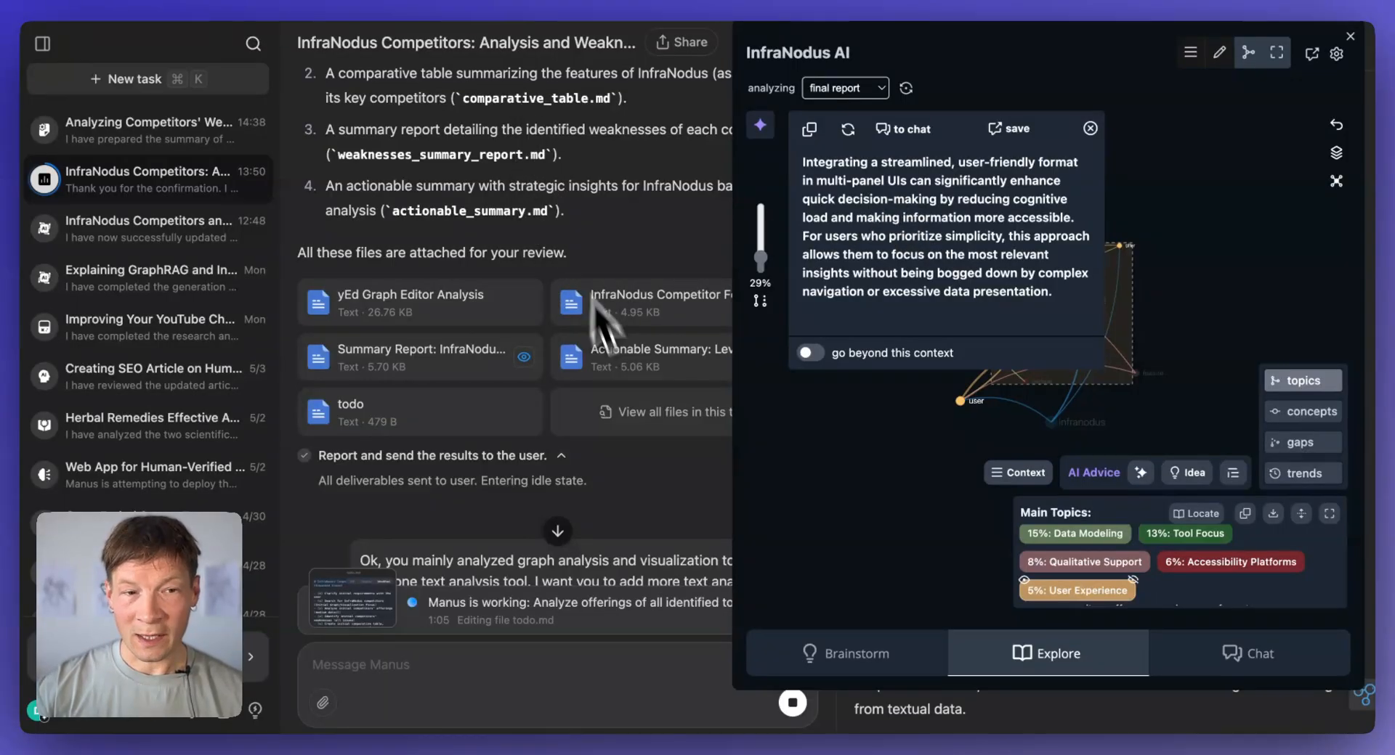
mouse_move(976, 436)
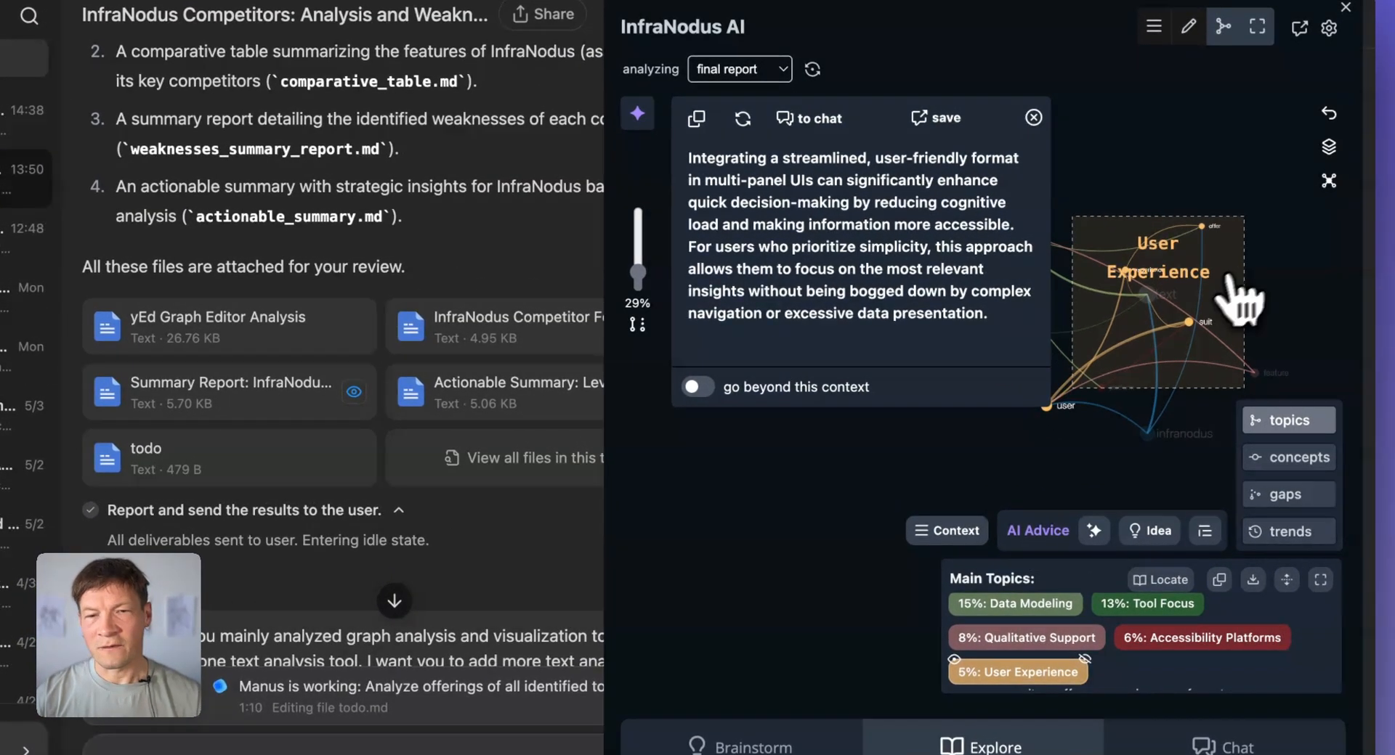
mouse_move(1055, 365)
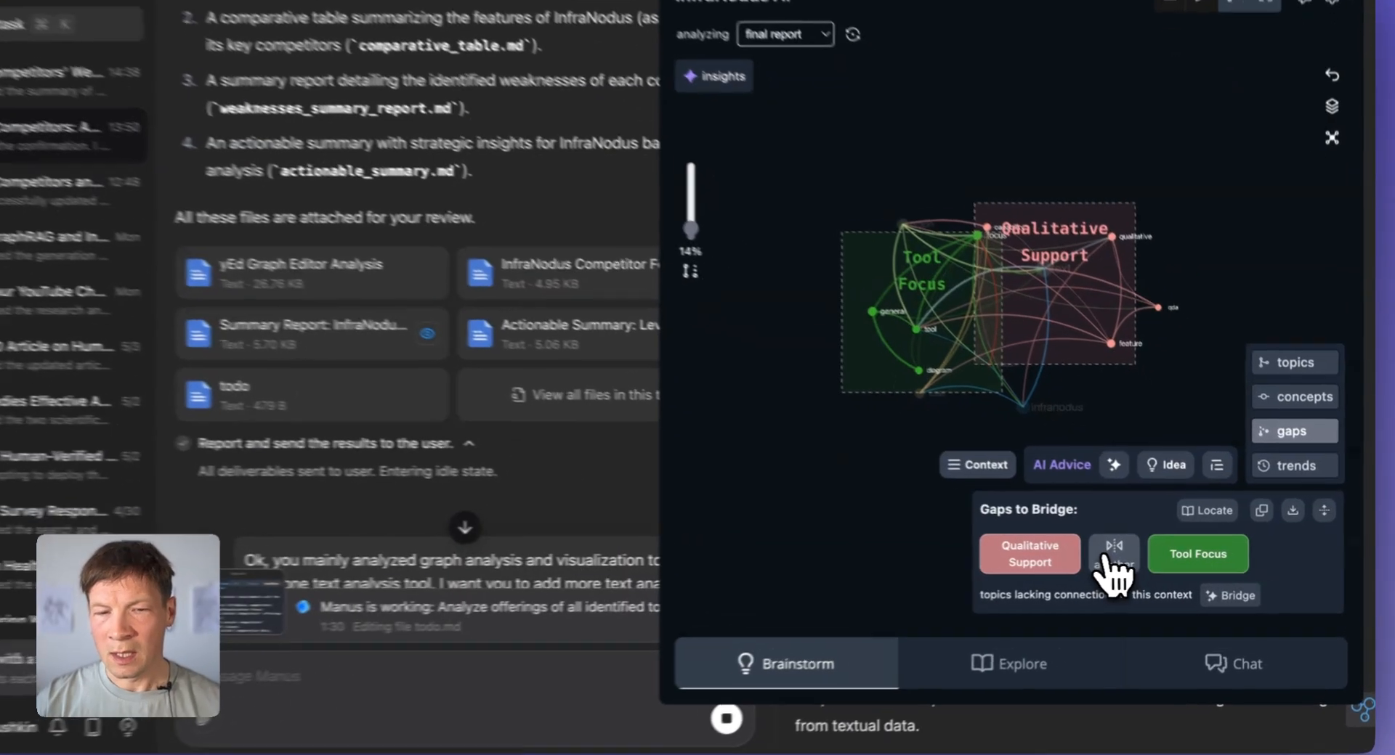
Step: Cycle through several topic gaps and generate a research question bridging Text Insights and Accessibility Platforms
click(1114, 553)
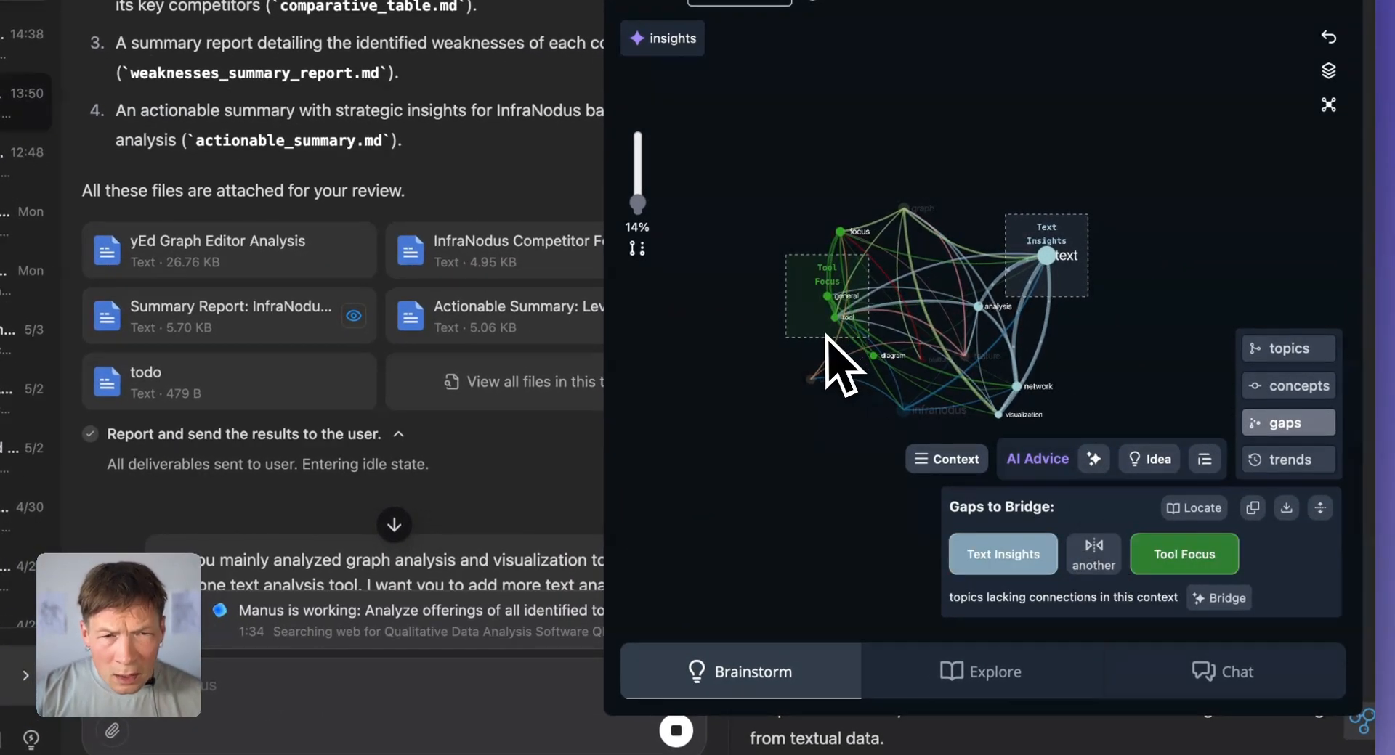
click(1093, 554)
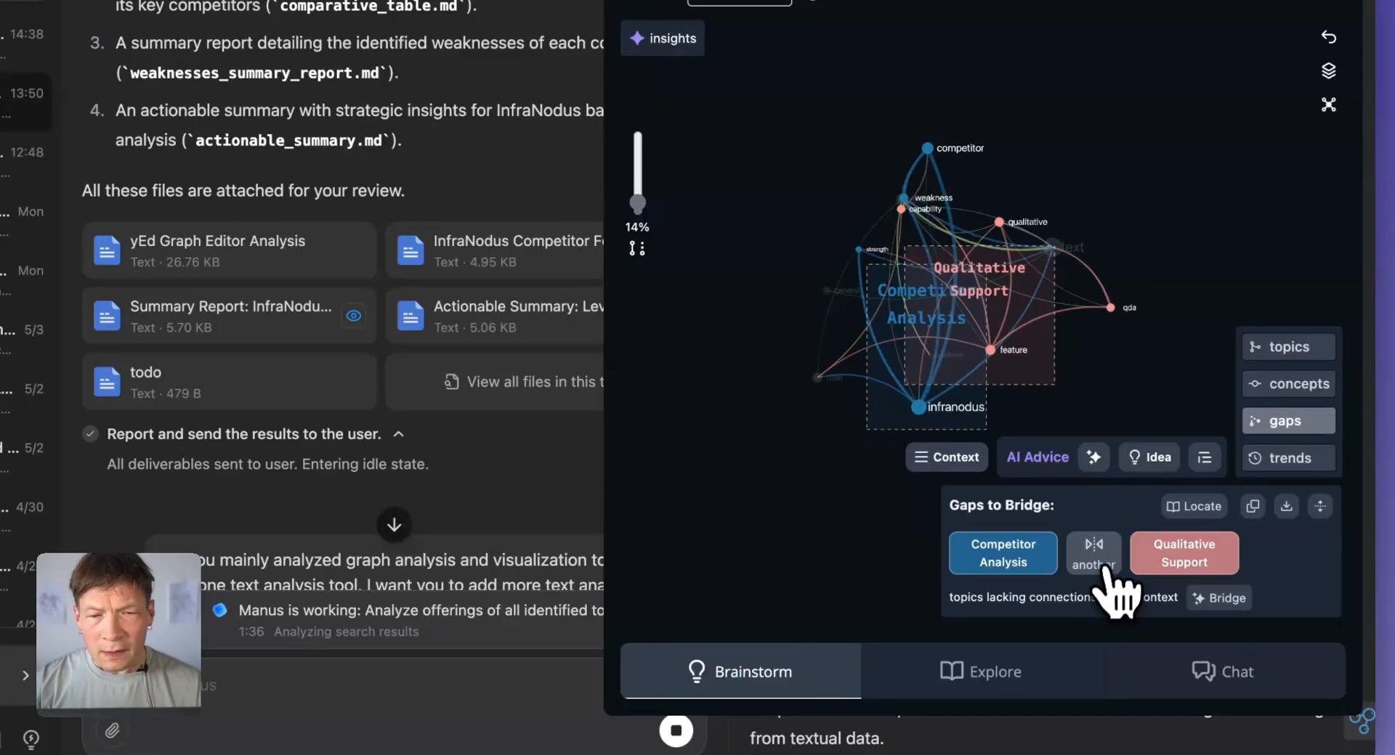
click(1093, 552)
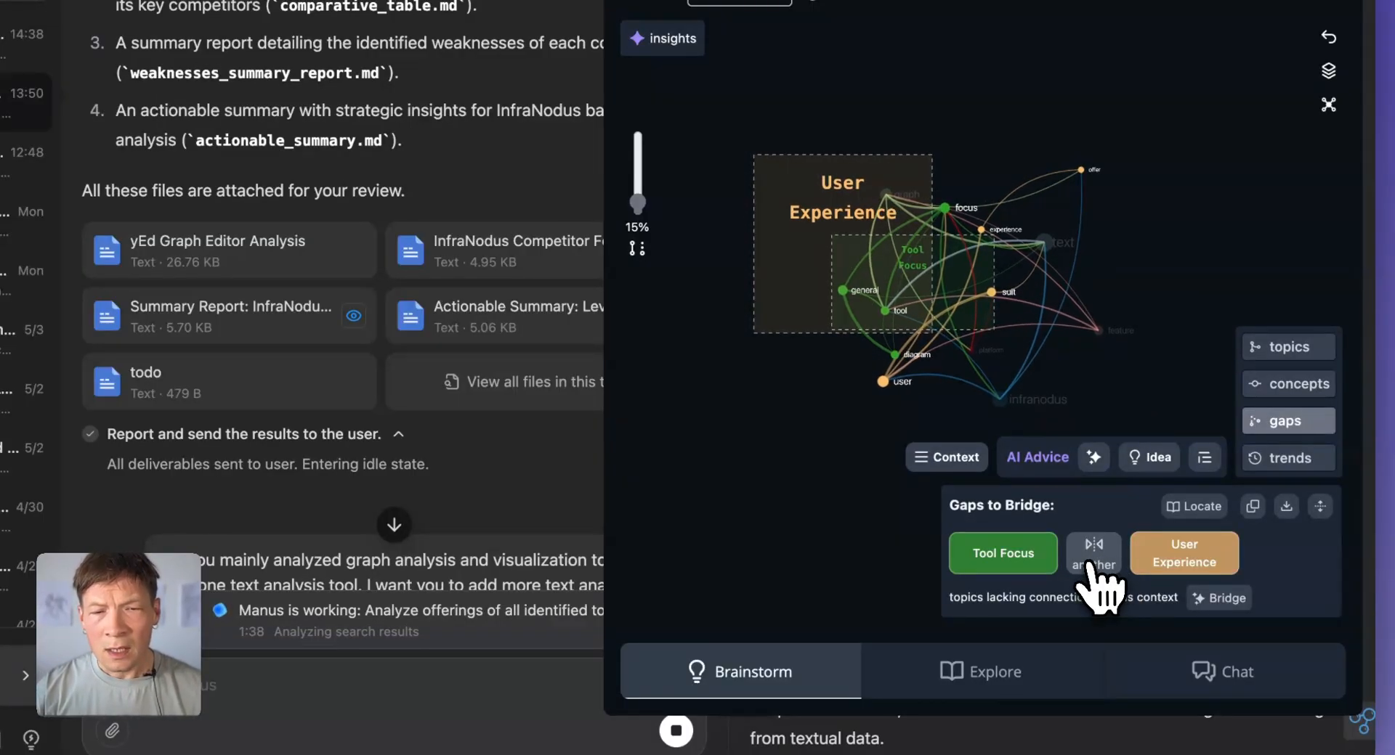
click(1092, 552)
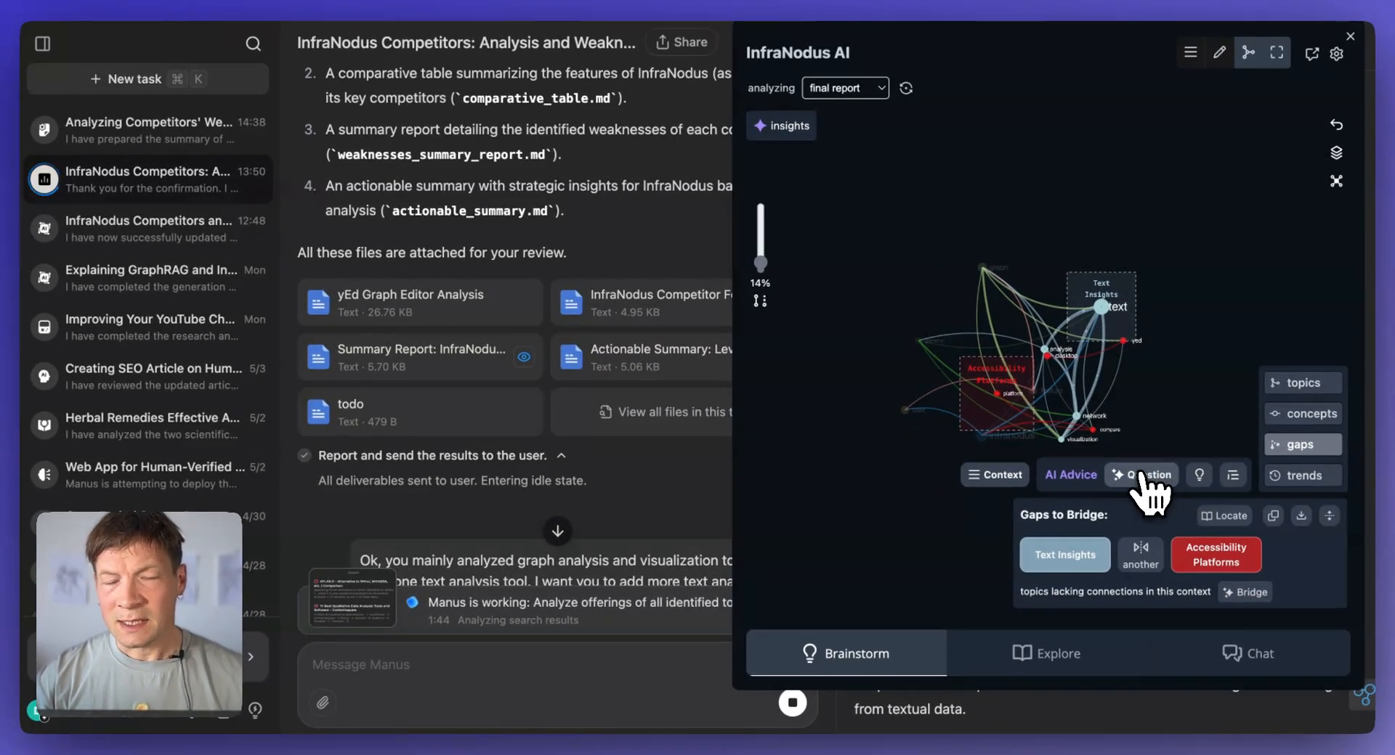
click(1146, 473)
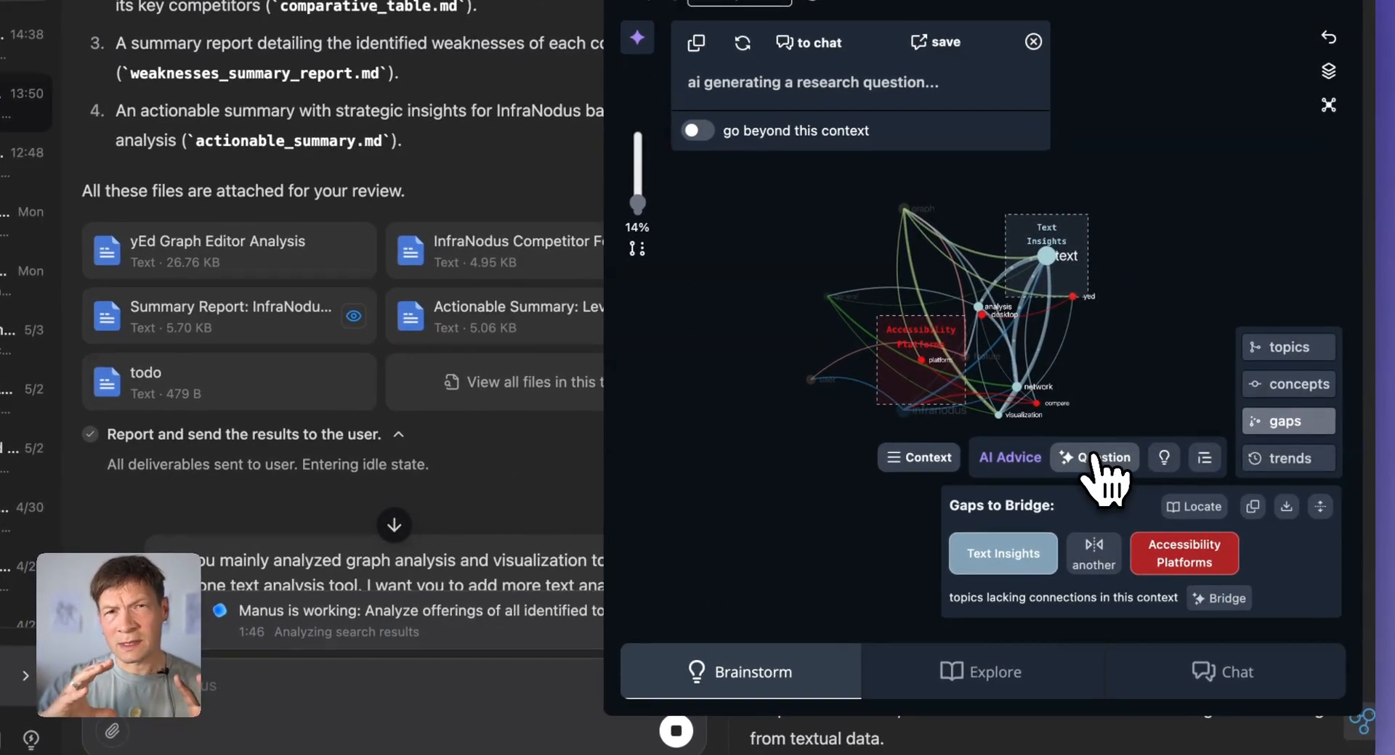
click(1094, 458)
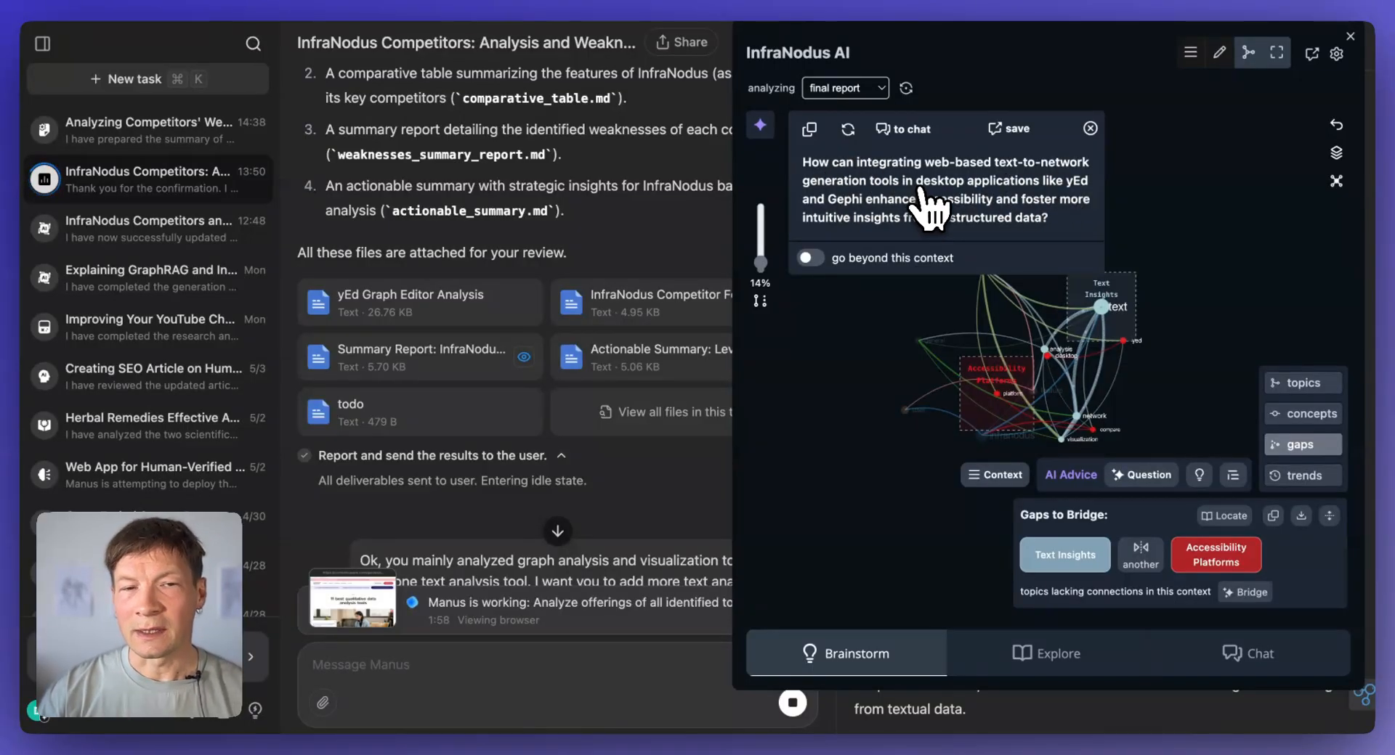
mouse_move(1081, 214)
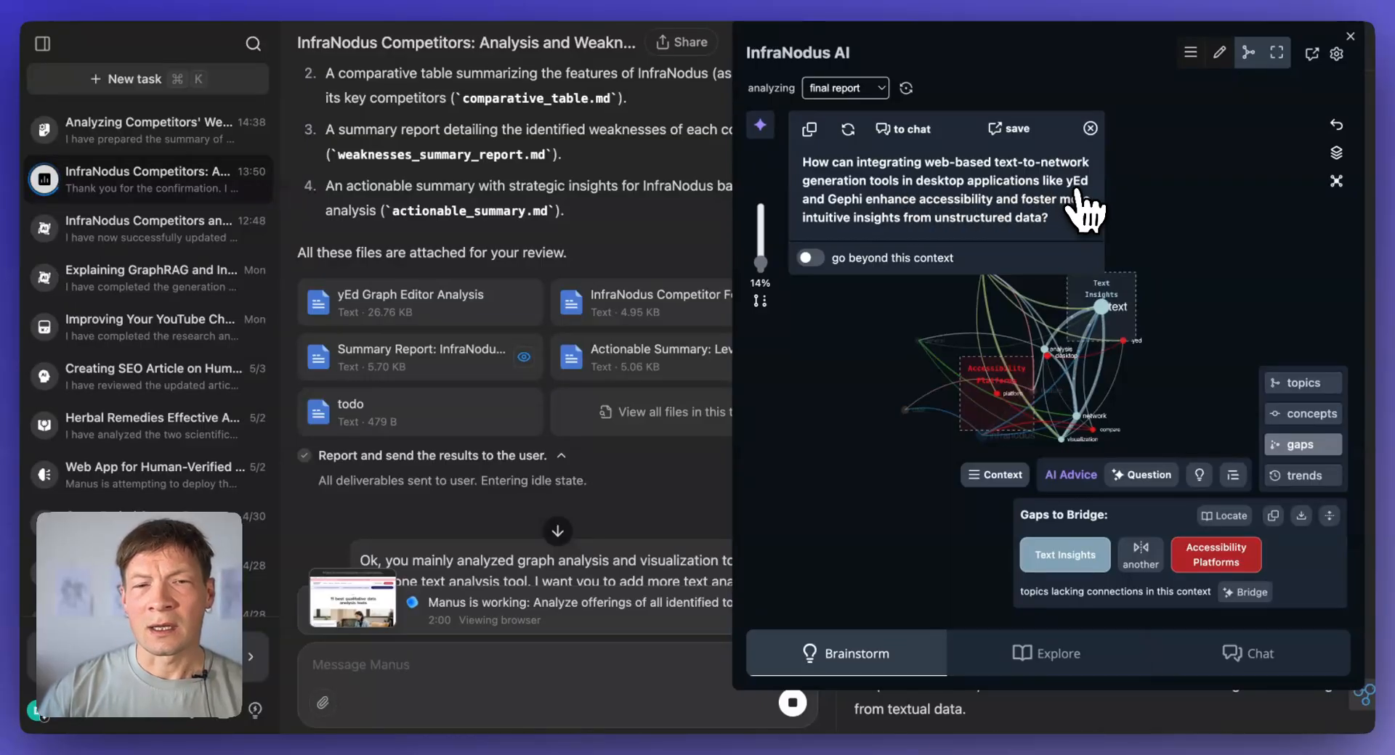
mouse_move(956, 226)
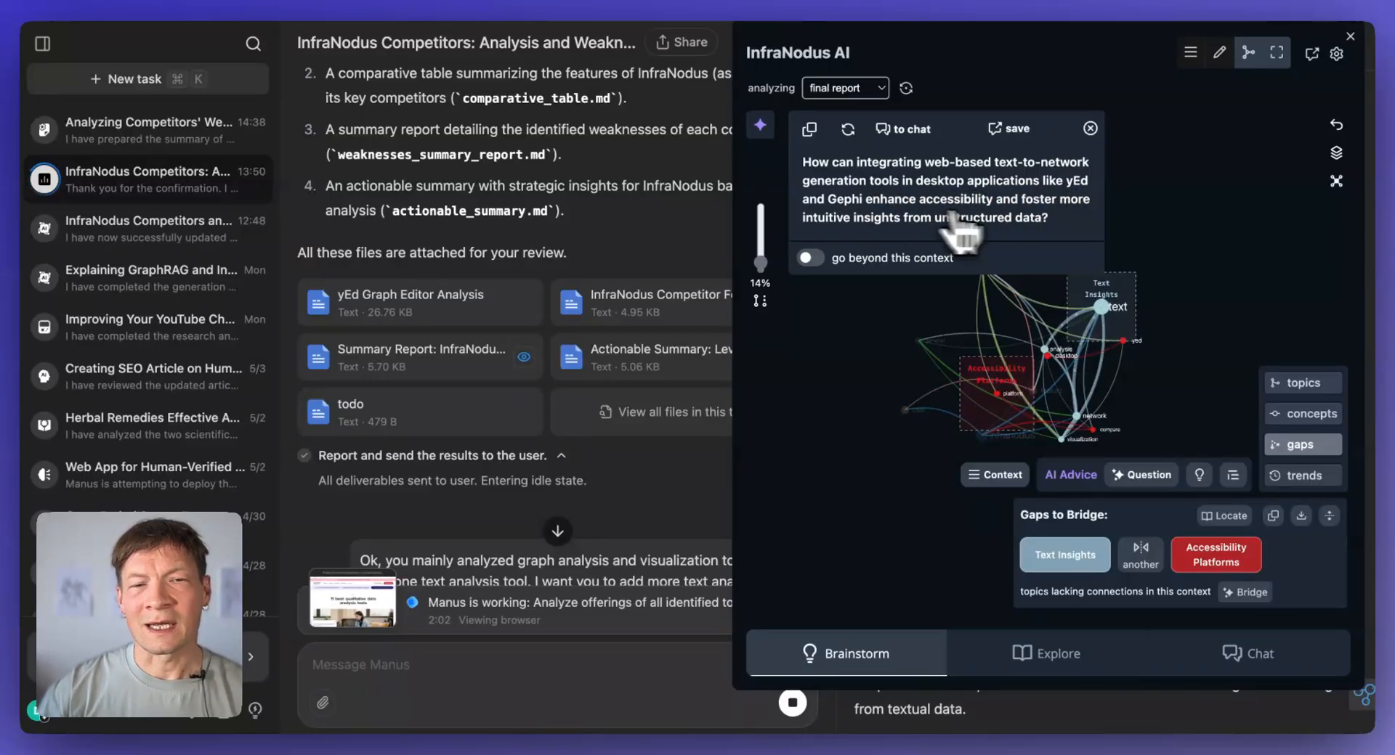
mouse_move(952, 248)
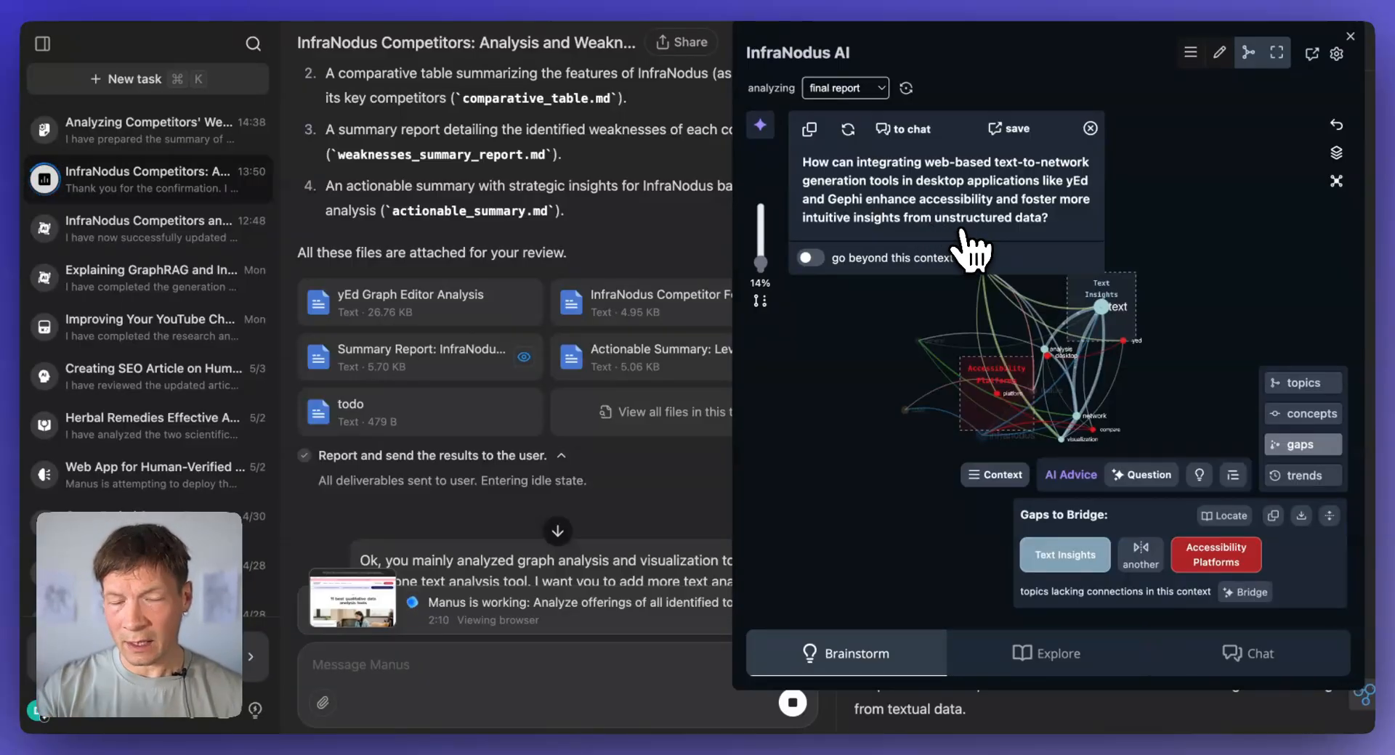
mouse_move(956, 187)
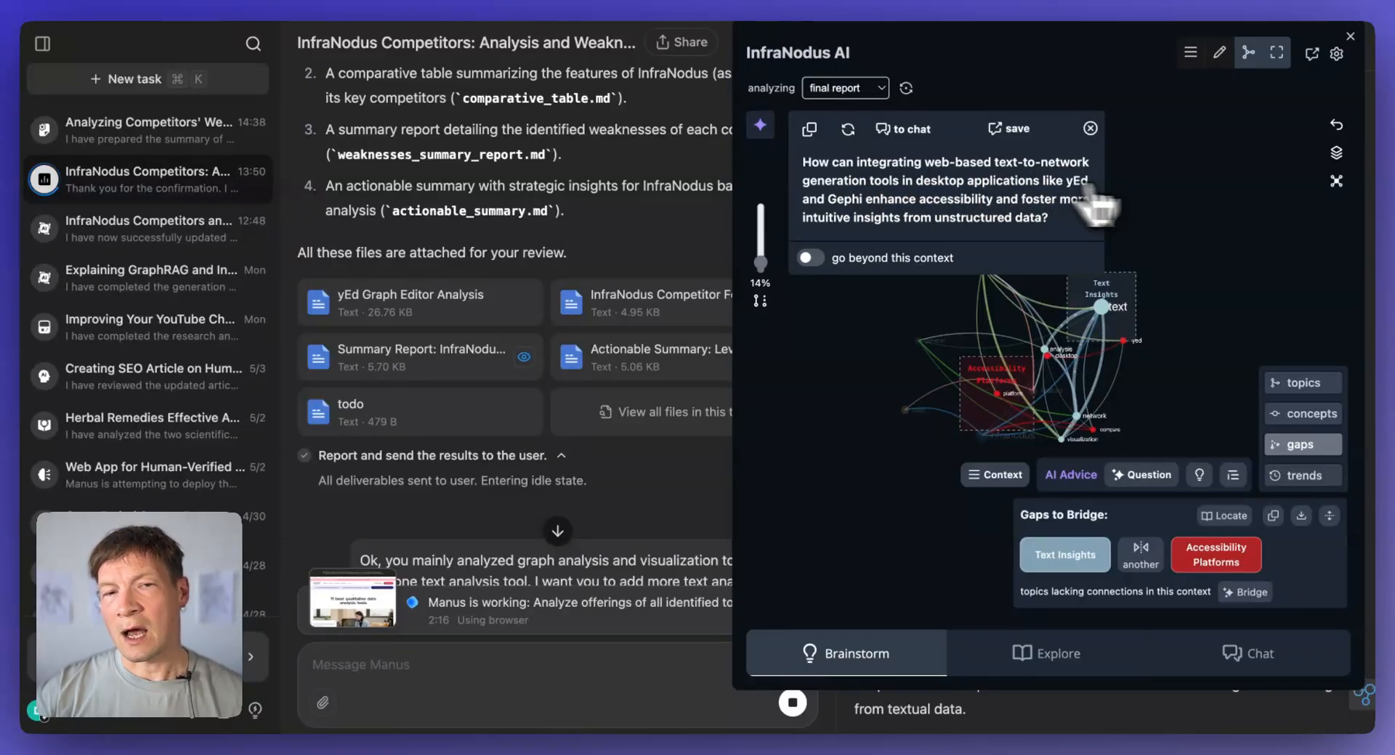
mouse_move(956, 213)
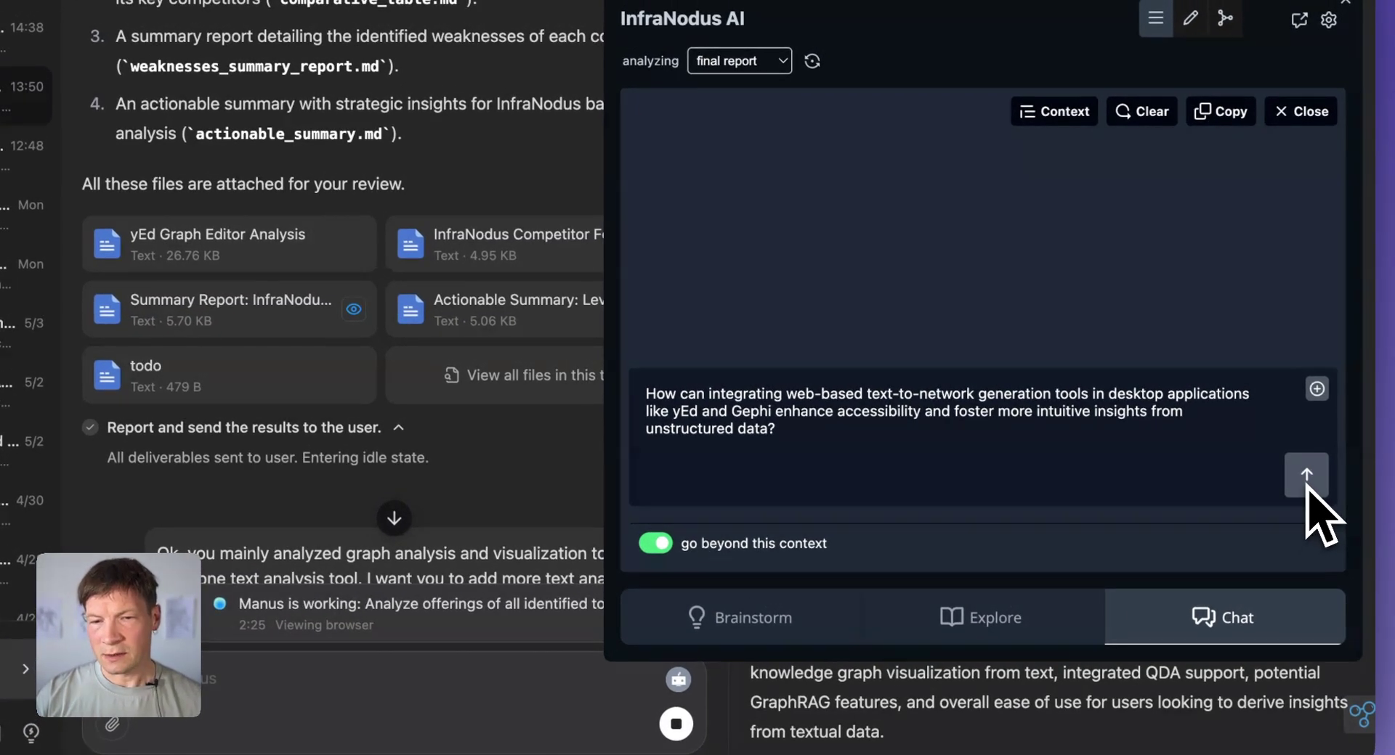
Step: Send the generated gap question to the InfraNodus AI chat with 'go beyond this context' enabled
click(1306, 475)
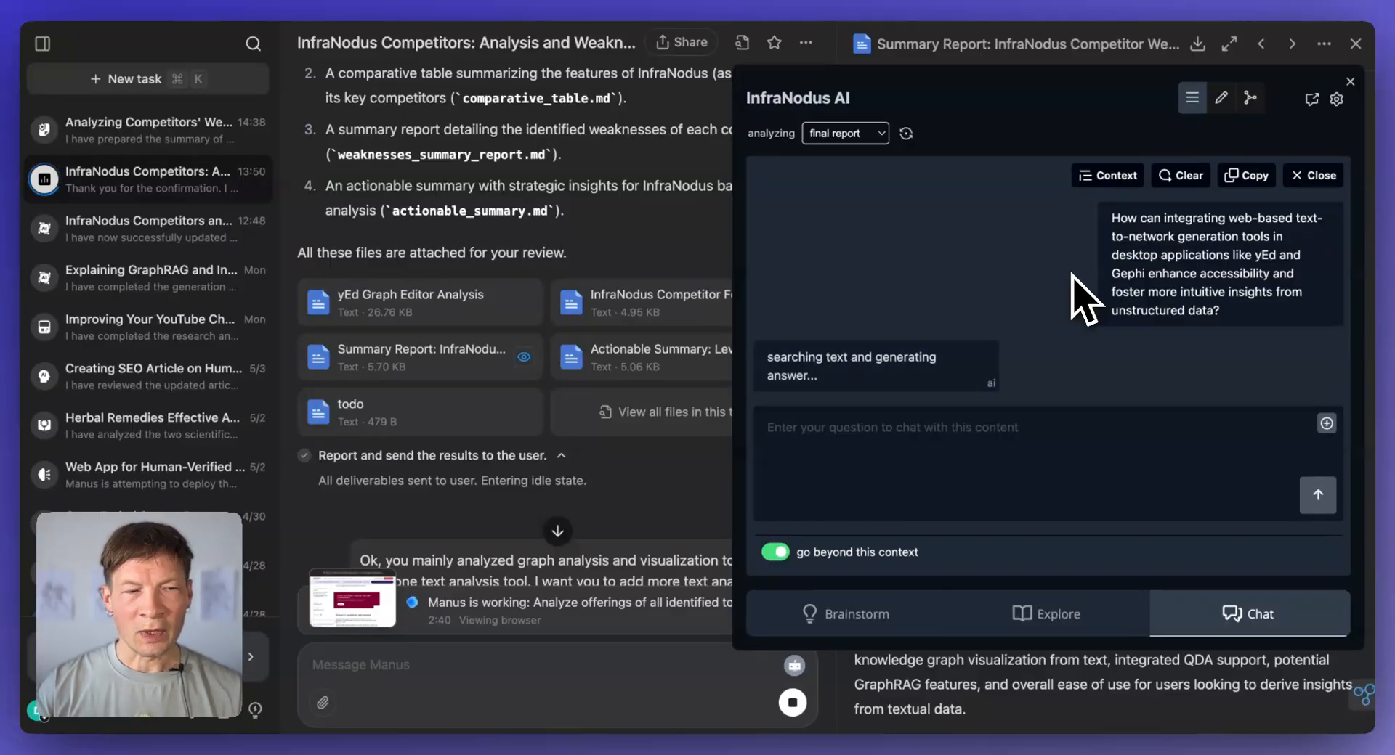
mouse_move(613, 263)
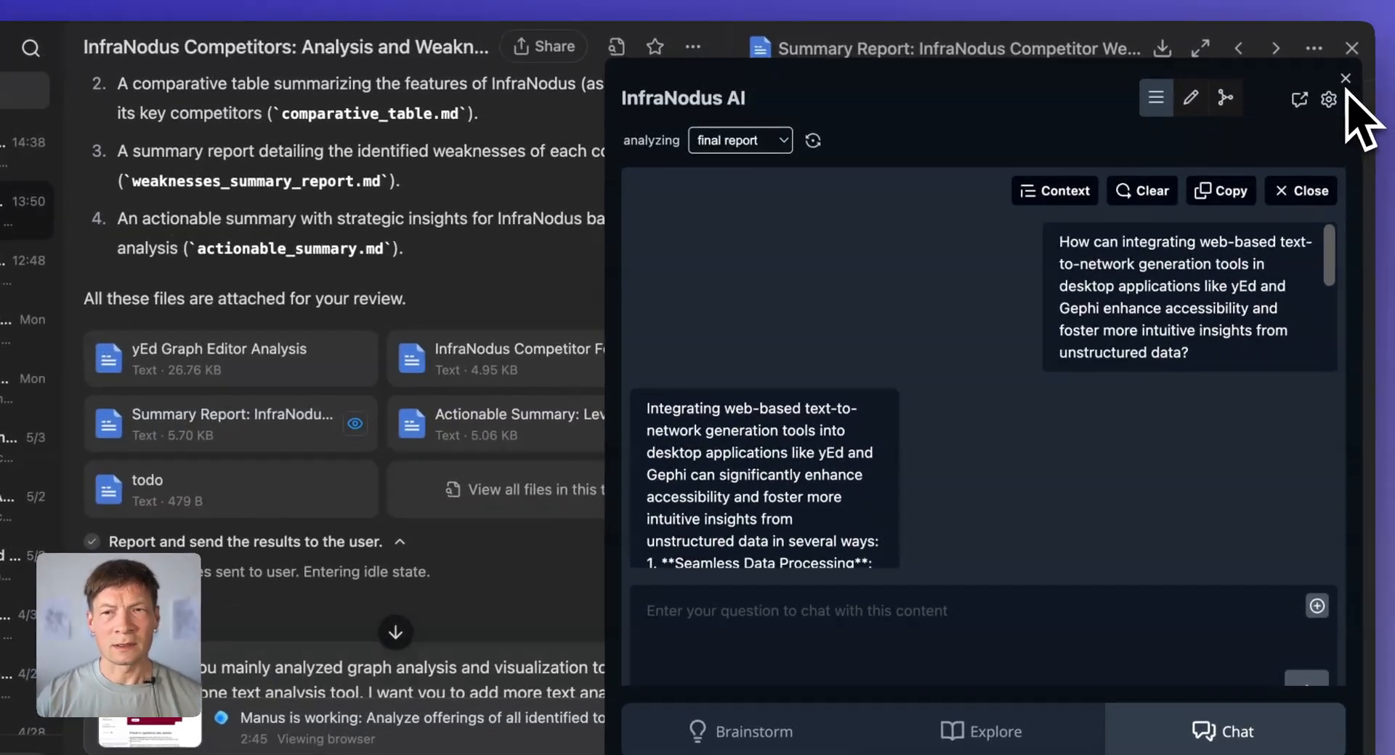
Step: Close the InfraNodus panel and scroll the Manus Summary Report of competitor weaknesses back into view
click(1345, 79)
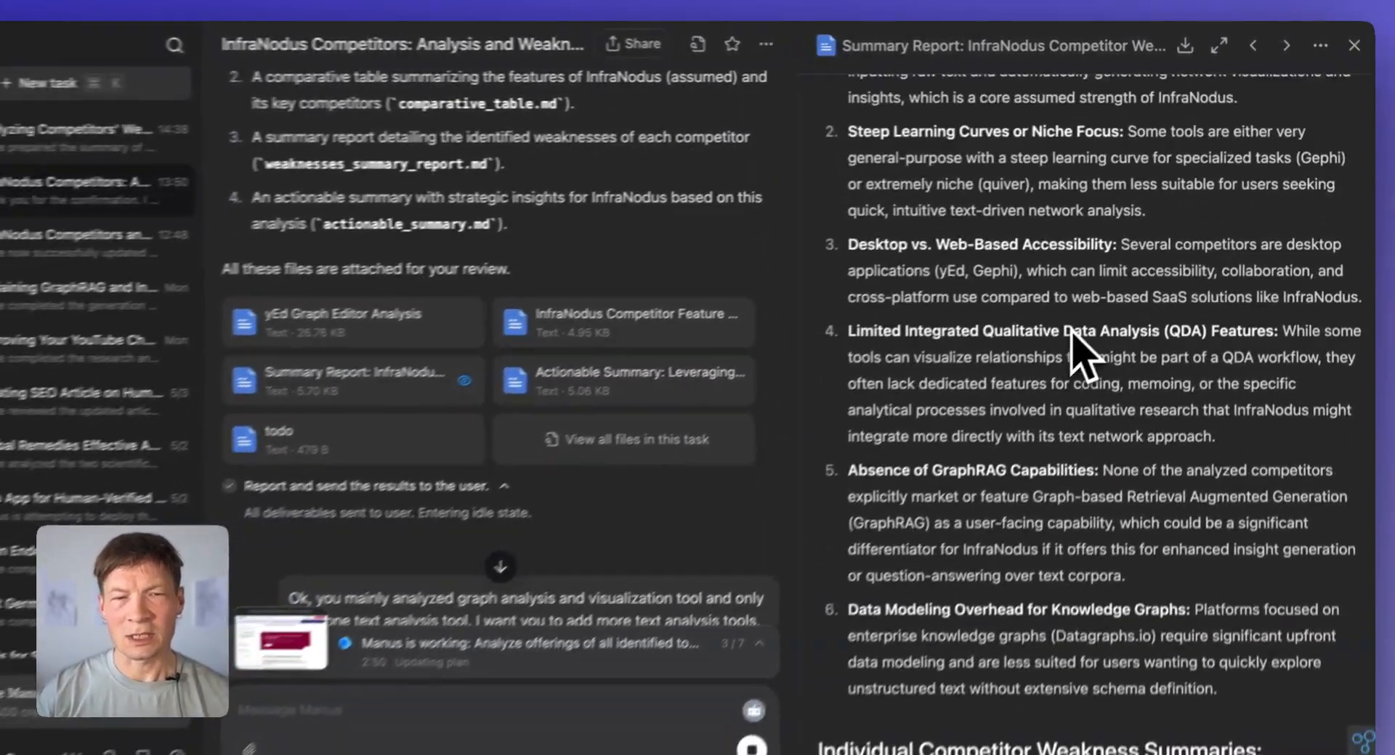
scroll(up, 3)
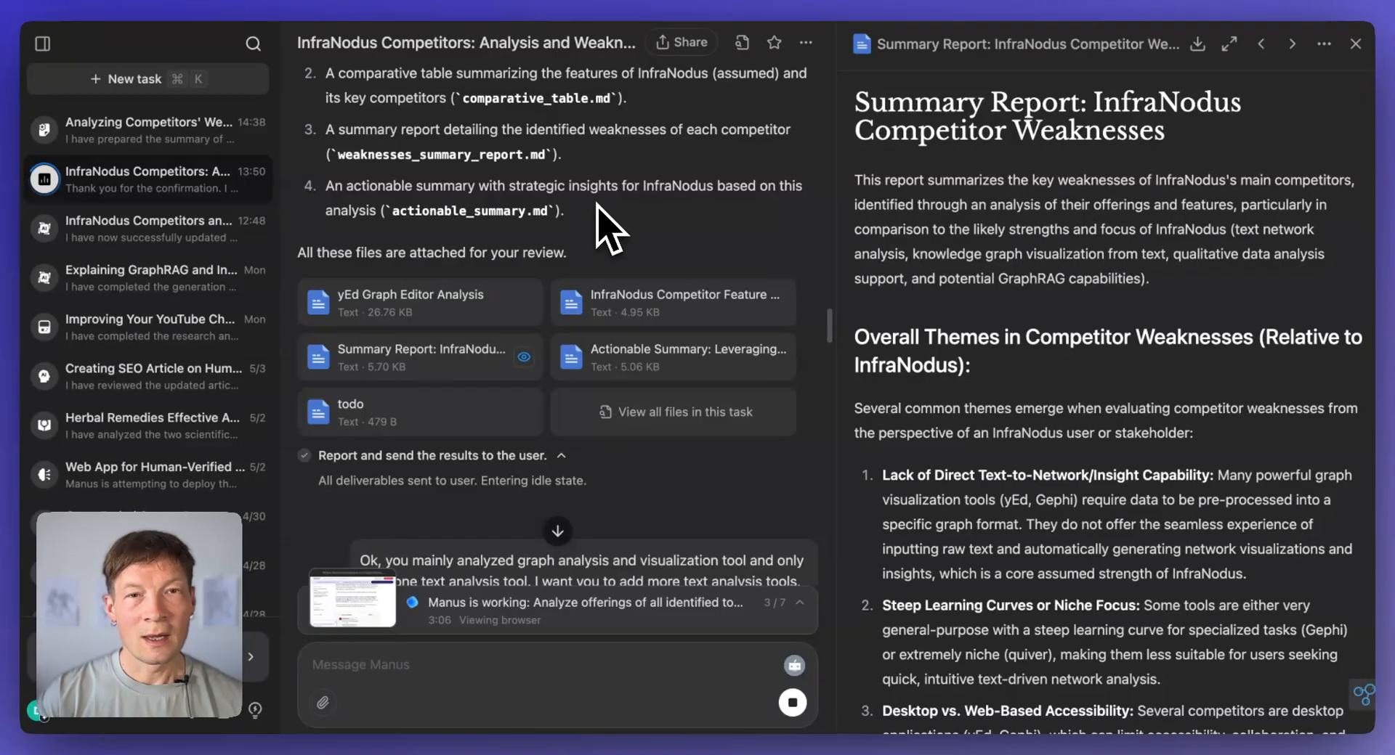
mouse_move(788, 173)
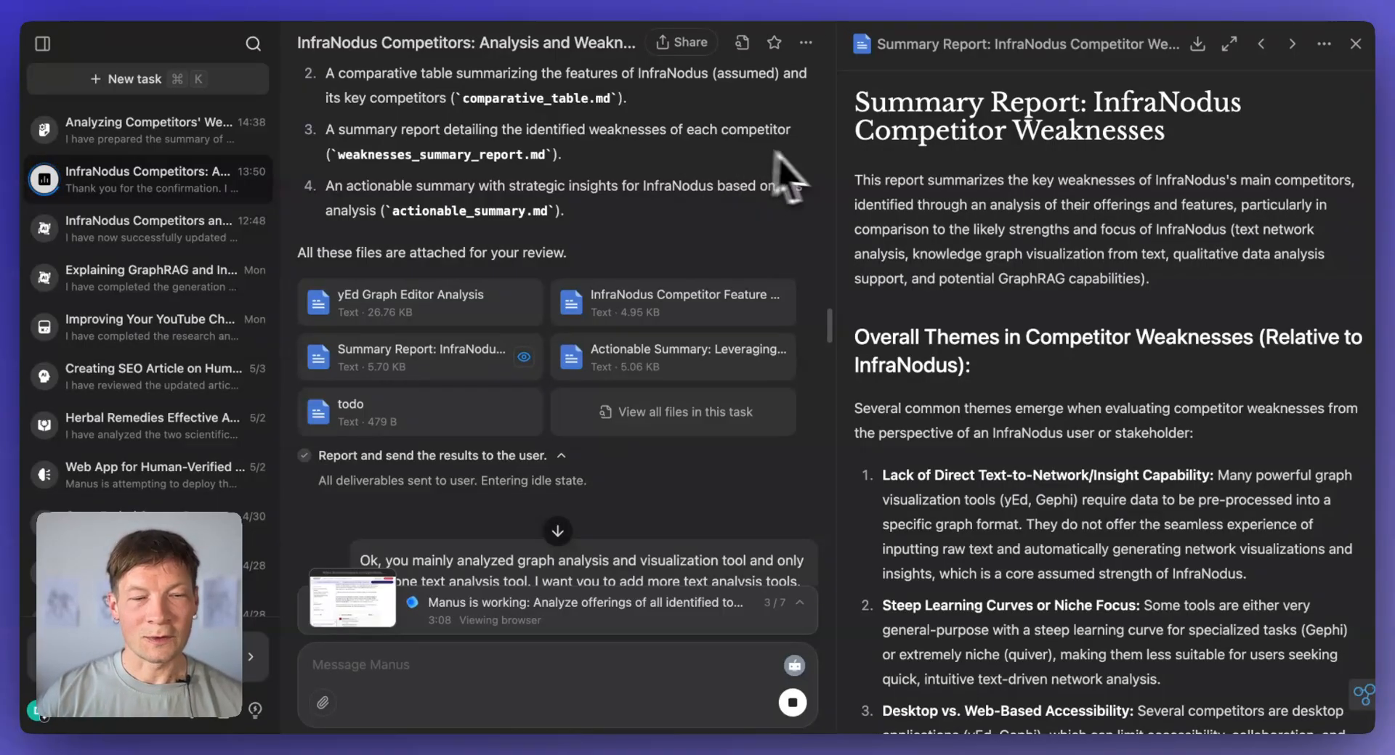